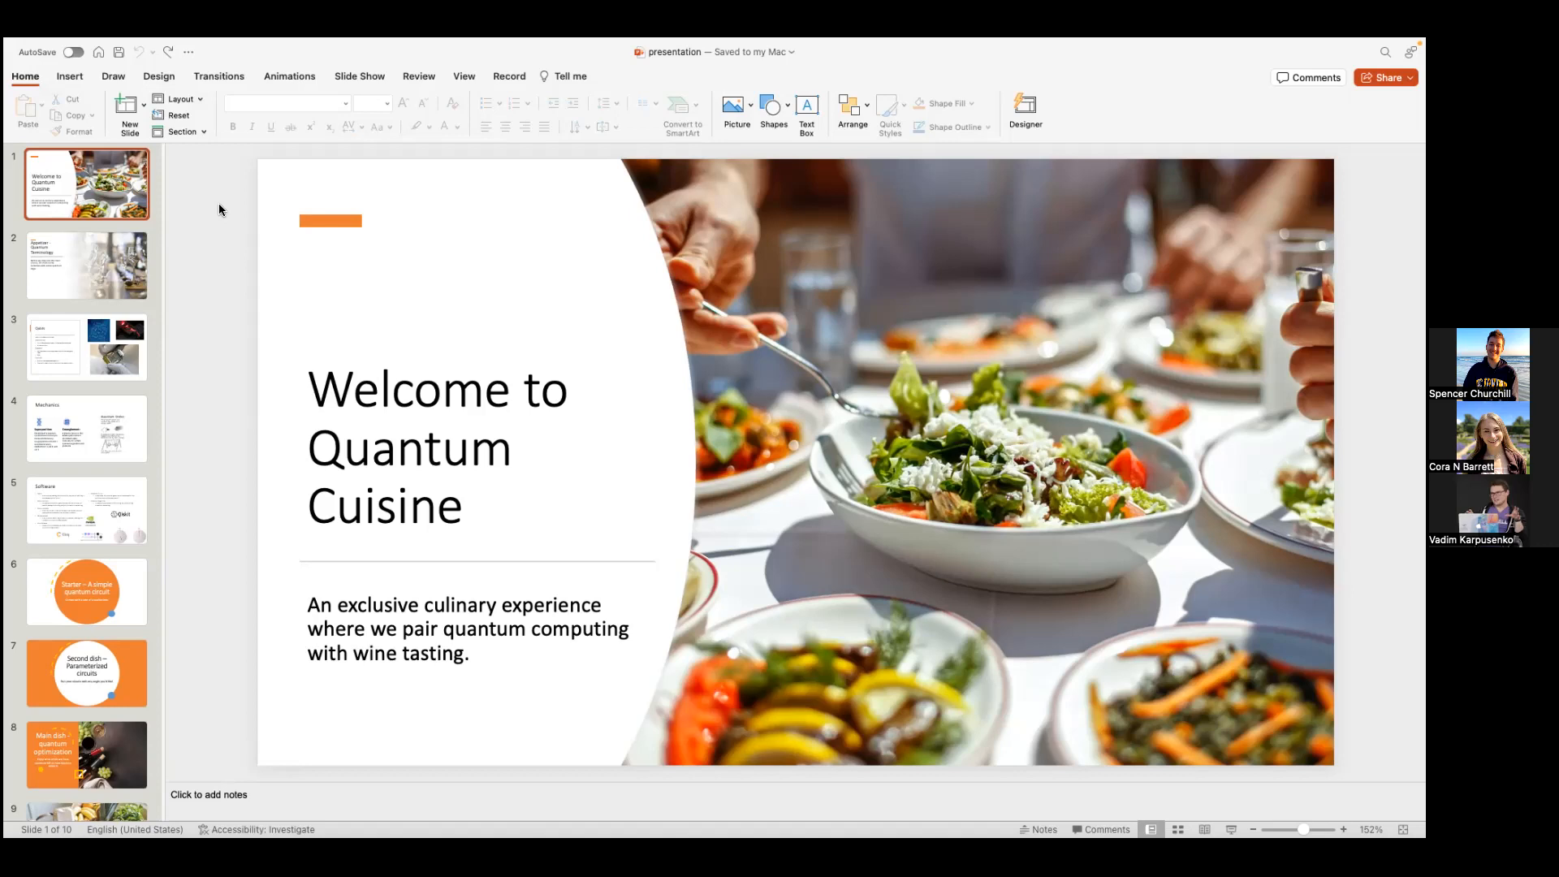
mouse_move(71, 198)
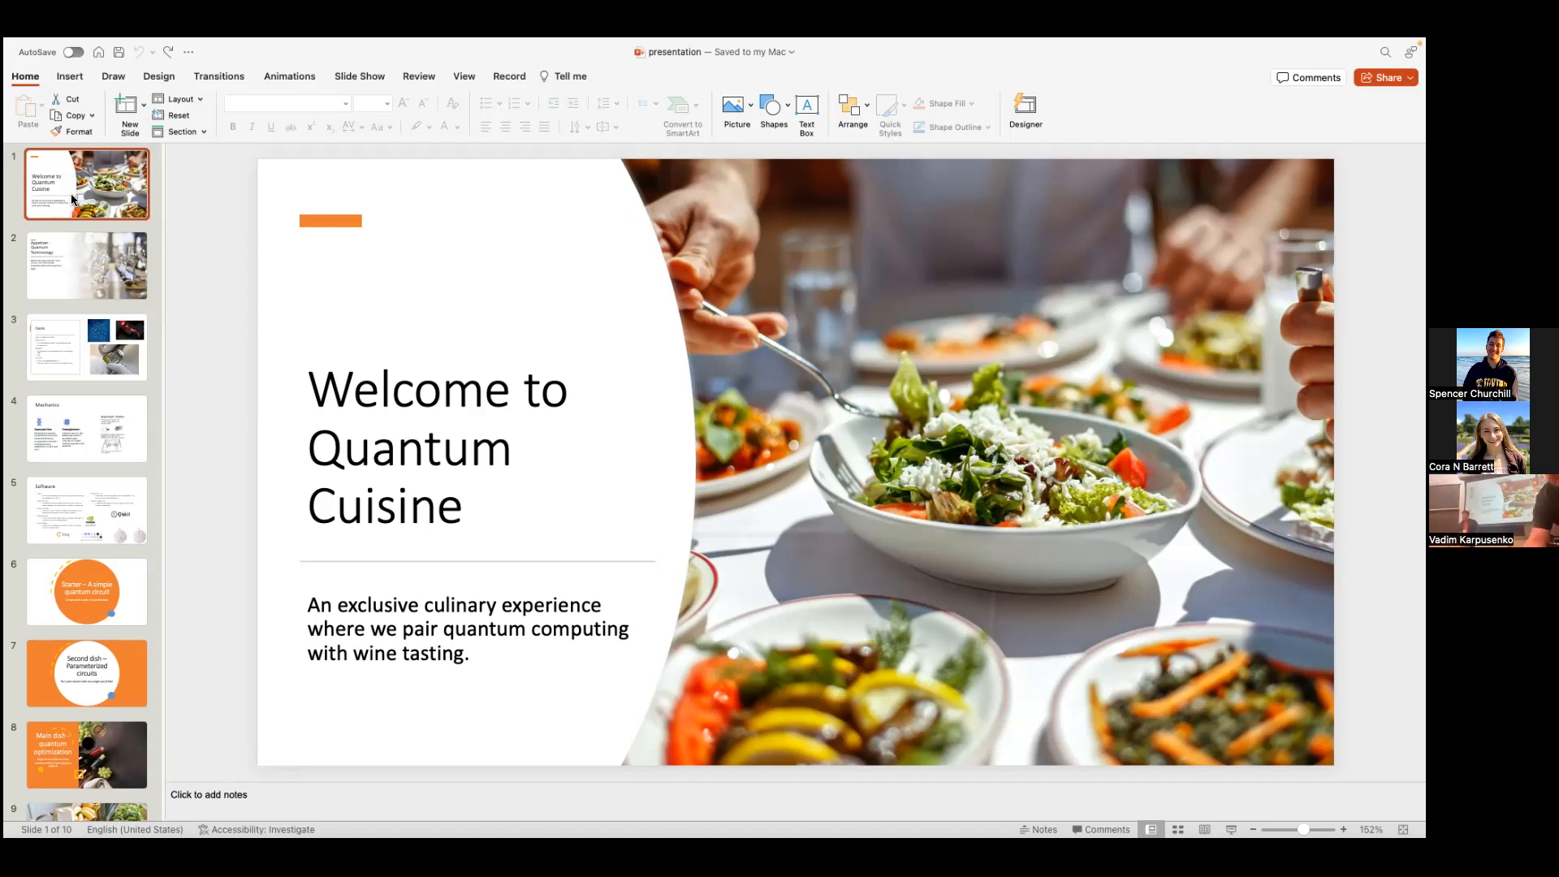
Show slide 2, "Appetizer - Quantum Terminology", from the slide navigator
click(86, 264)
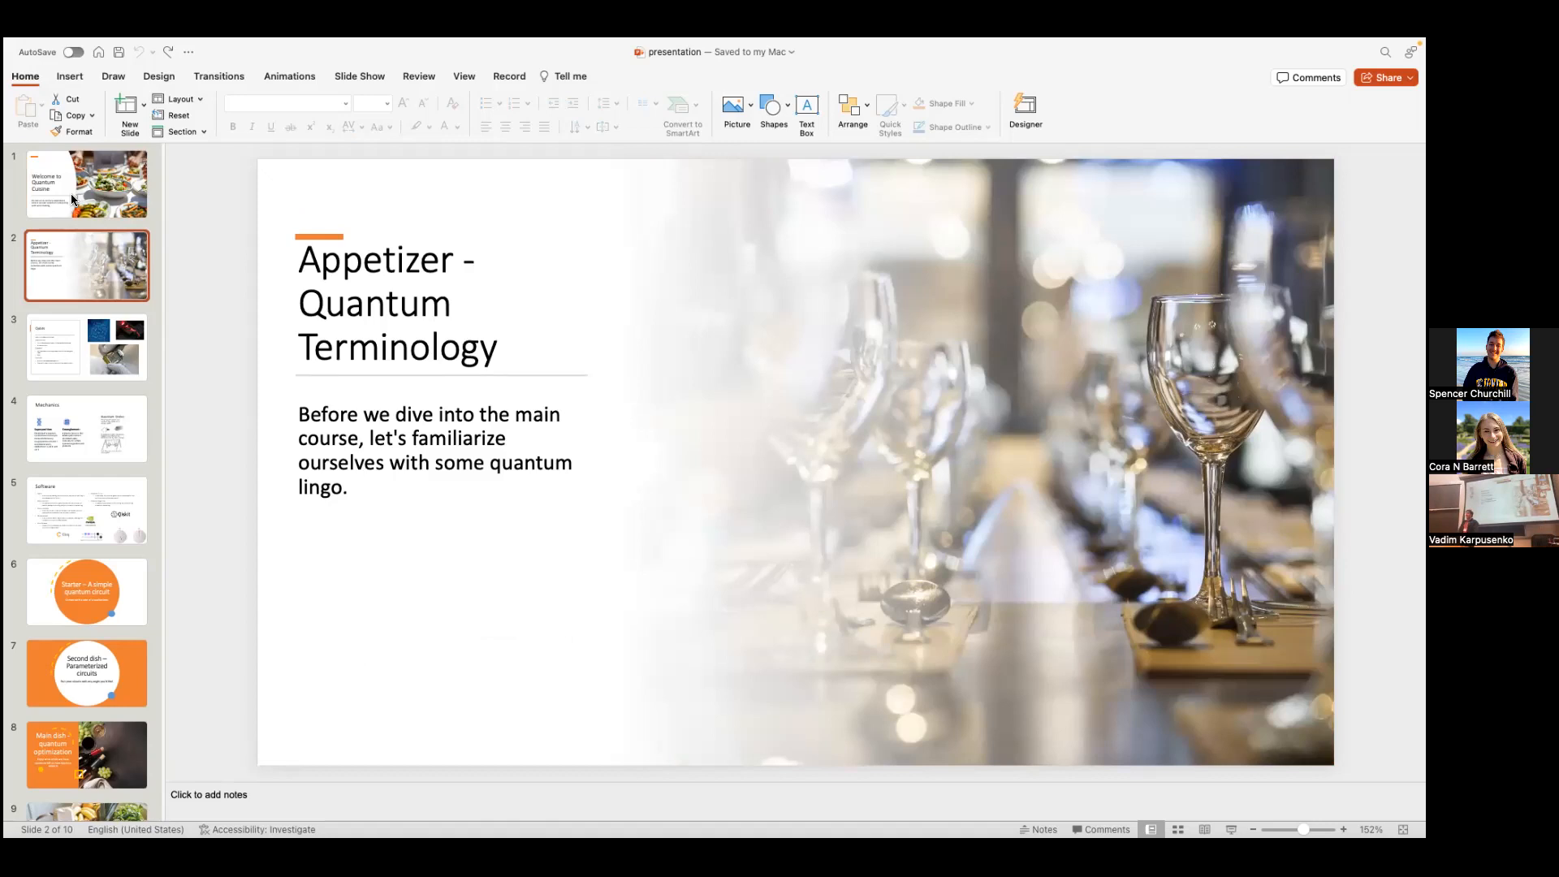
Show slide 3, "Qubits", covering superconducting, trapped-ion and topological qubits
click(86, 346)
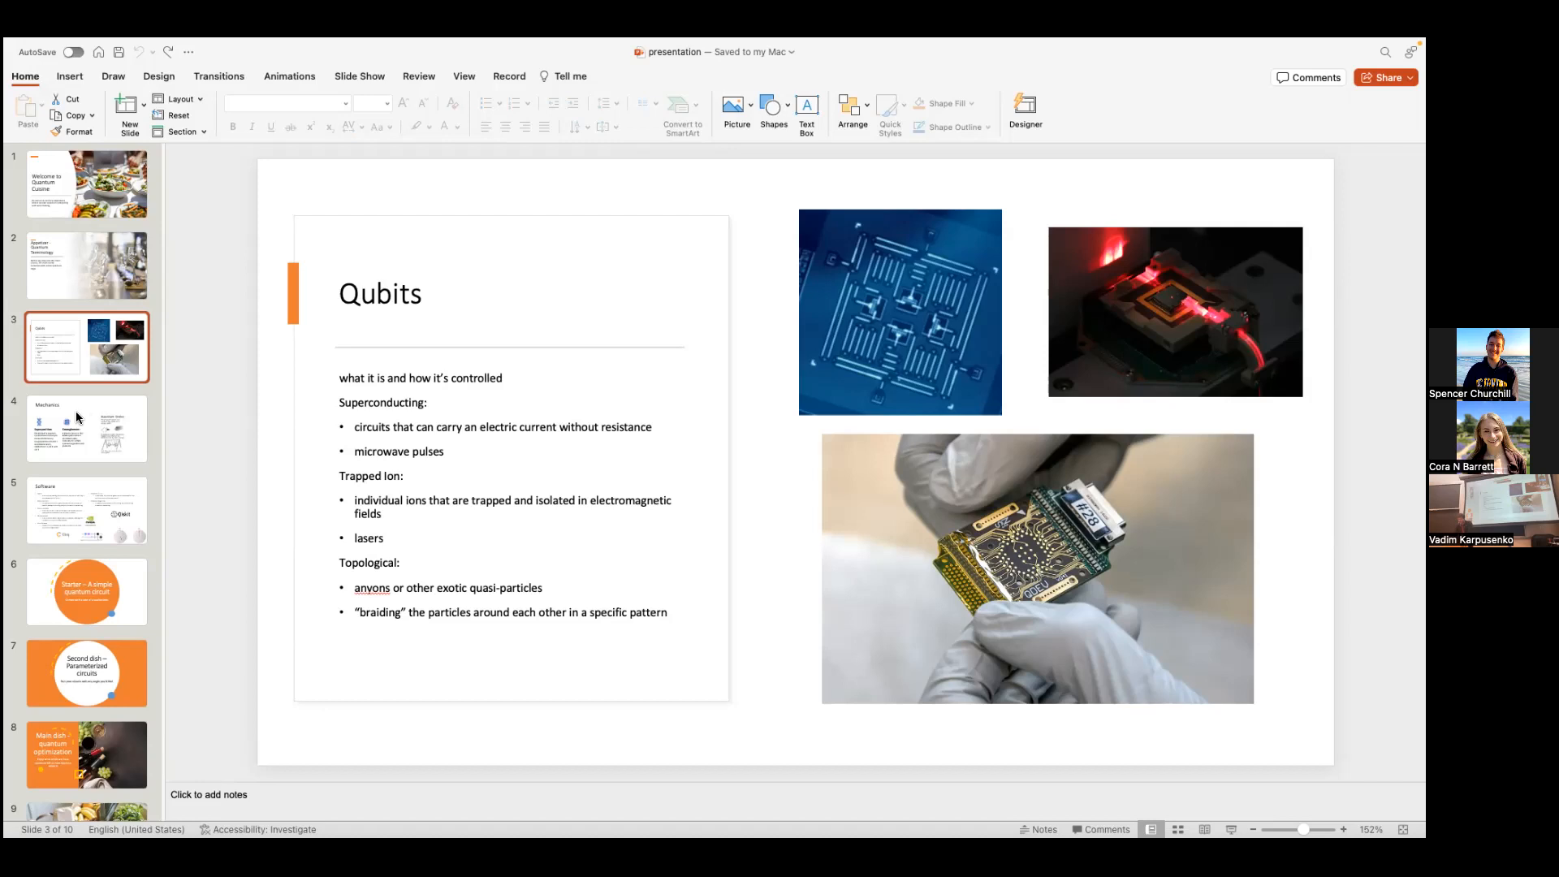
Show slide 4, "Mechanics", on superposition, entanglement and quantum gates
click(87, 428)
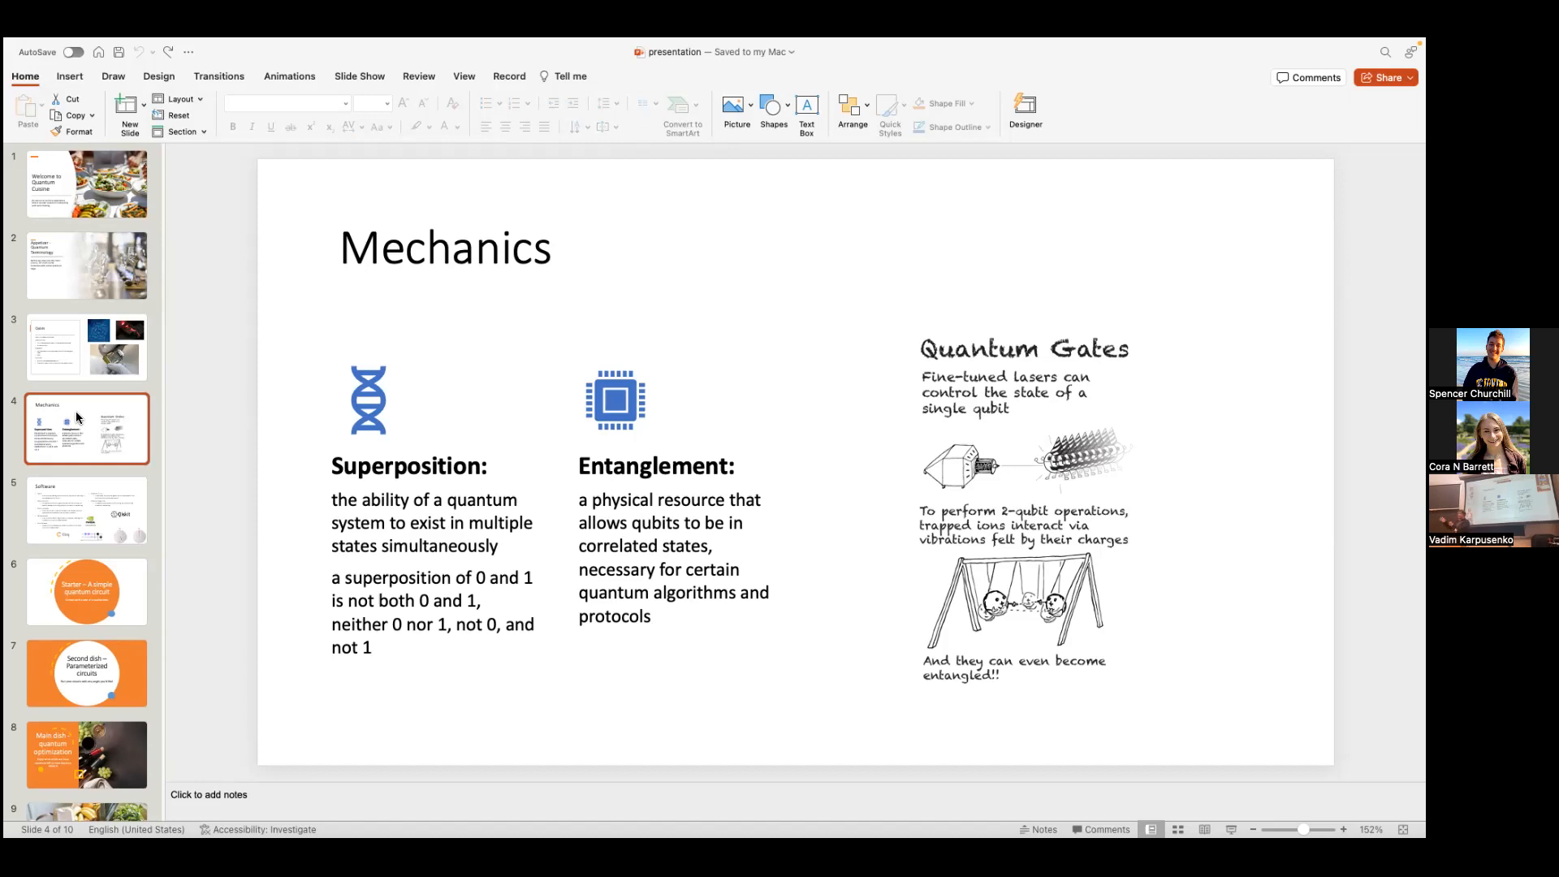
click(86, 508)
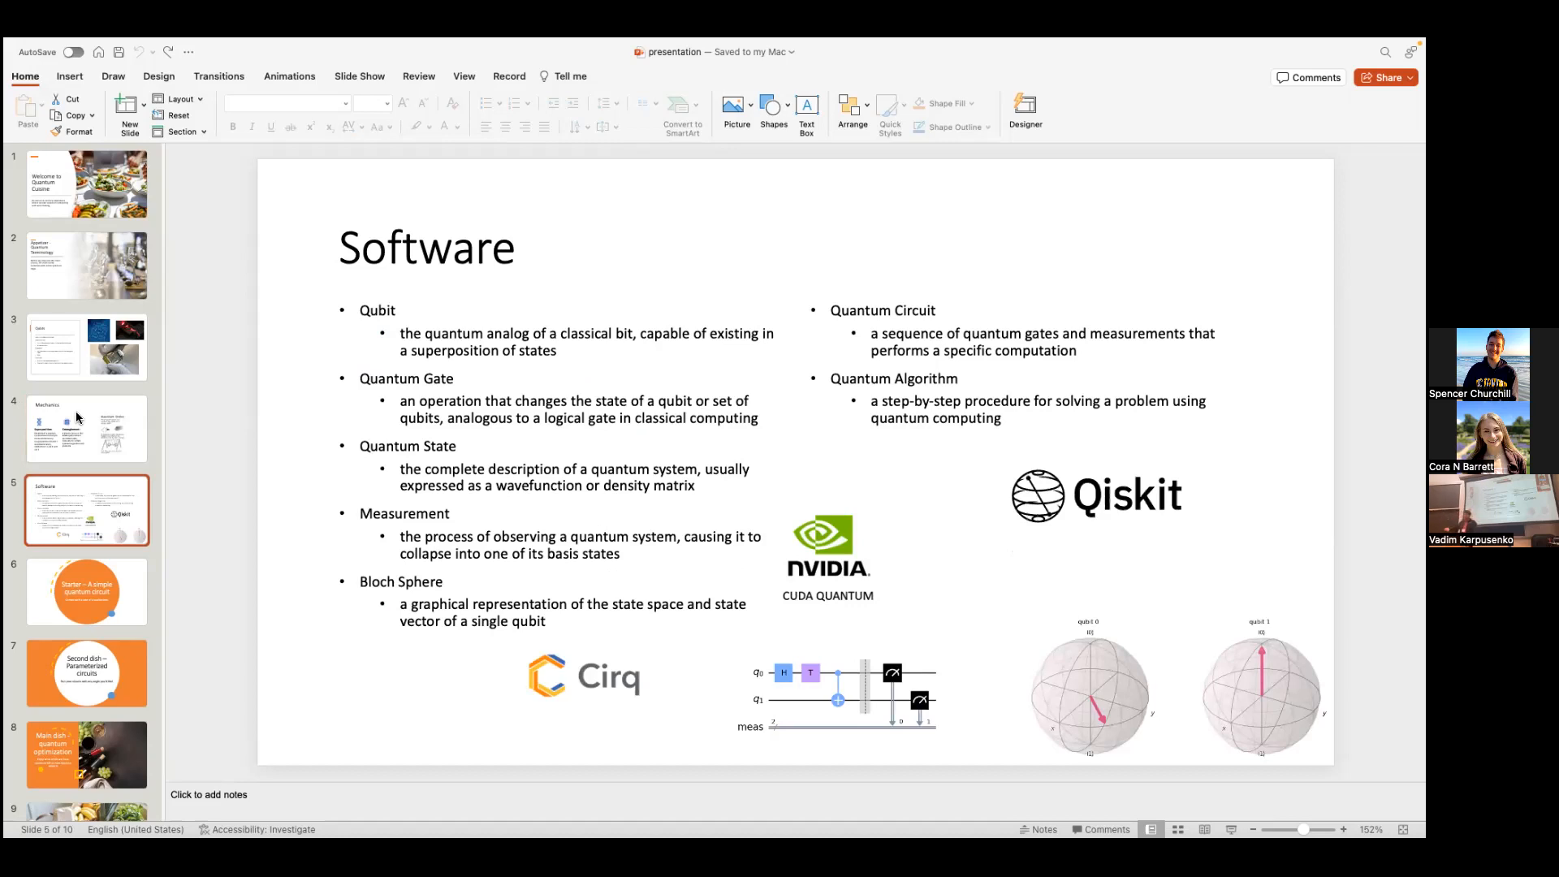
mouse_move(285, 562)
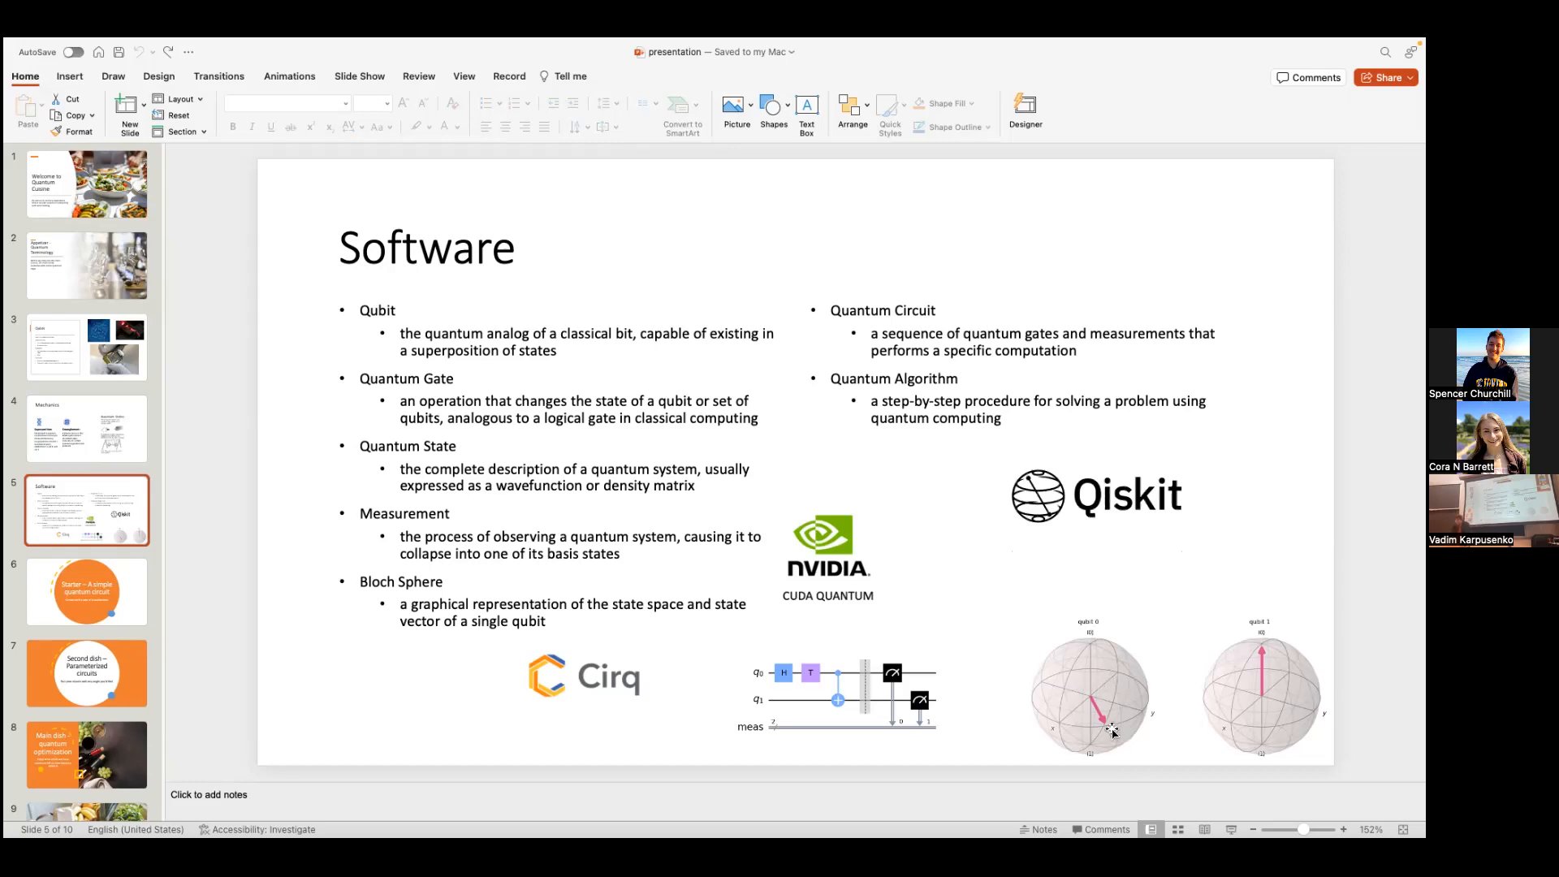
mouse_move(1101, 732)
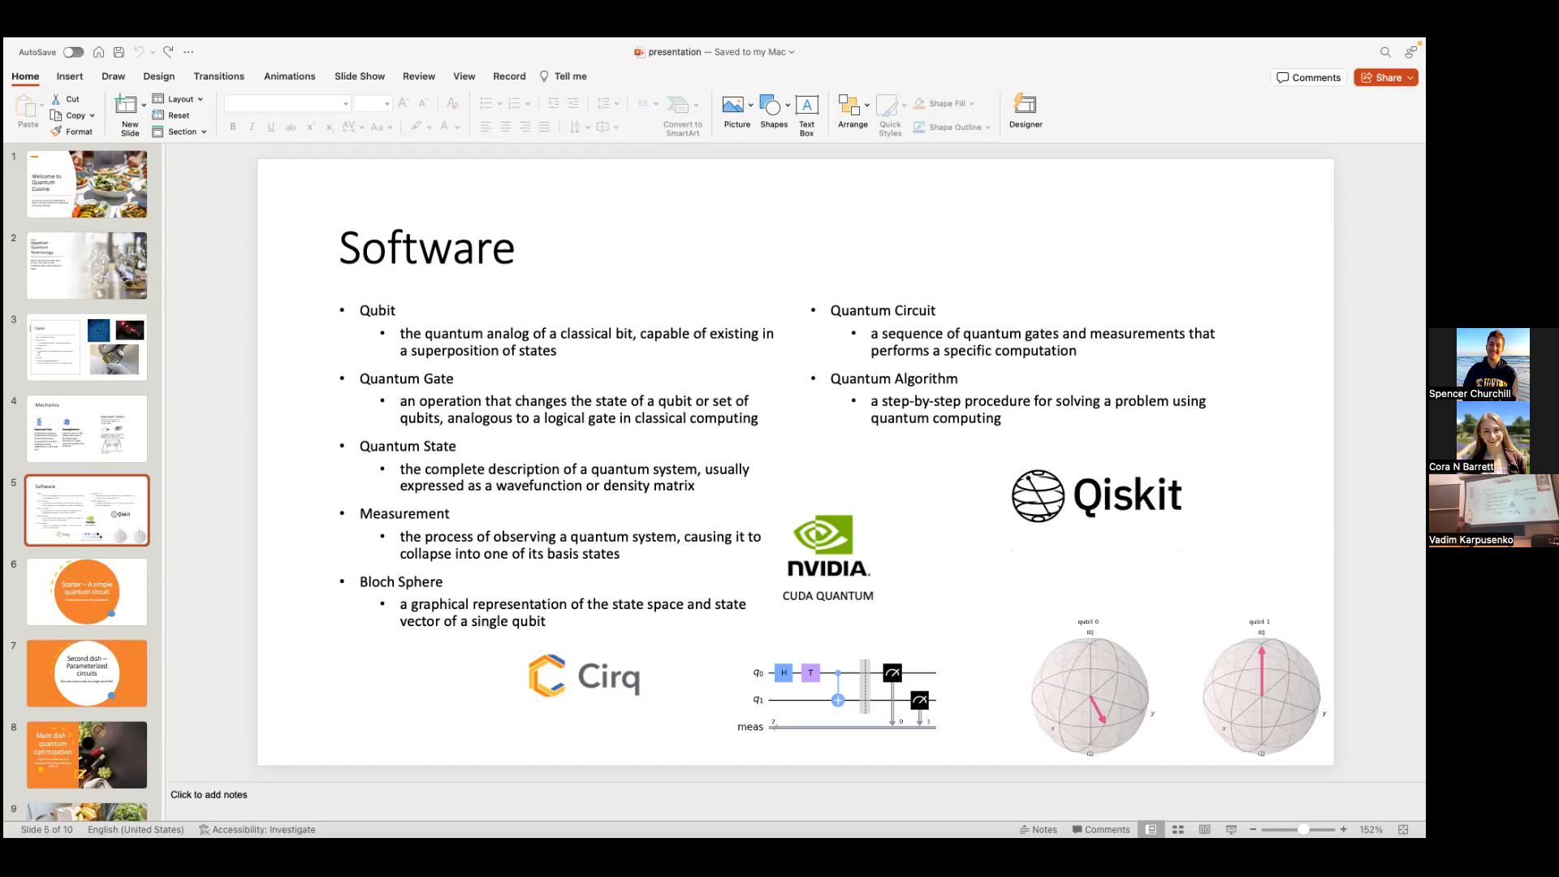
mouse_move(821, 623)
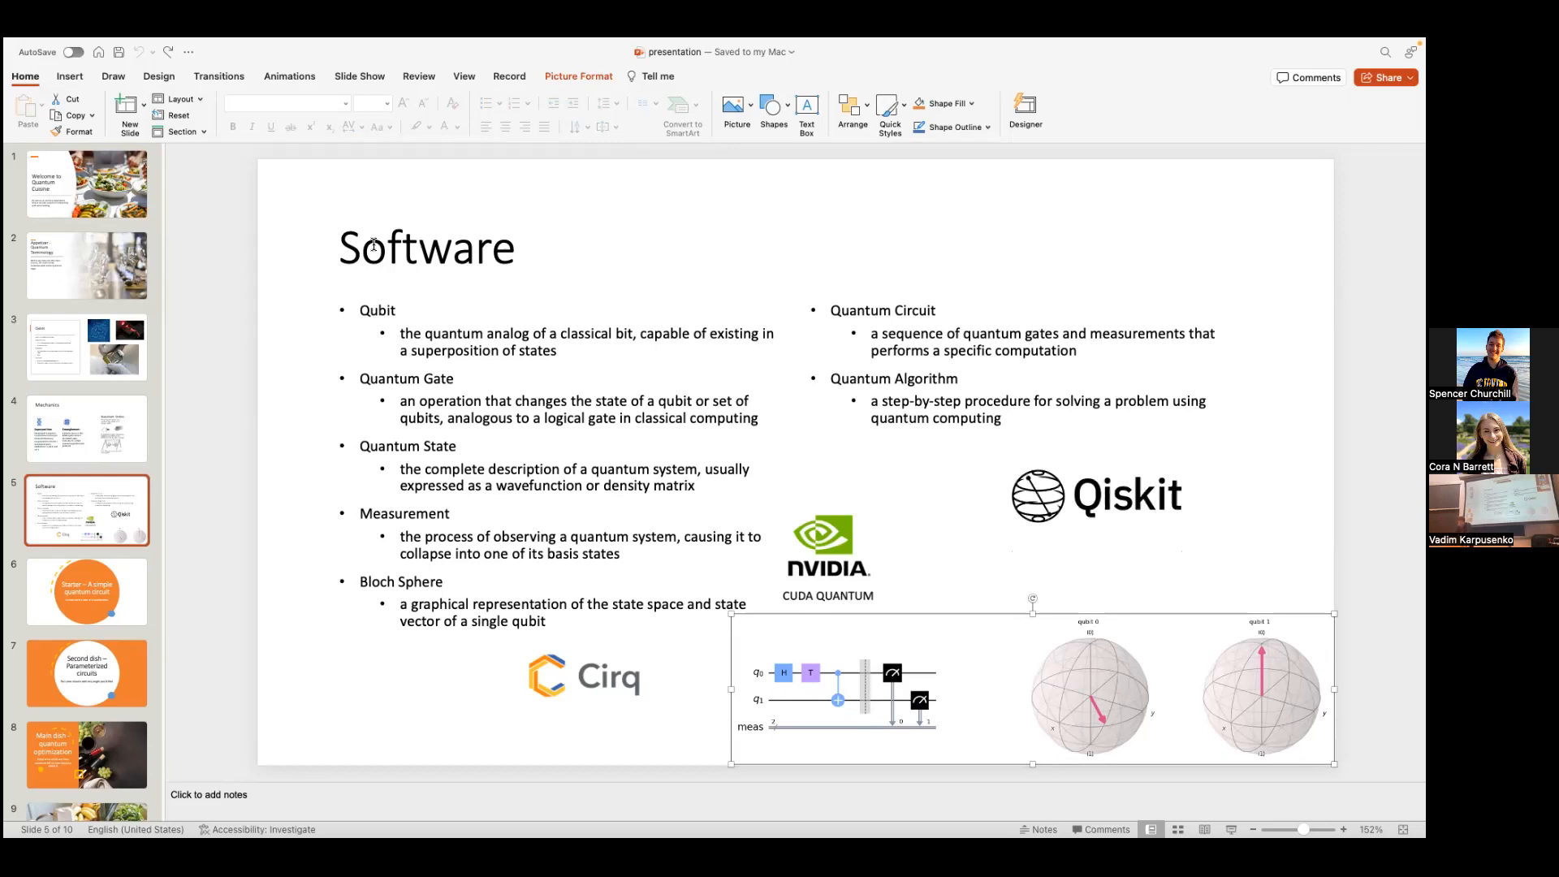
click(86, 591)
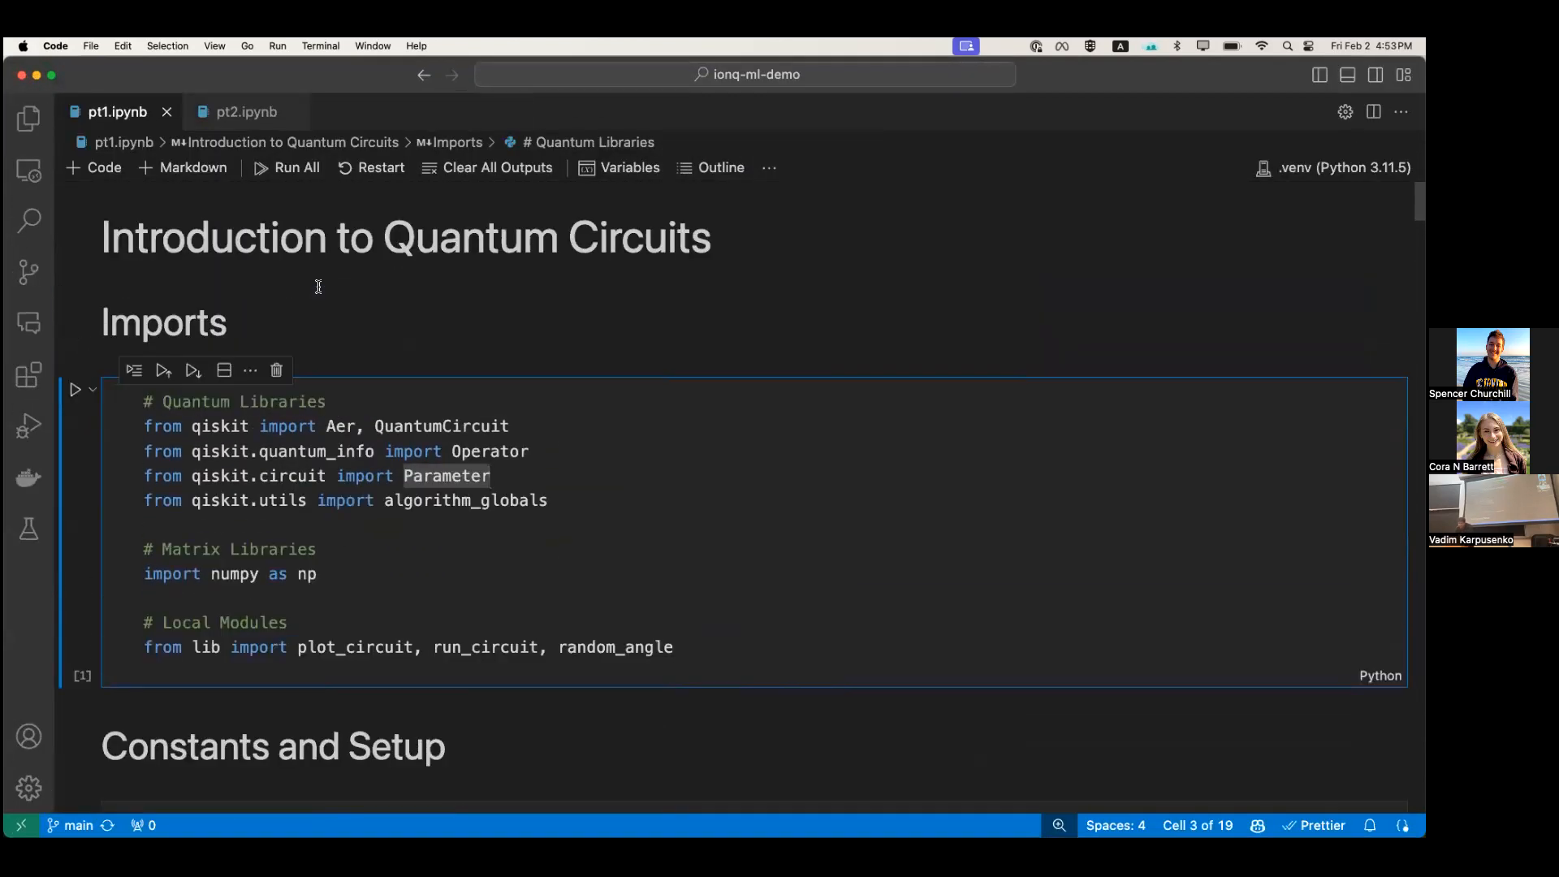
mouse_move(442, 391)
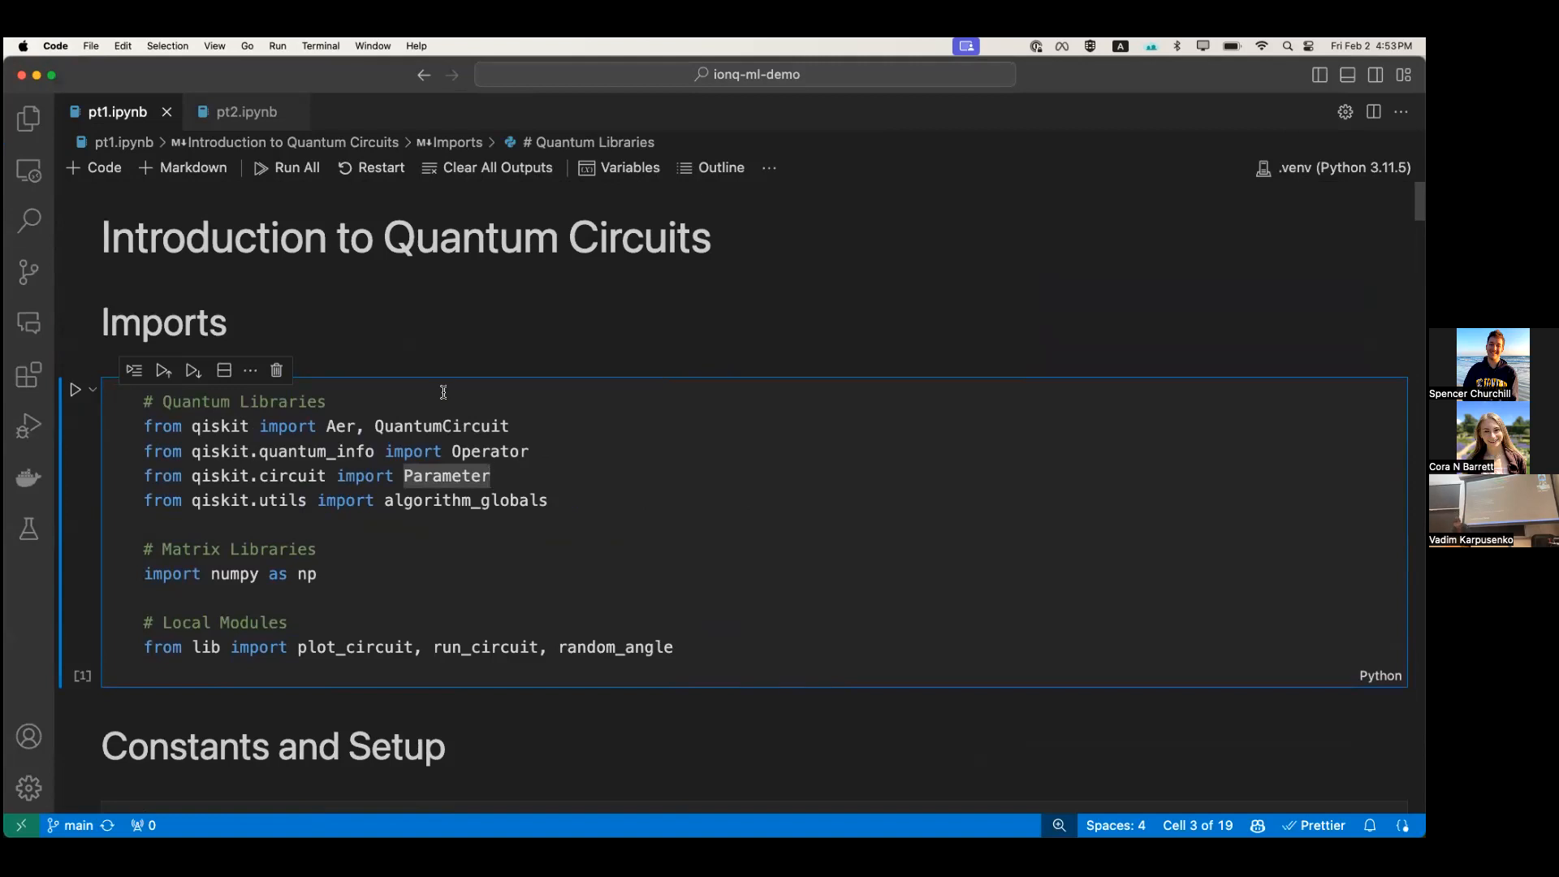
Scroll pt1.ipynb to the Imports cell loading Qiskit, NumPy and helpers, and run it
scroll(down, 3)
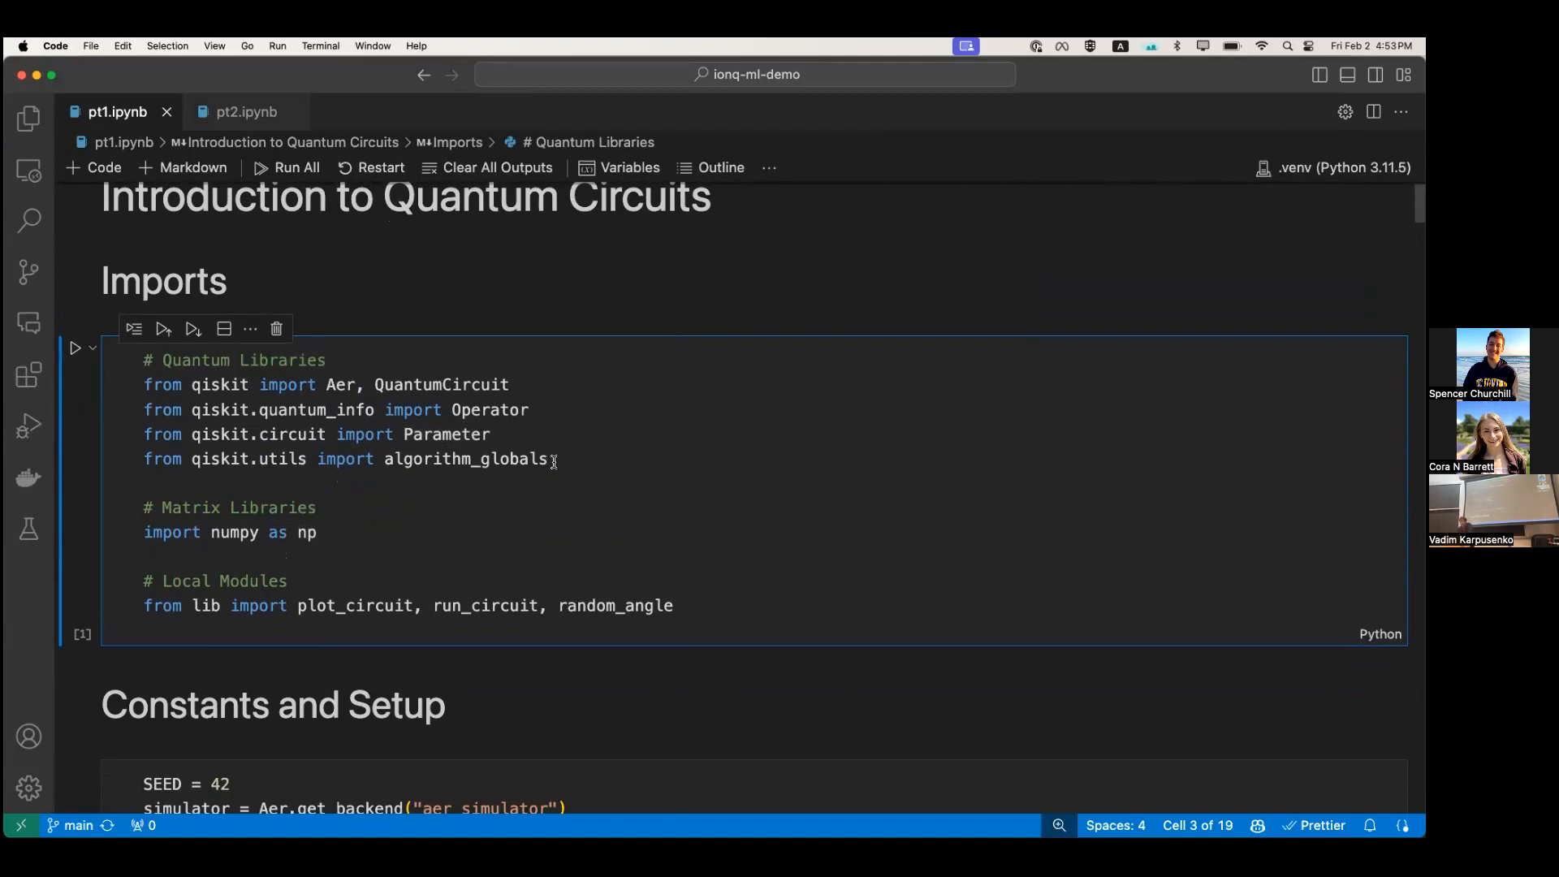
mouse_move(220, 384)
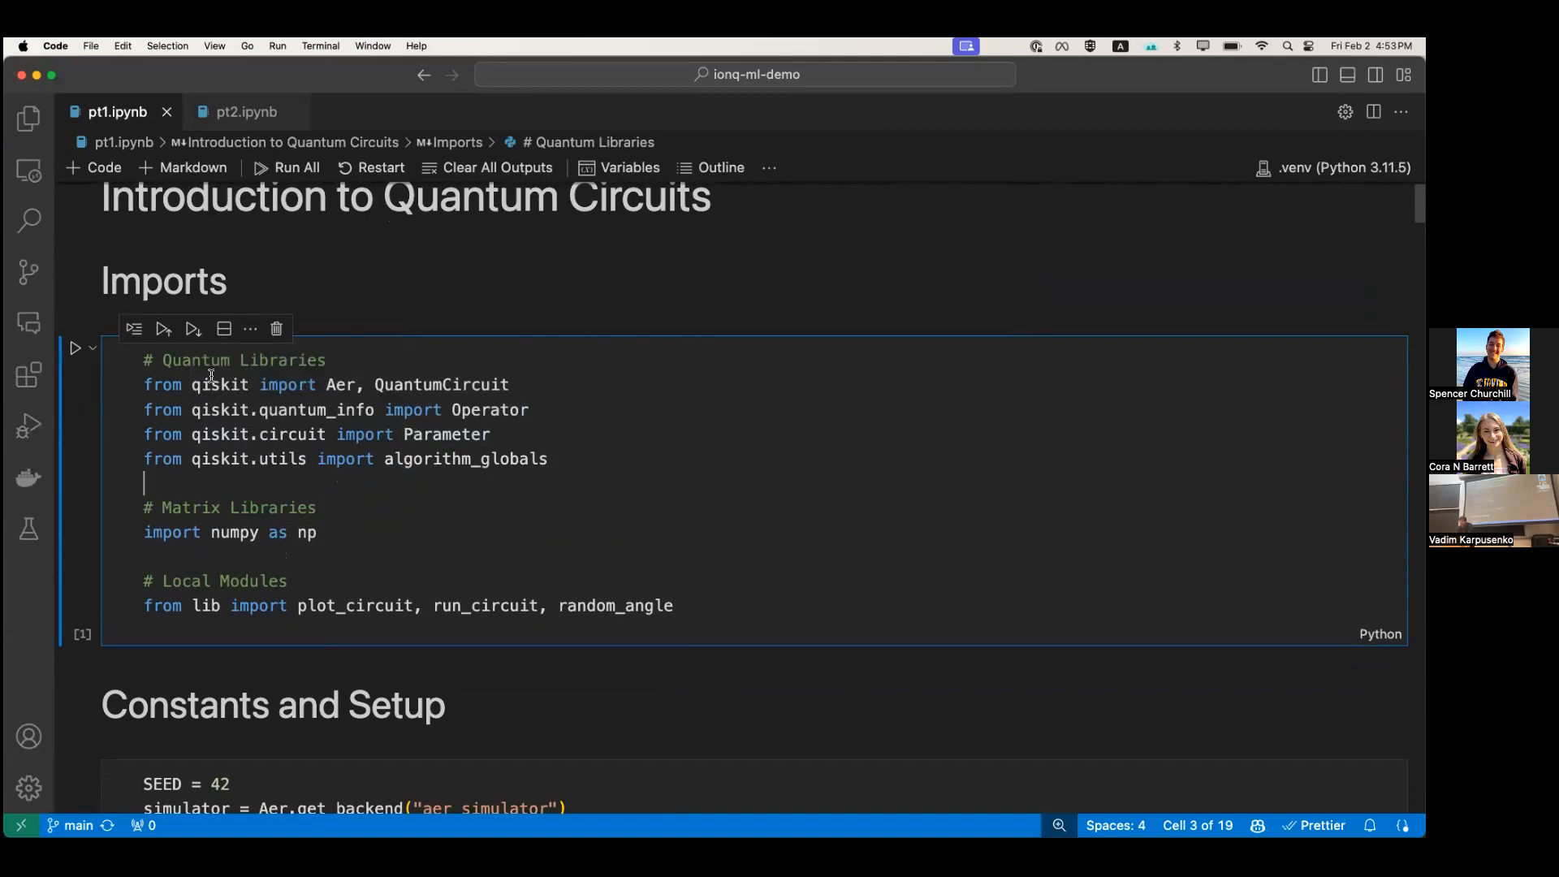
mouse_move(440, 385)
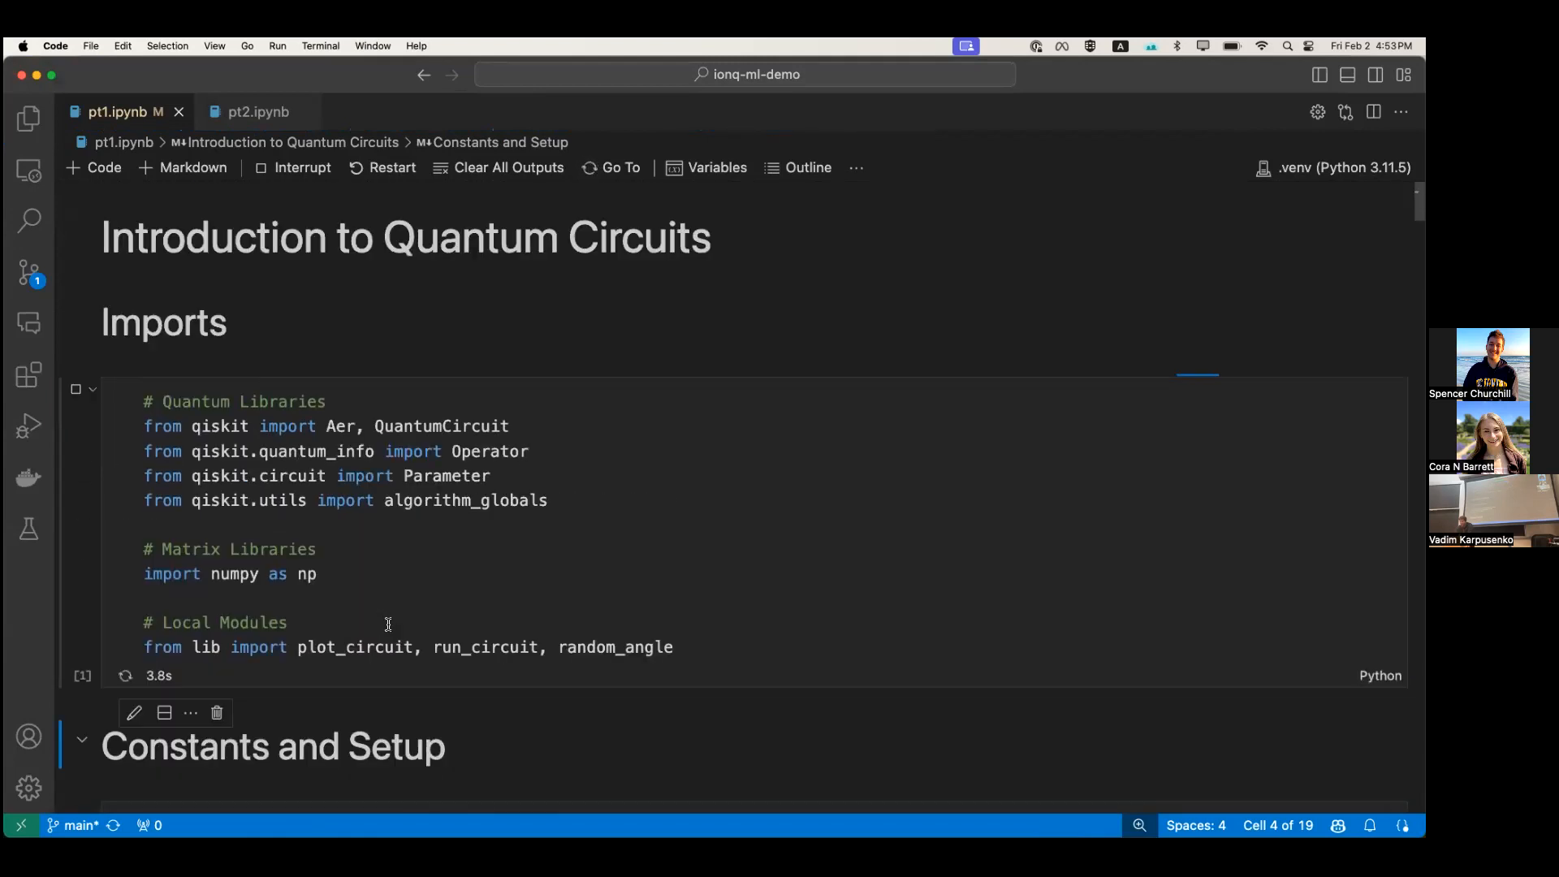
scroll(down, 3)
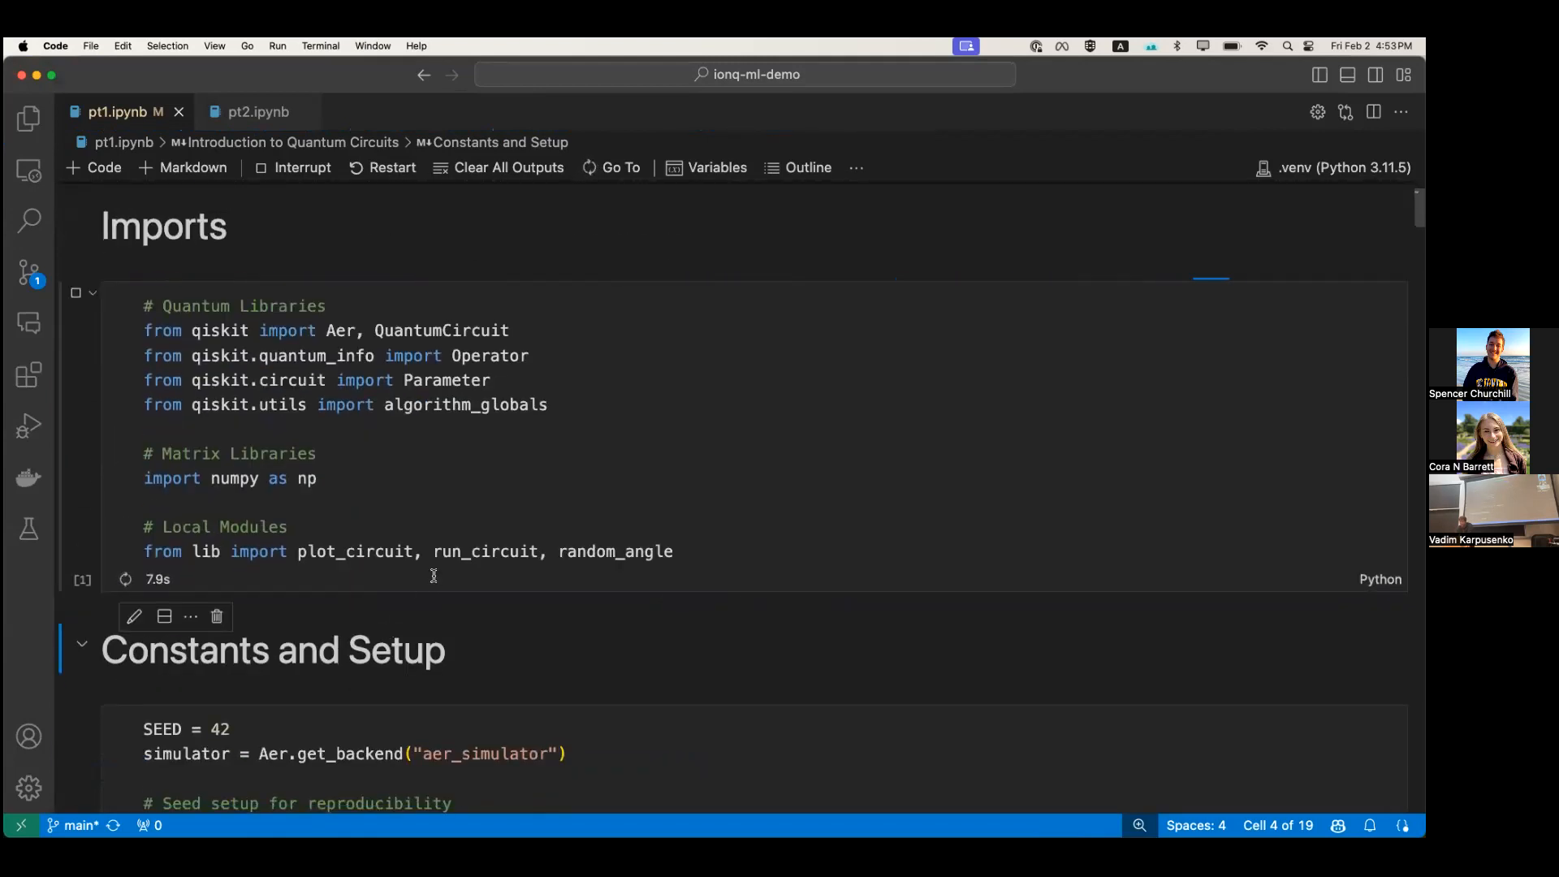
Run the Constants and Setup cell creating the seeded Aer simulator, then review the Bloch-sphere output below
scroll(down, 3)
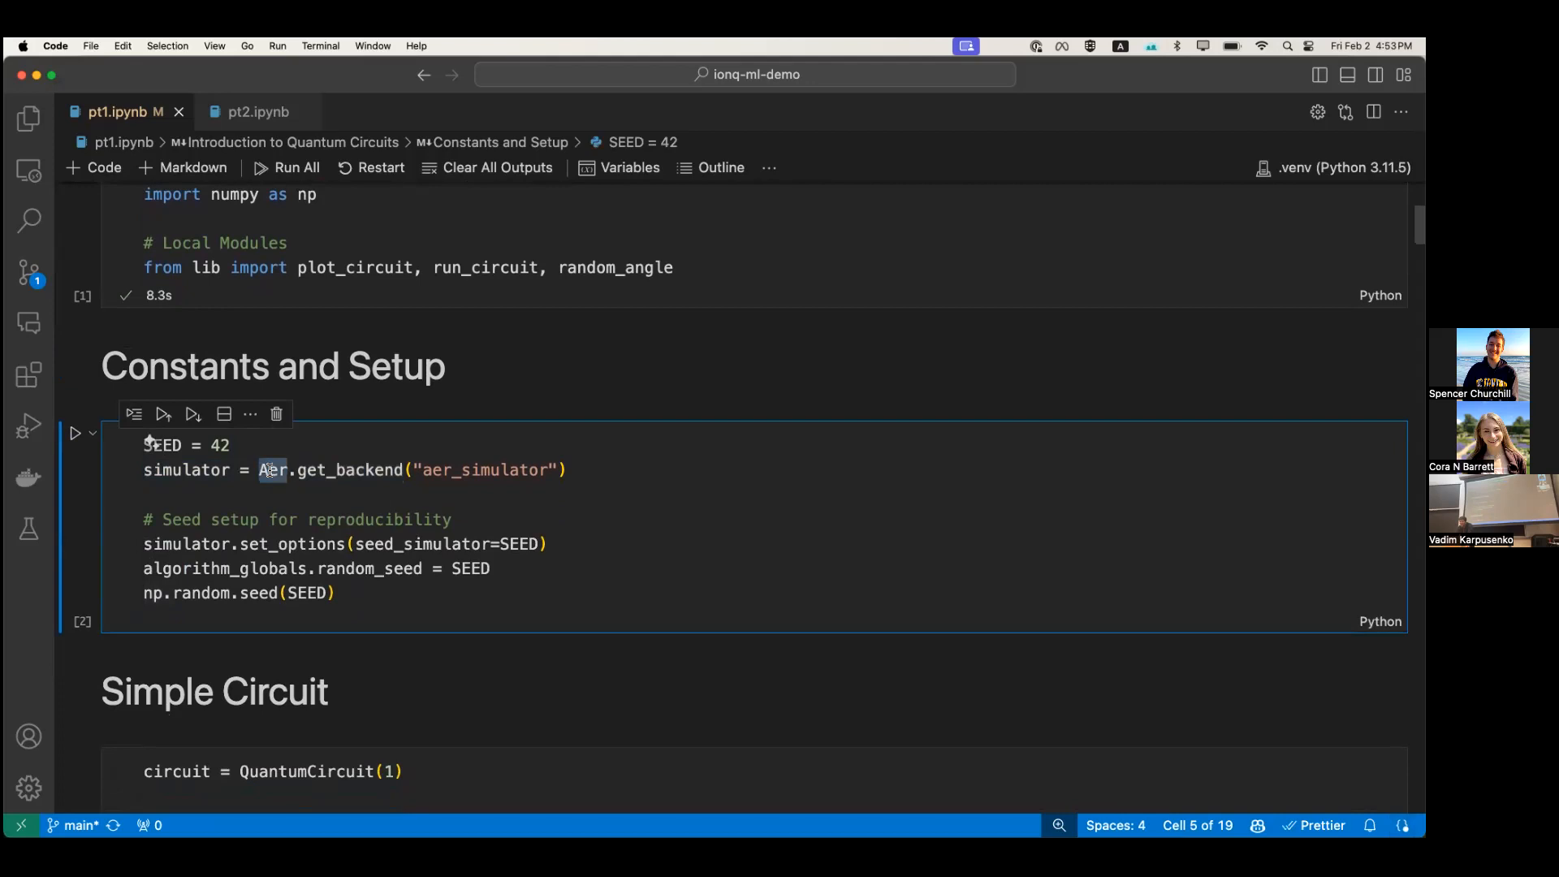
double_click(485, 470)
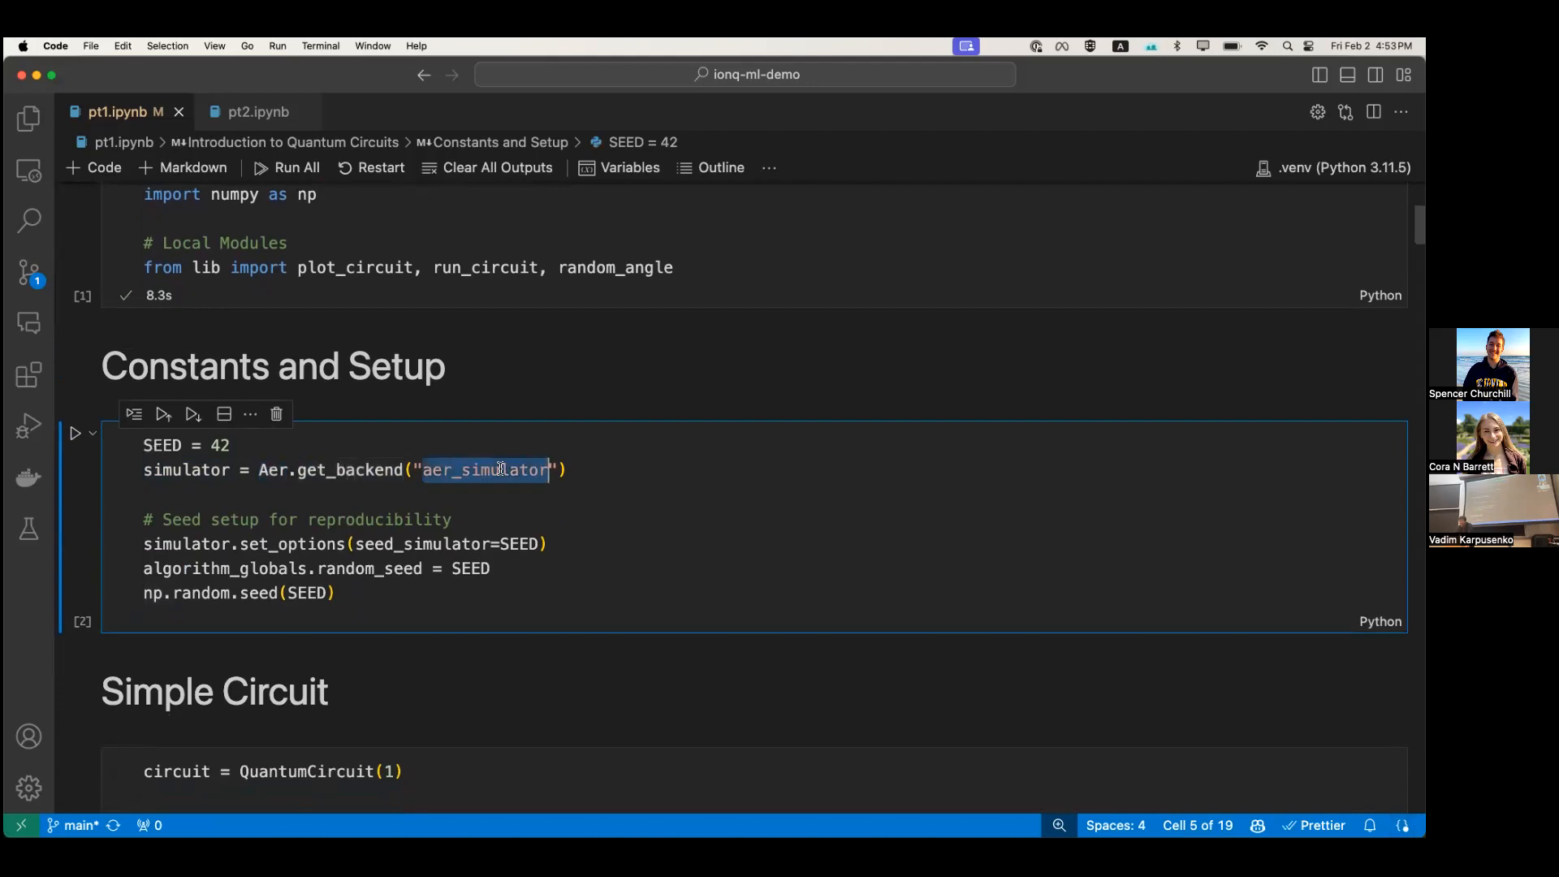
click(432, 502)
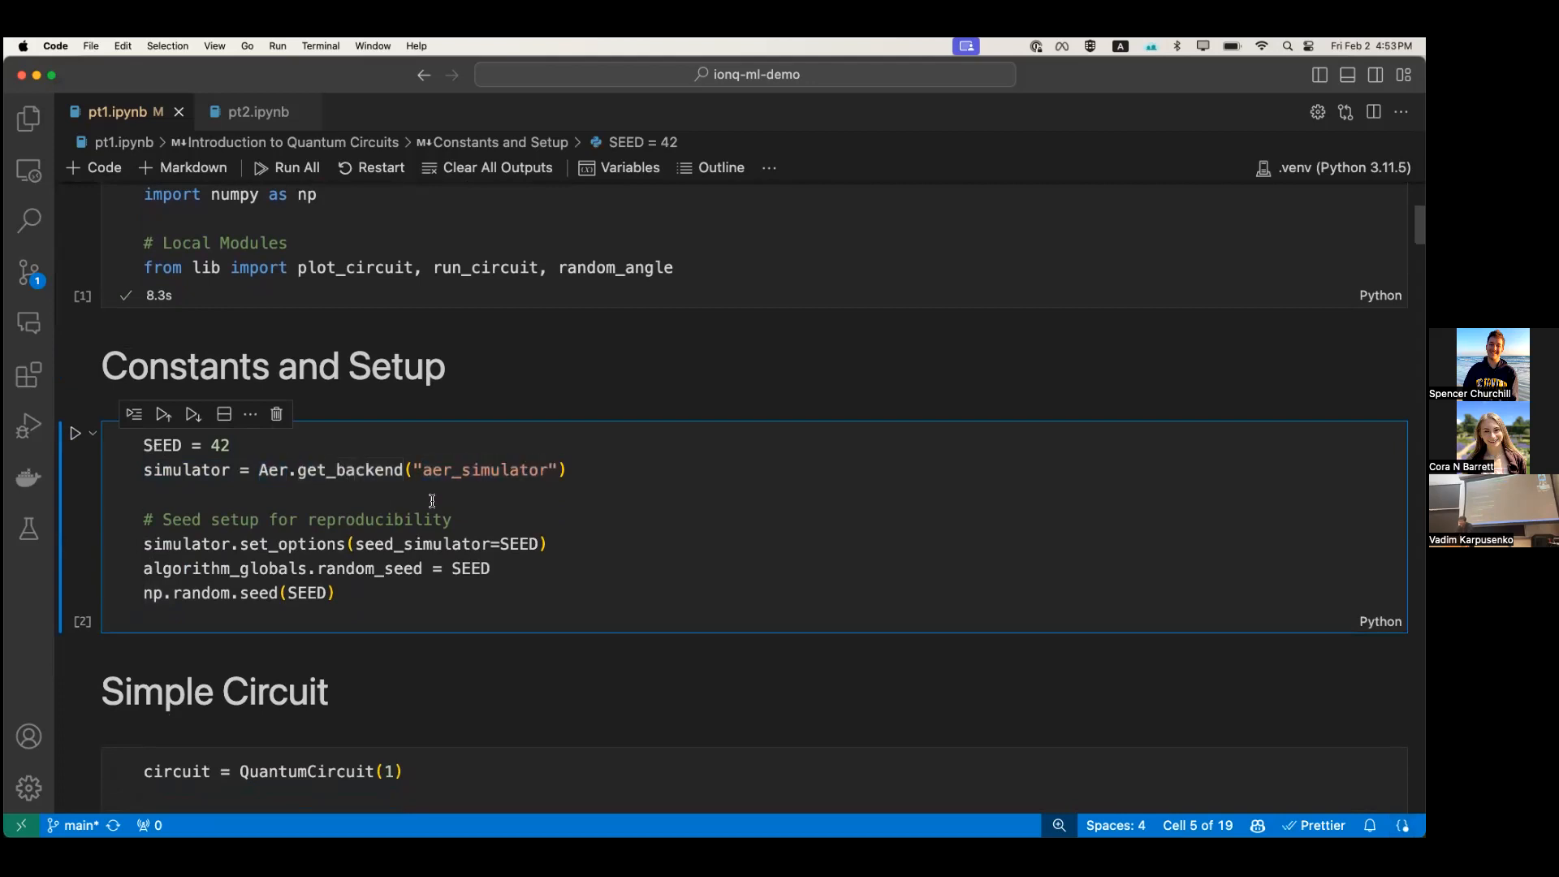
mouse_move(440, 505)
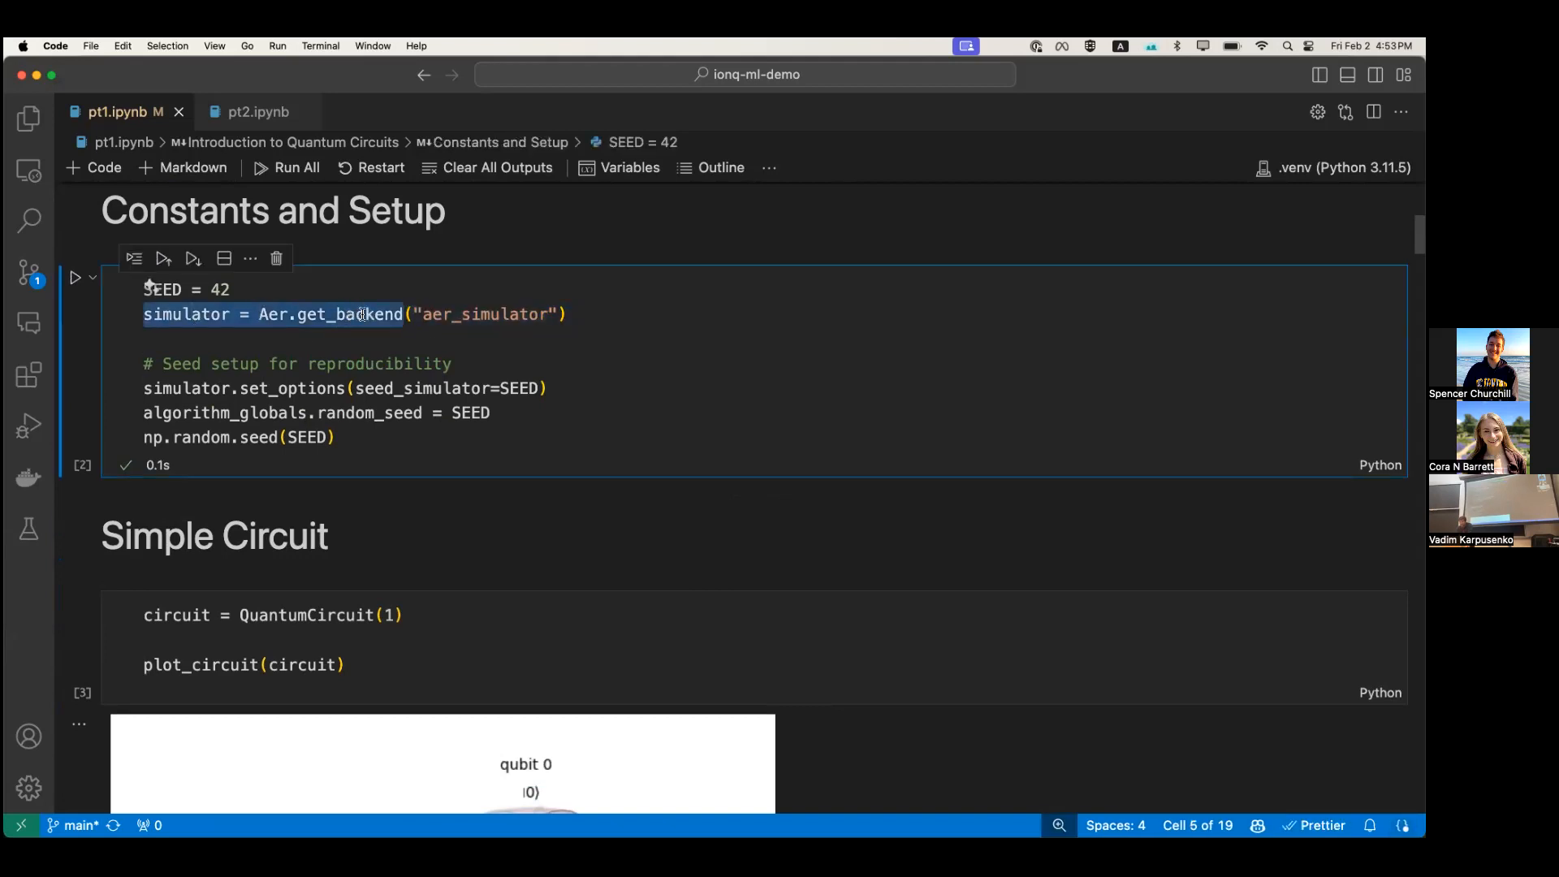
scroll(down, 3)
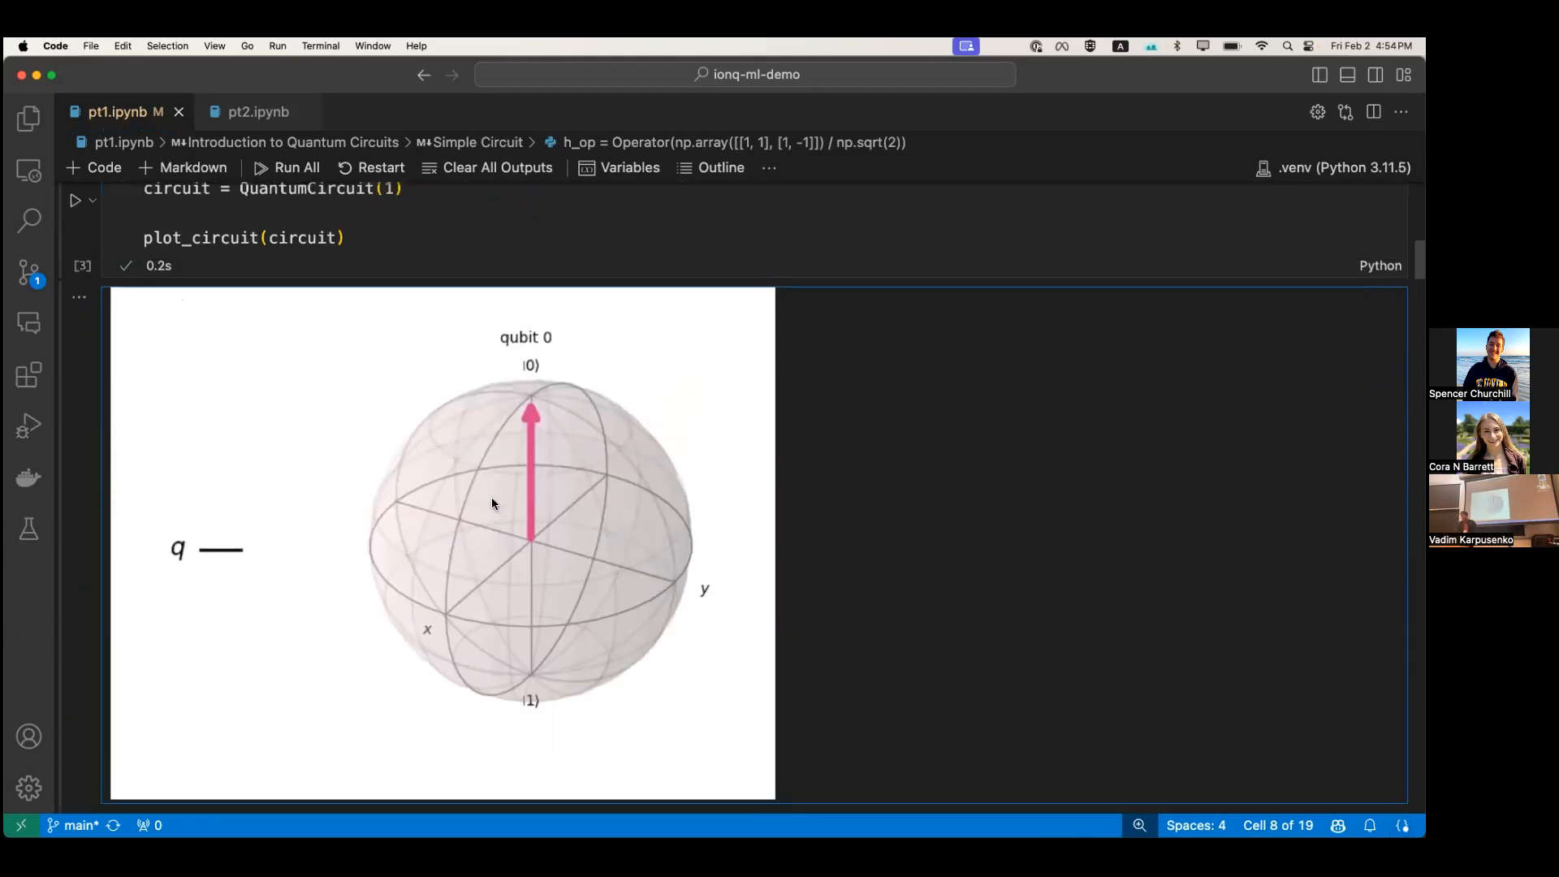
scroll(down, 3)
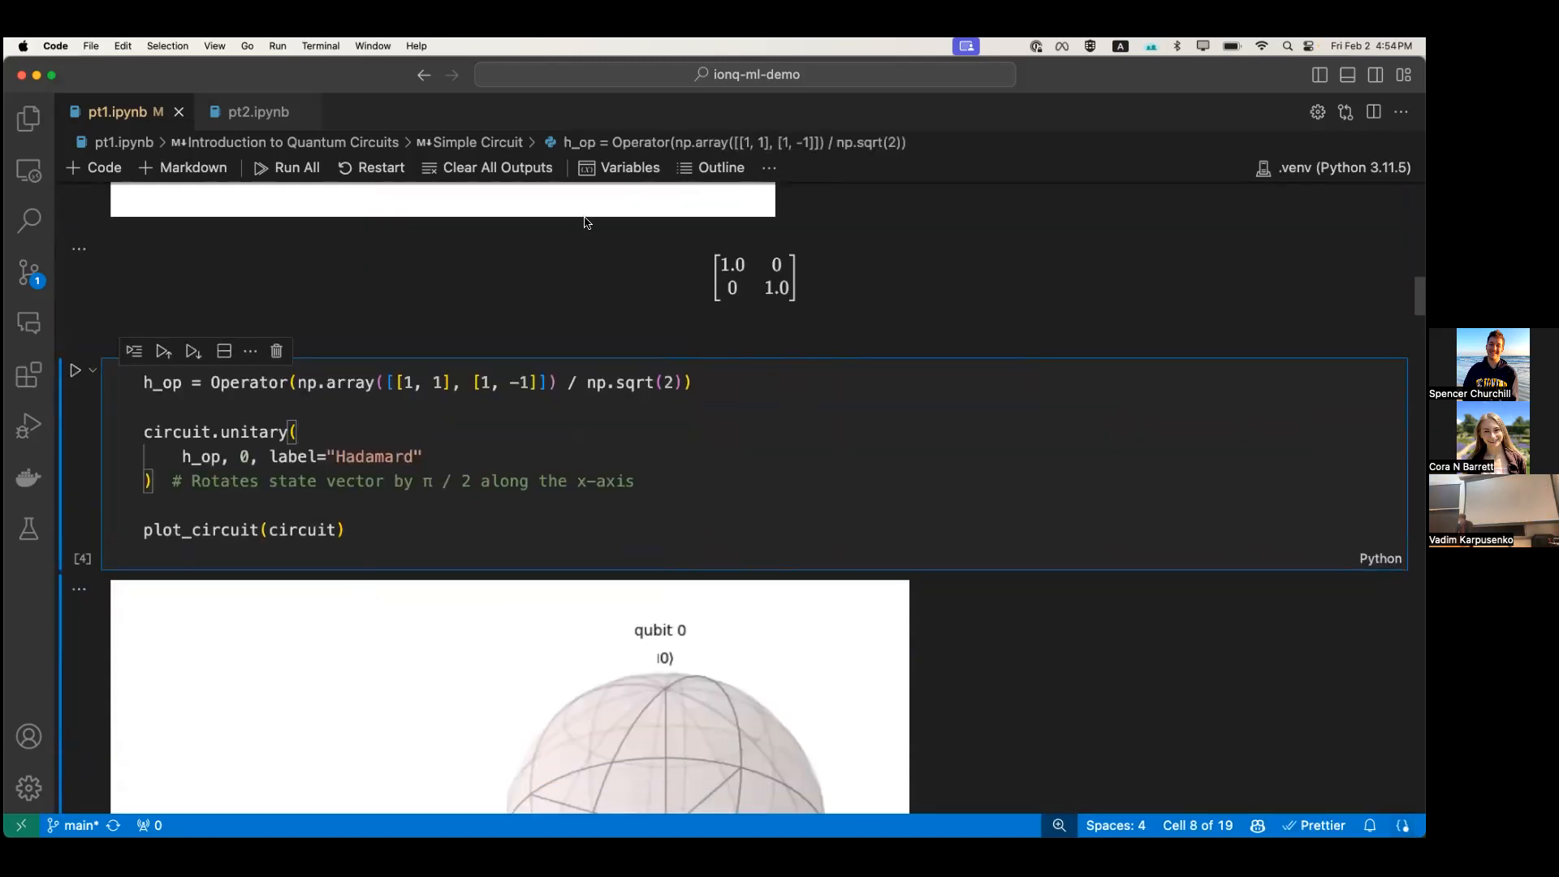
double_click(162, 382)
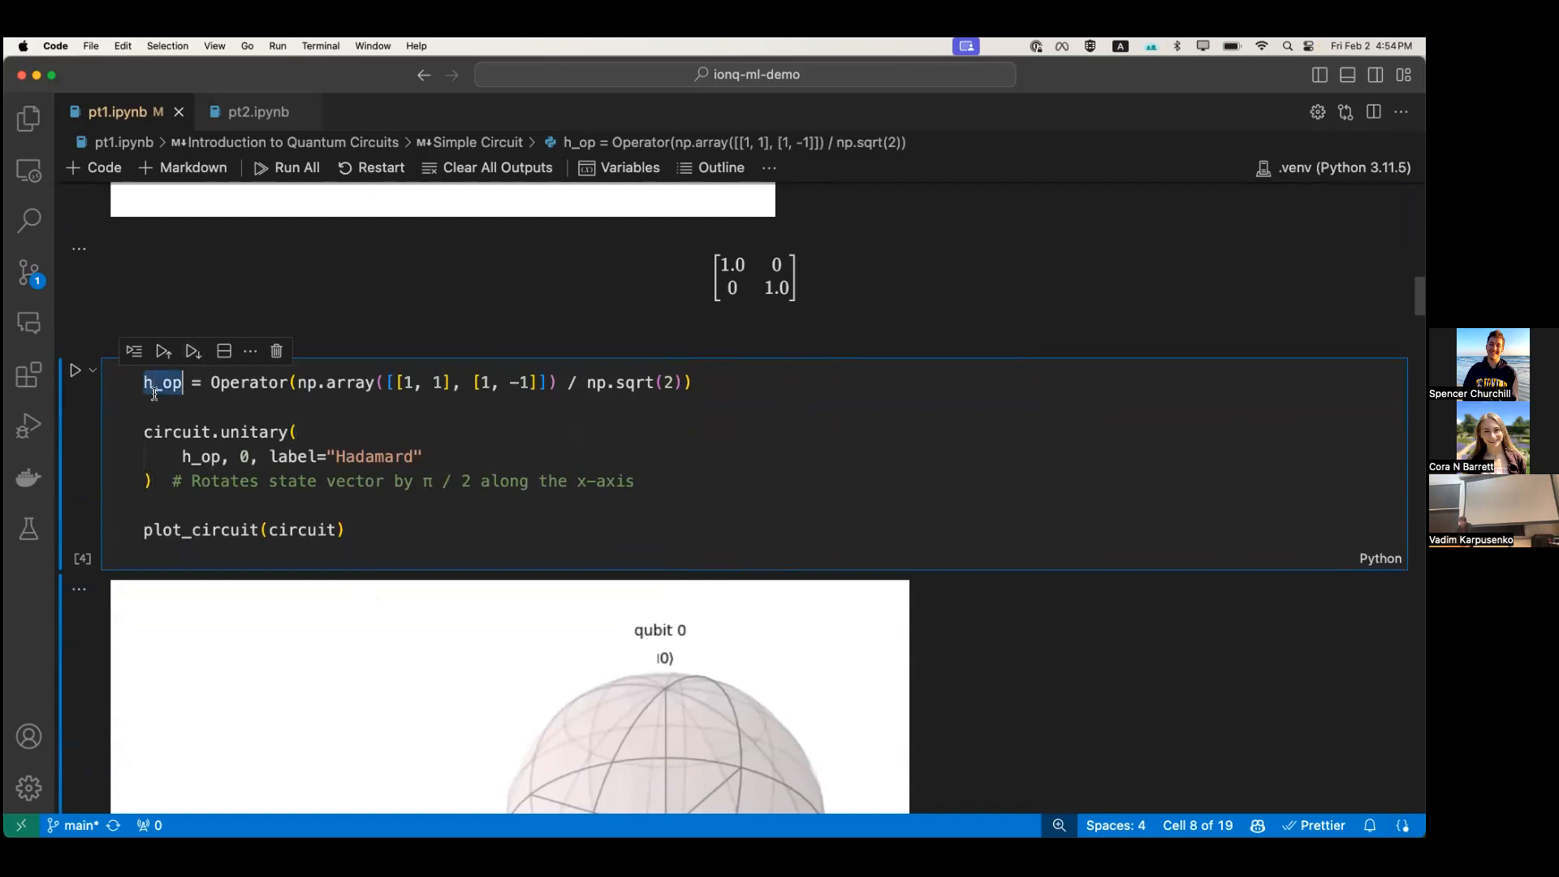
mouse_move(293, 457)
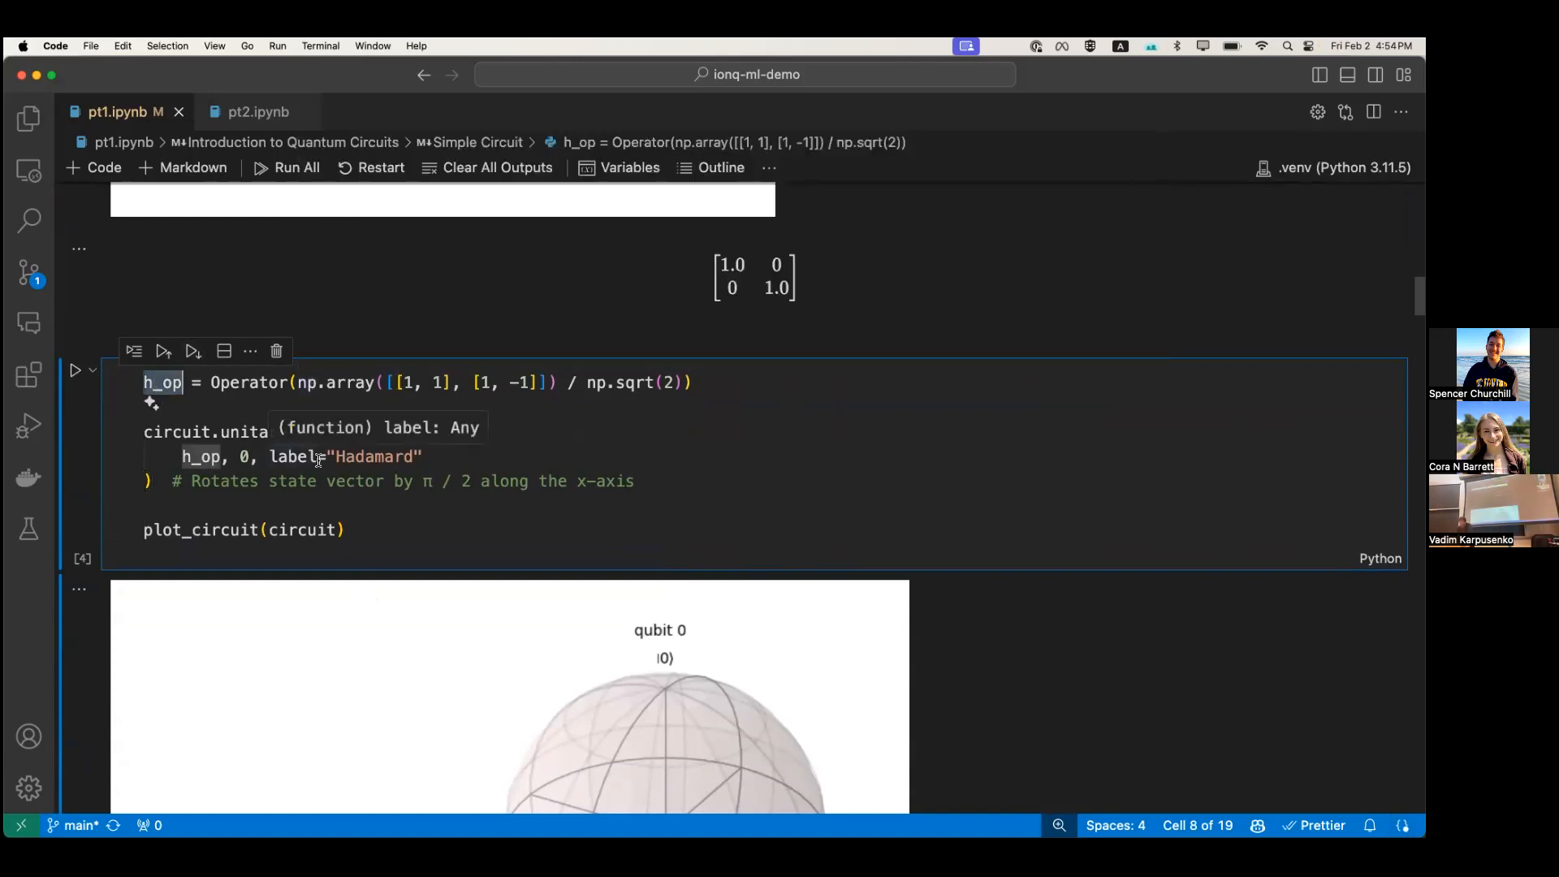
text(cir)
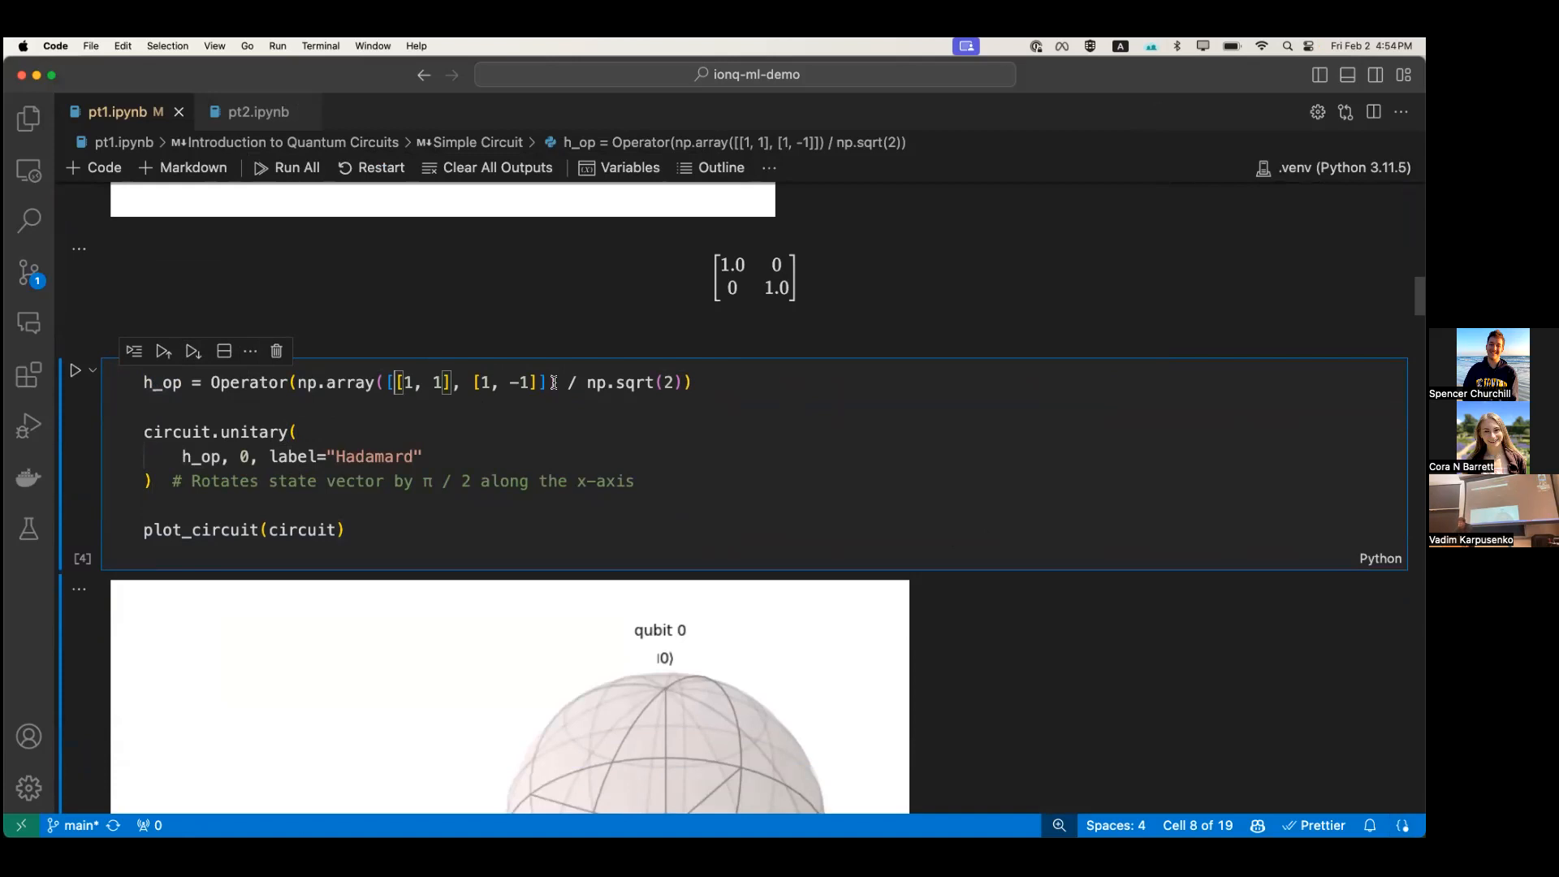
Scroll to the h_op Hadamard cell's Bloch sphere and unitary matrix output with 0.707 amplitudes
scroll(down, 3)
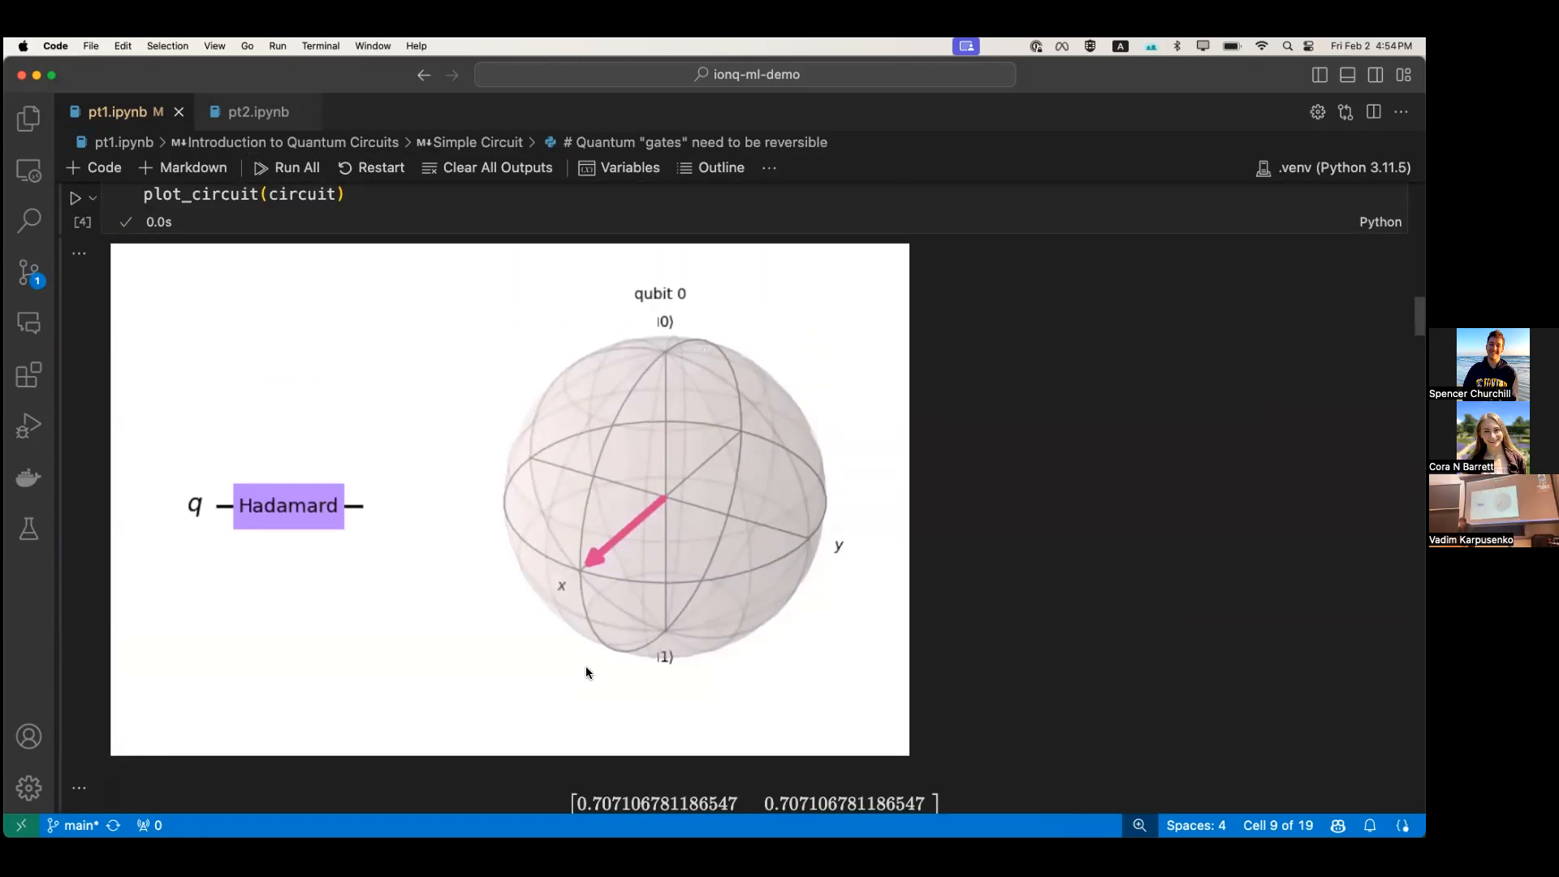
mouse_move(696, 386)
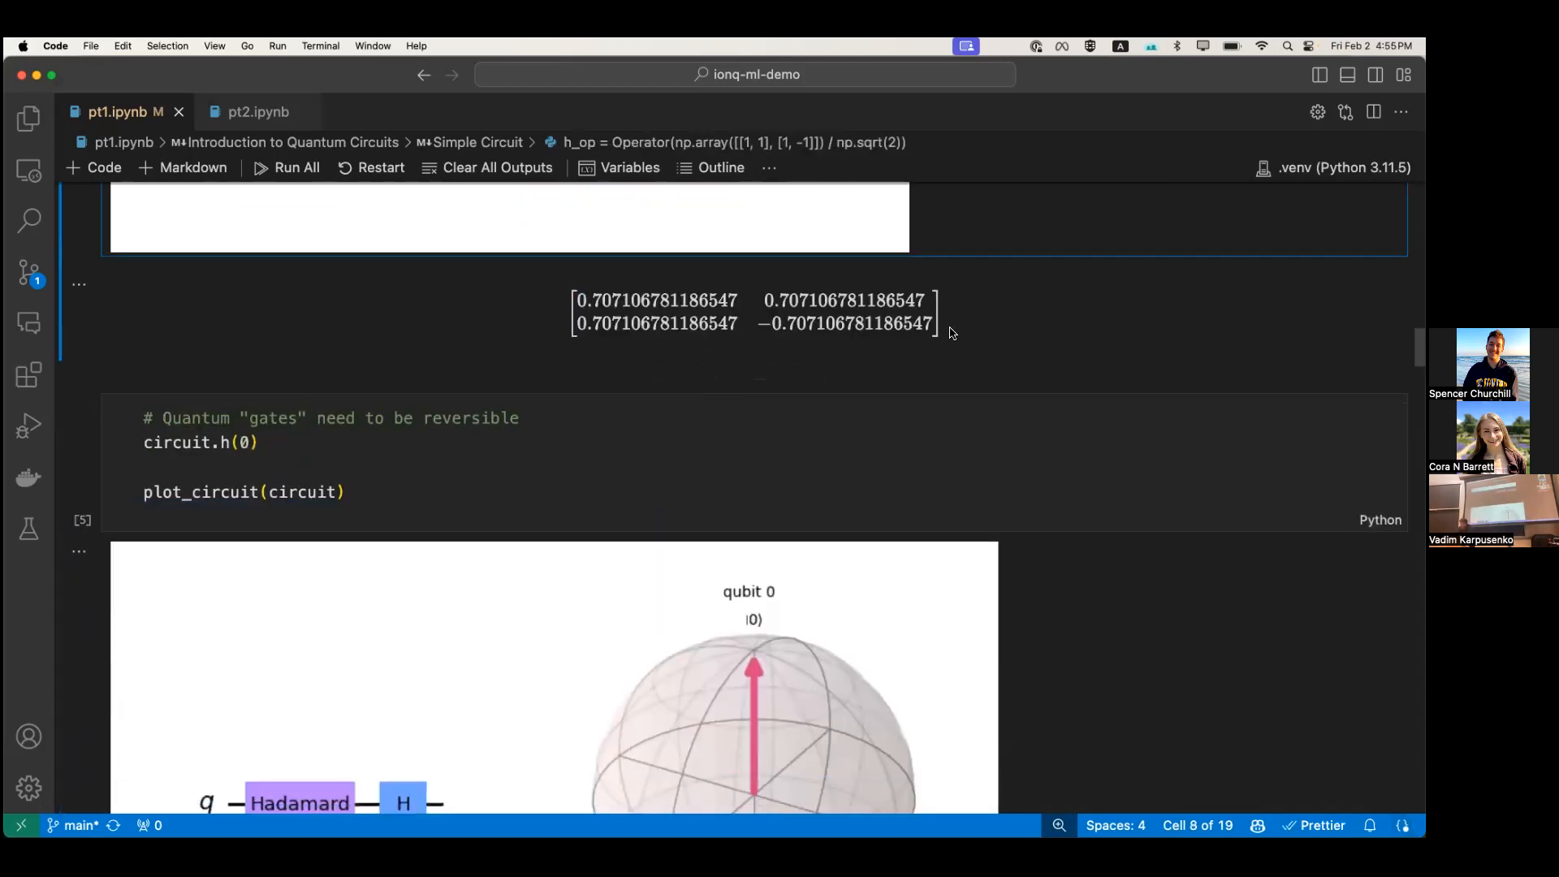
Scroll through the circuit.h(0) and circuit.t(0) cells and their replotted Bloch spheres
scroll(down, 3)
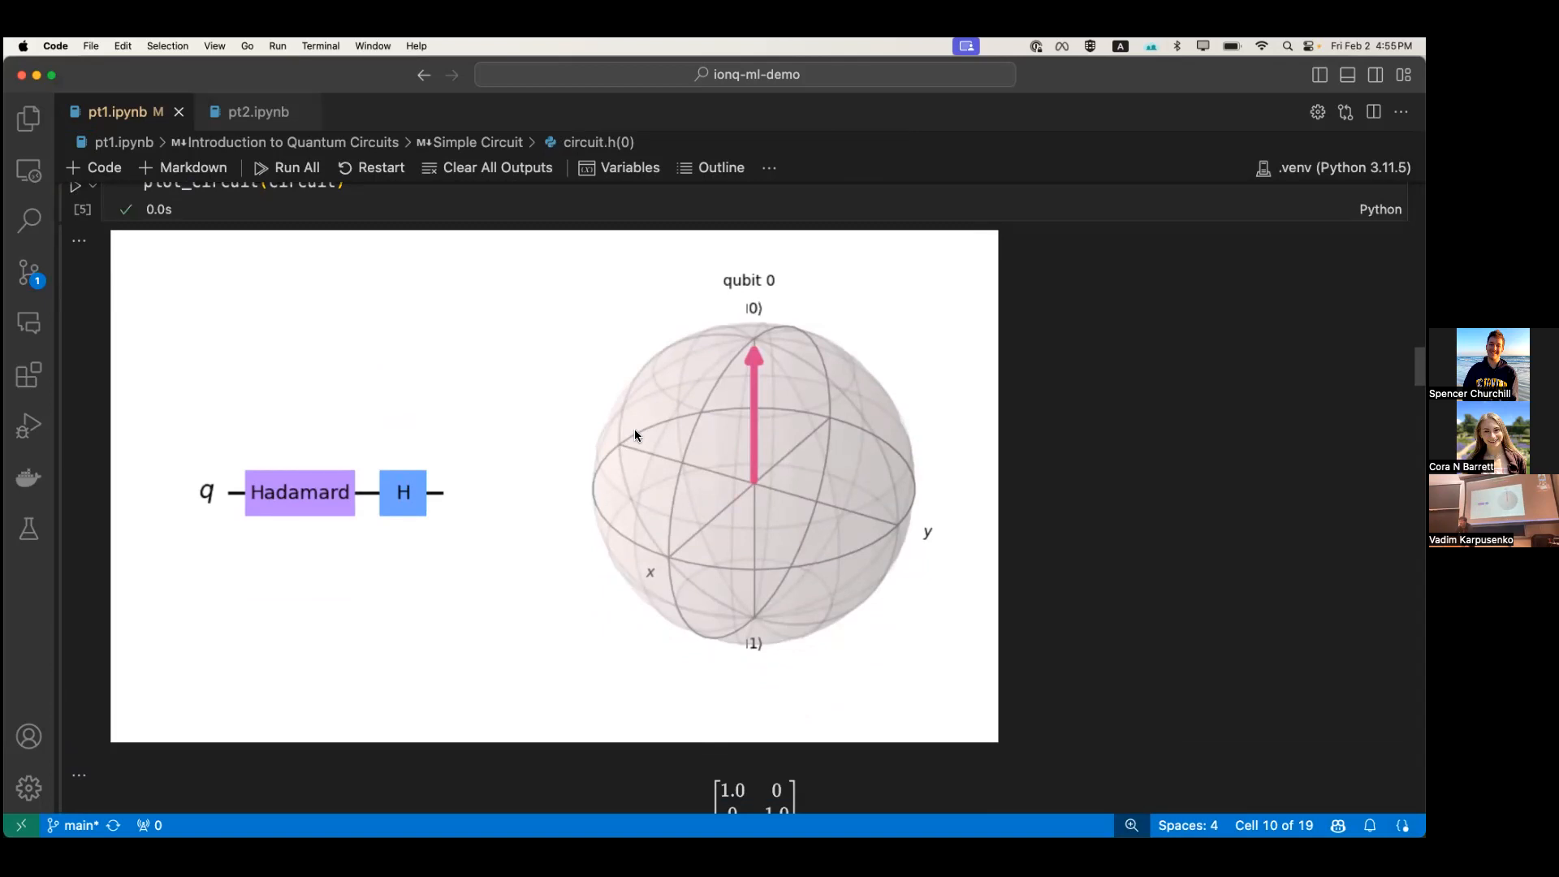
scroll(down, 3)
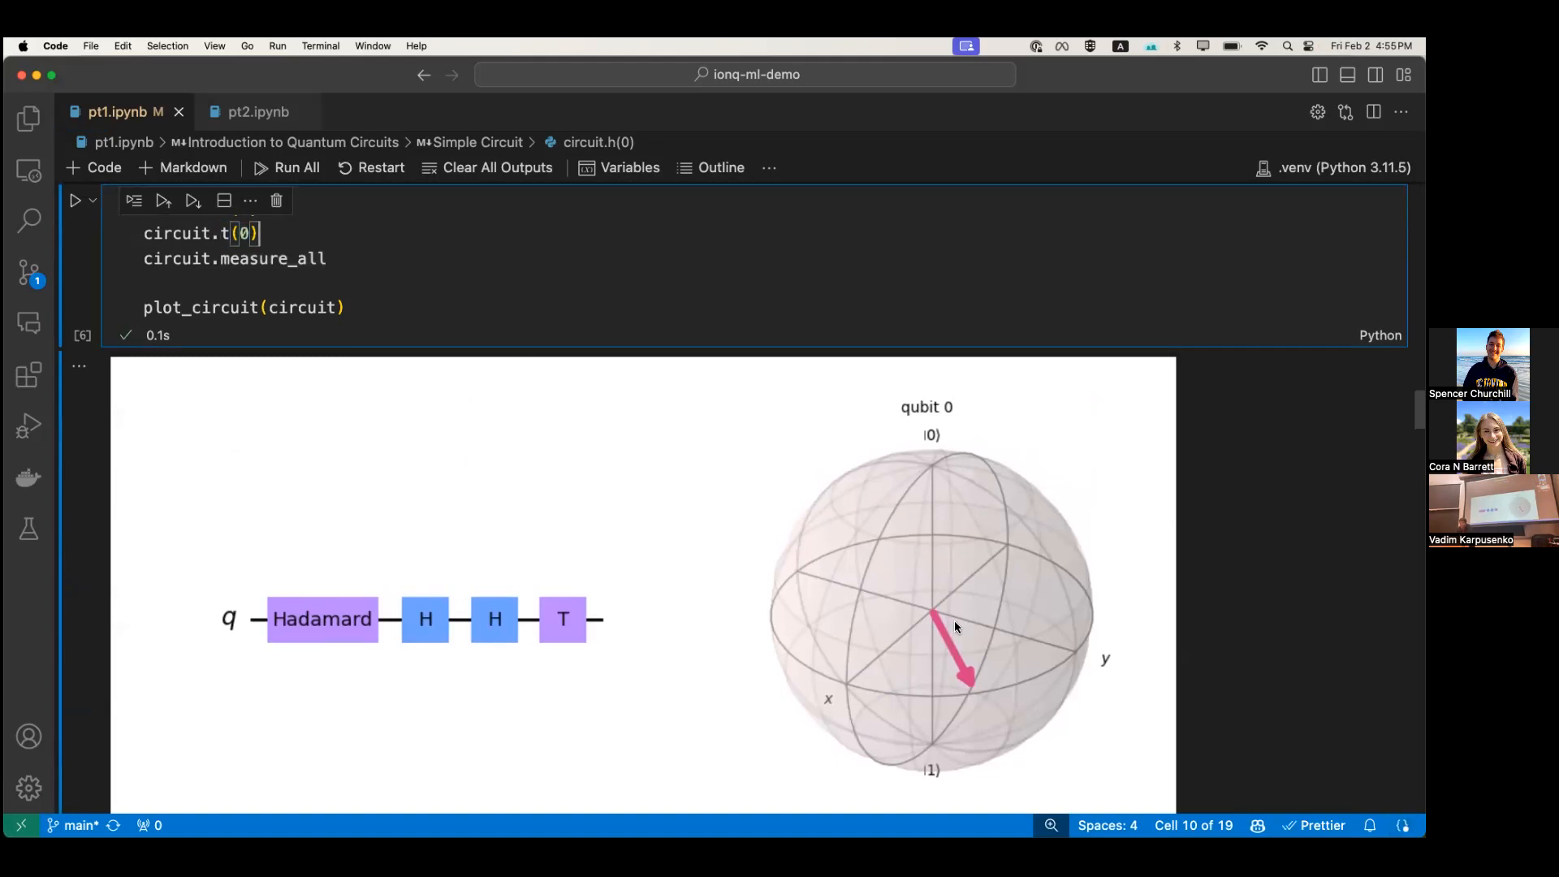
mouse_move(969, 696)
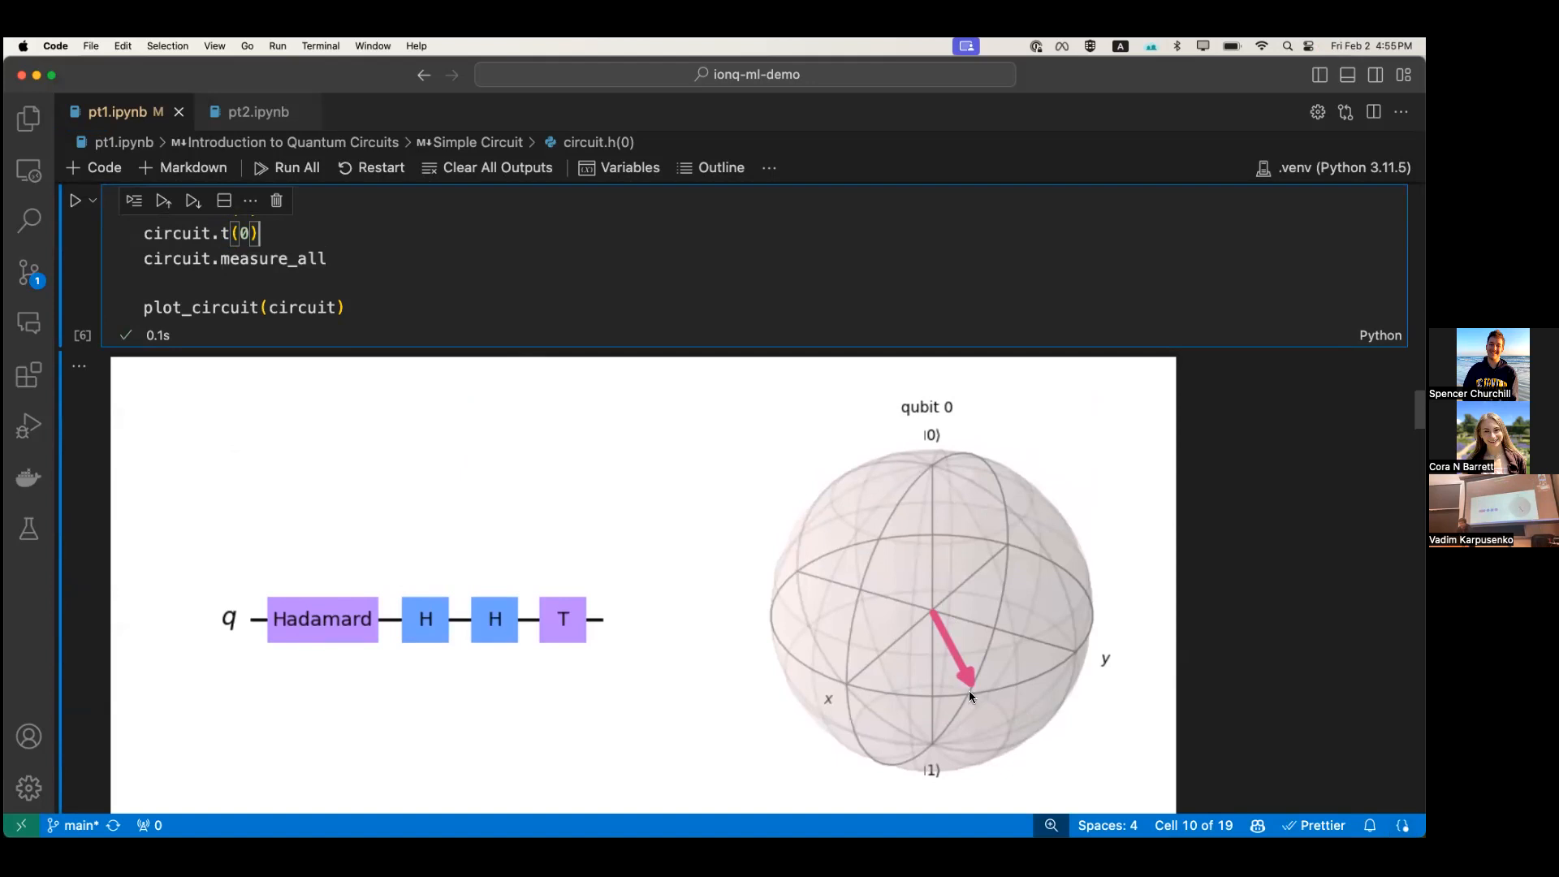
mouse_move(935, 673)
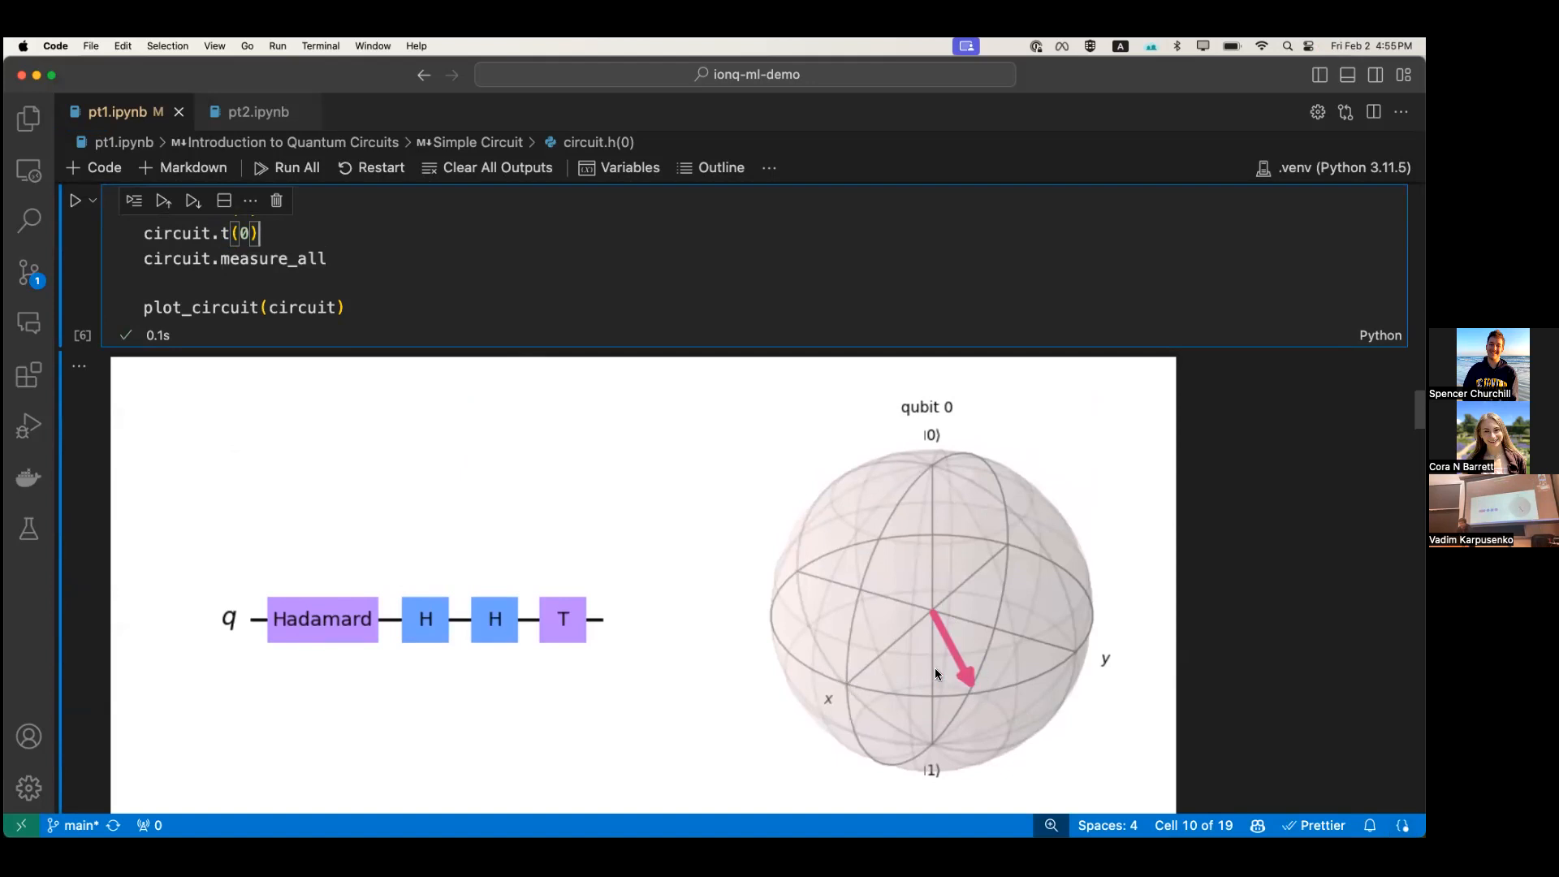
mouse_move(937, 674)
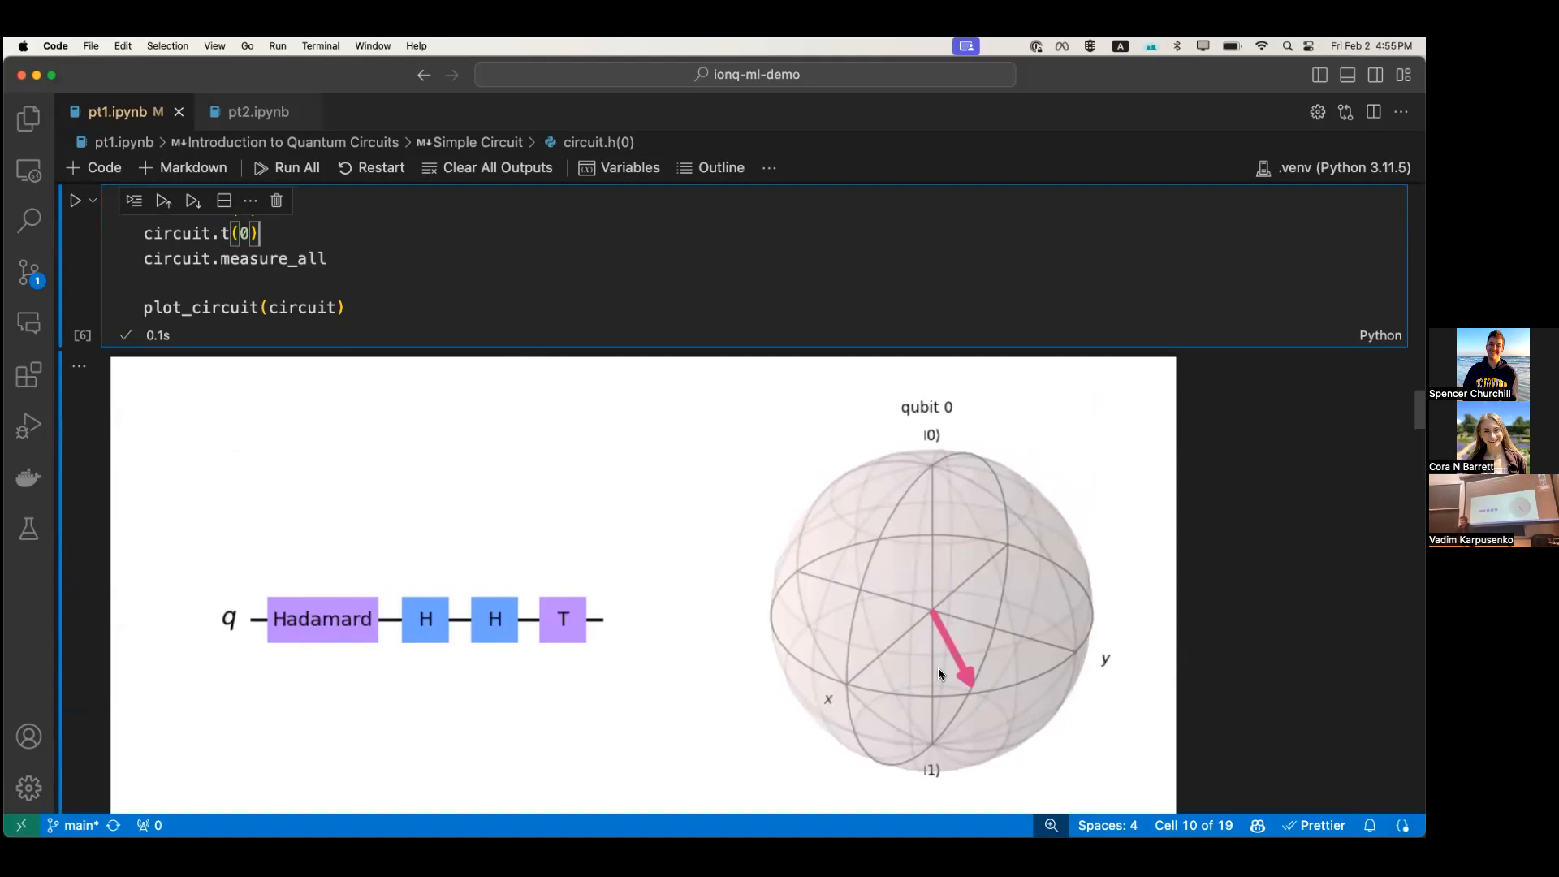
Scroll past the X-gate, measurement and histogram output down to the Parameterized Circuits heading
scroll(down, 3)
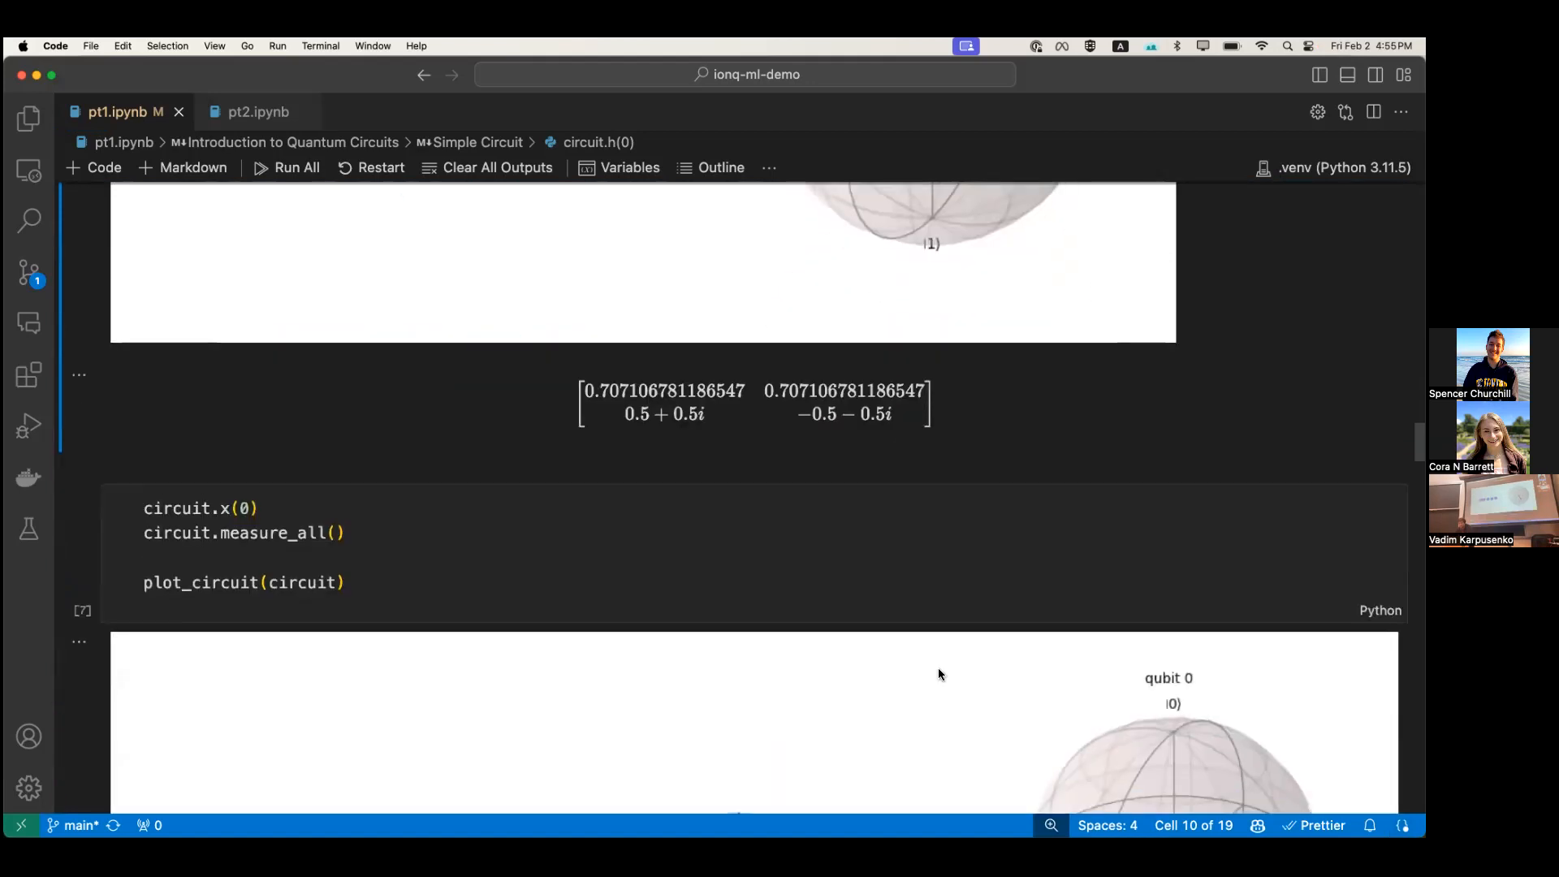
scroll(down, 3)
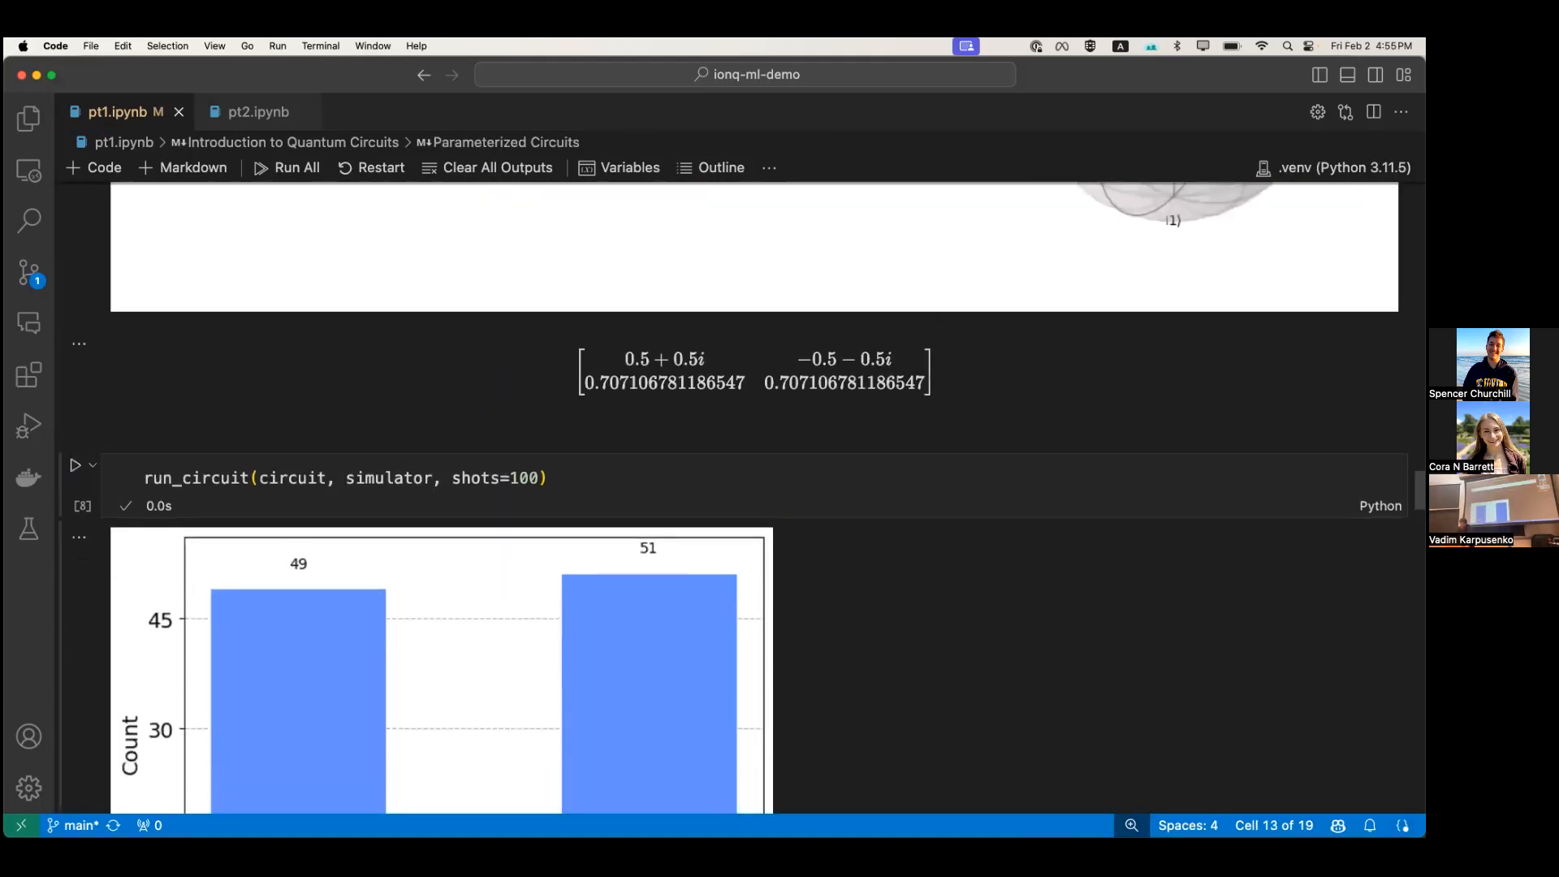
scroll(down, 3)
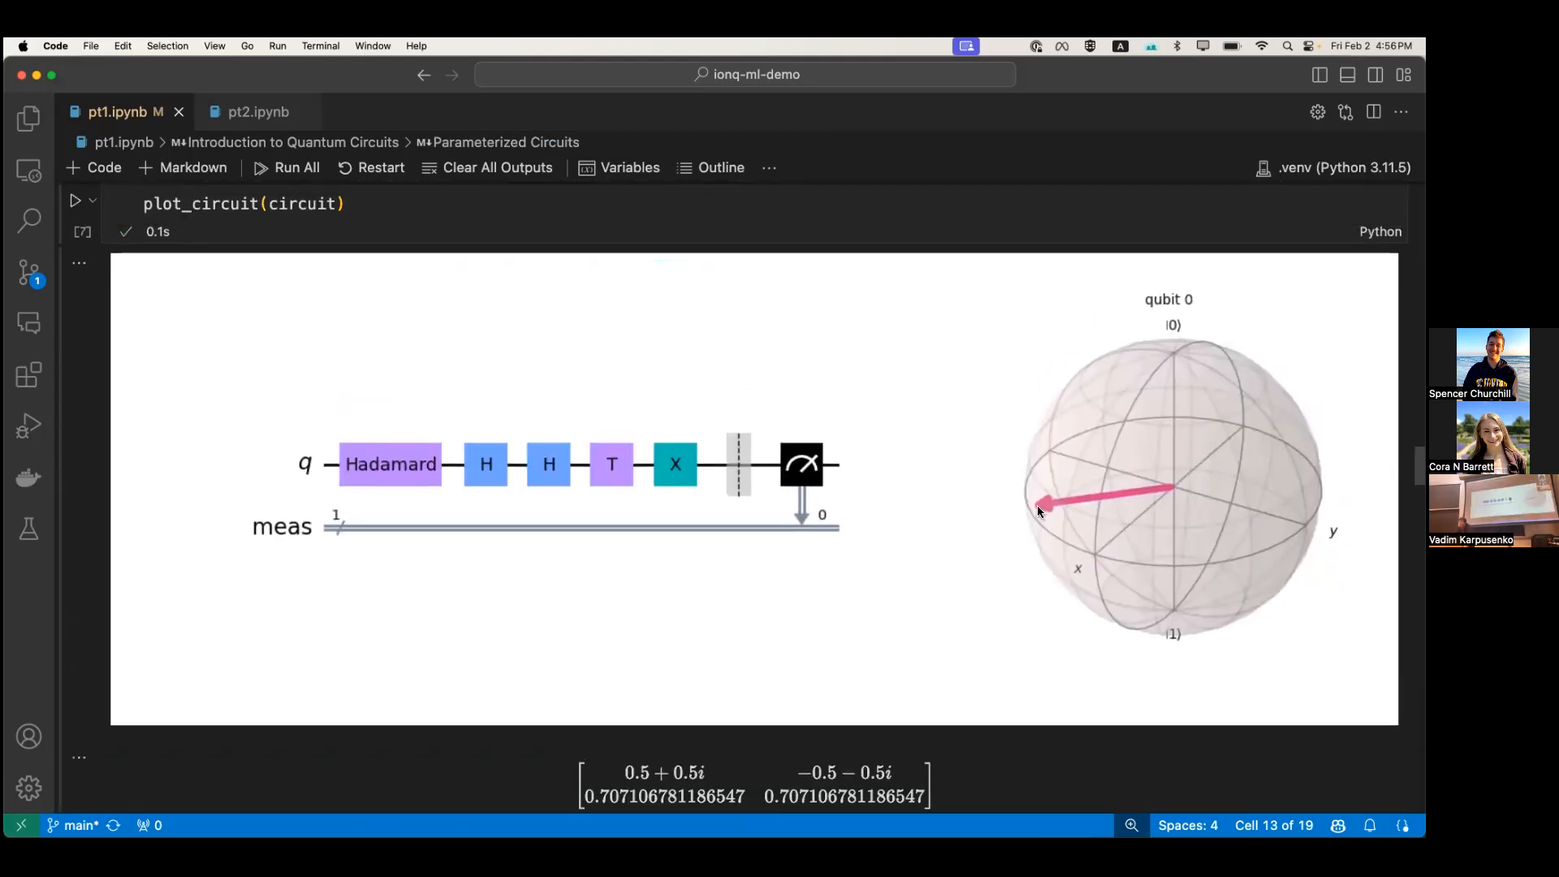
mouse_move(1052, 506)
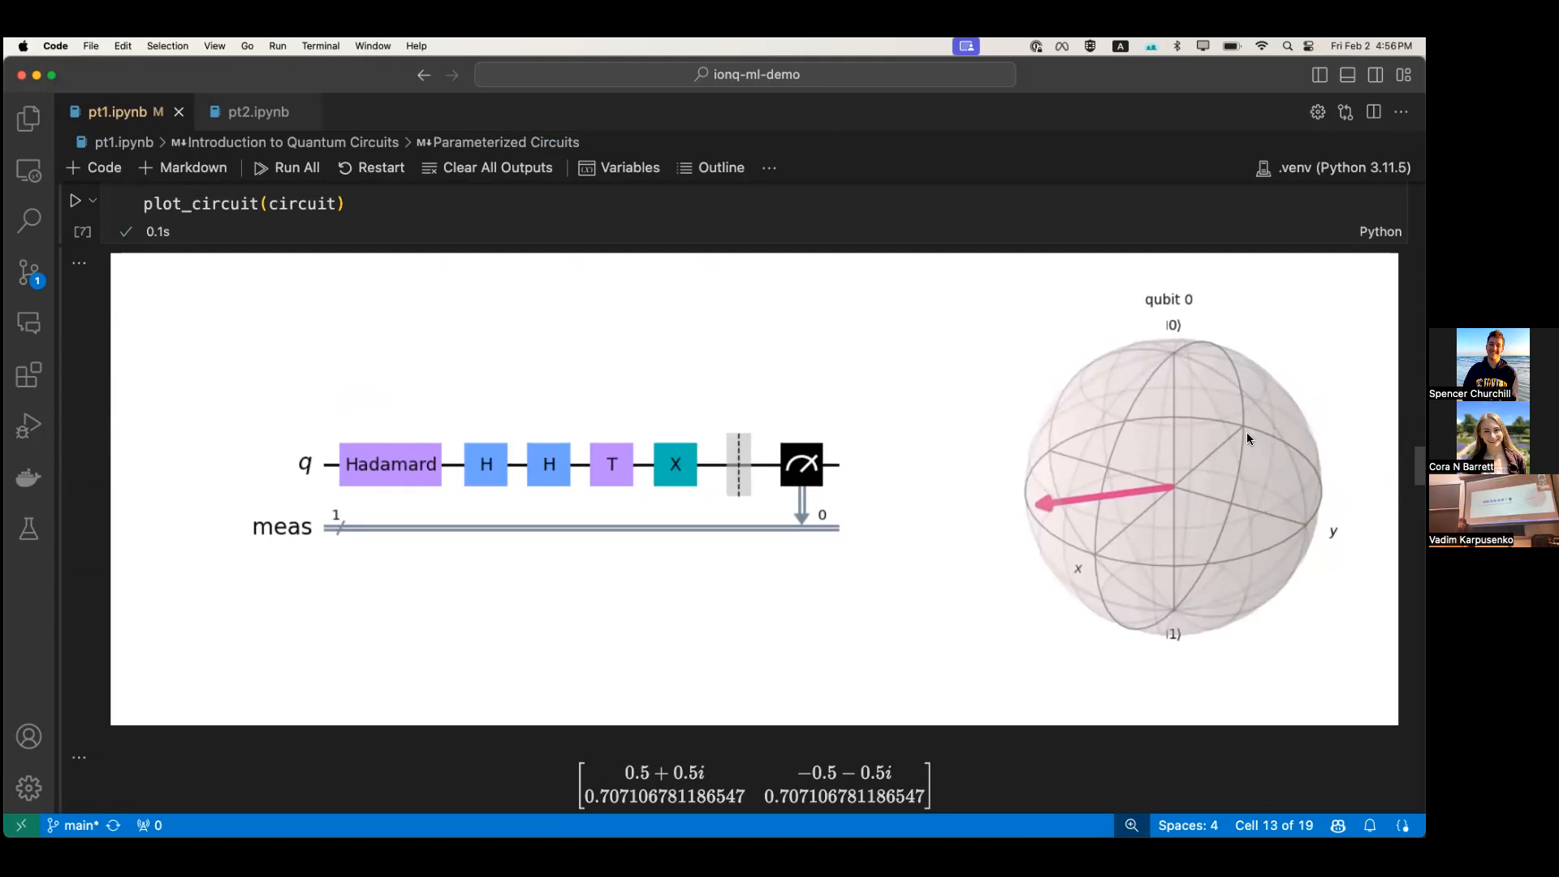
mouse_move(1096, 560)
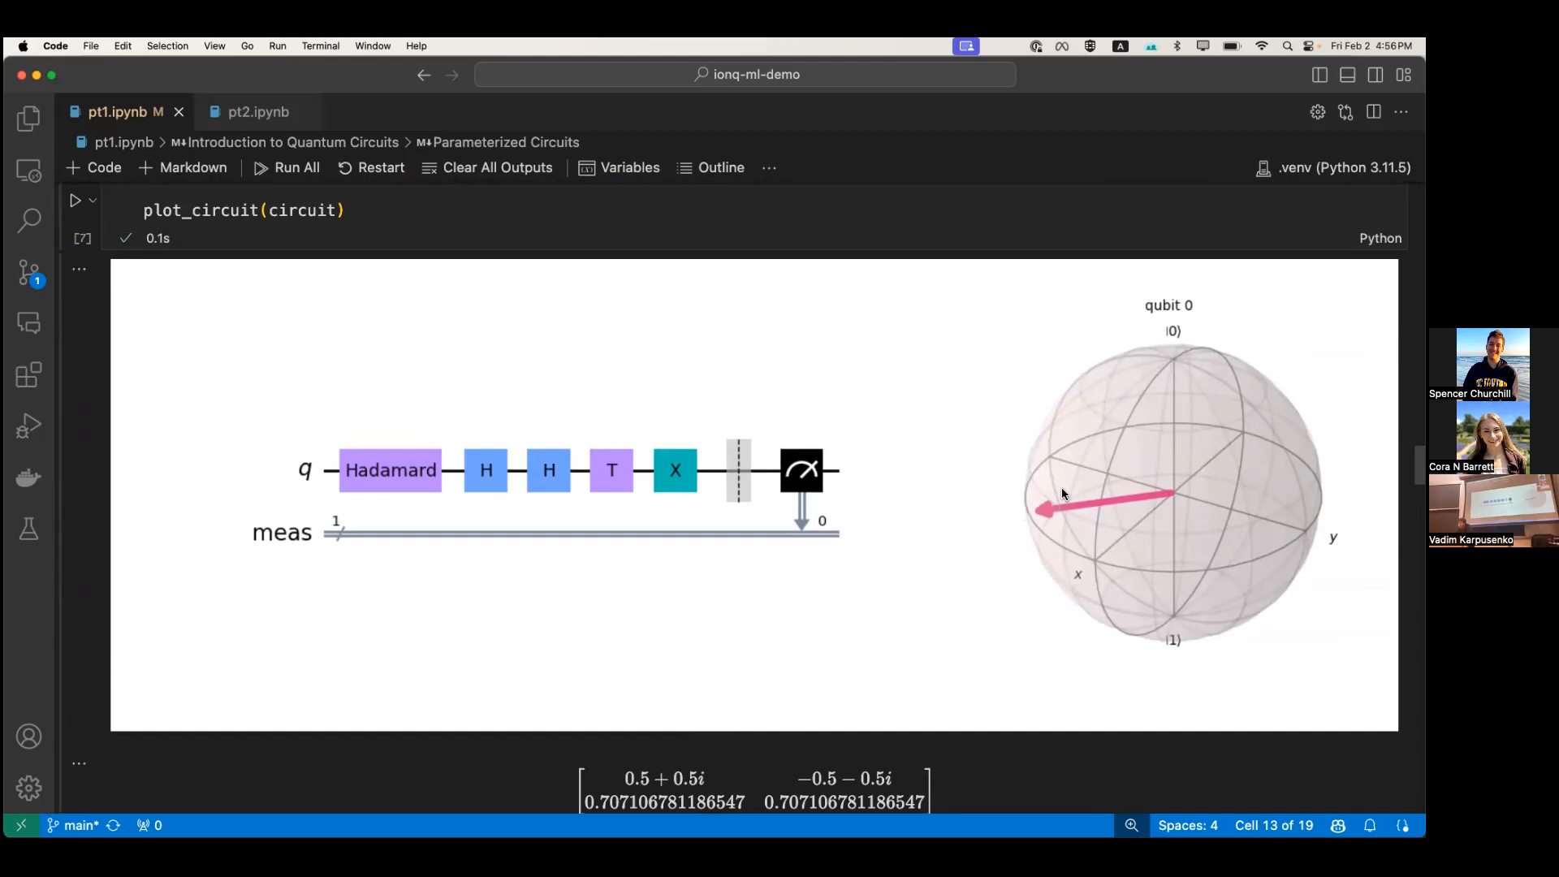
mouse_move(1072, 521)
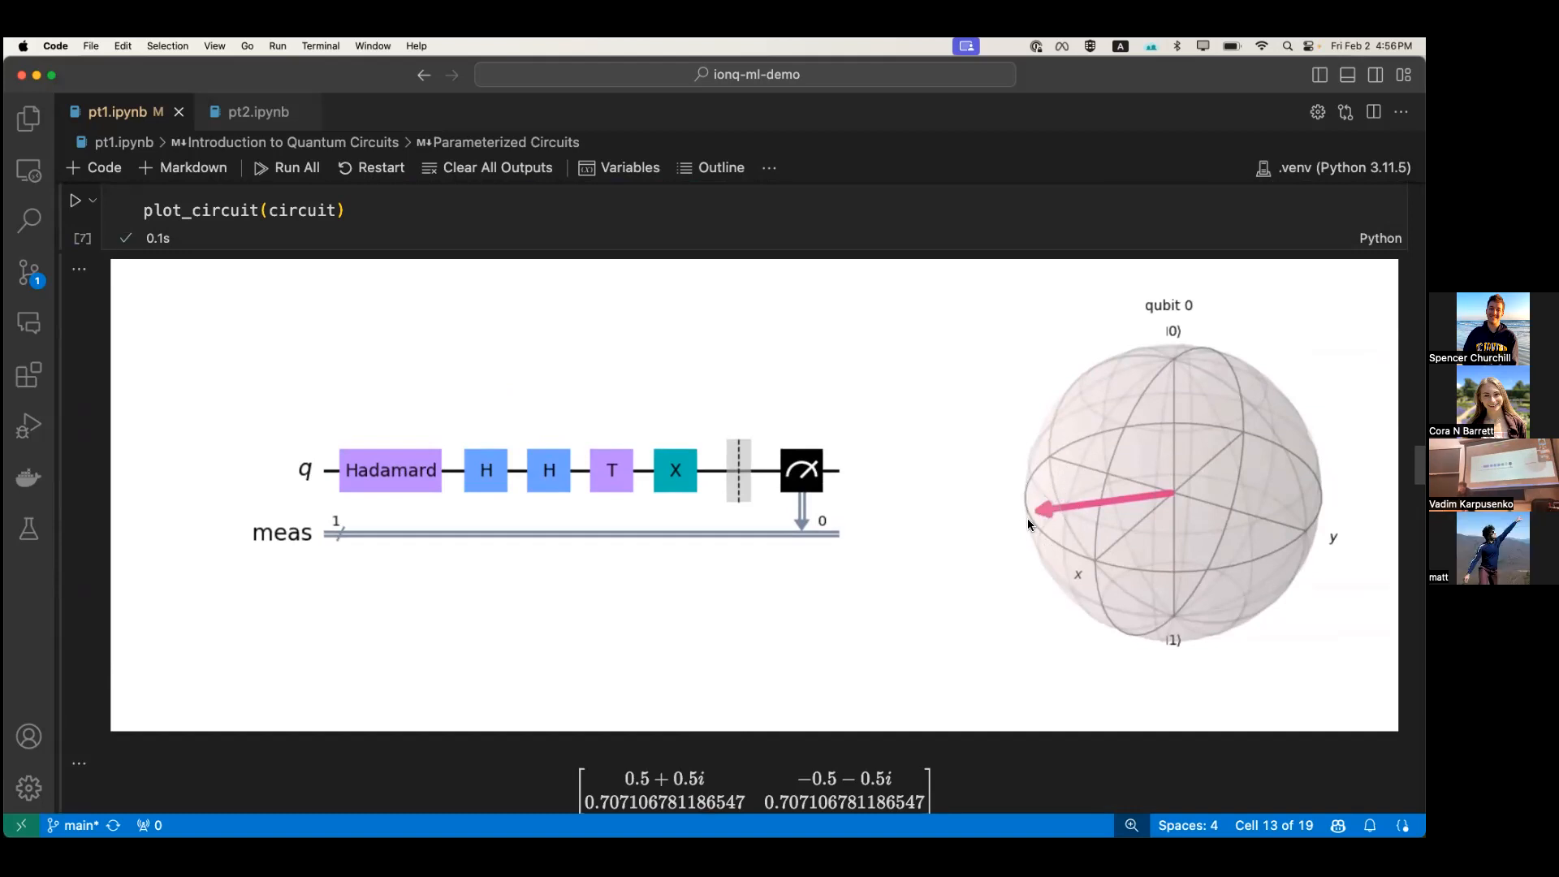
scroll(down, 3)
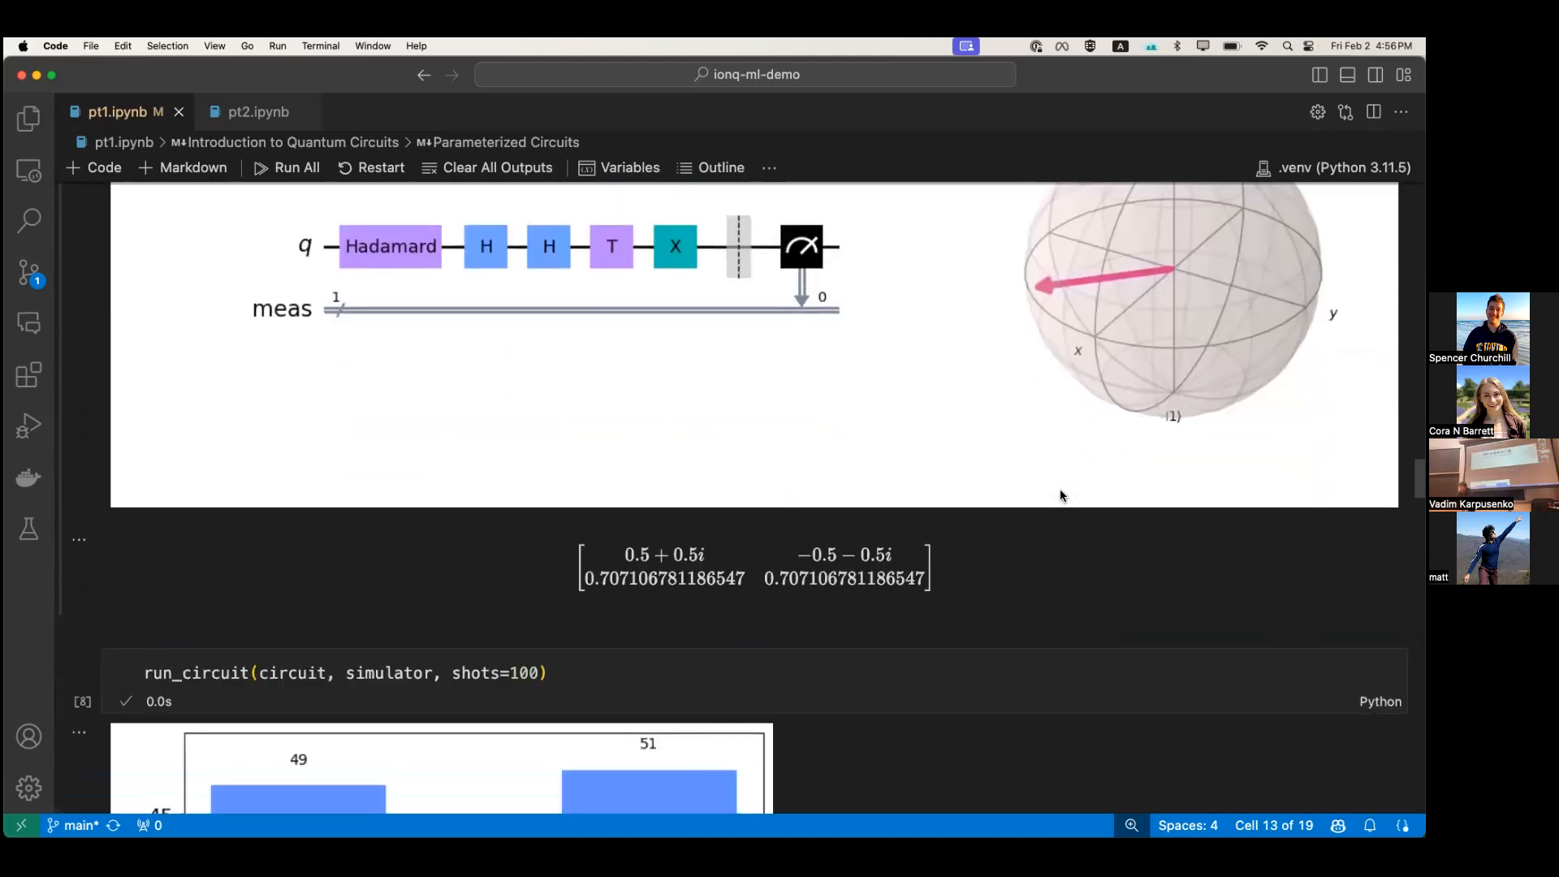
scroll(down, 3)
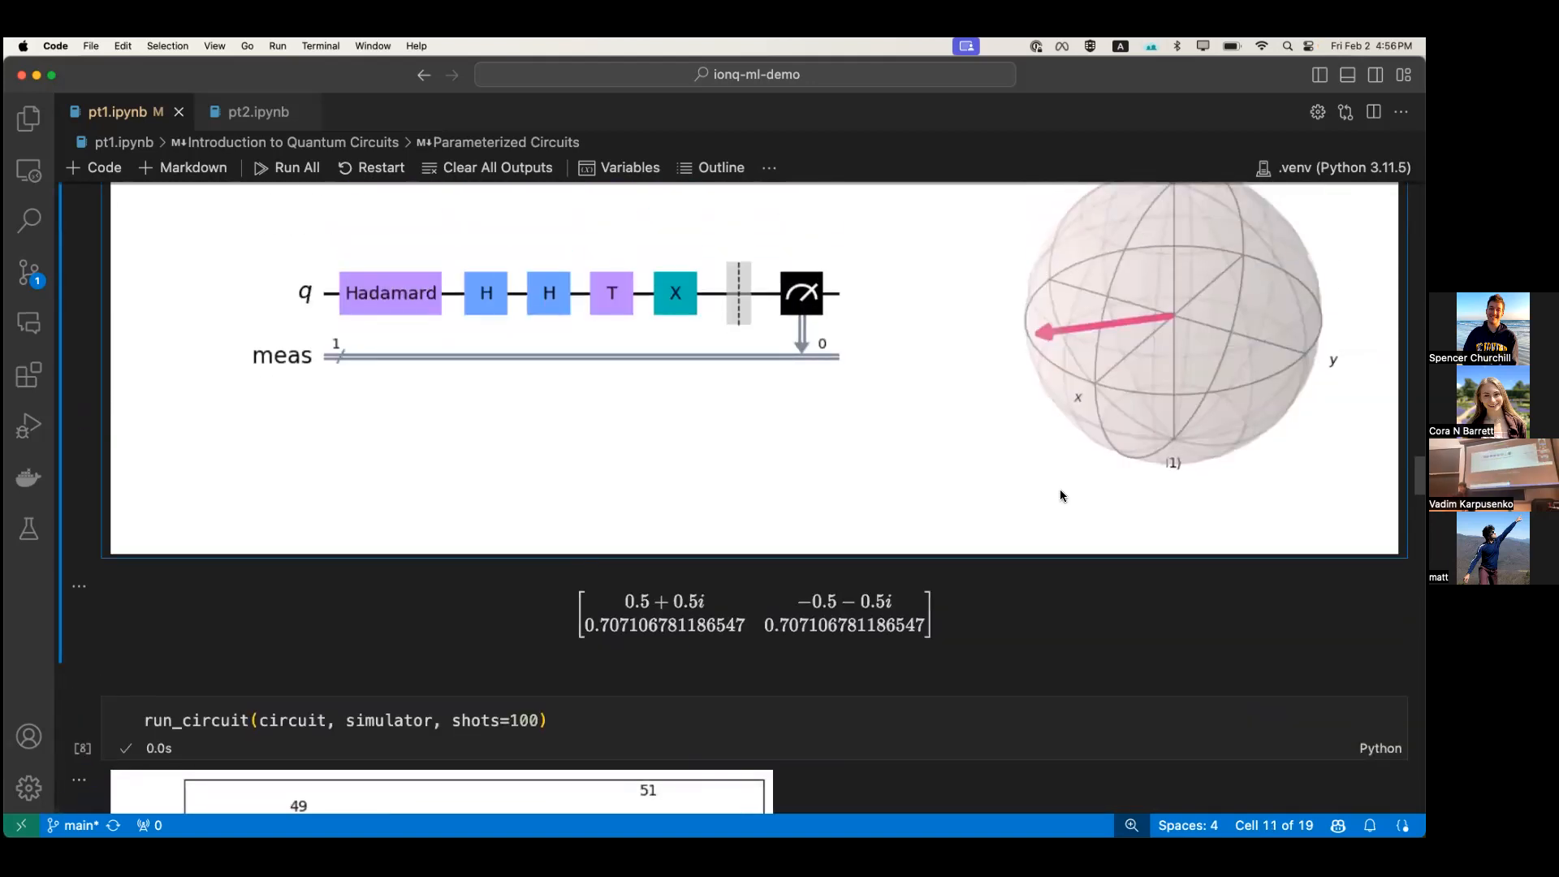
scroll(down, 3)
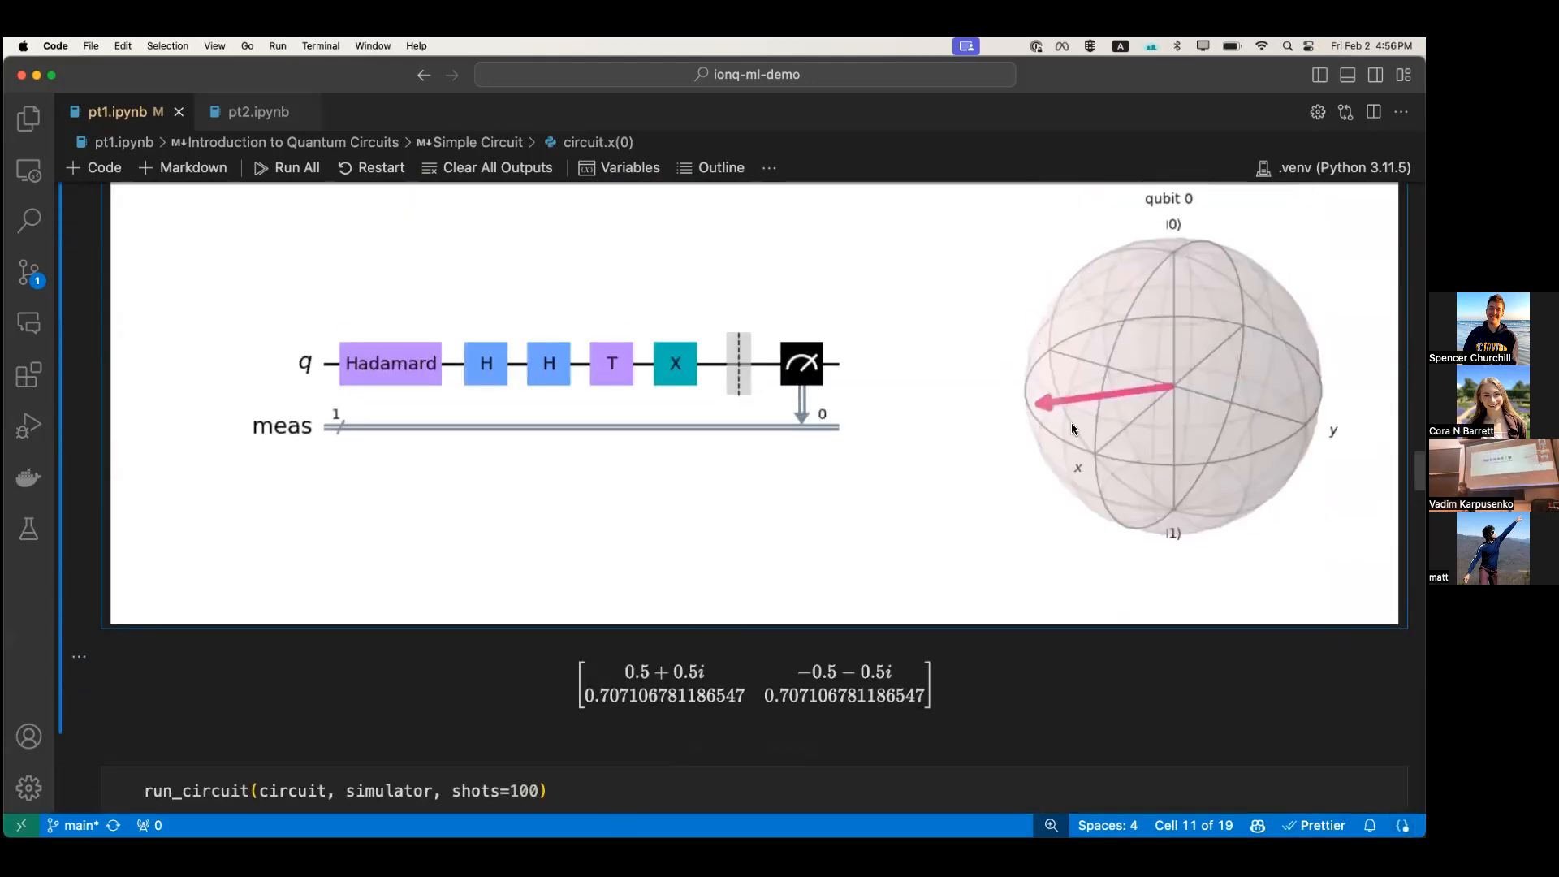
mouse_move(1098, 398)
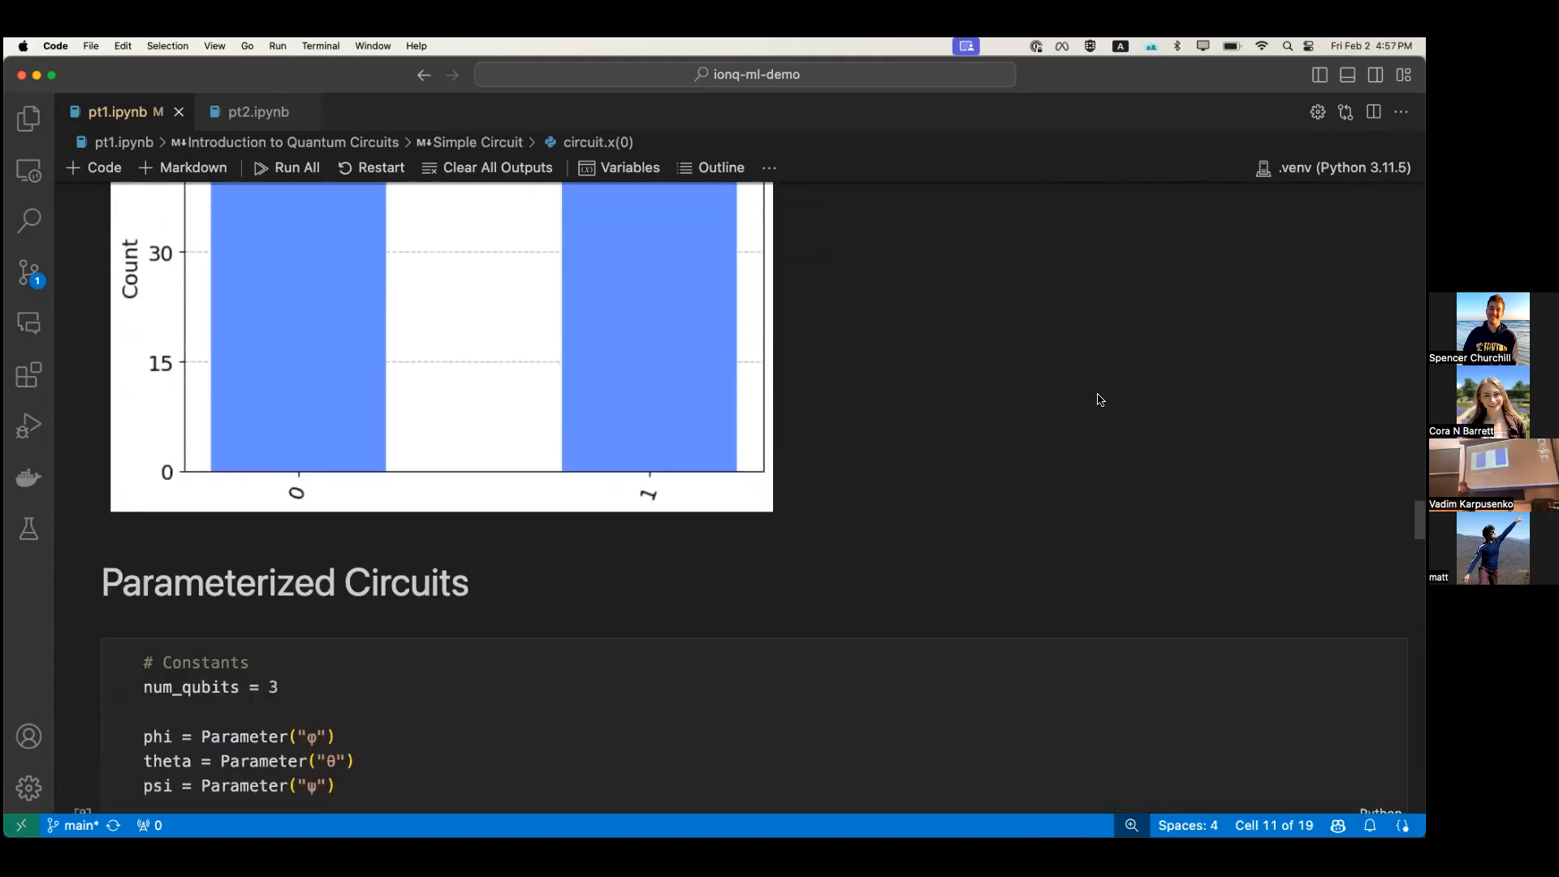
Scroll to the three-qubit cx entangling cell and its per-qubit Bloch-sphere plot
scroll(down, 3)
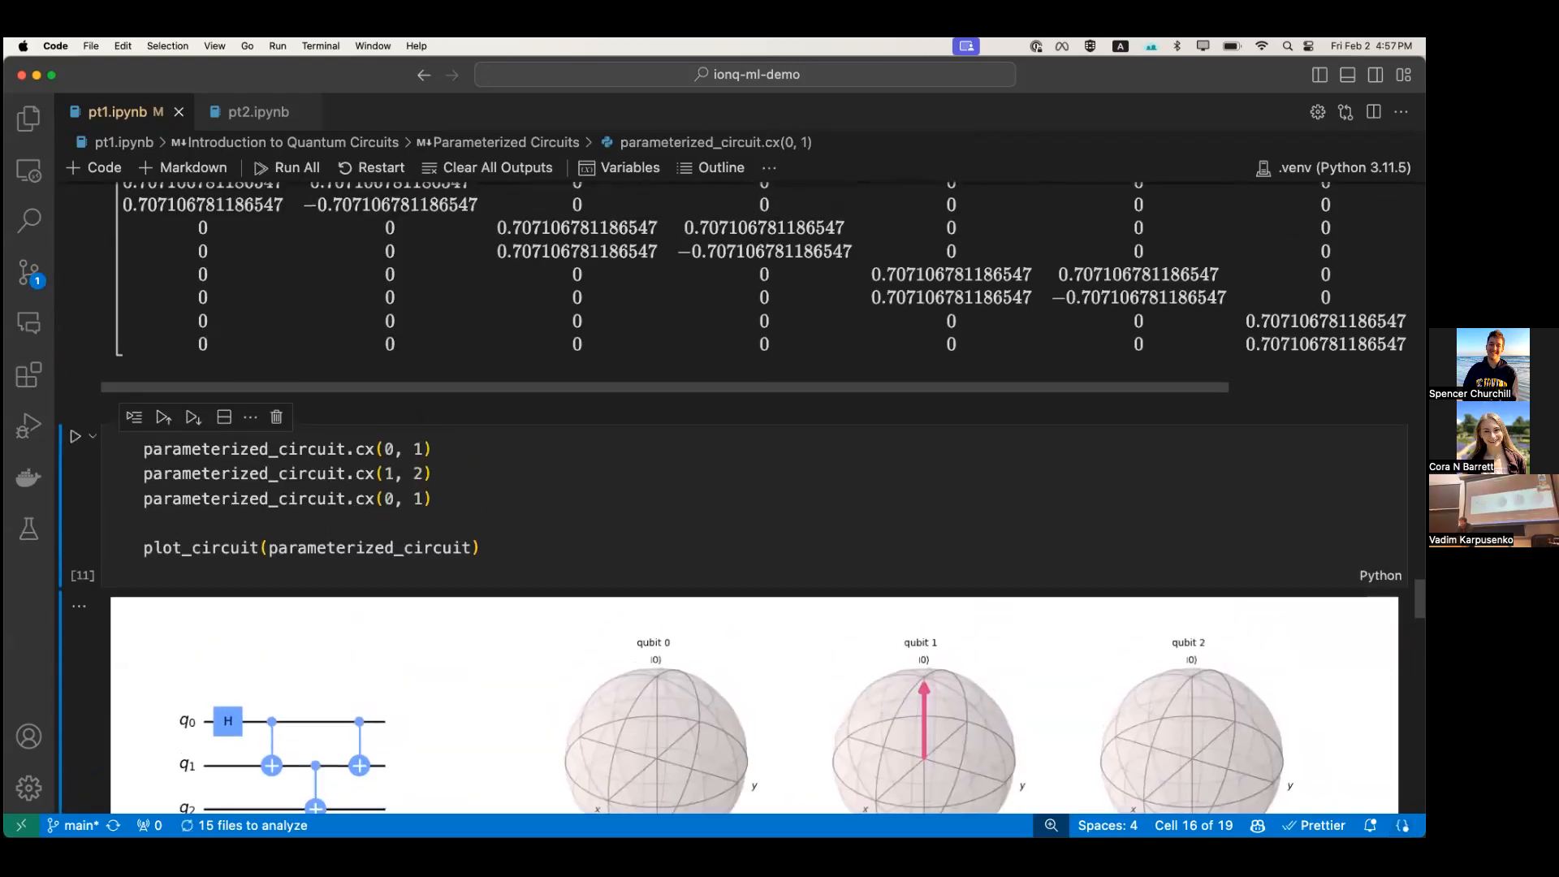
scroll(up, 3)
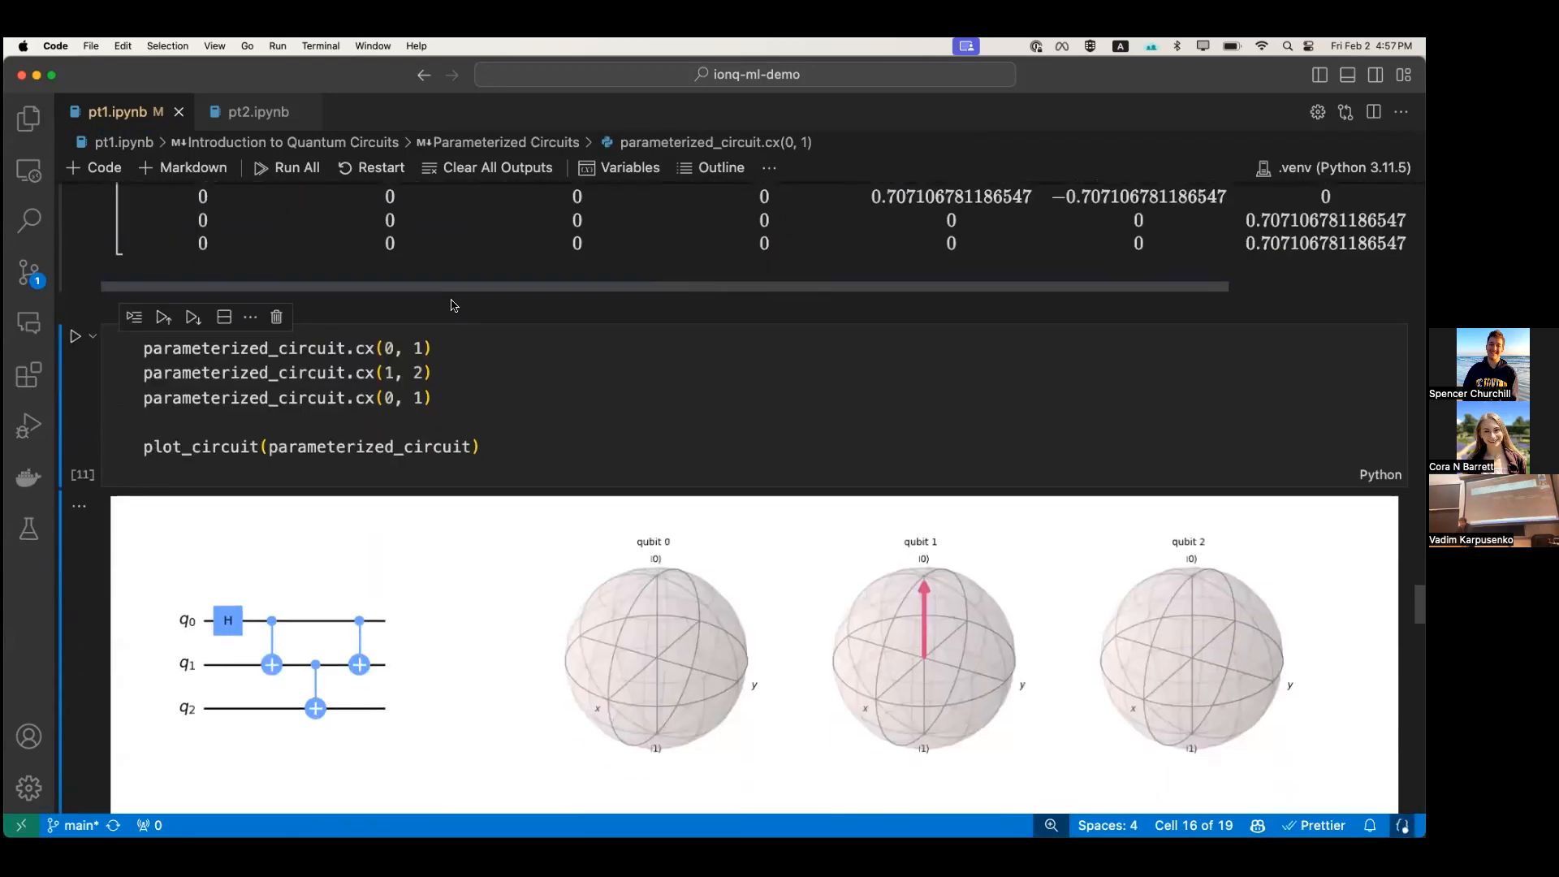
scroll(down, 3)
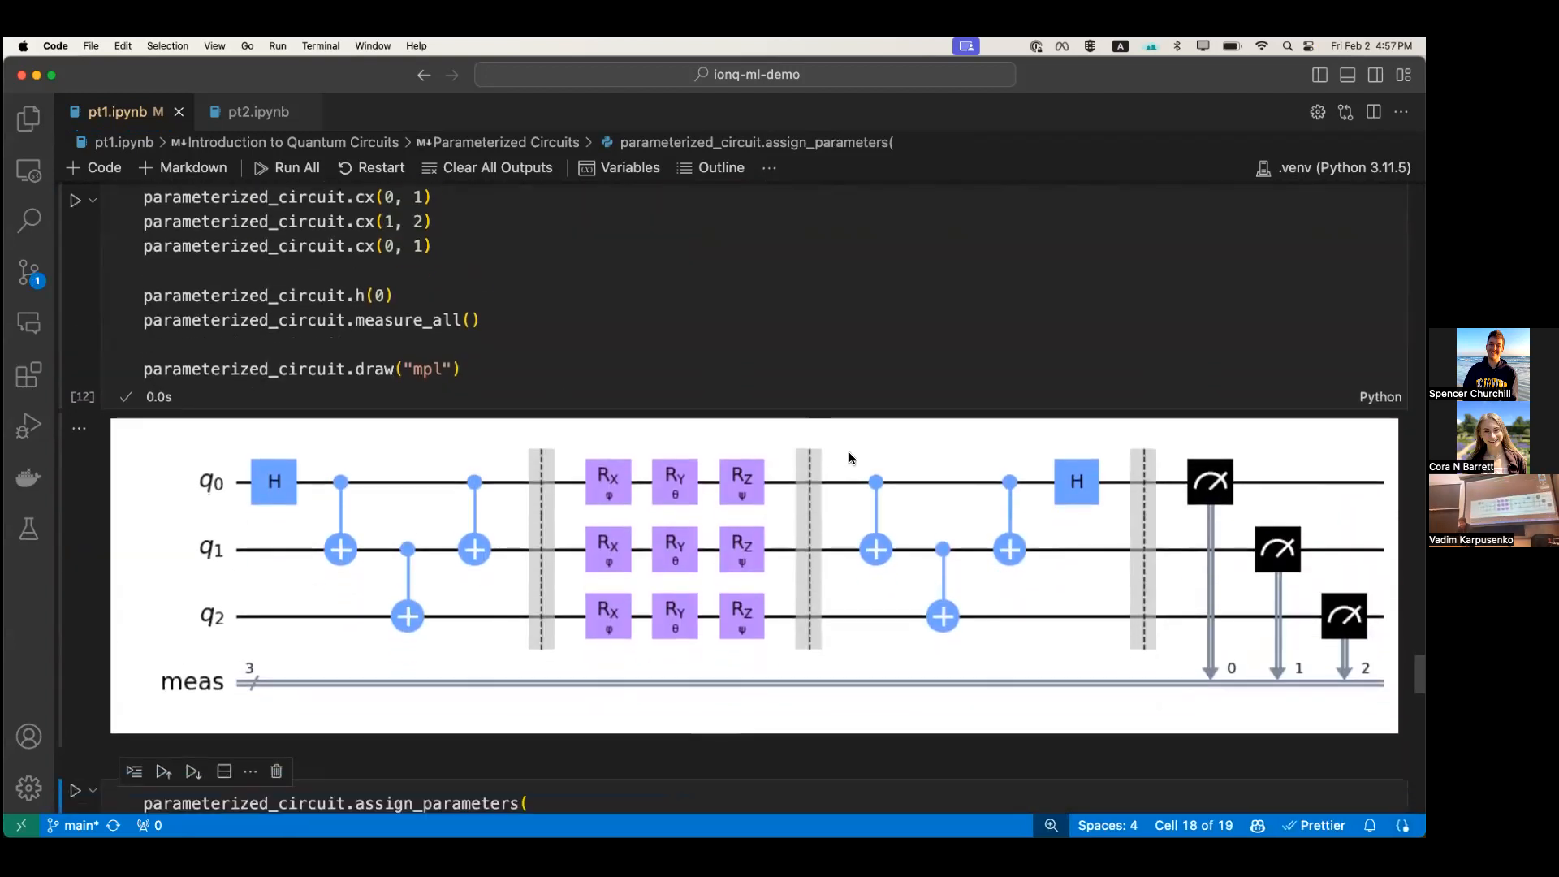
mouse_move(370, 497)
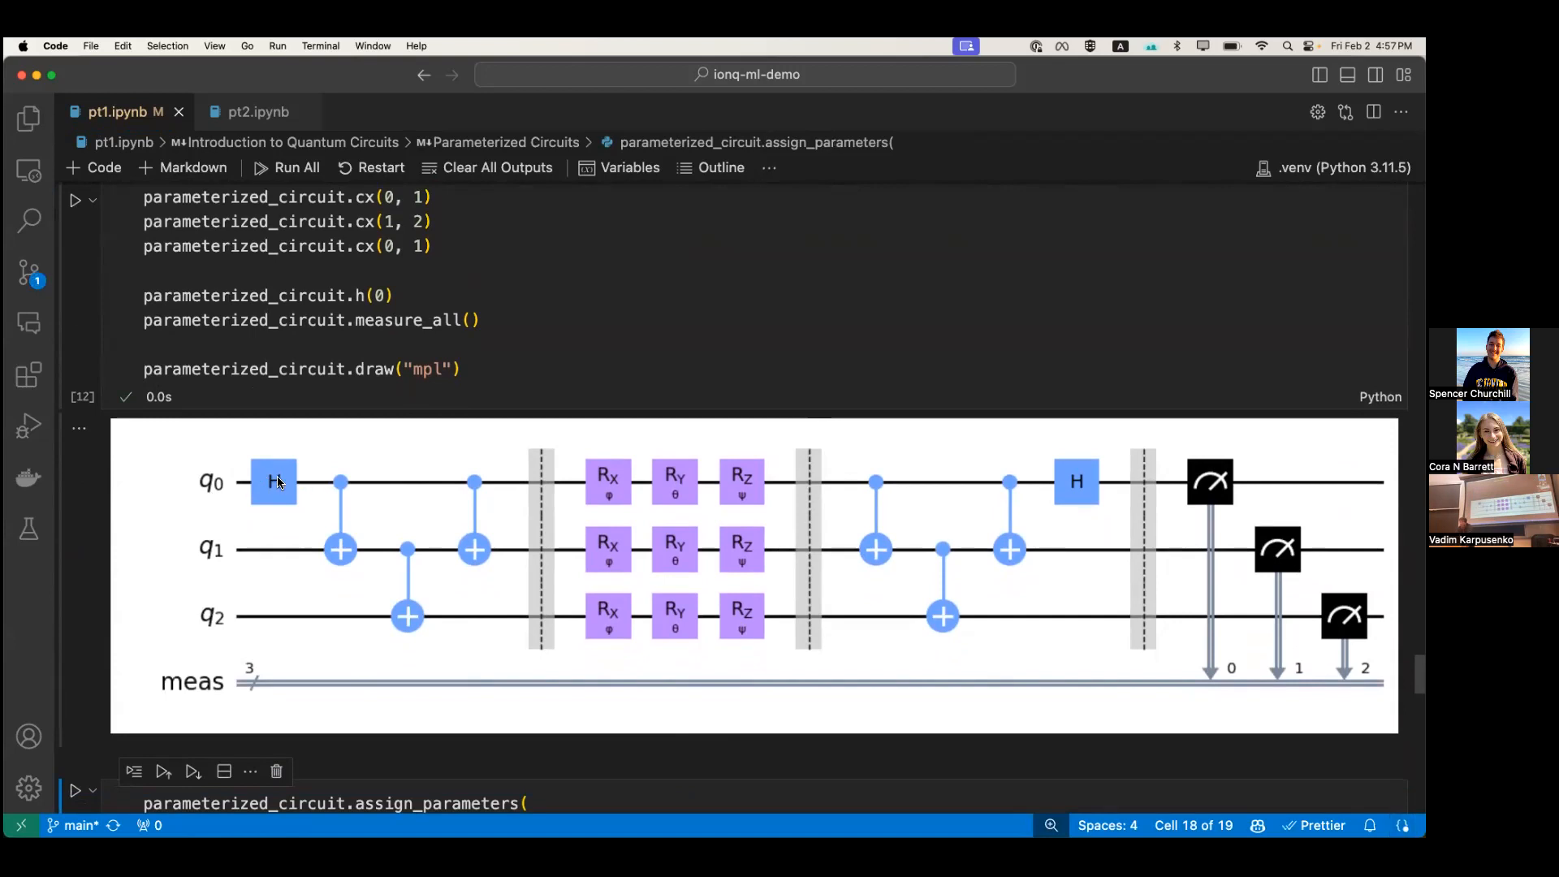
mouse_move(396, 538)
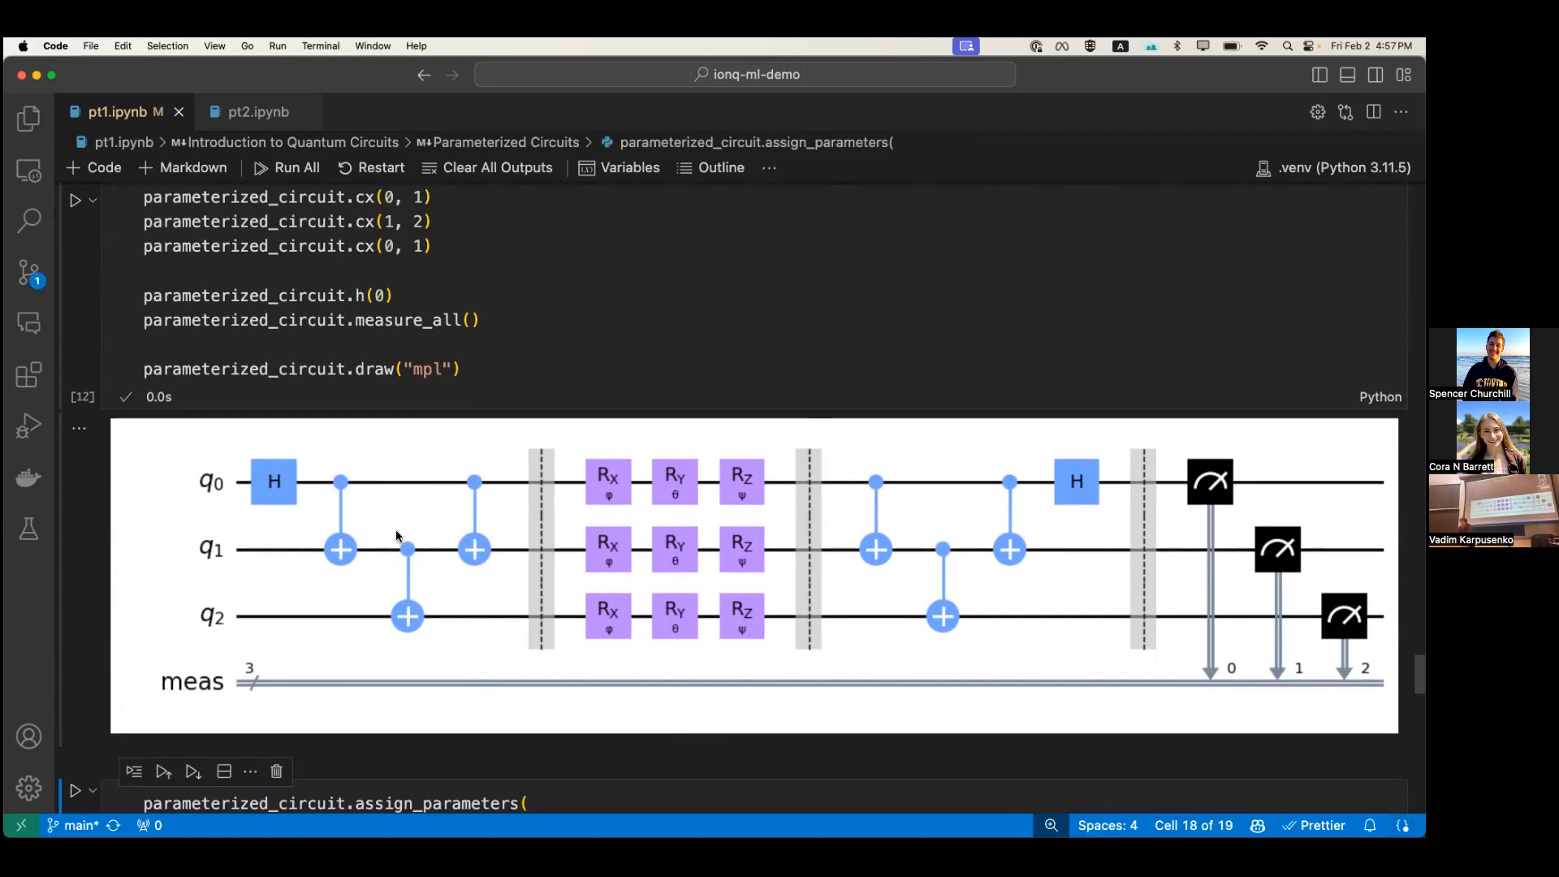
mouse_move(334, 563)
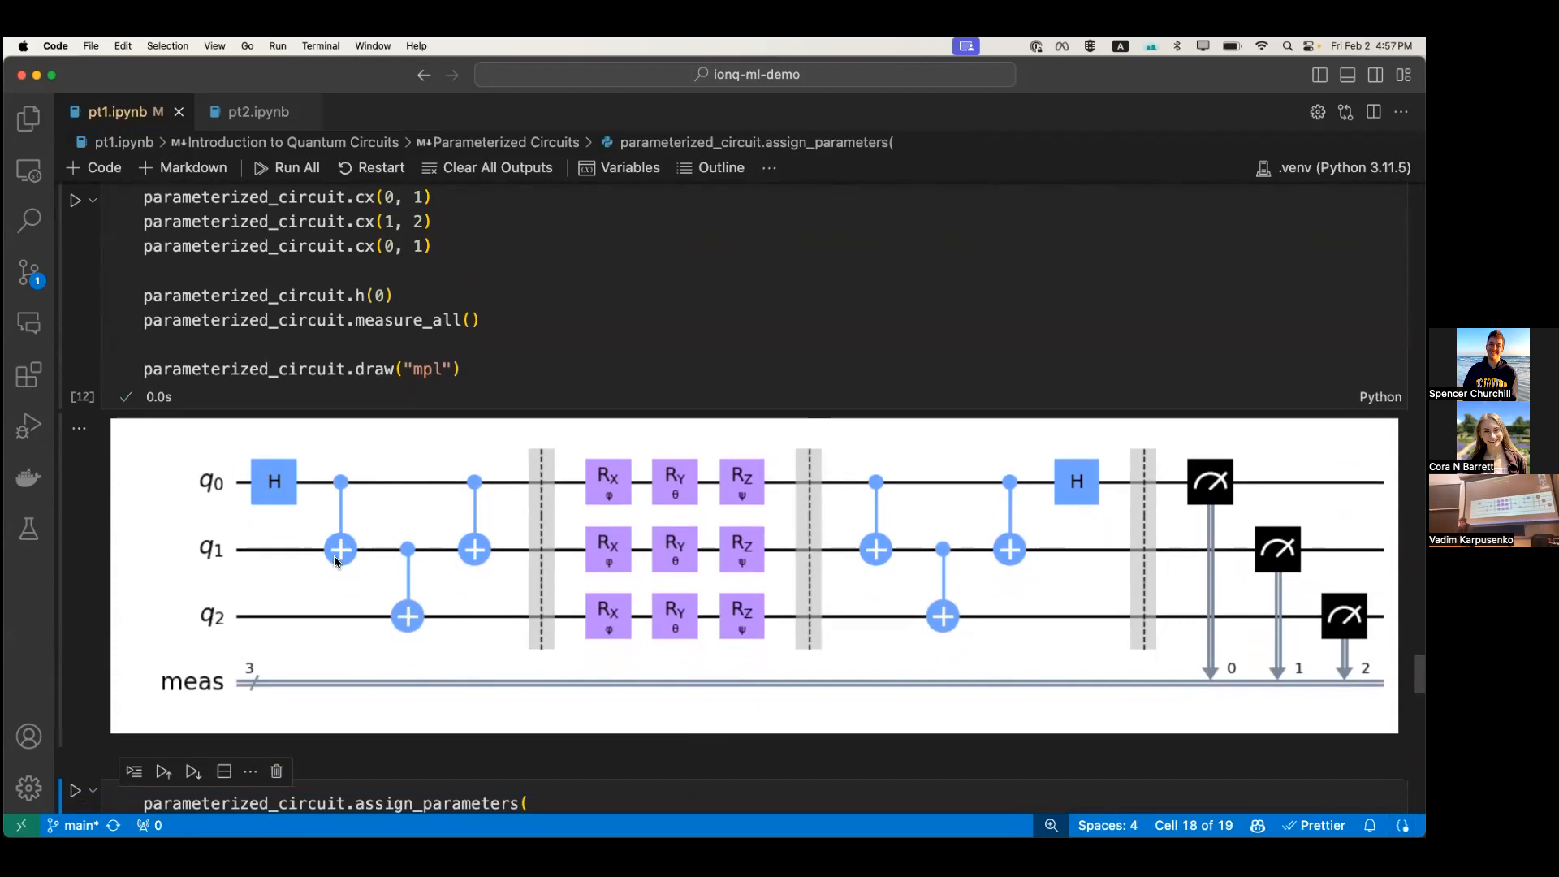
mouse_move(719, 450)
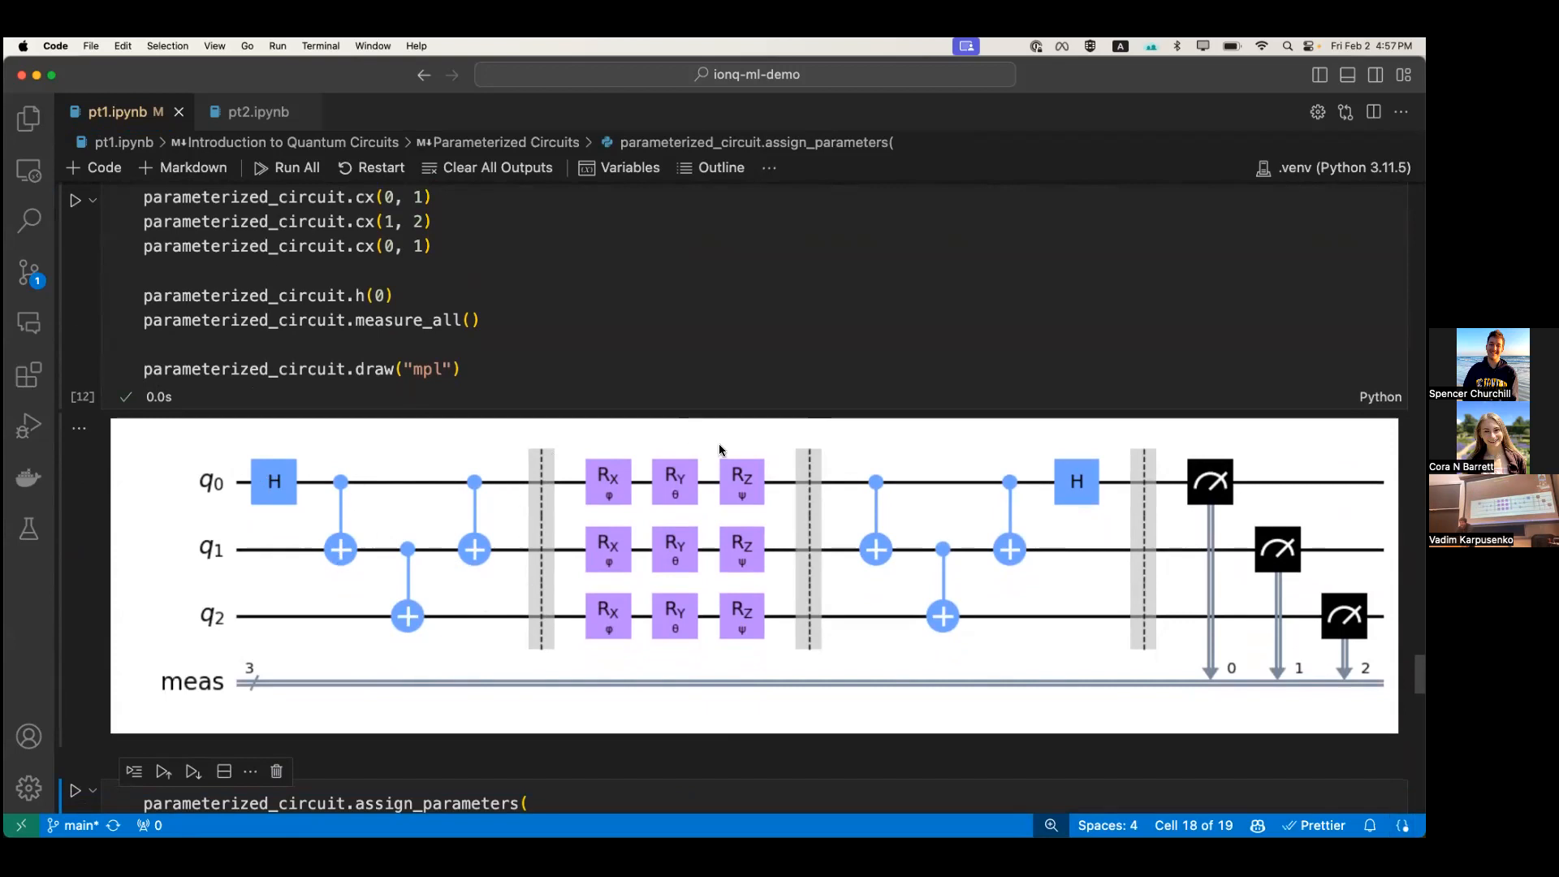
mouse_move(691, 486)
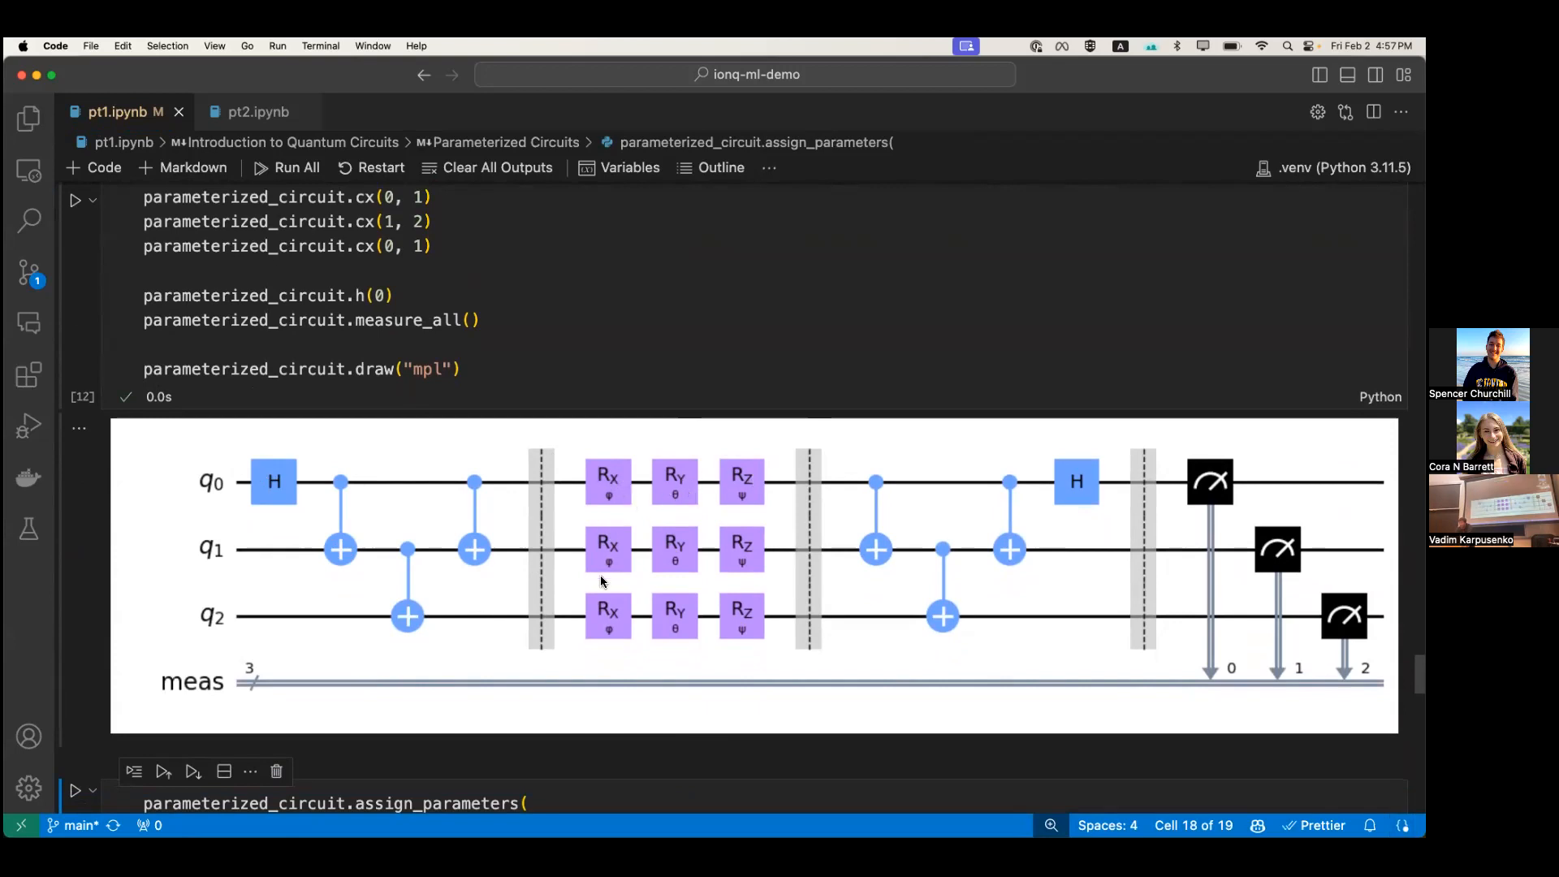
Highlight the RX, RY and RZ rotation lines using phi, theta and psi in the parameterized_circuit cell
scroll(down, 3)
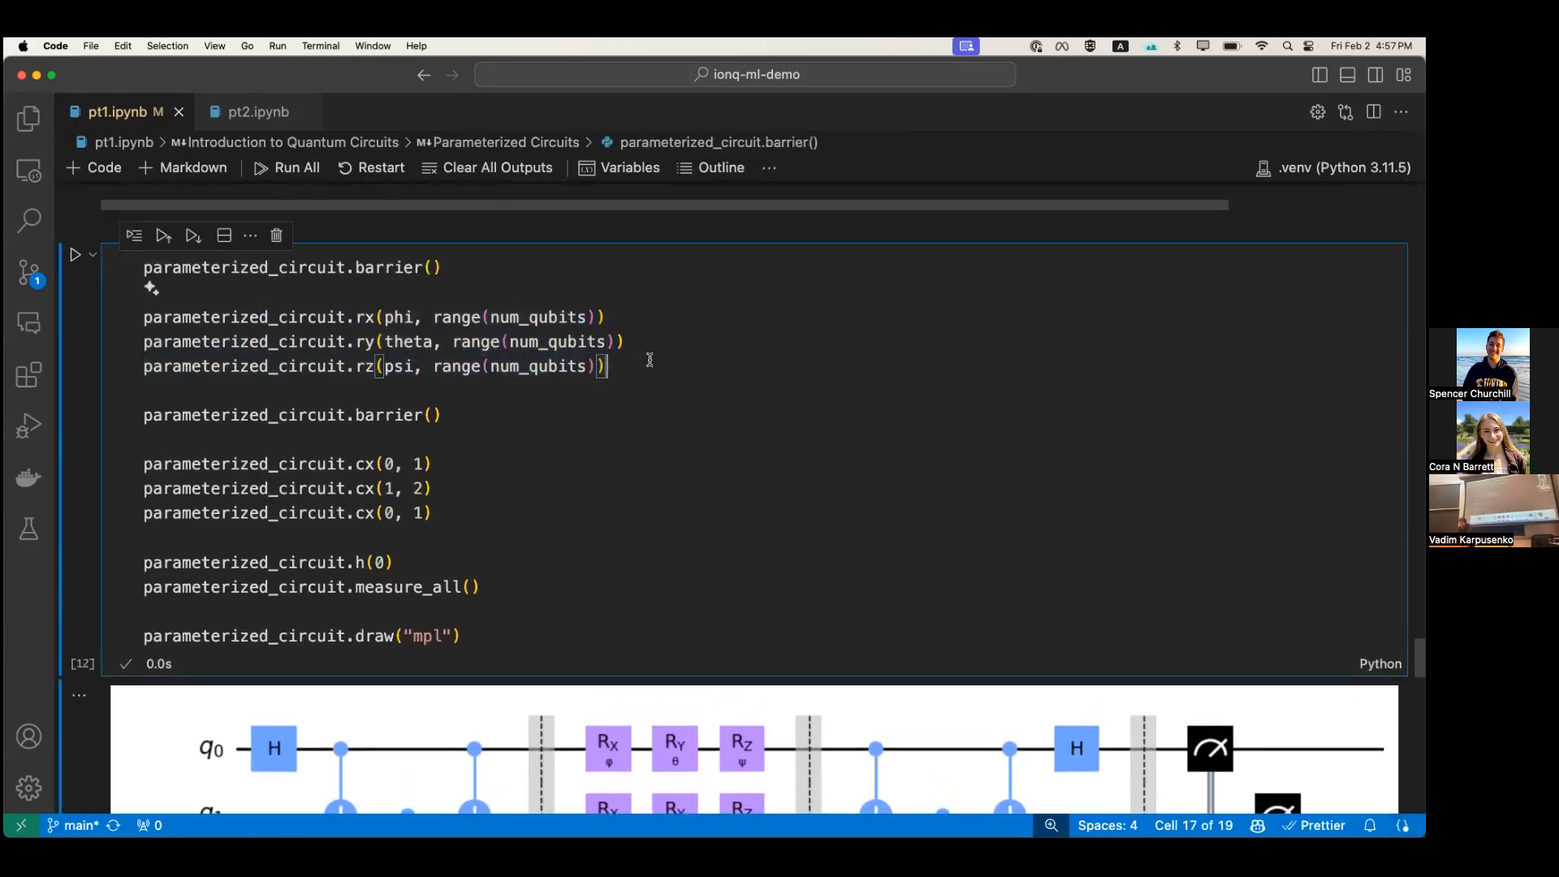
drag(606, 365, 143, 317)
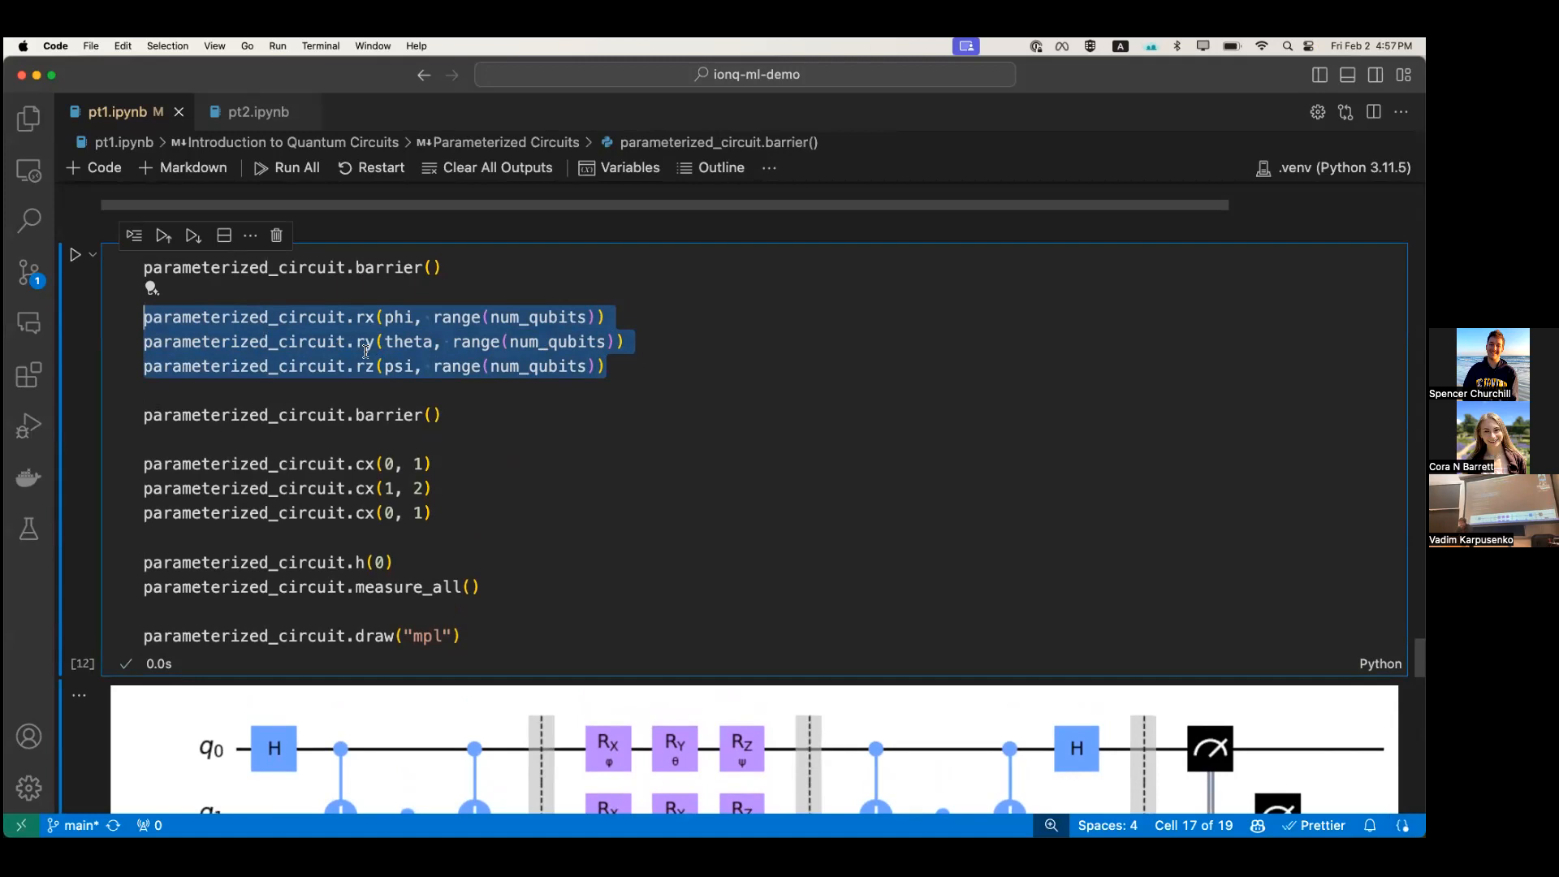
click(363, 341)
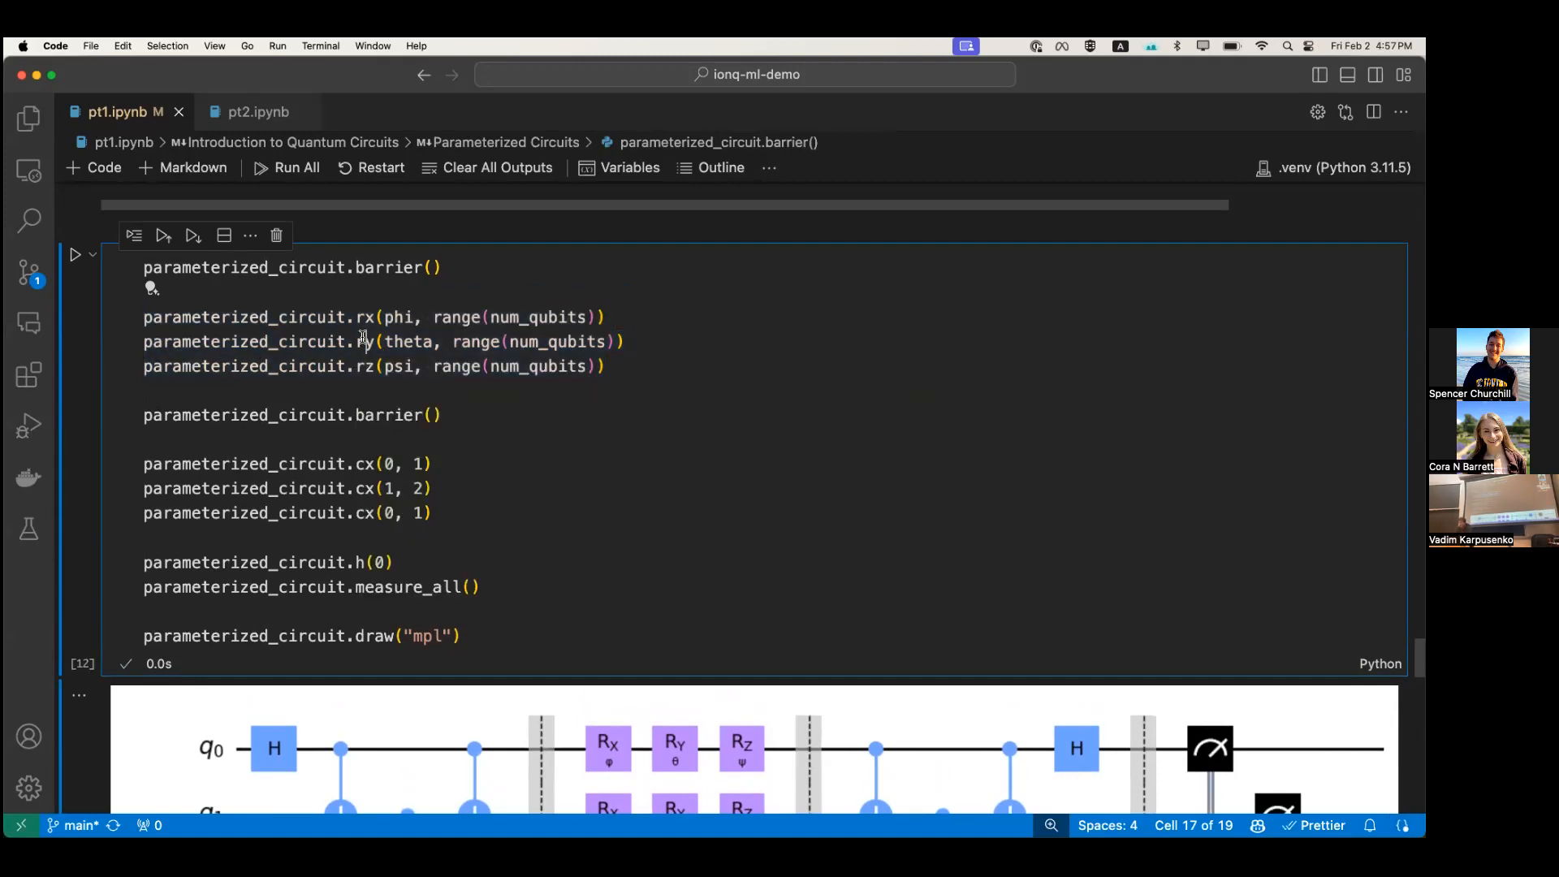
Scroll past the circuit diagram to the simulator-run histogram dominated by 001 (499 counts)
scroll(down, 3)
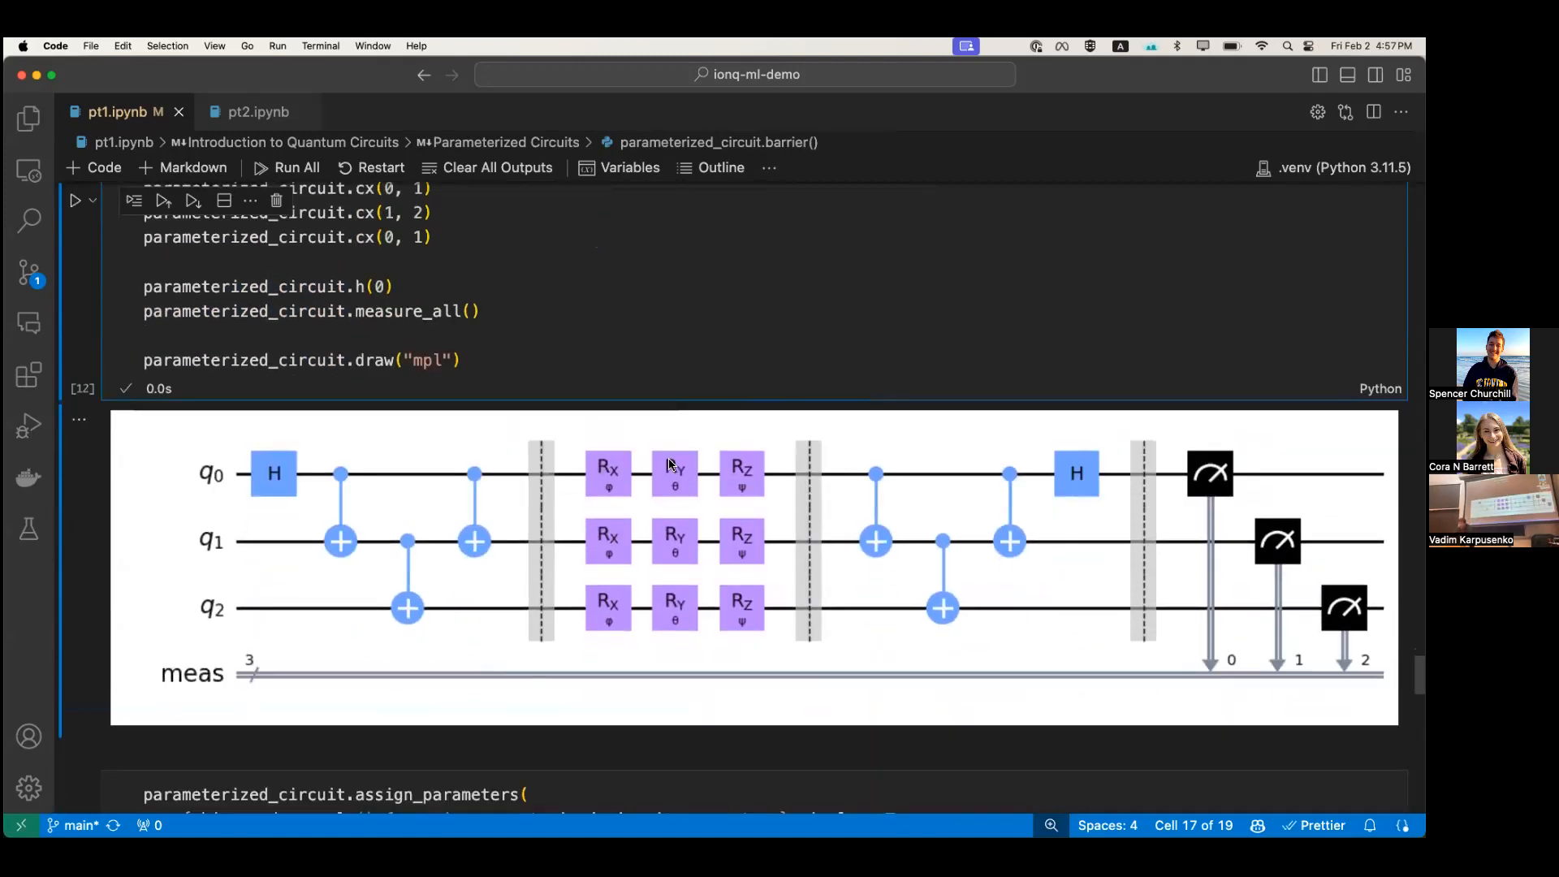
mouse_move(732, 574)
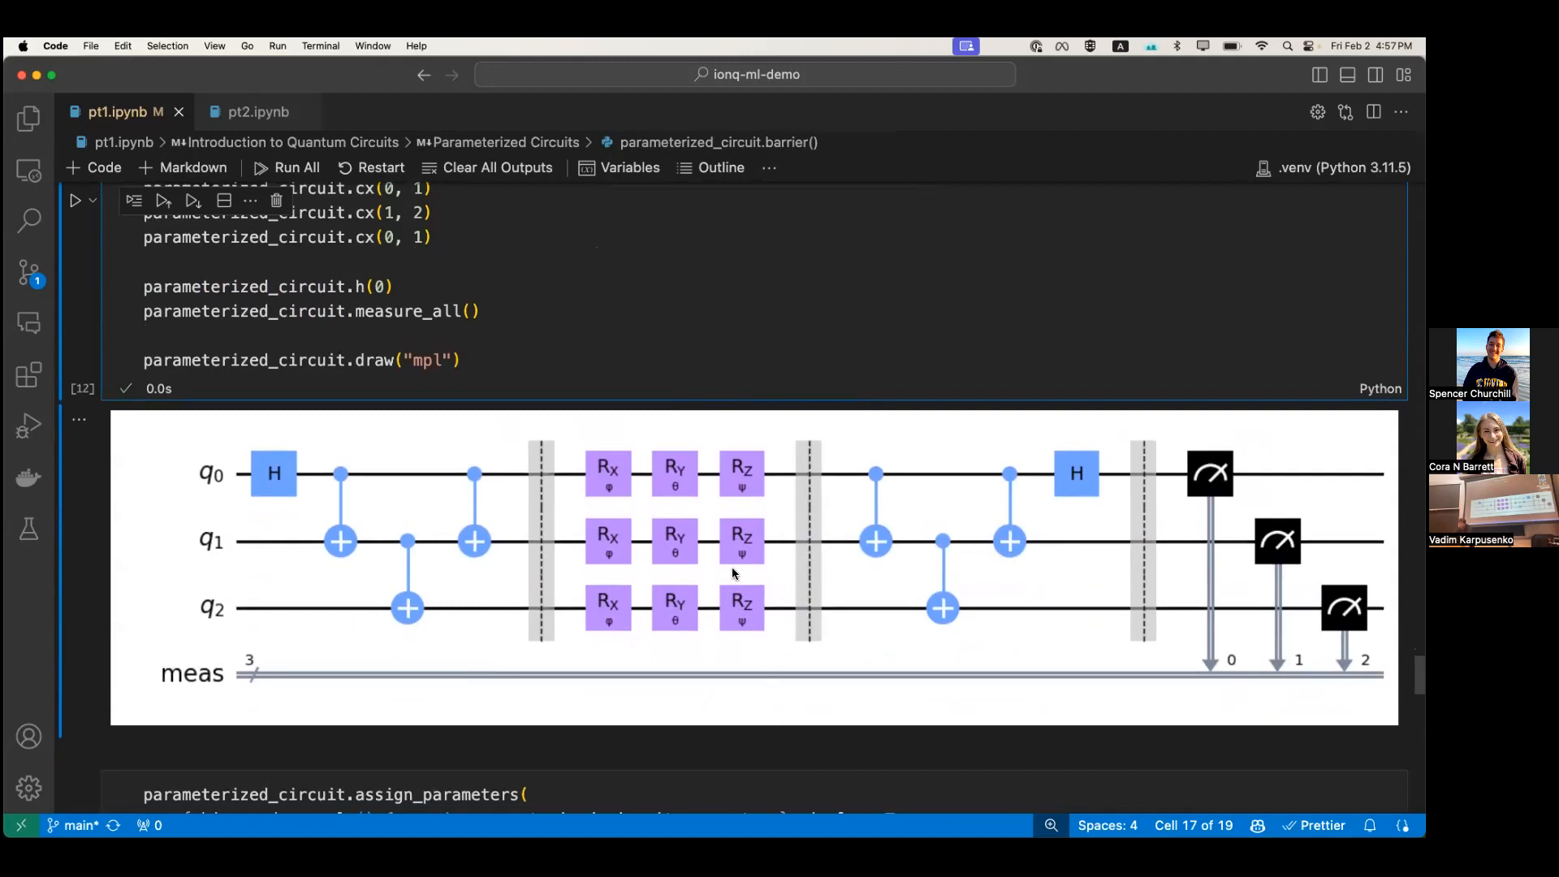
mouse_move(1071, 578)
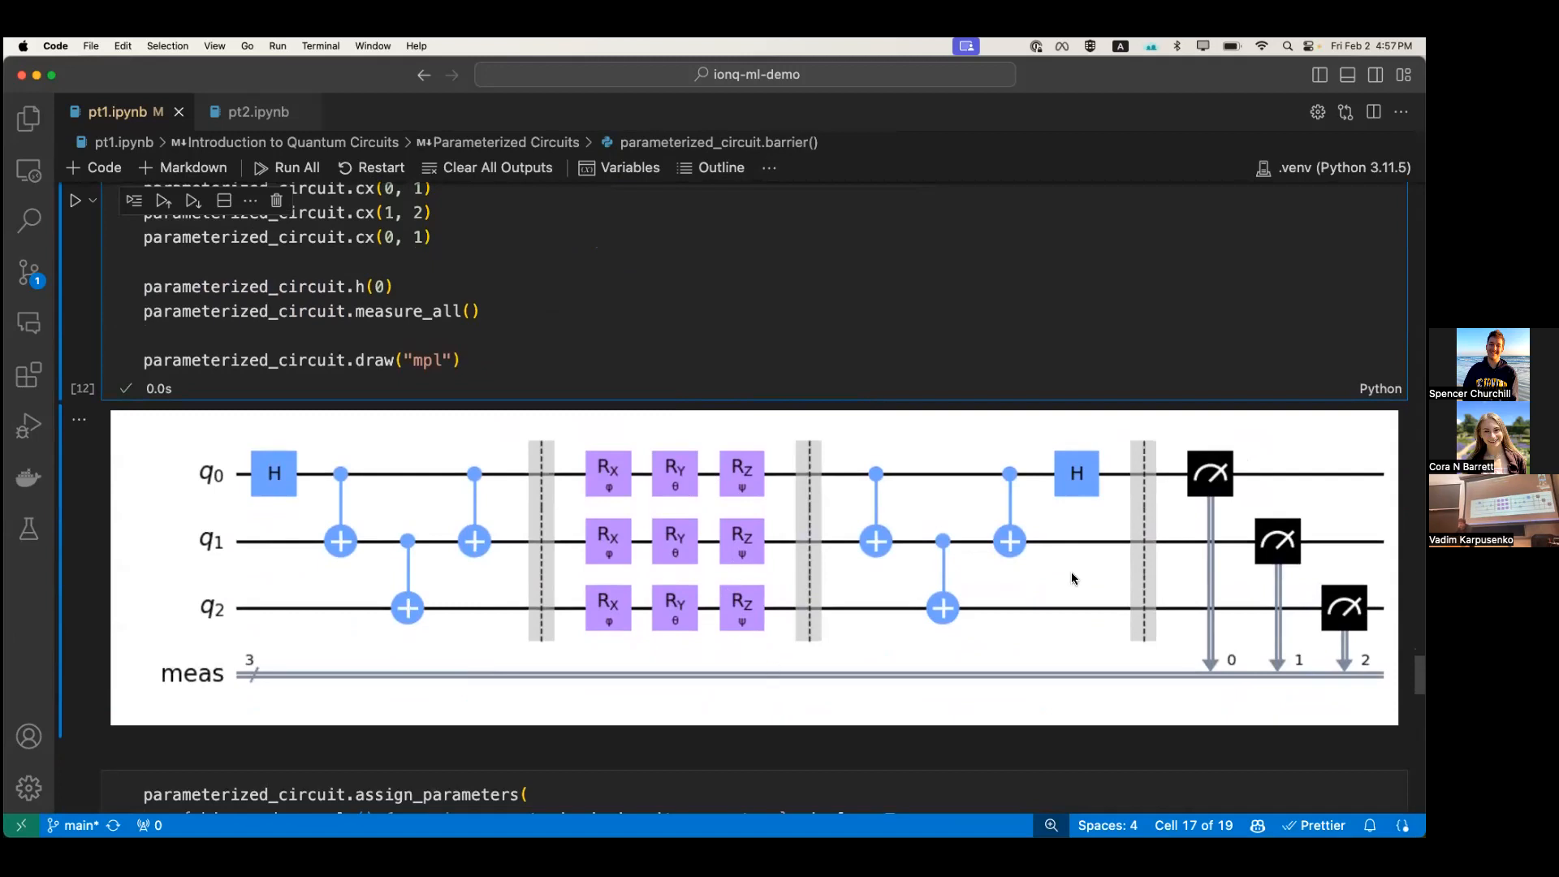
mouse_move(924, 539)
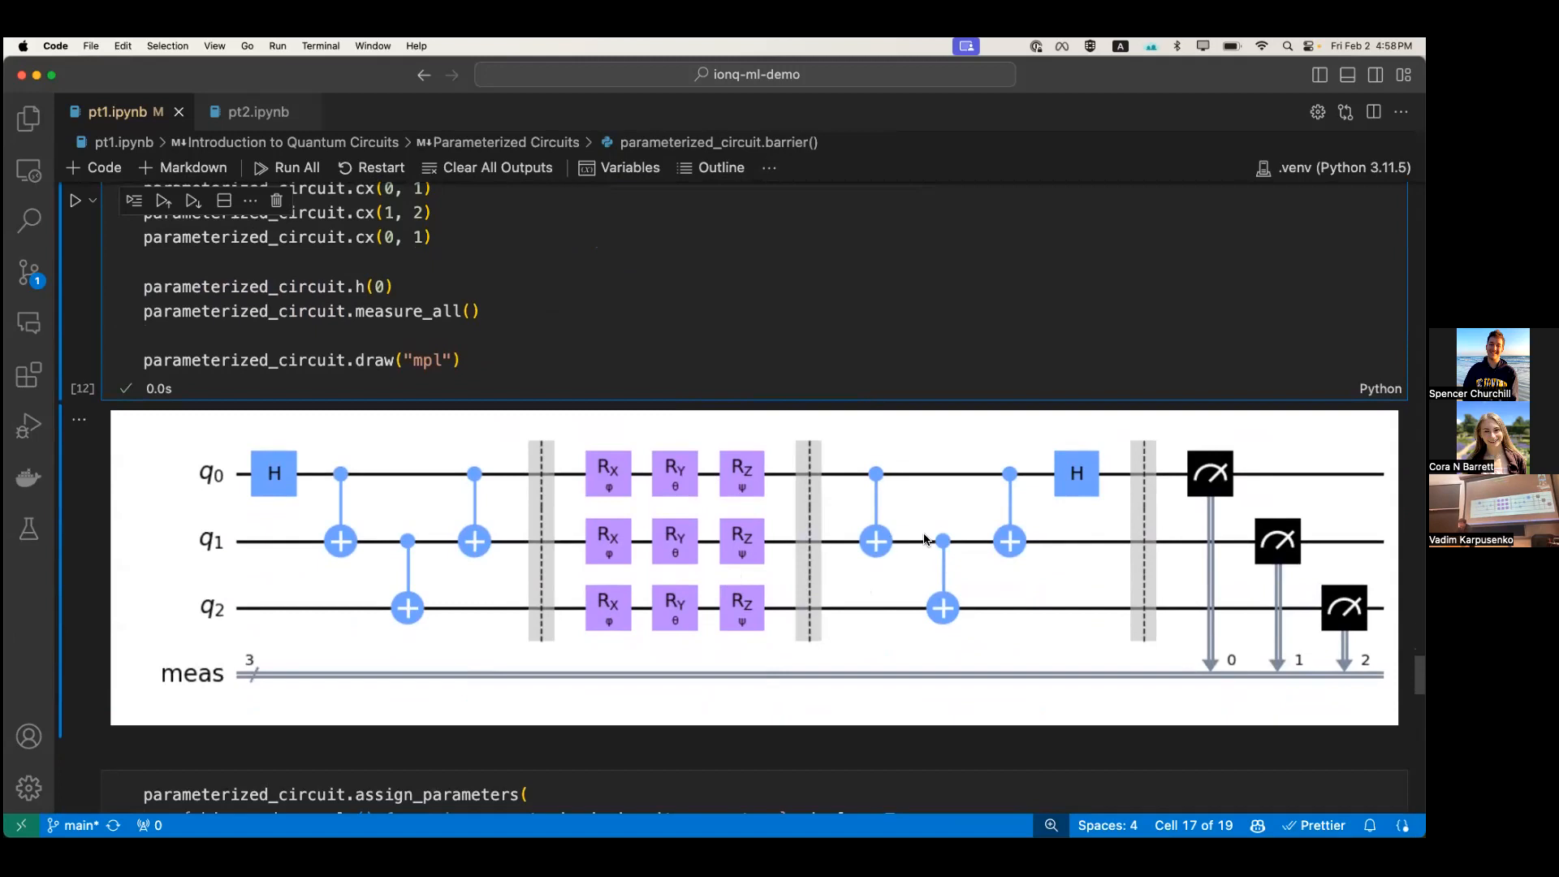
mouse_move(936, 518)
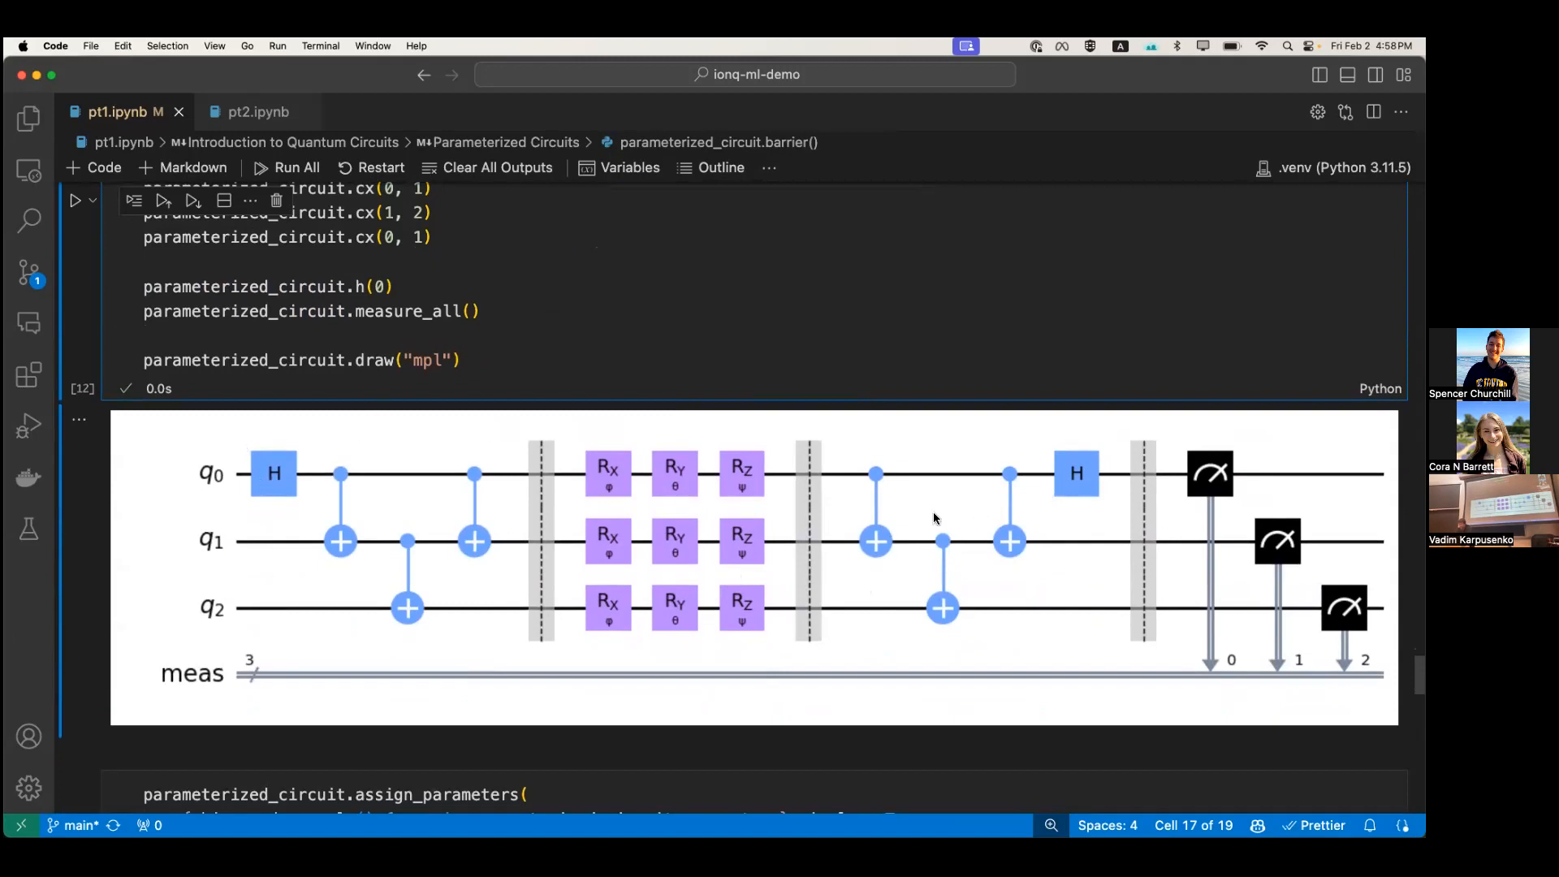
mouse_move(714, 471)
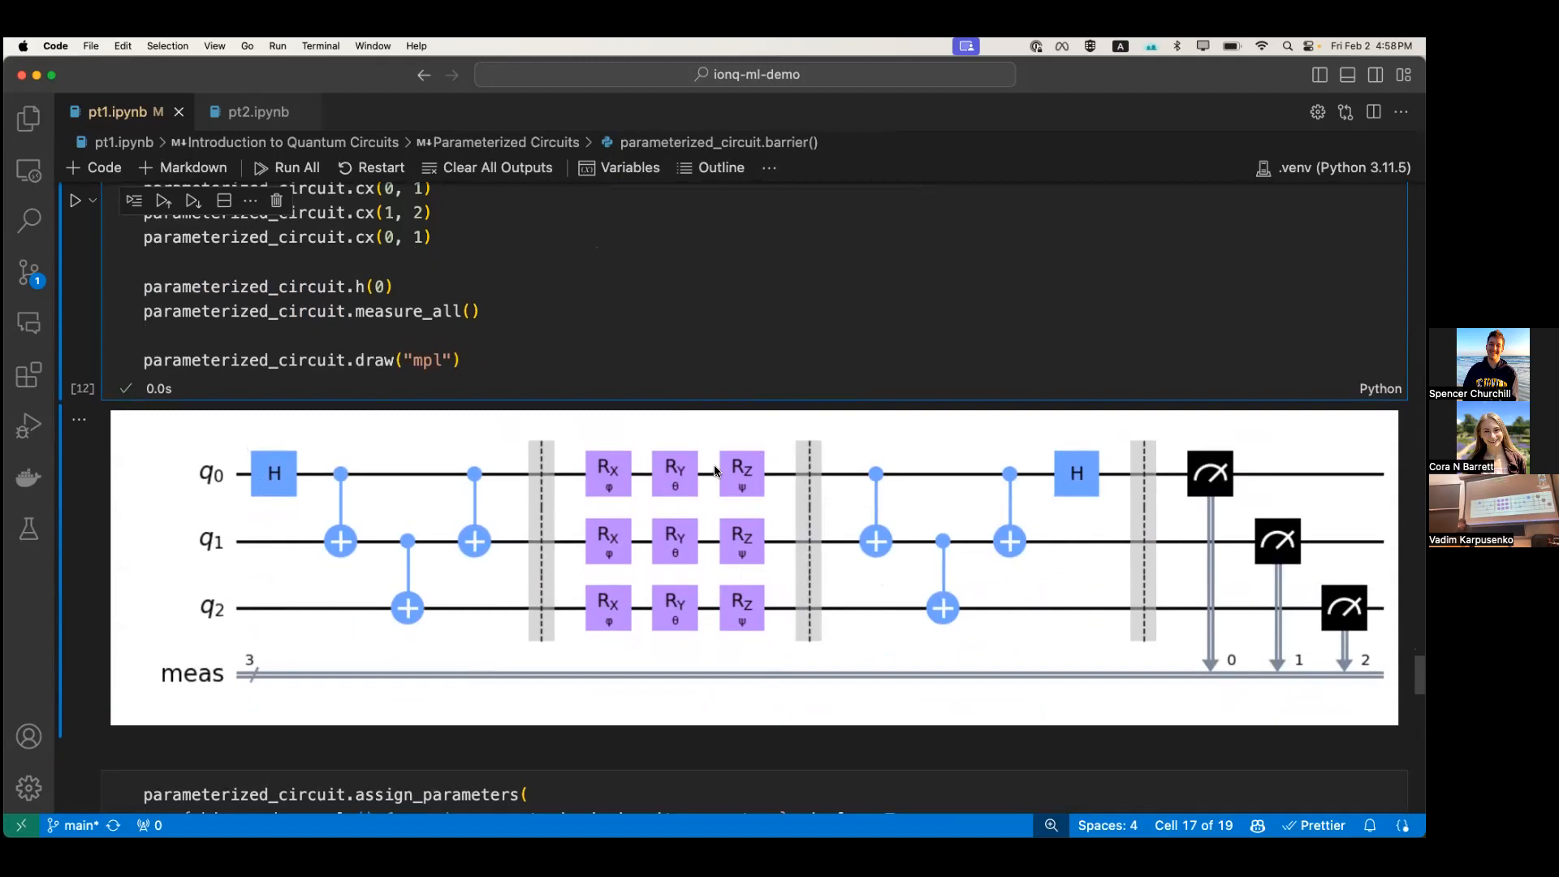
mouse_move(945, 453)
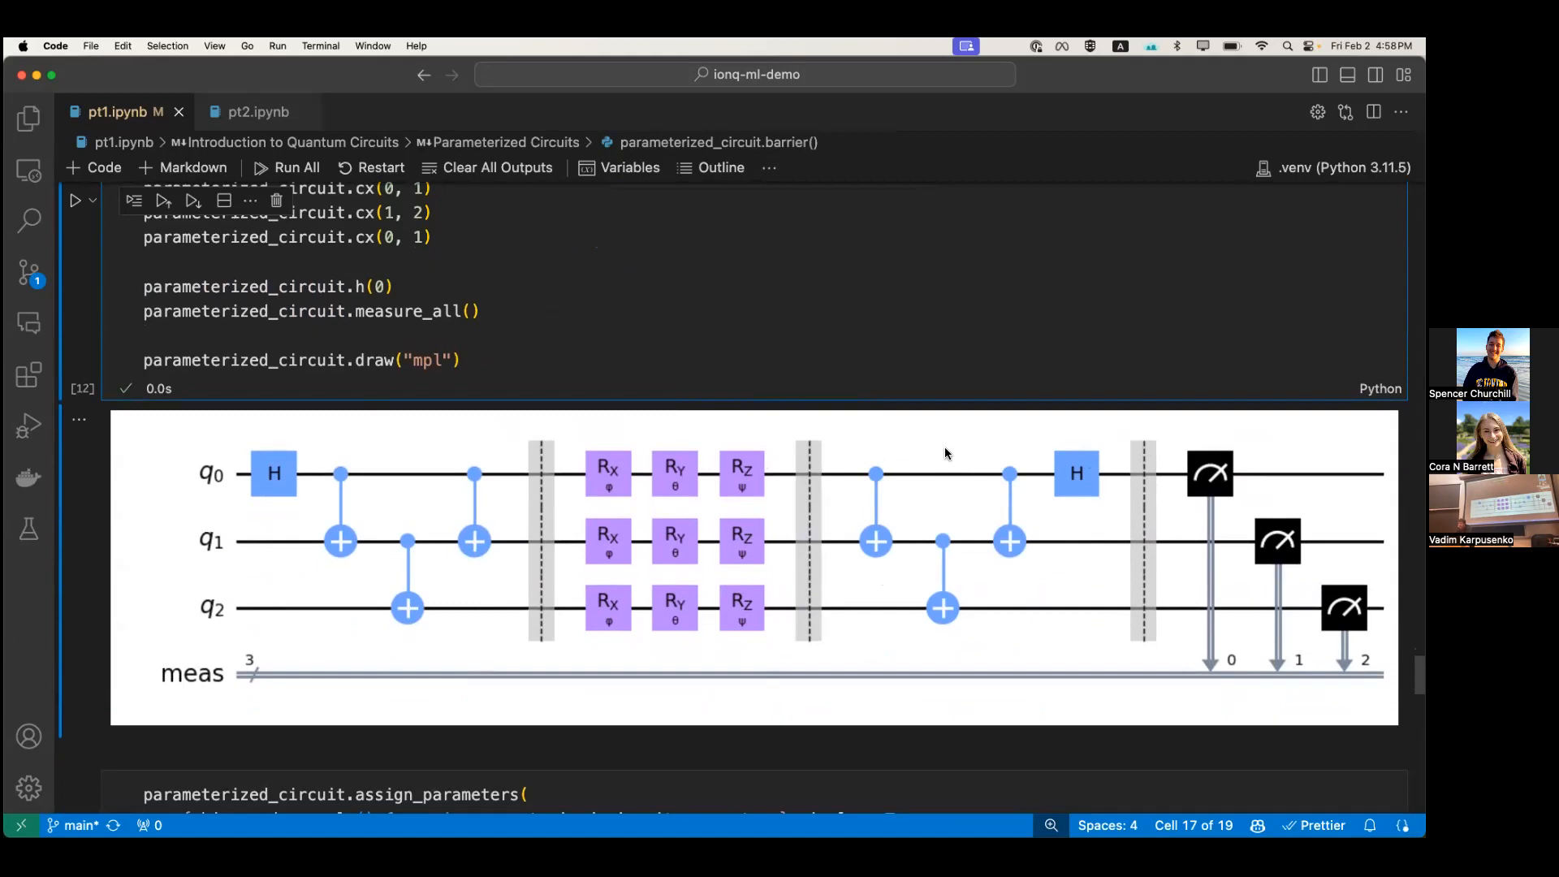
scroll(down, 3)
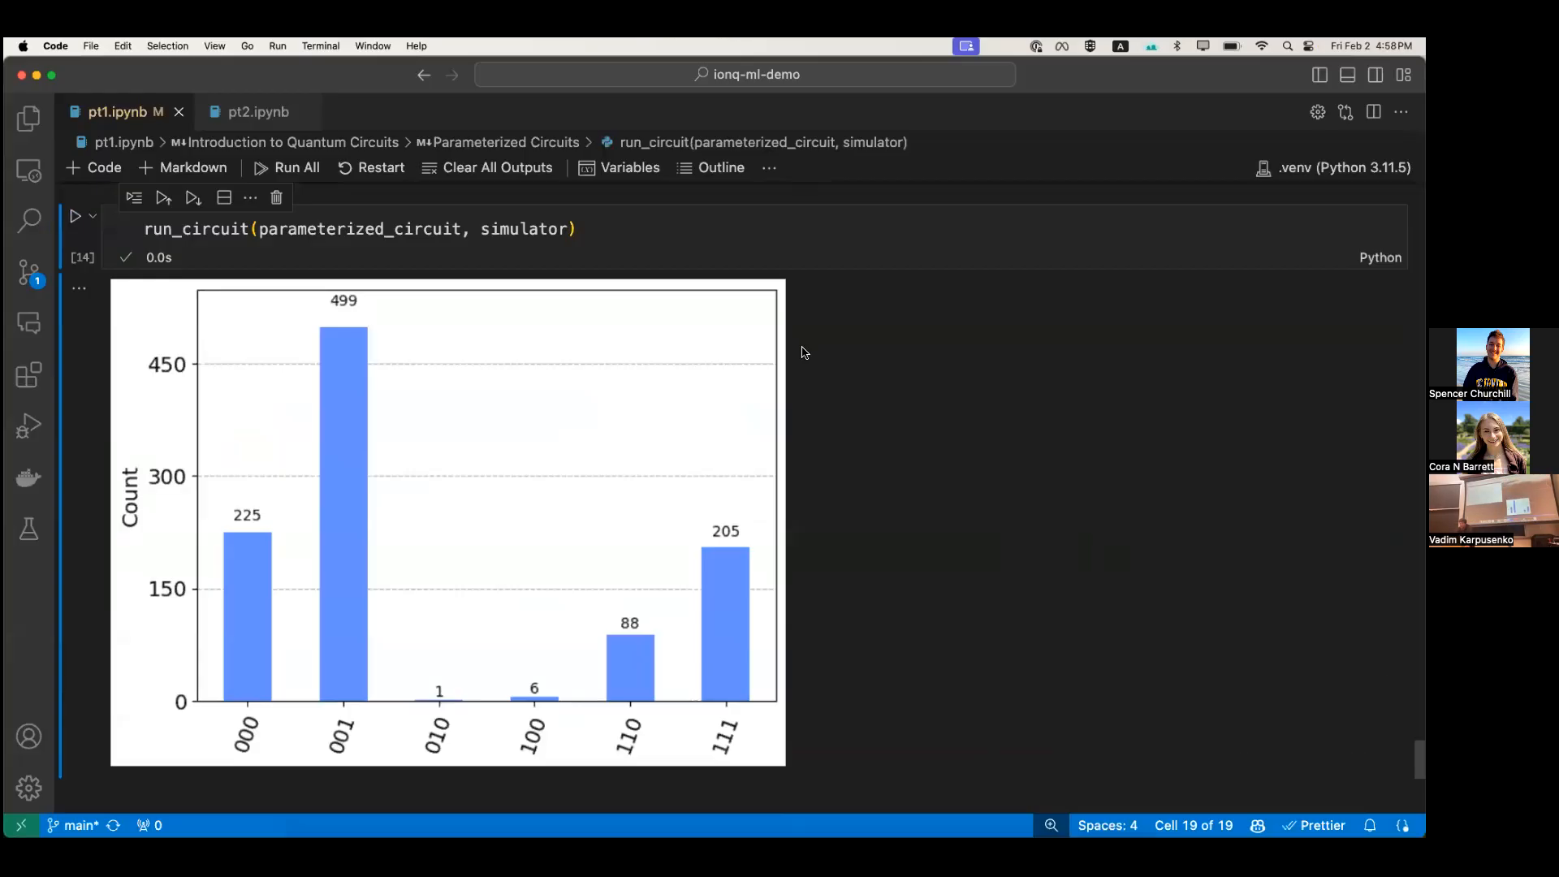
Switch to the pt2.ipynb Hybrid Quantum-Classical Classifier notebook at its Constants and Setup cell
click(258, 112)
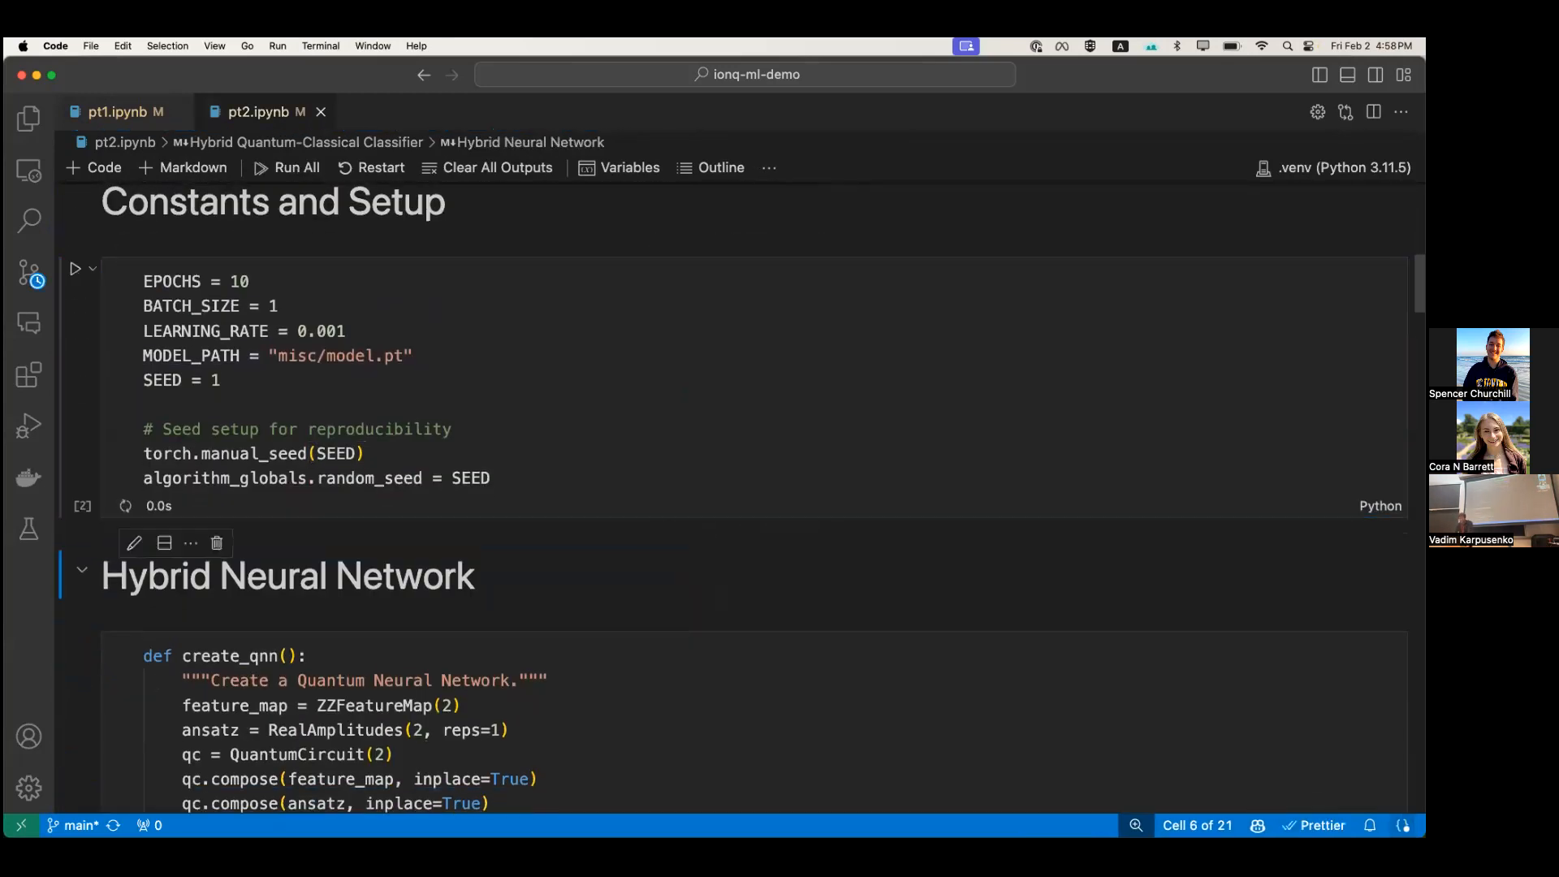
scroll(down, 3)
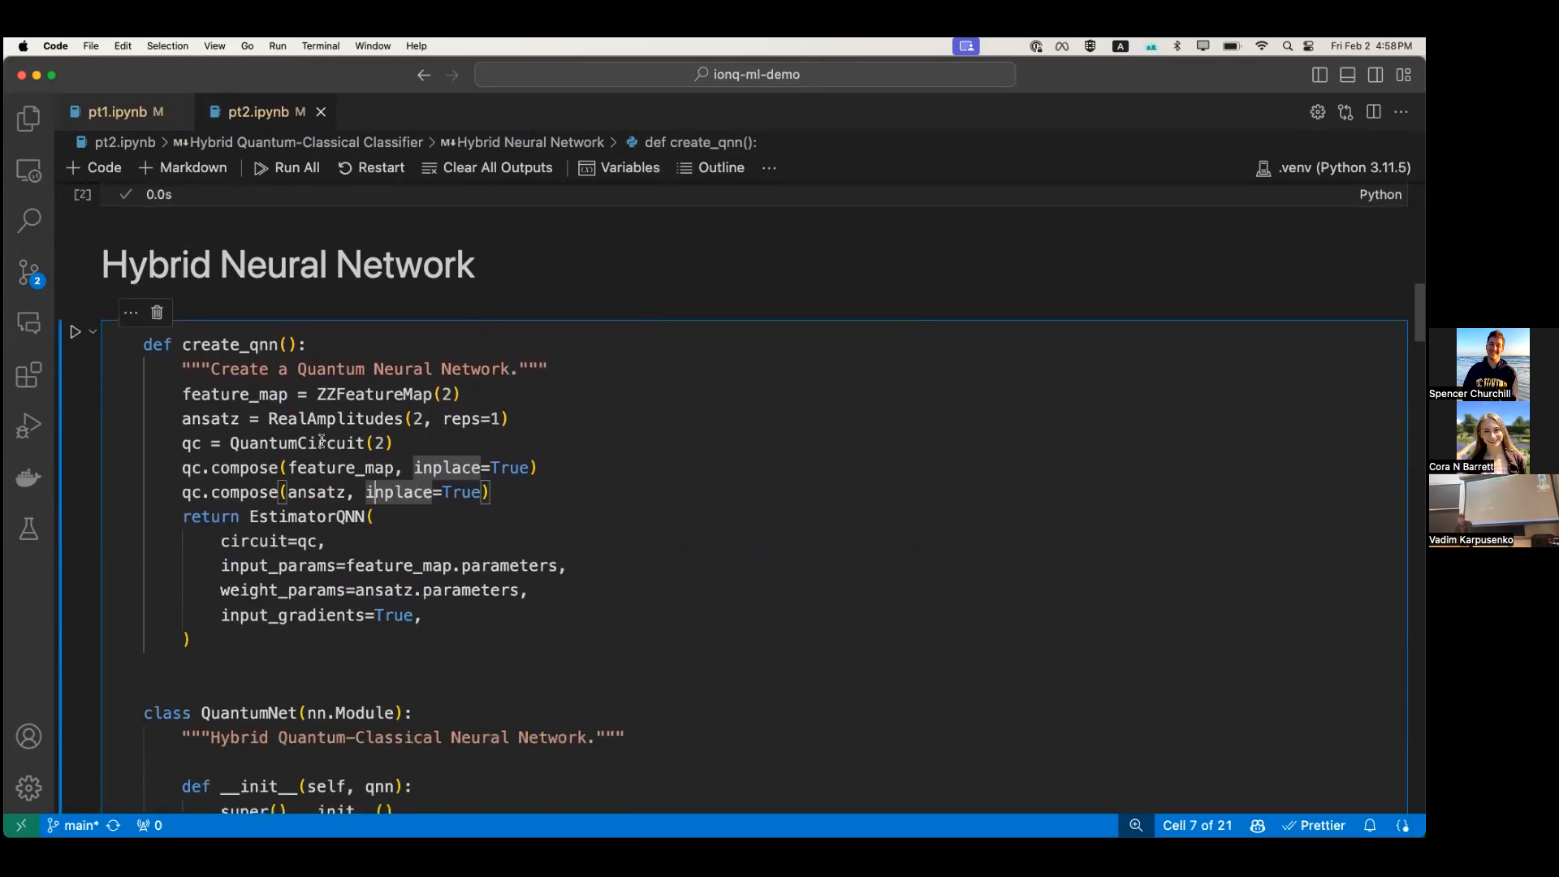
double_click(374, 393)
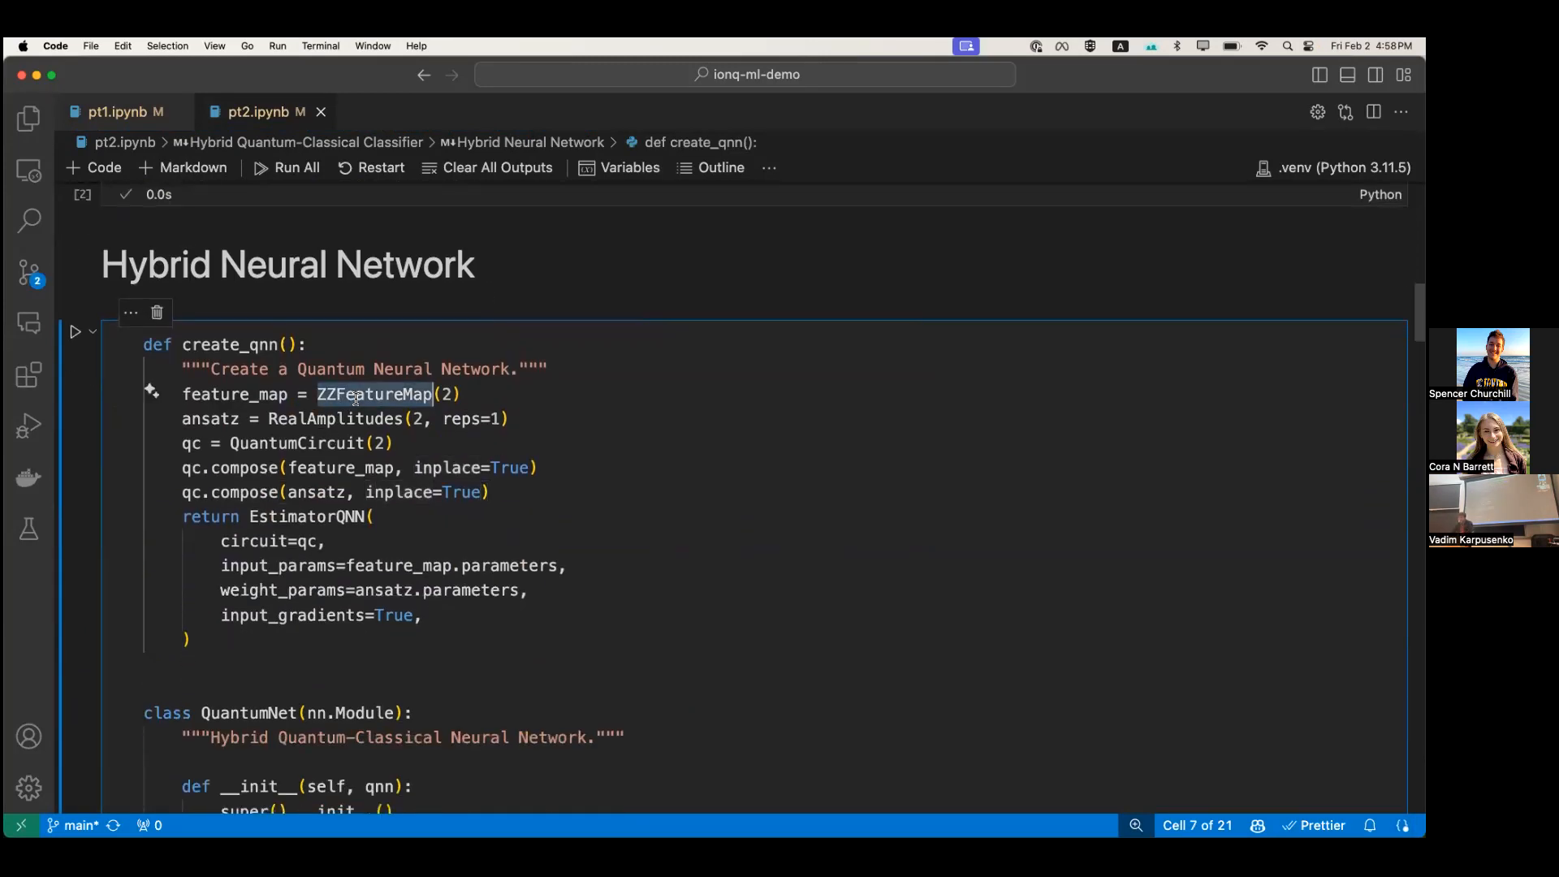
scroll(down, 3)
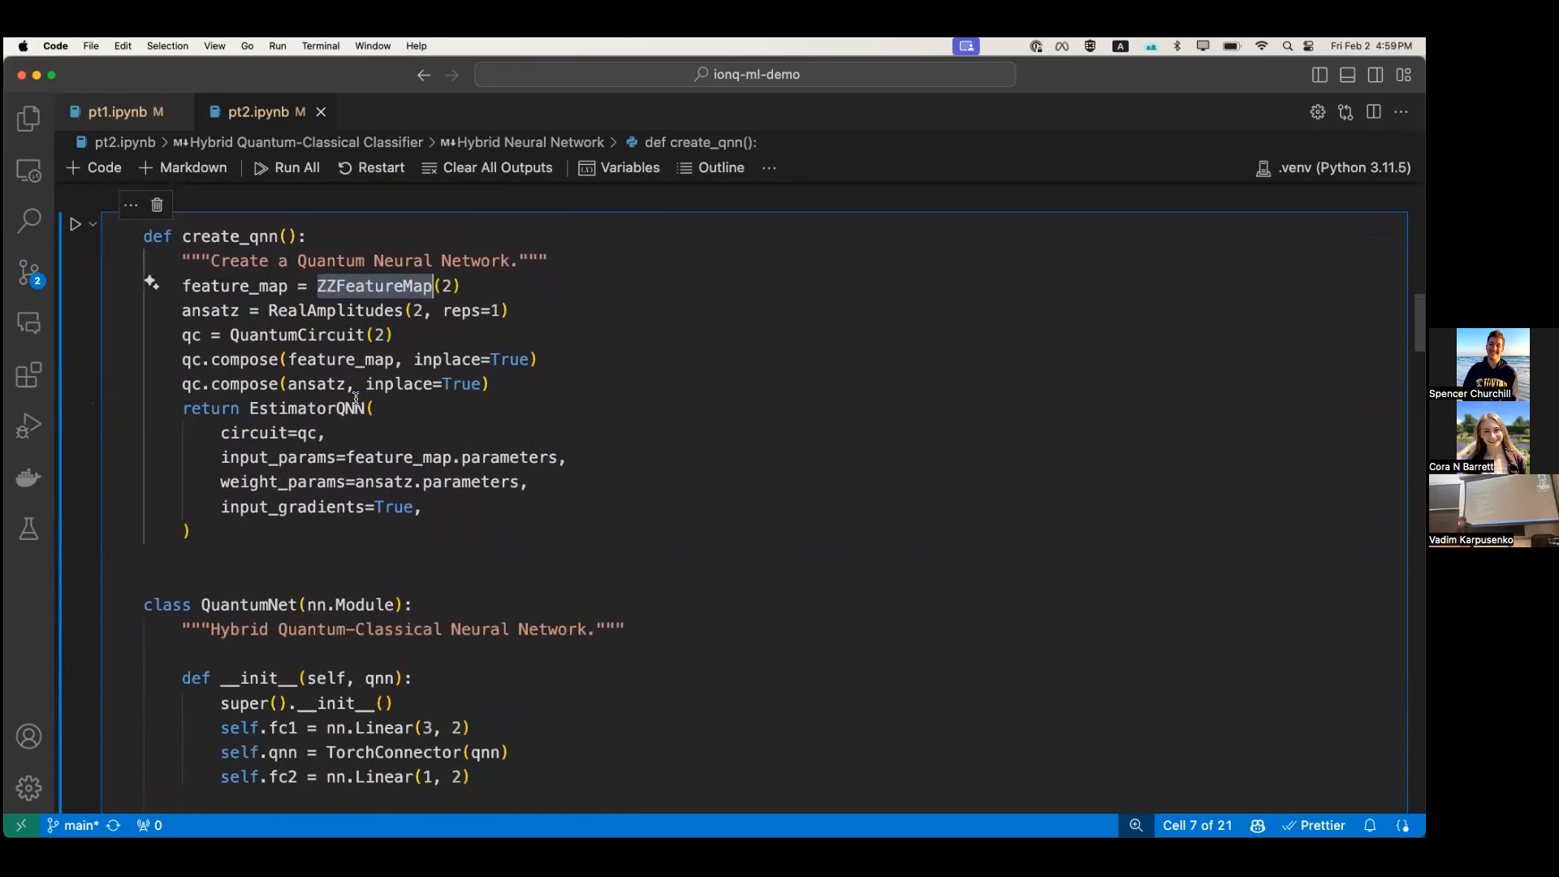
scroll(down, 3)
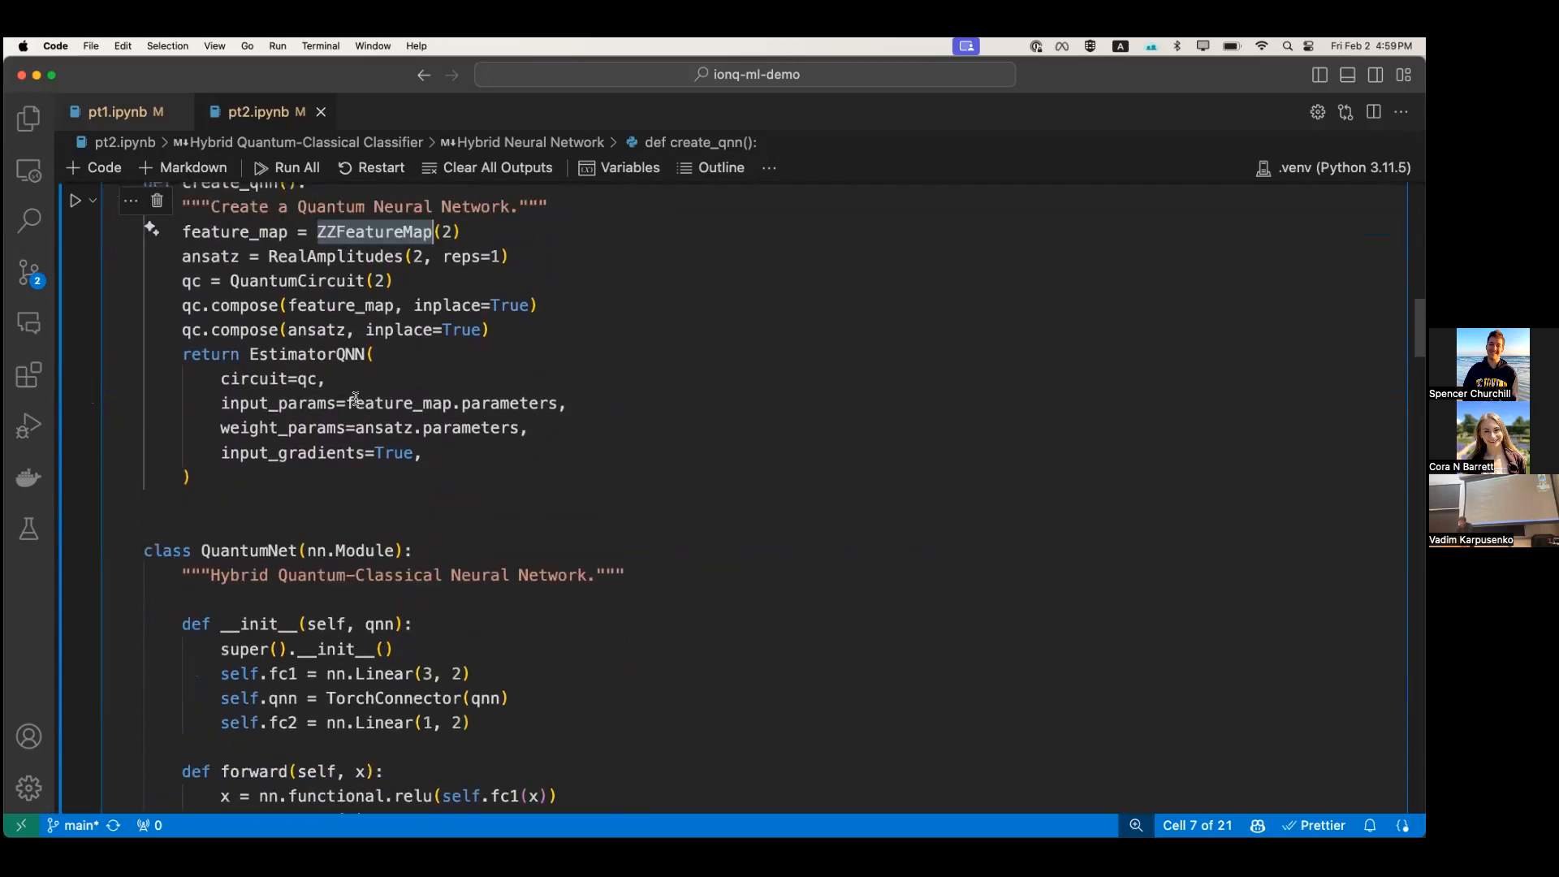
scroll(down, 3)
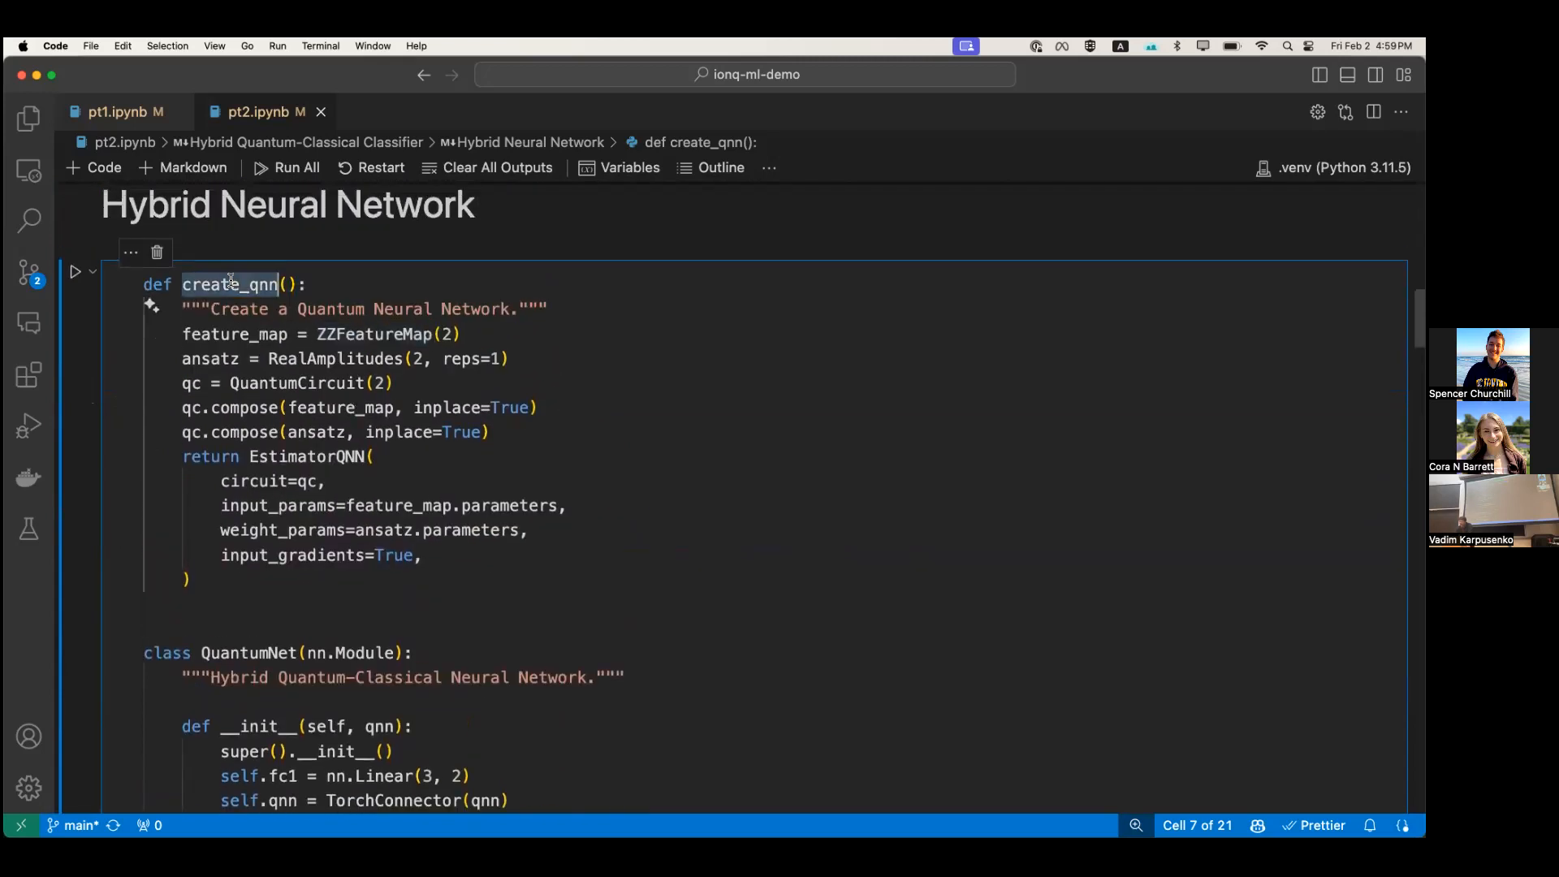
scroll(down, 3)
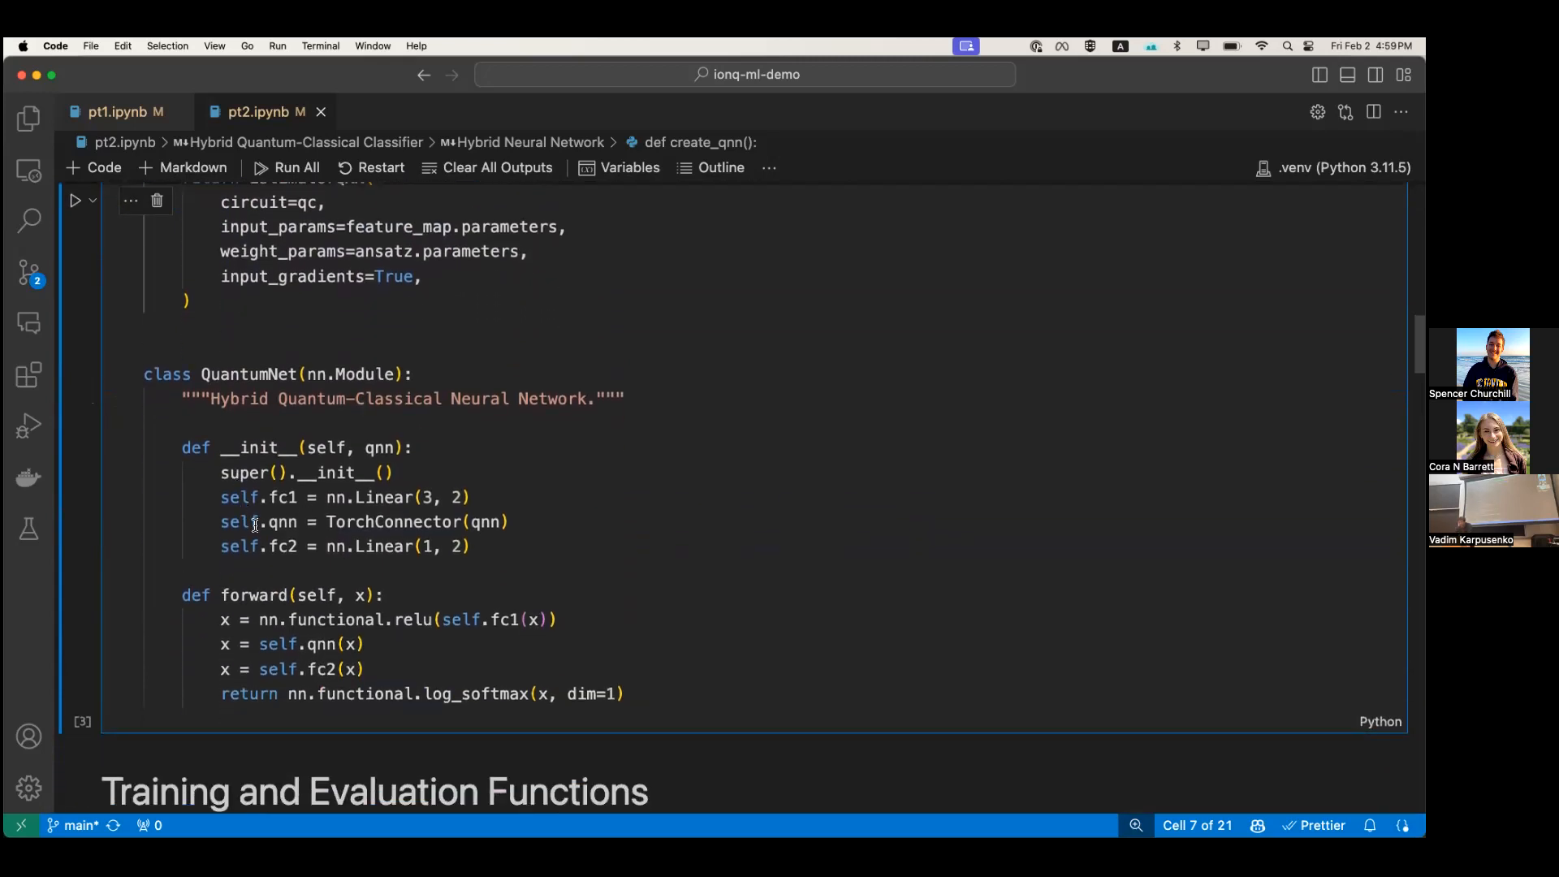
triple_click(357, 522)
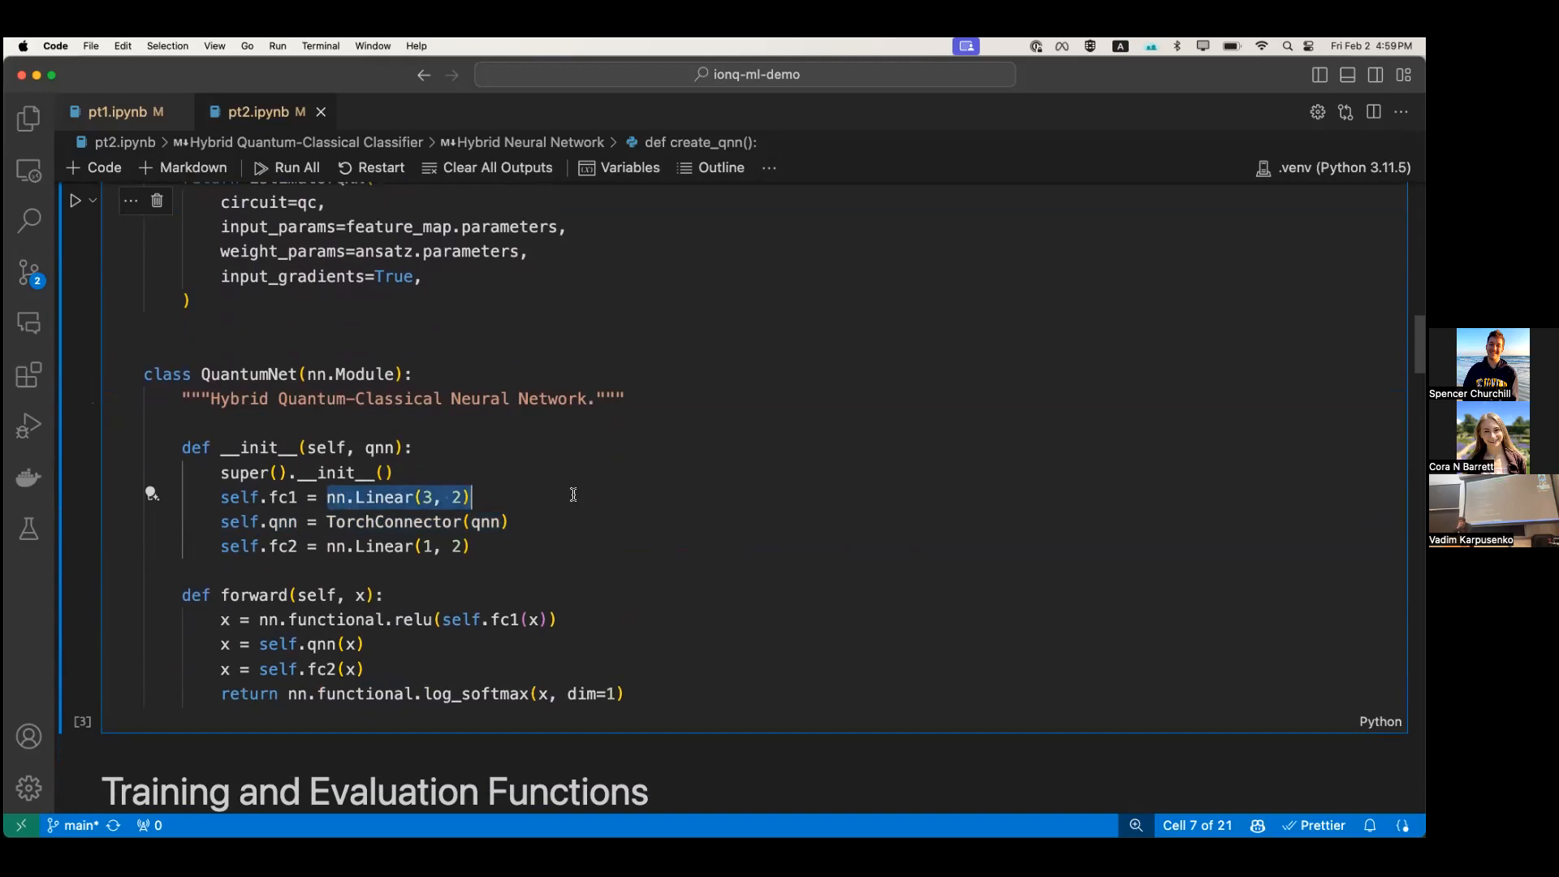
scroll(down, 3)
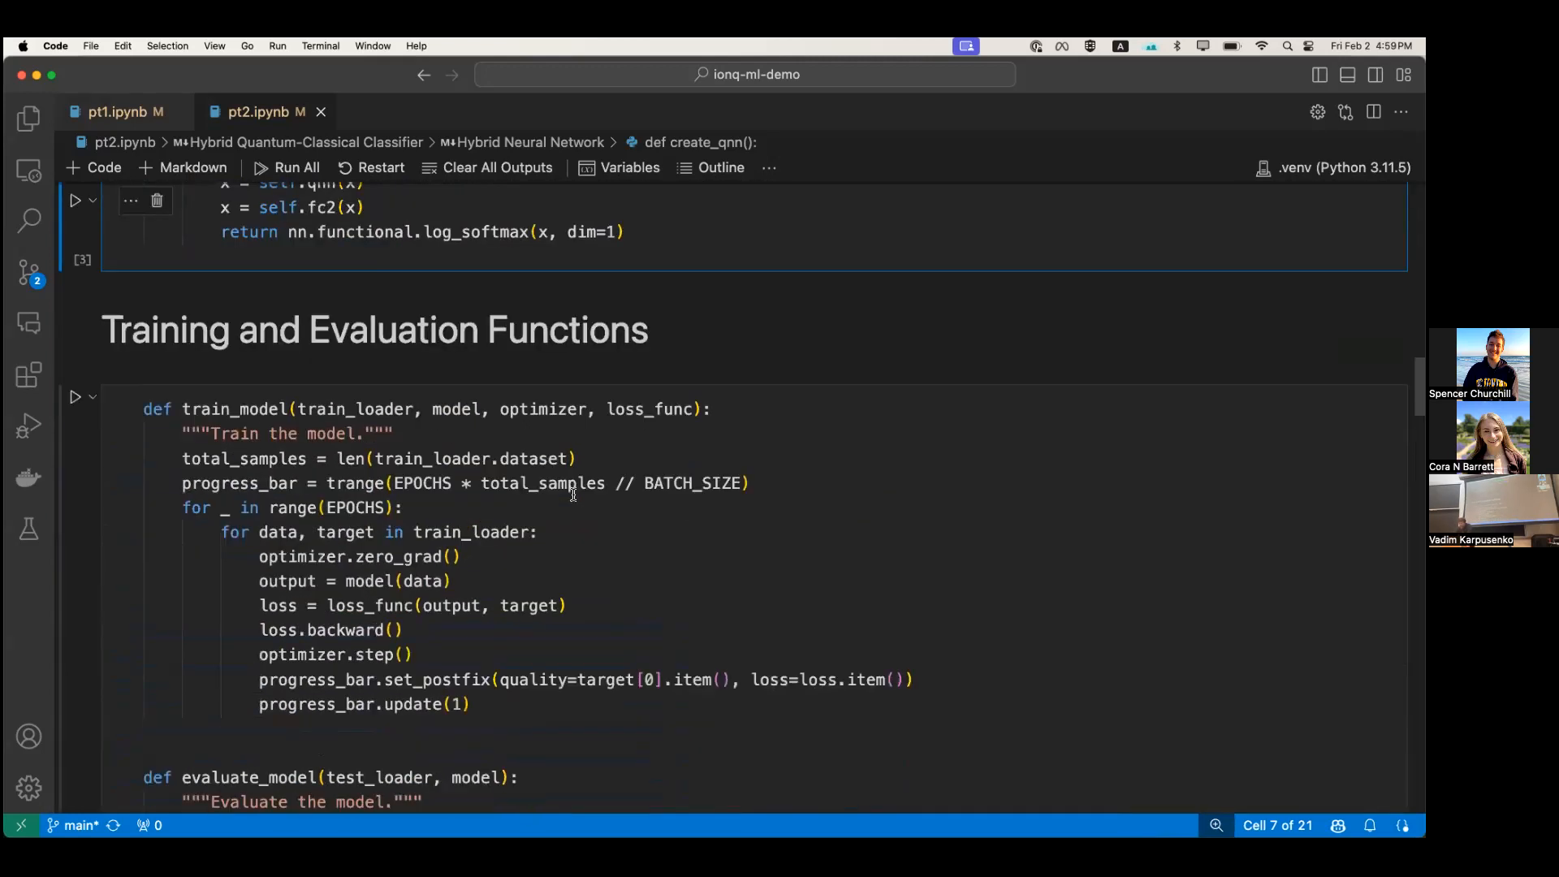
scroll(down, 3)
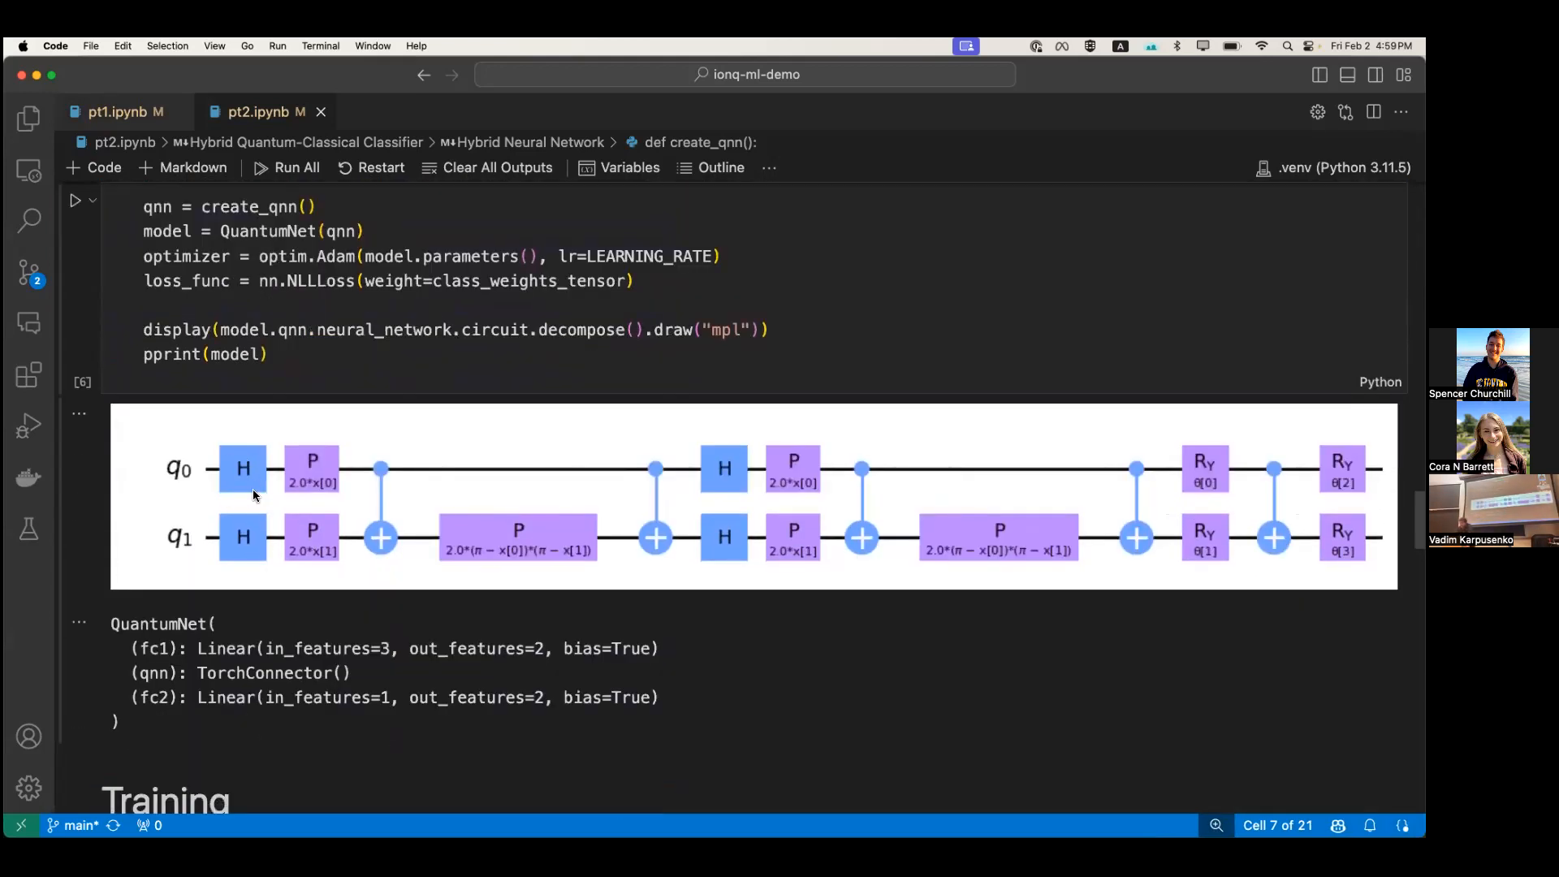
mouse_move(313, 514)
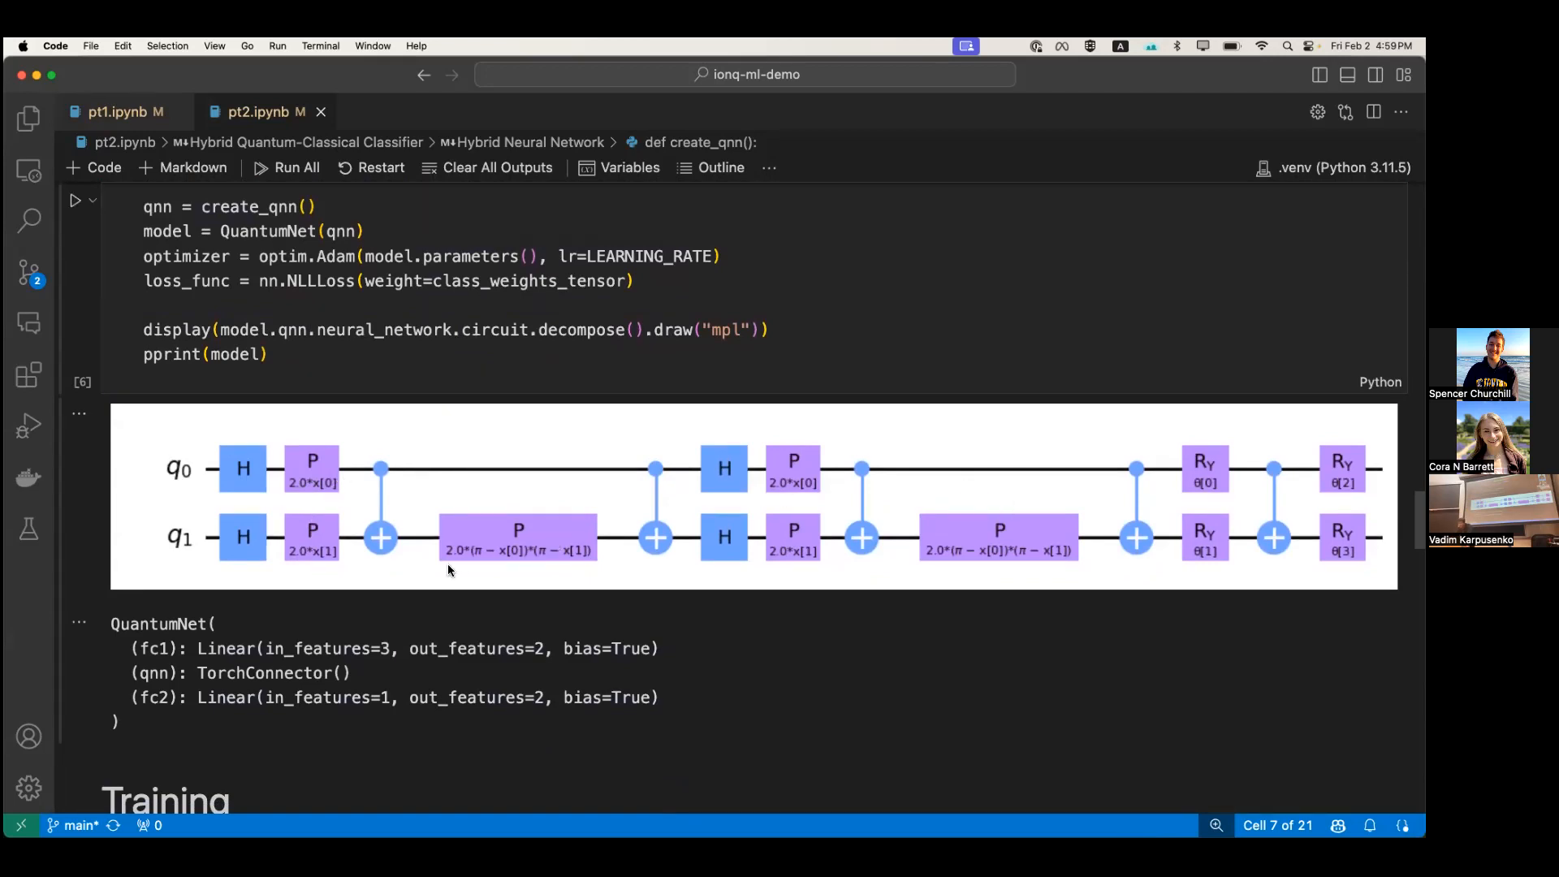
scroll(down, 3)
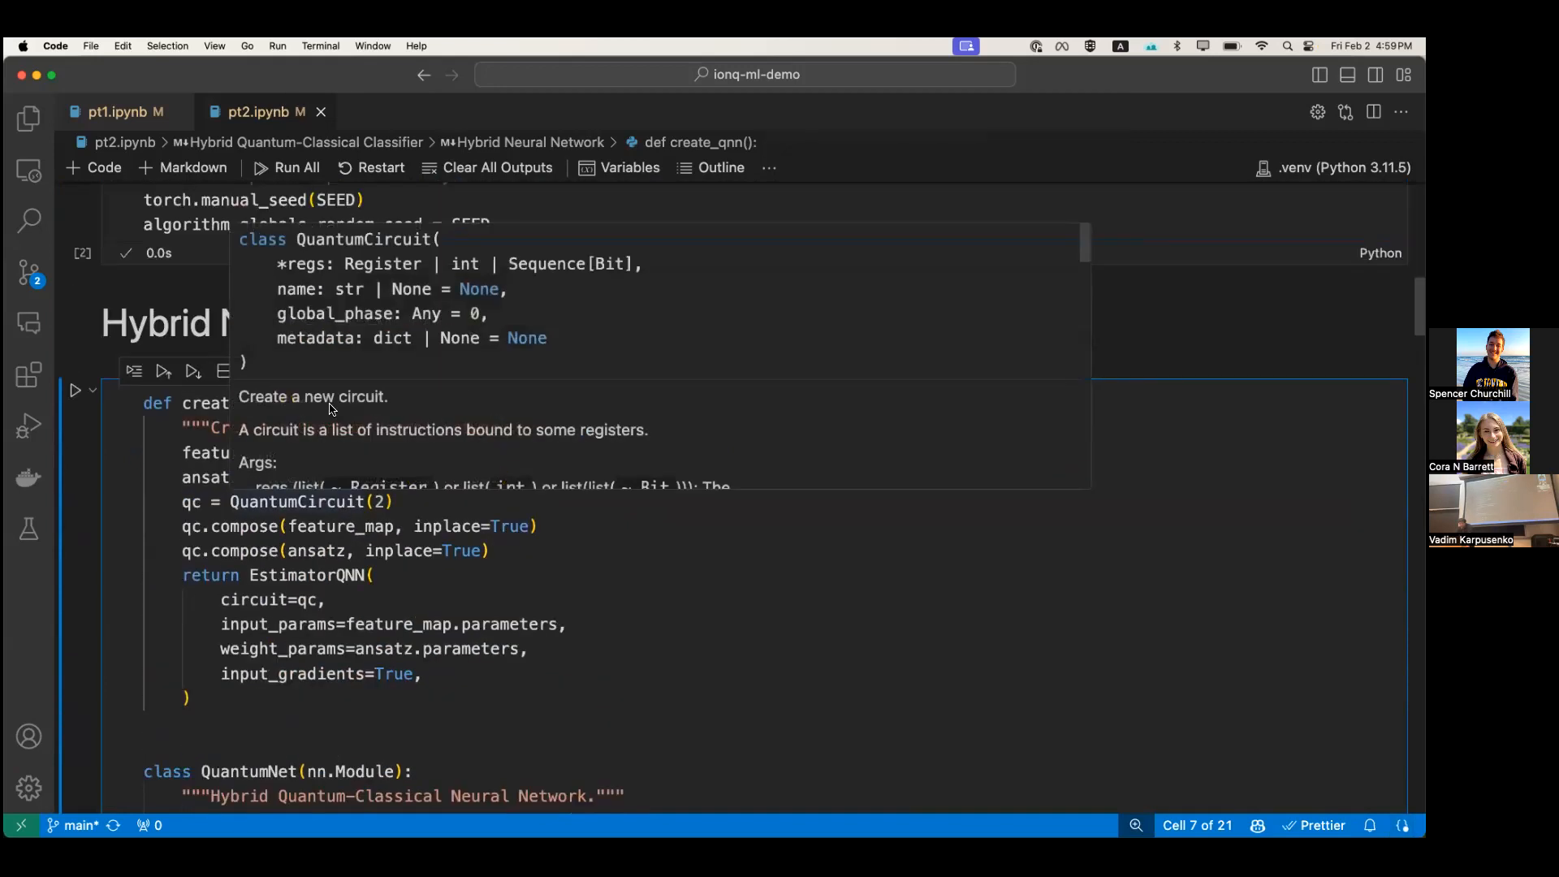
scroll(down, 3)
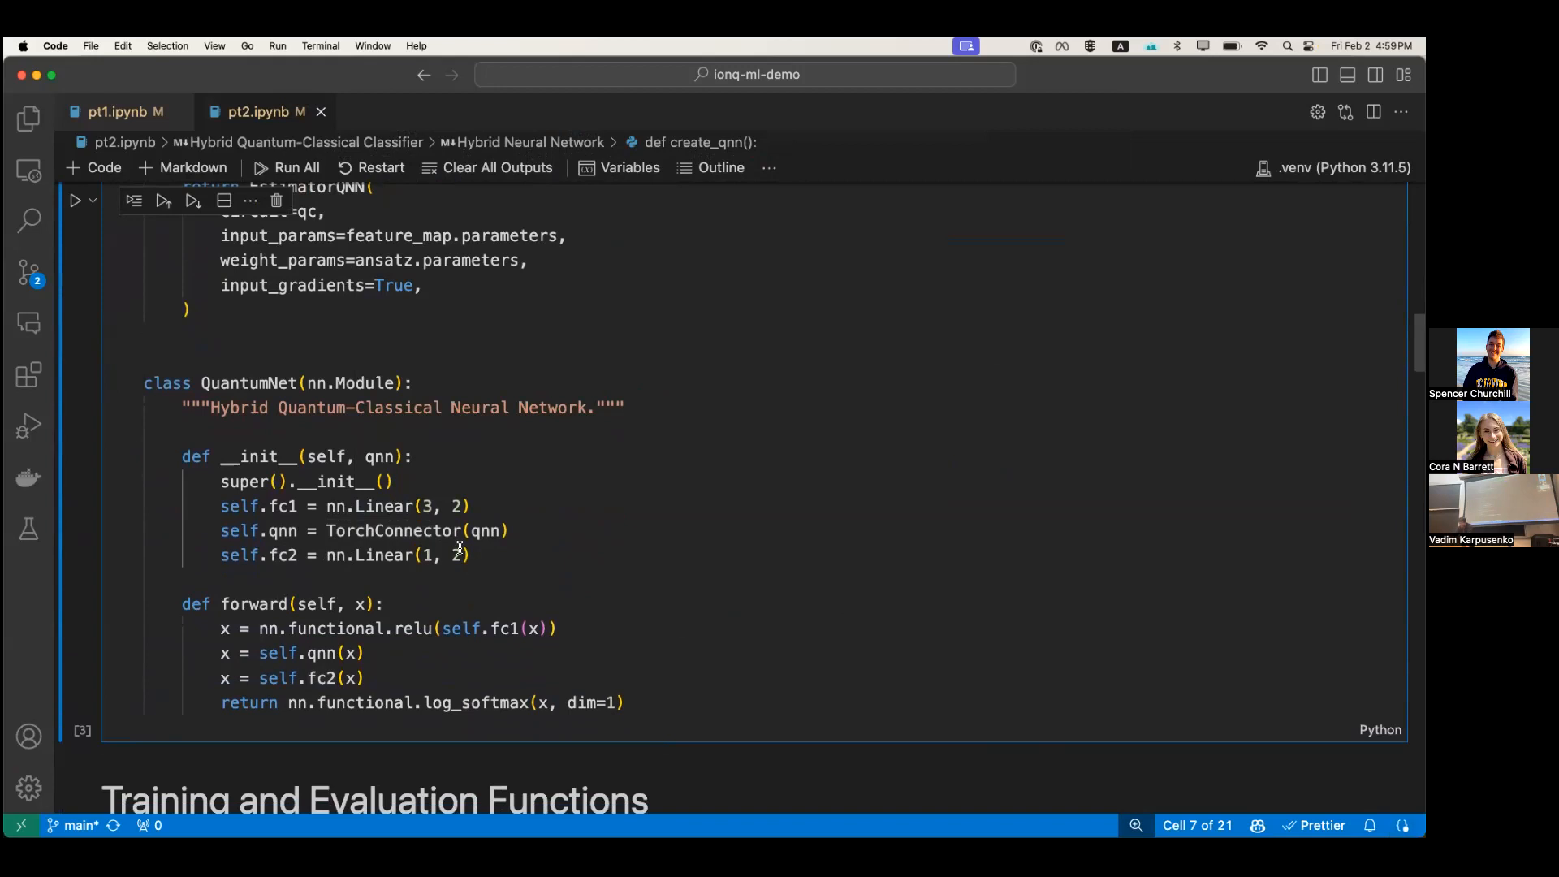
double_click(455, 556)
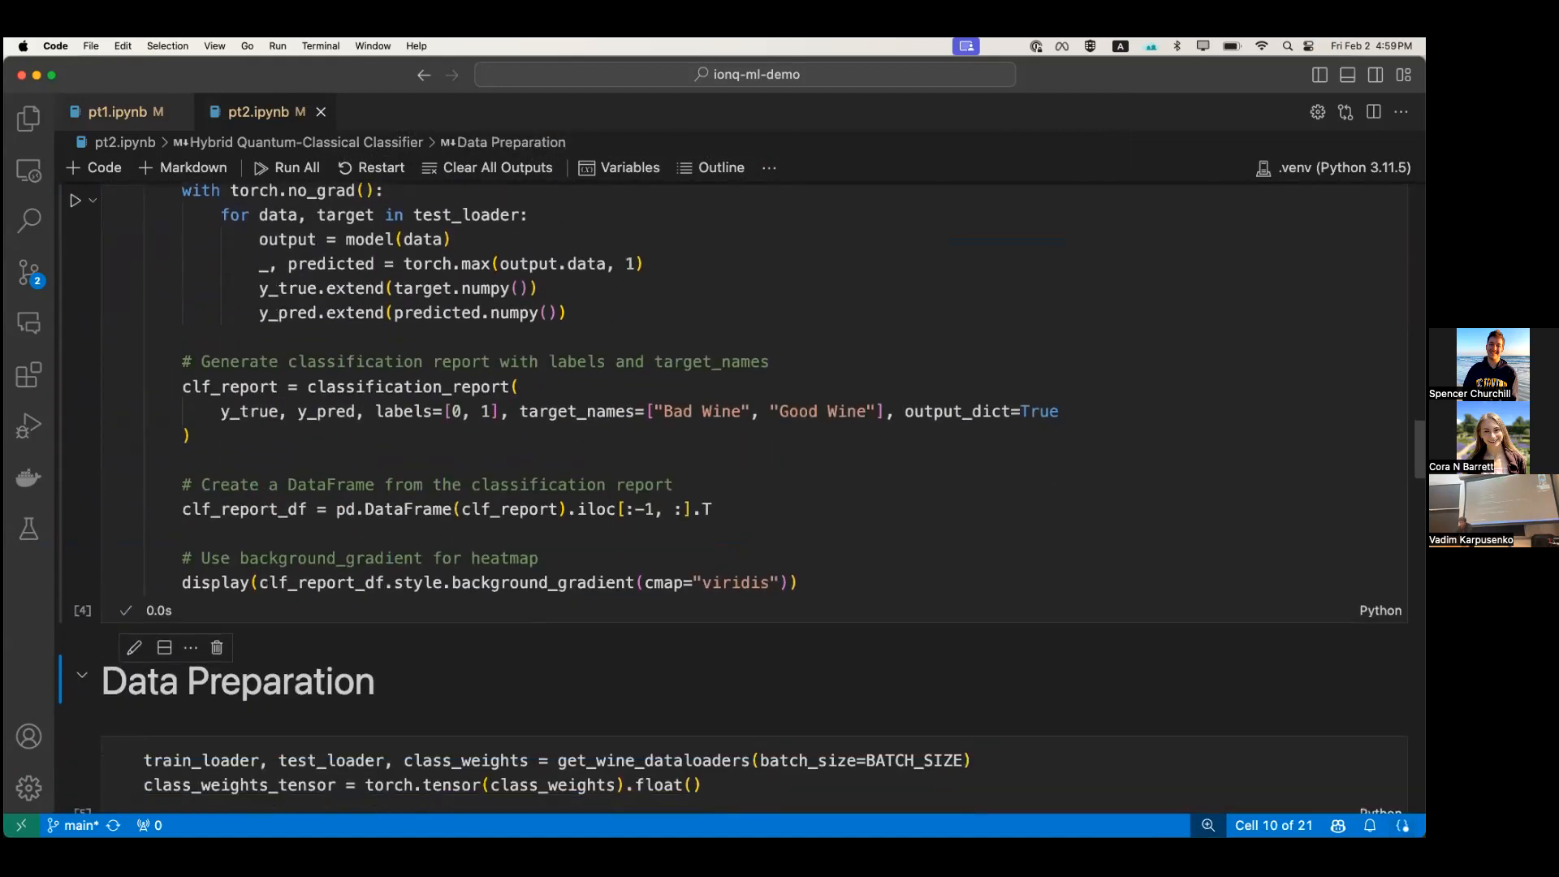
Run the Training cell with train_model and watch its progress bar advance
scroll(down, 3)
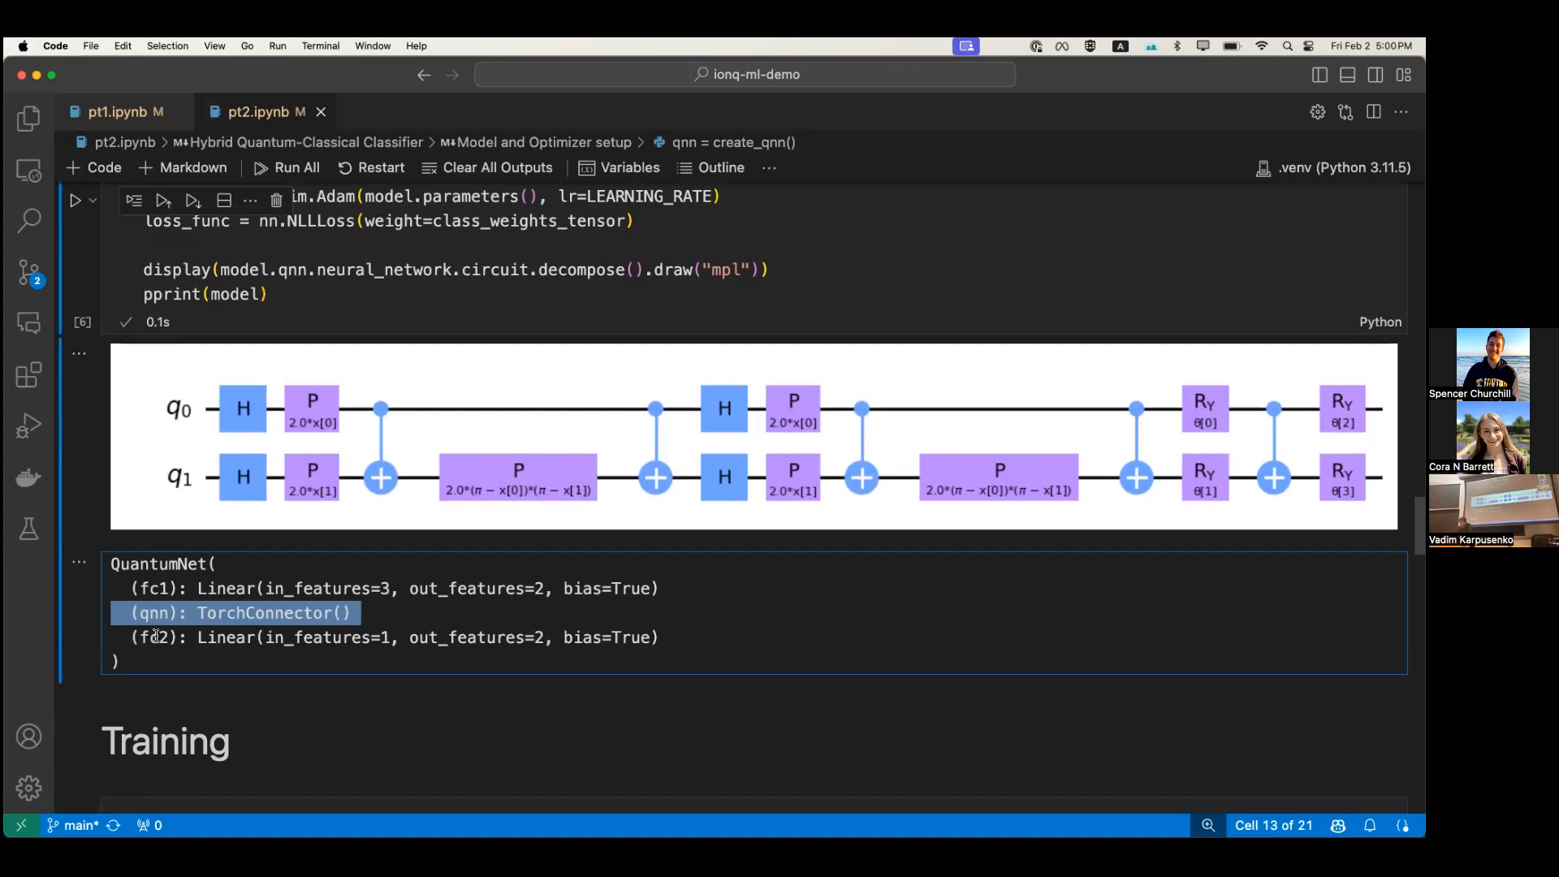
scroll(down, 3)
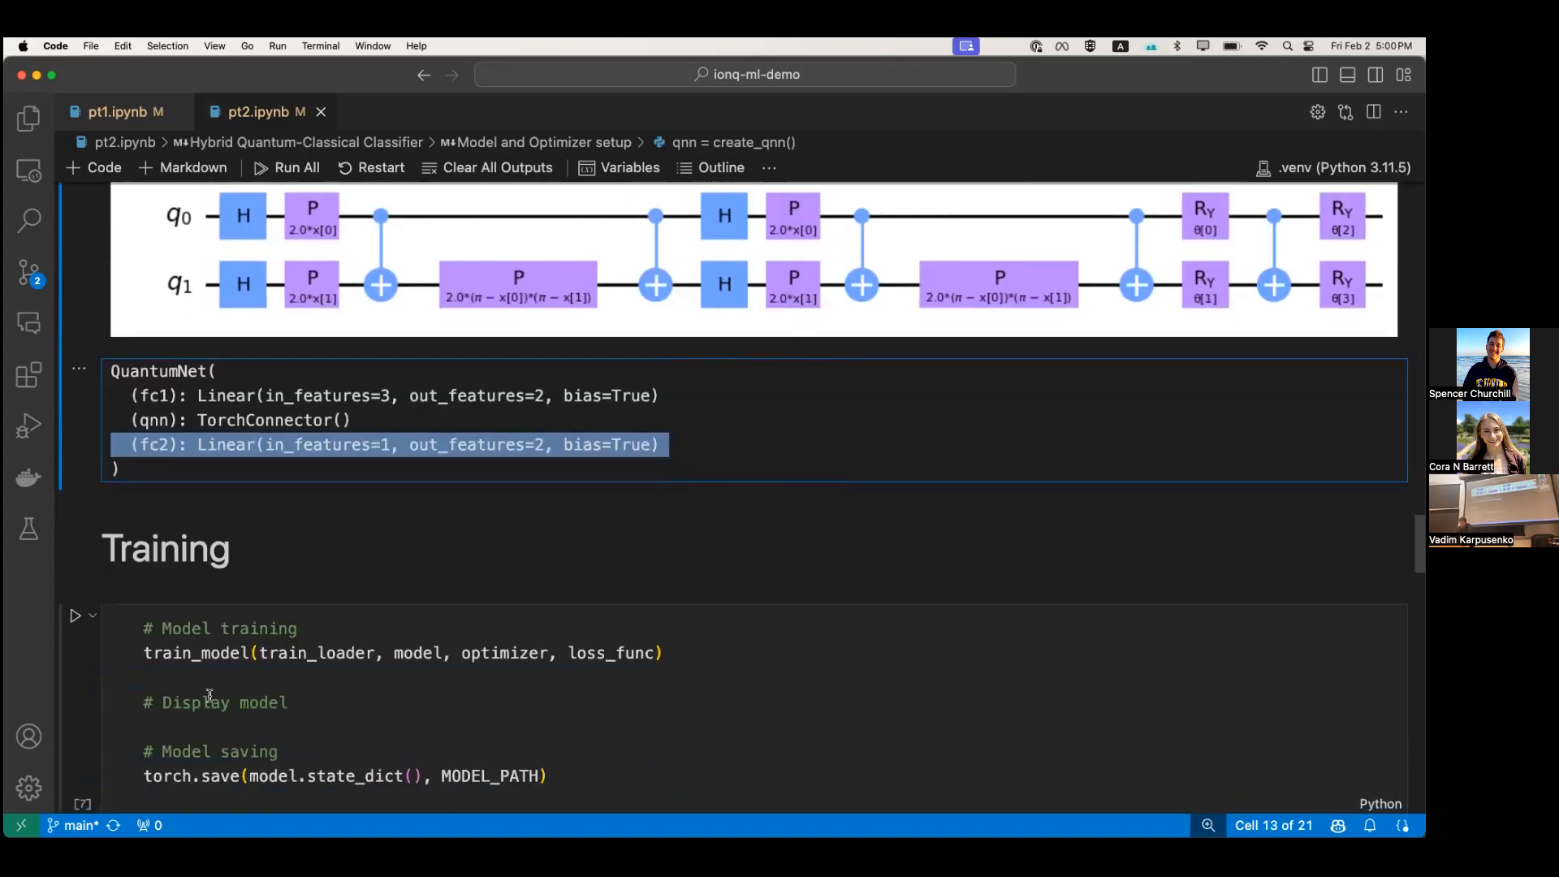
click(75, 615)
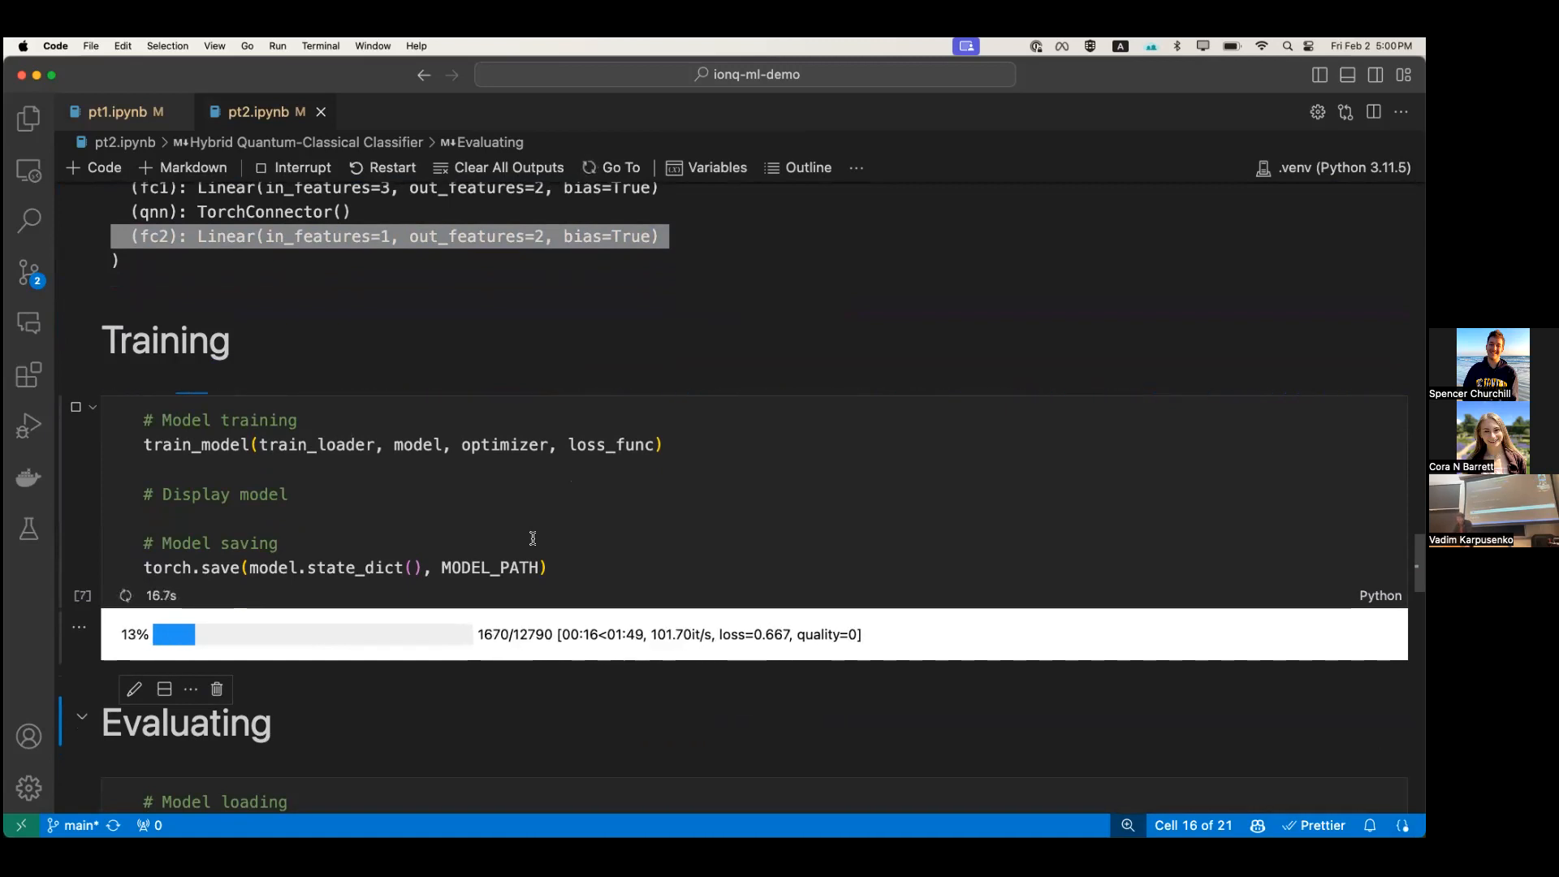
scroll(down, 3)
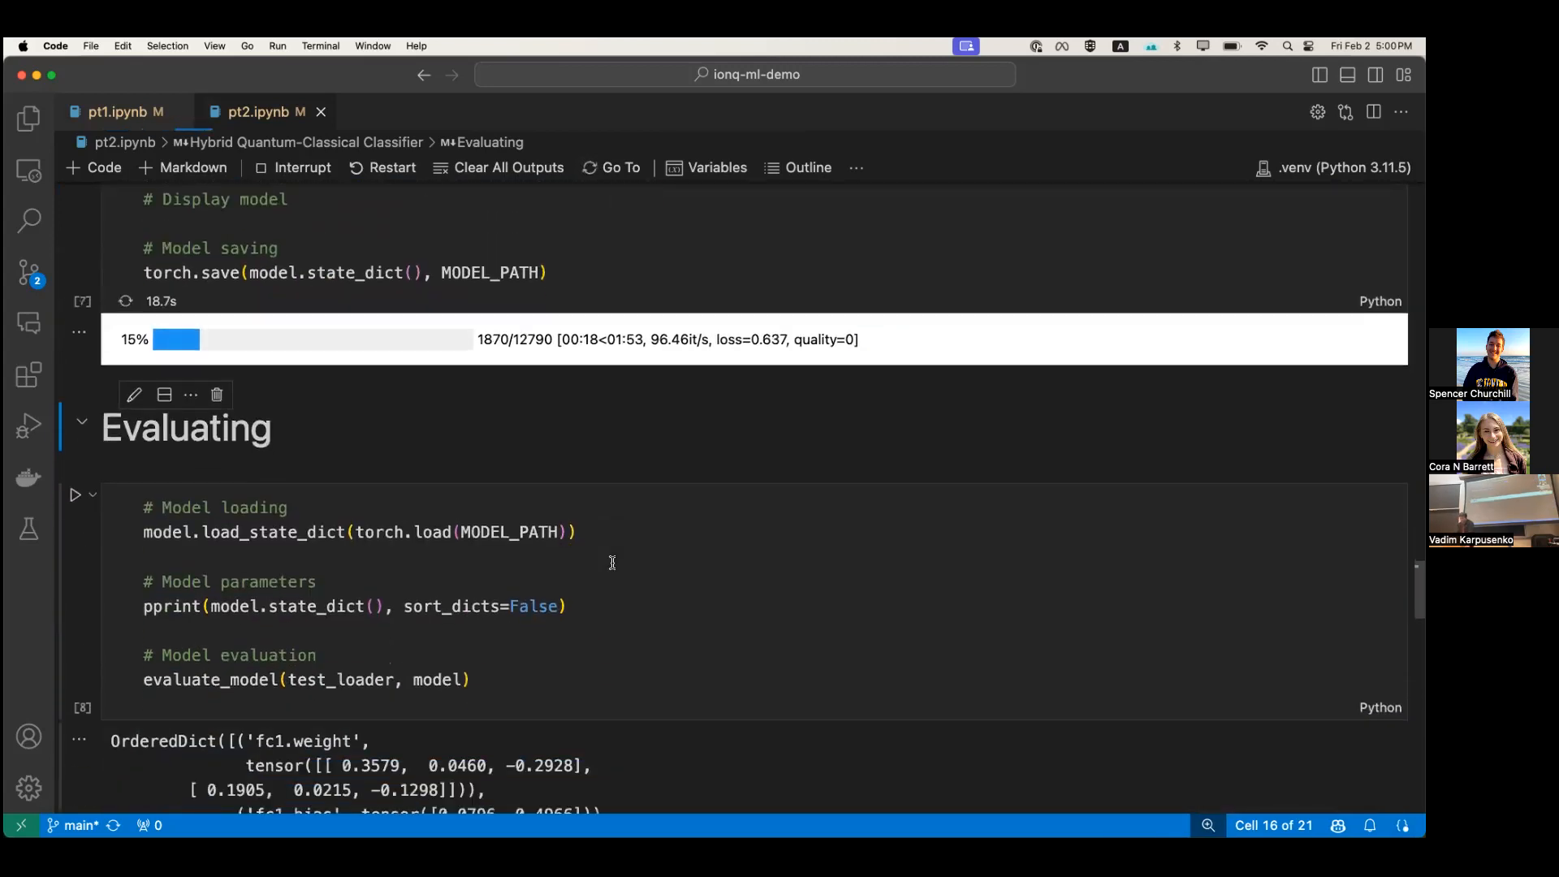
scroll(down, 3)
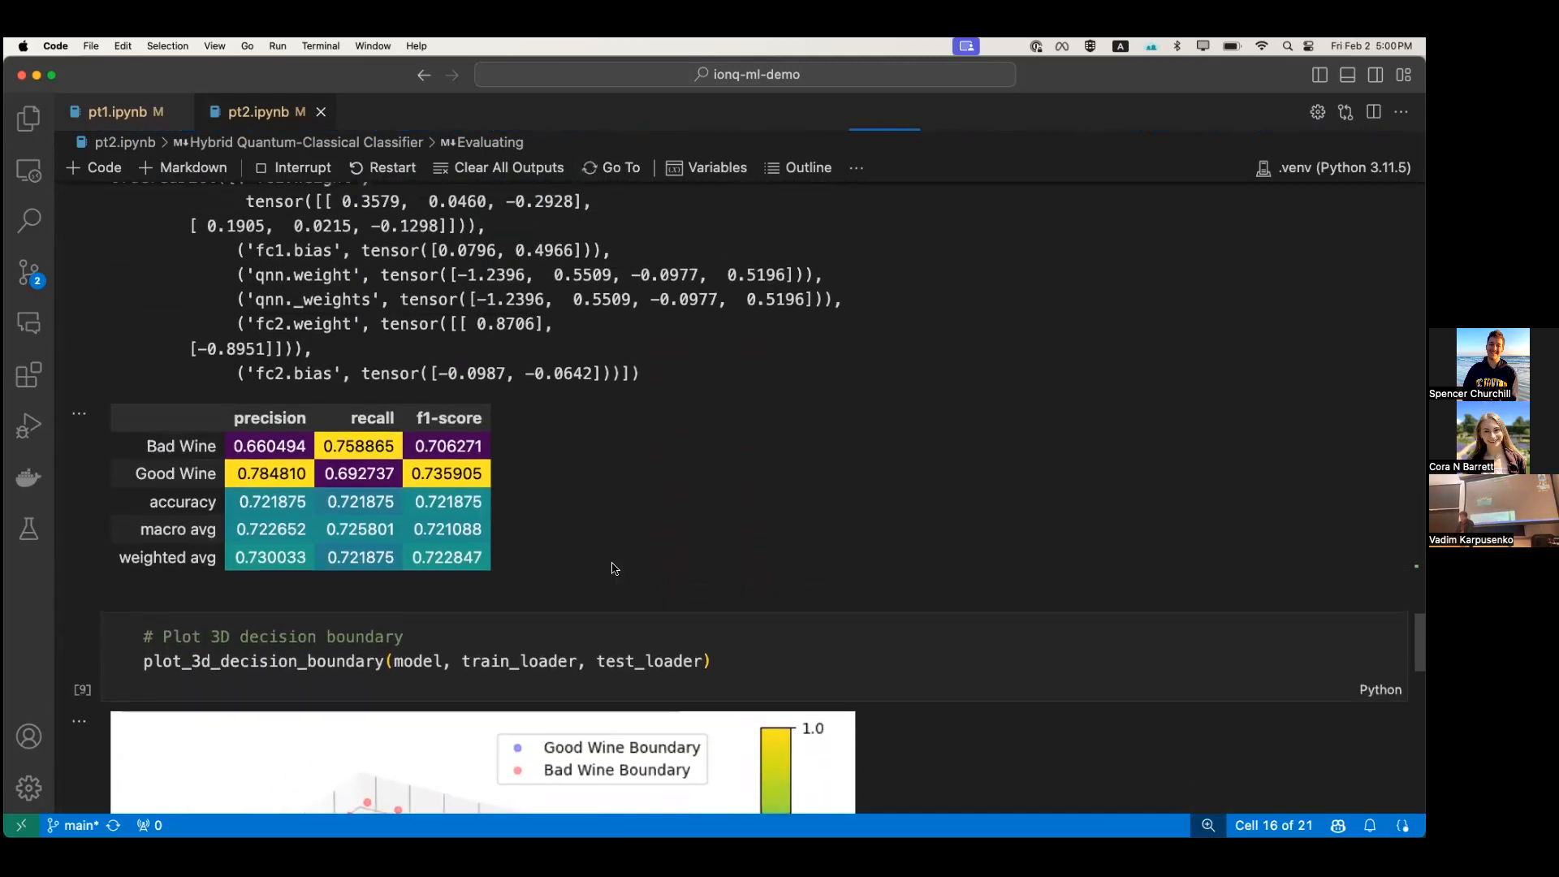
scroll(down, 3)
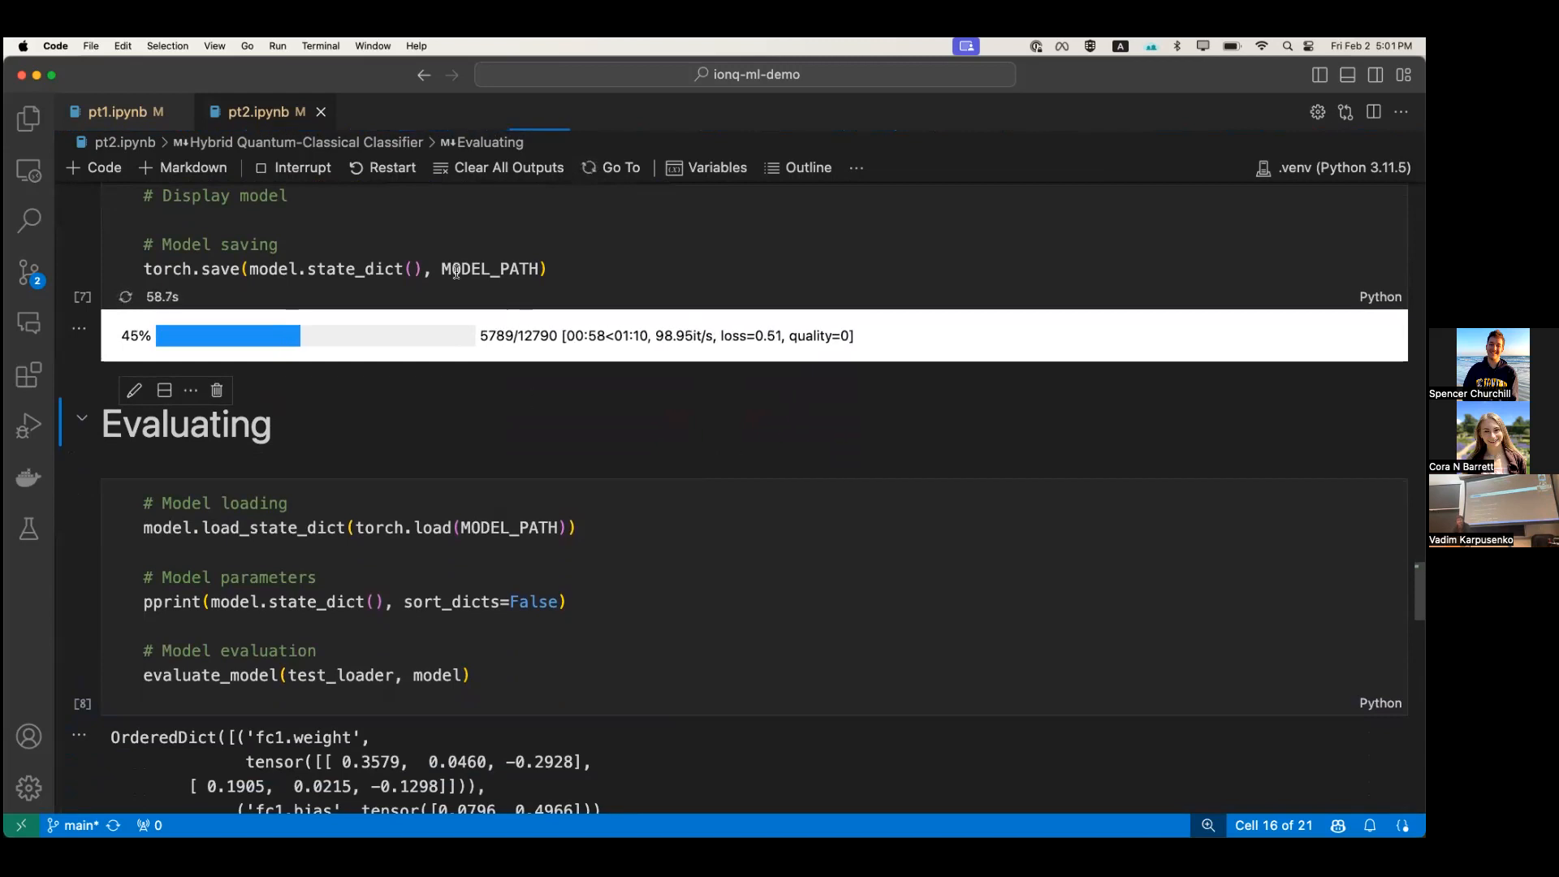
Switch to the PowerPoint window showing slide 6, "Starter – A simple quantum circuit."
click(117, 112)
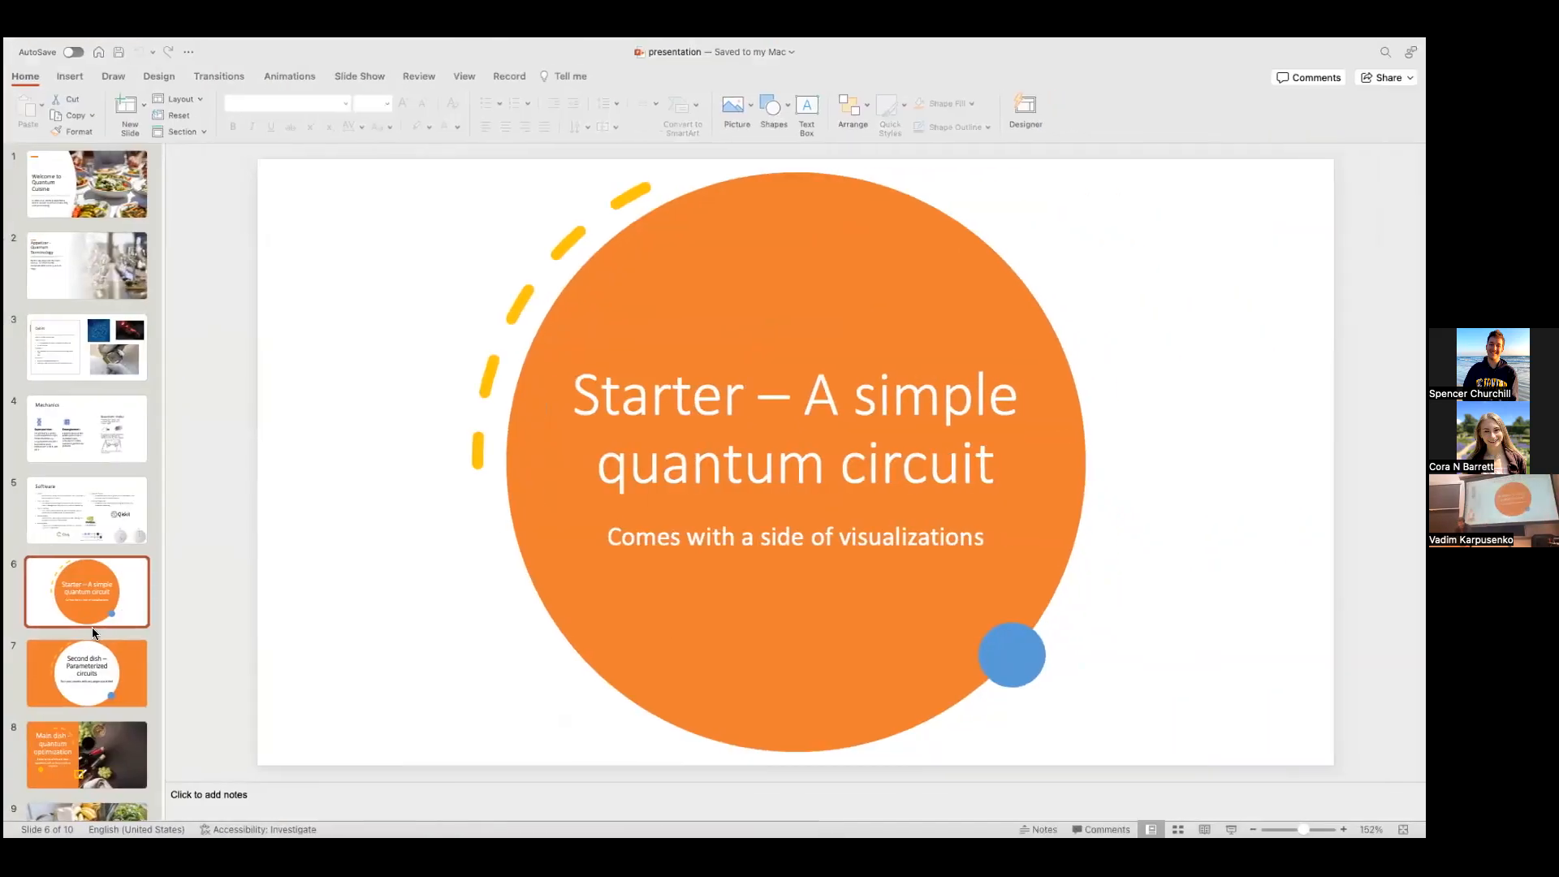
Go to slide 8, "Main dish – quantum optimization", then over to Chrome's IonQ jobs page
click(86, 659)
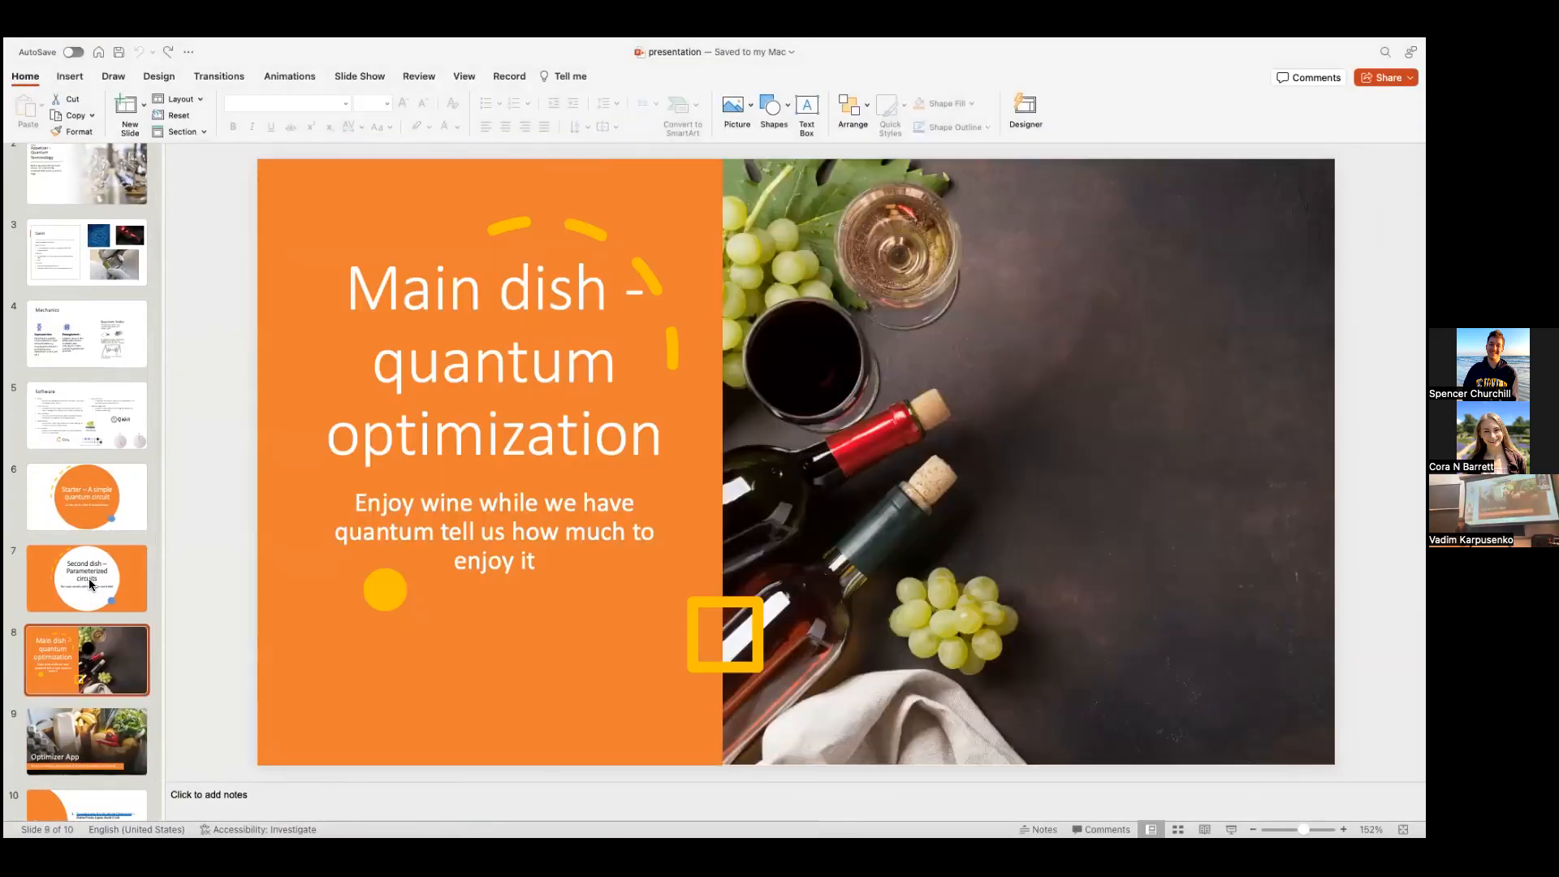
click(86, 693)
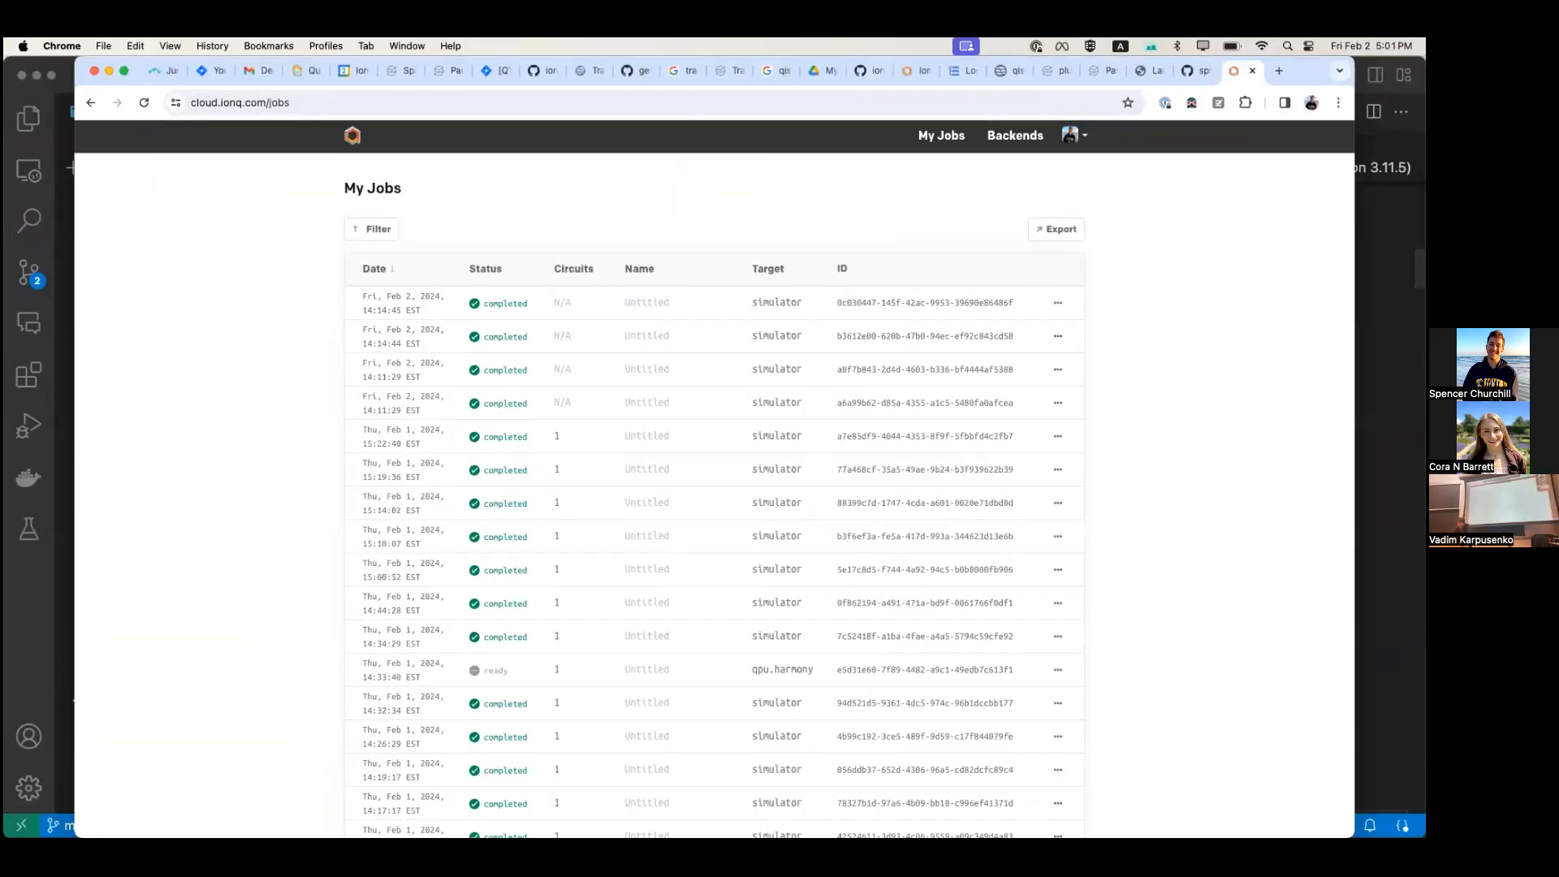
Open cloud.ionq.com/jobs in a new browser tab to list completed simulator jobs
click(1072, 135)
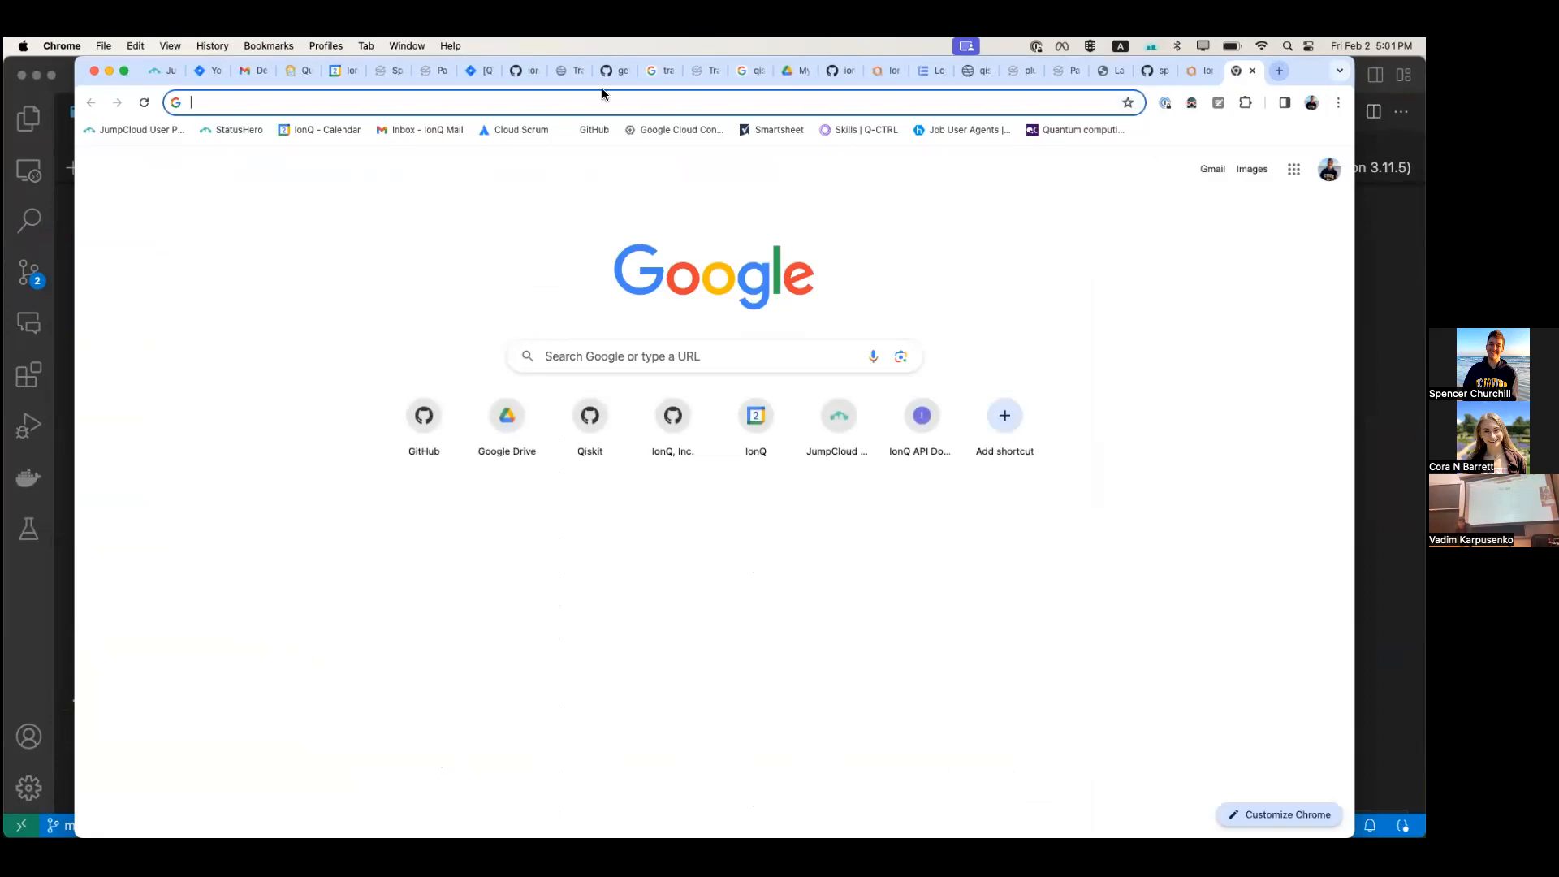
text(ion)
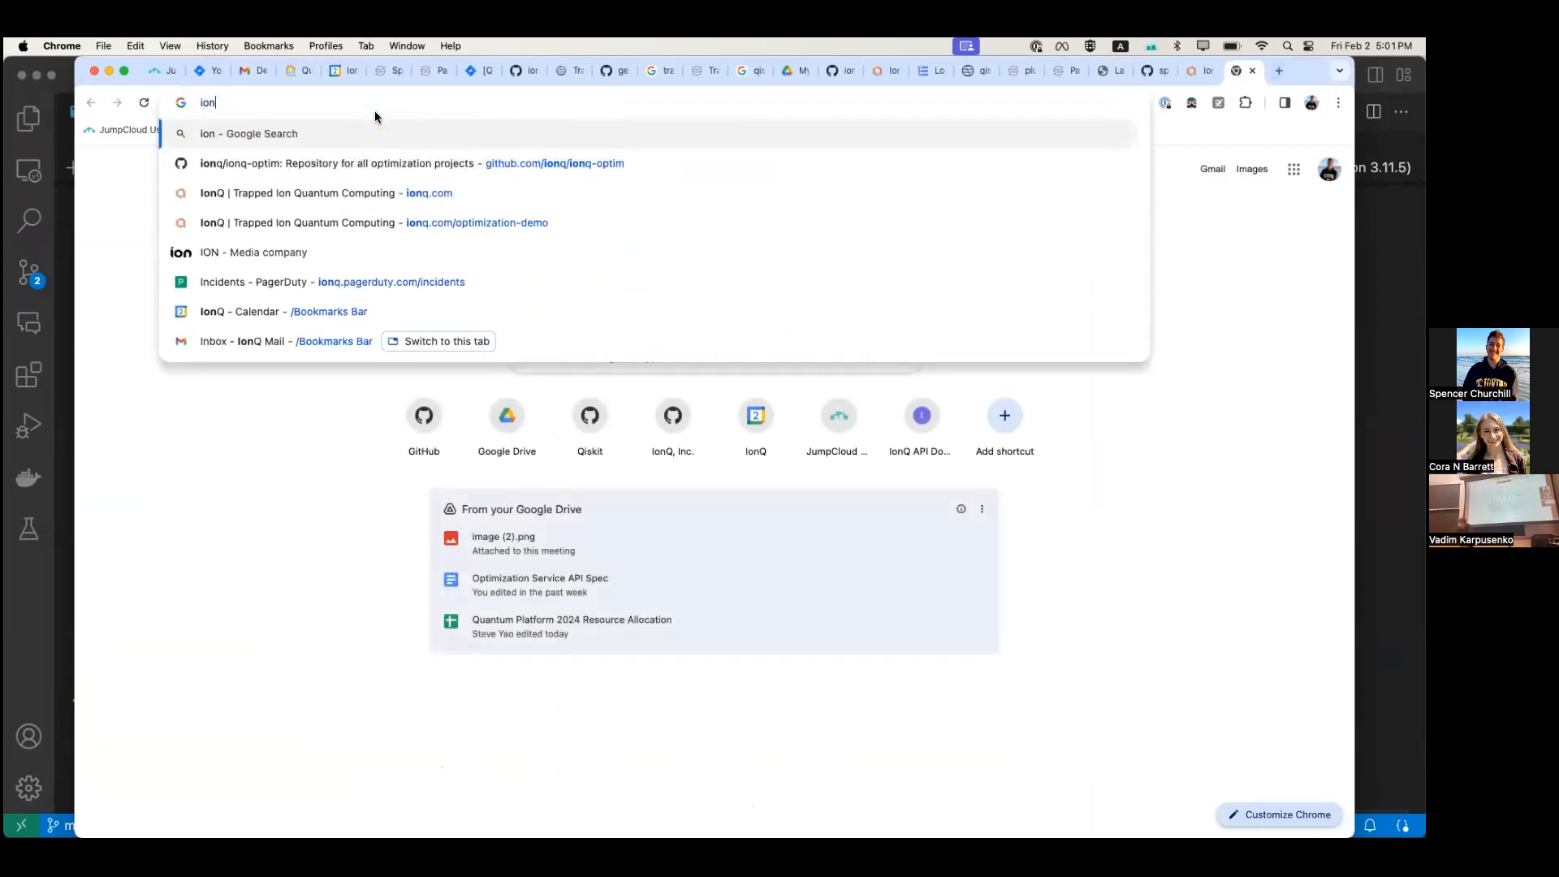
text(cloud.ionq.com/jobs)
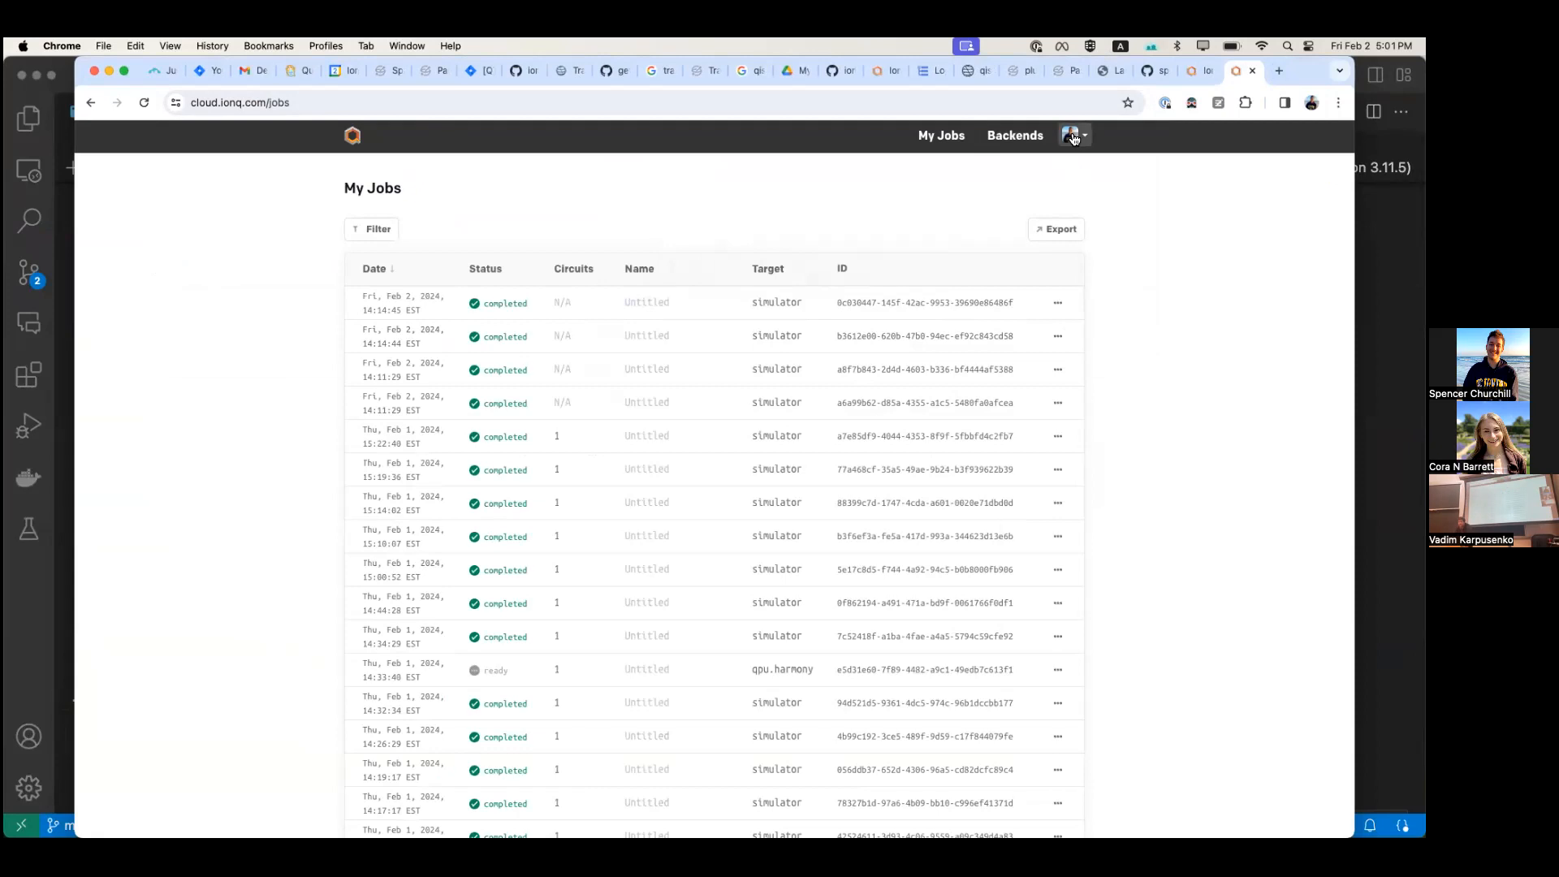
Open the account's API Keys settings page and scroll toward Generate a new API key
click(1073, 135)
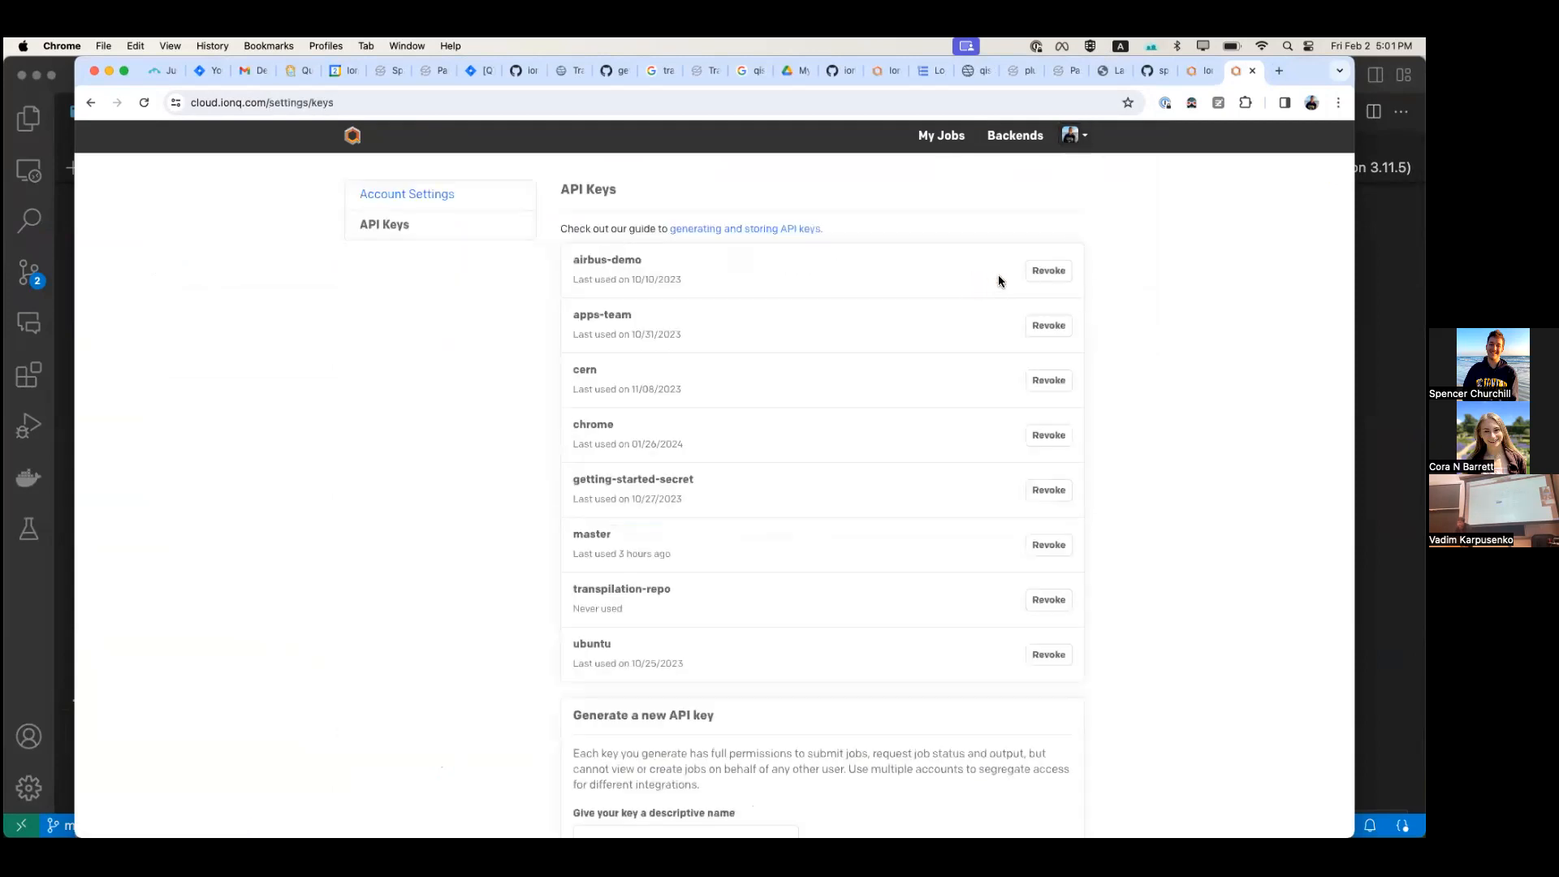
scroll(down, 3)
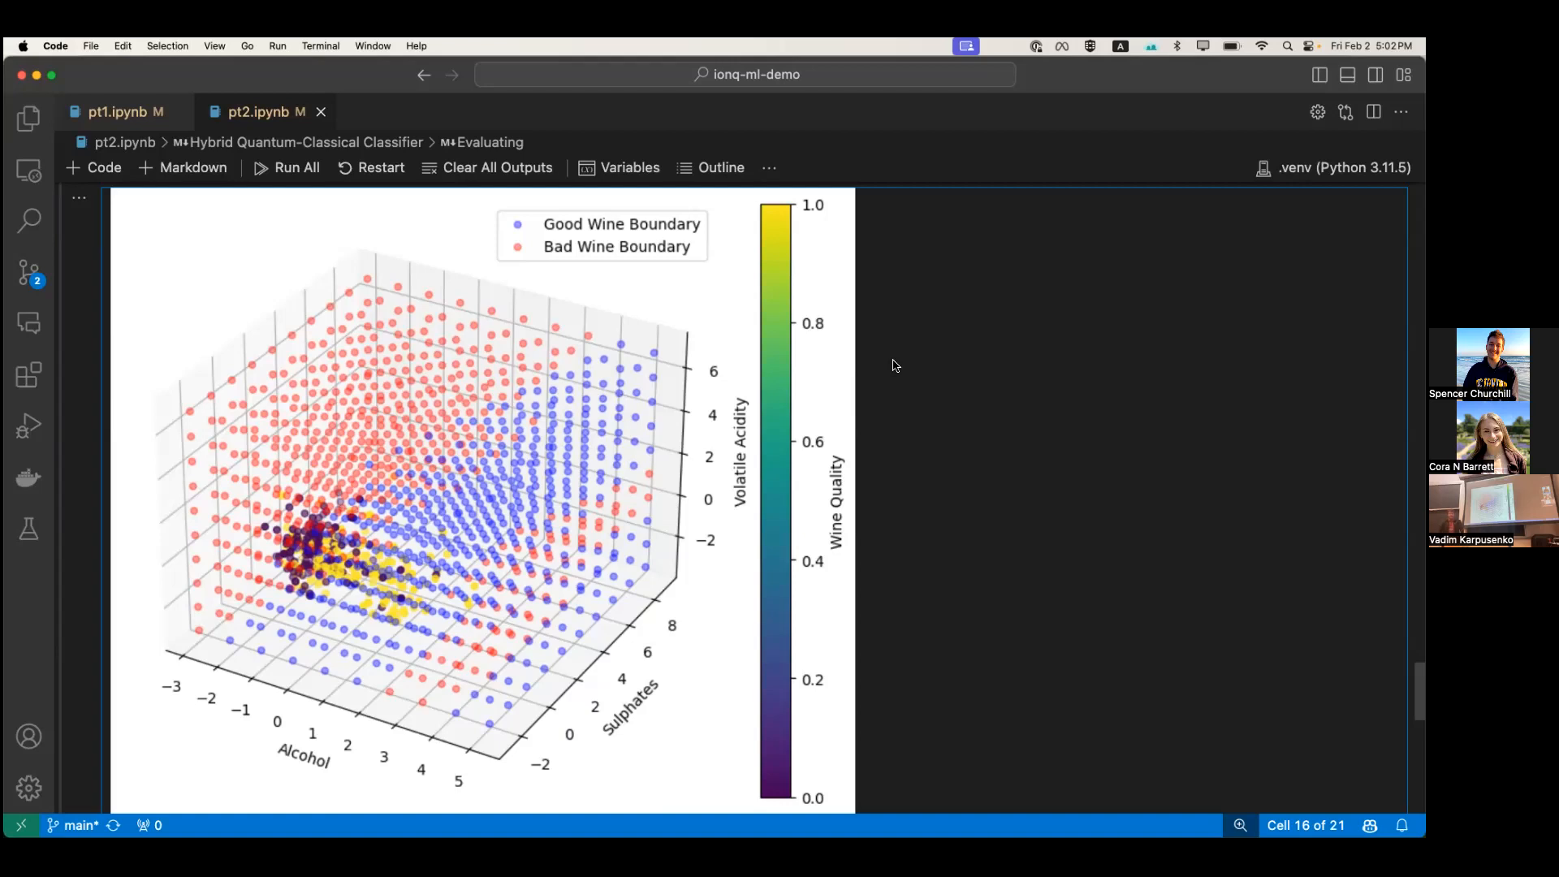
Scroll pt2.ipynb to the Evaluating section's 3D good/bad wine decision-boundary plot
scroll(down, 3)
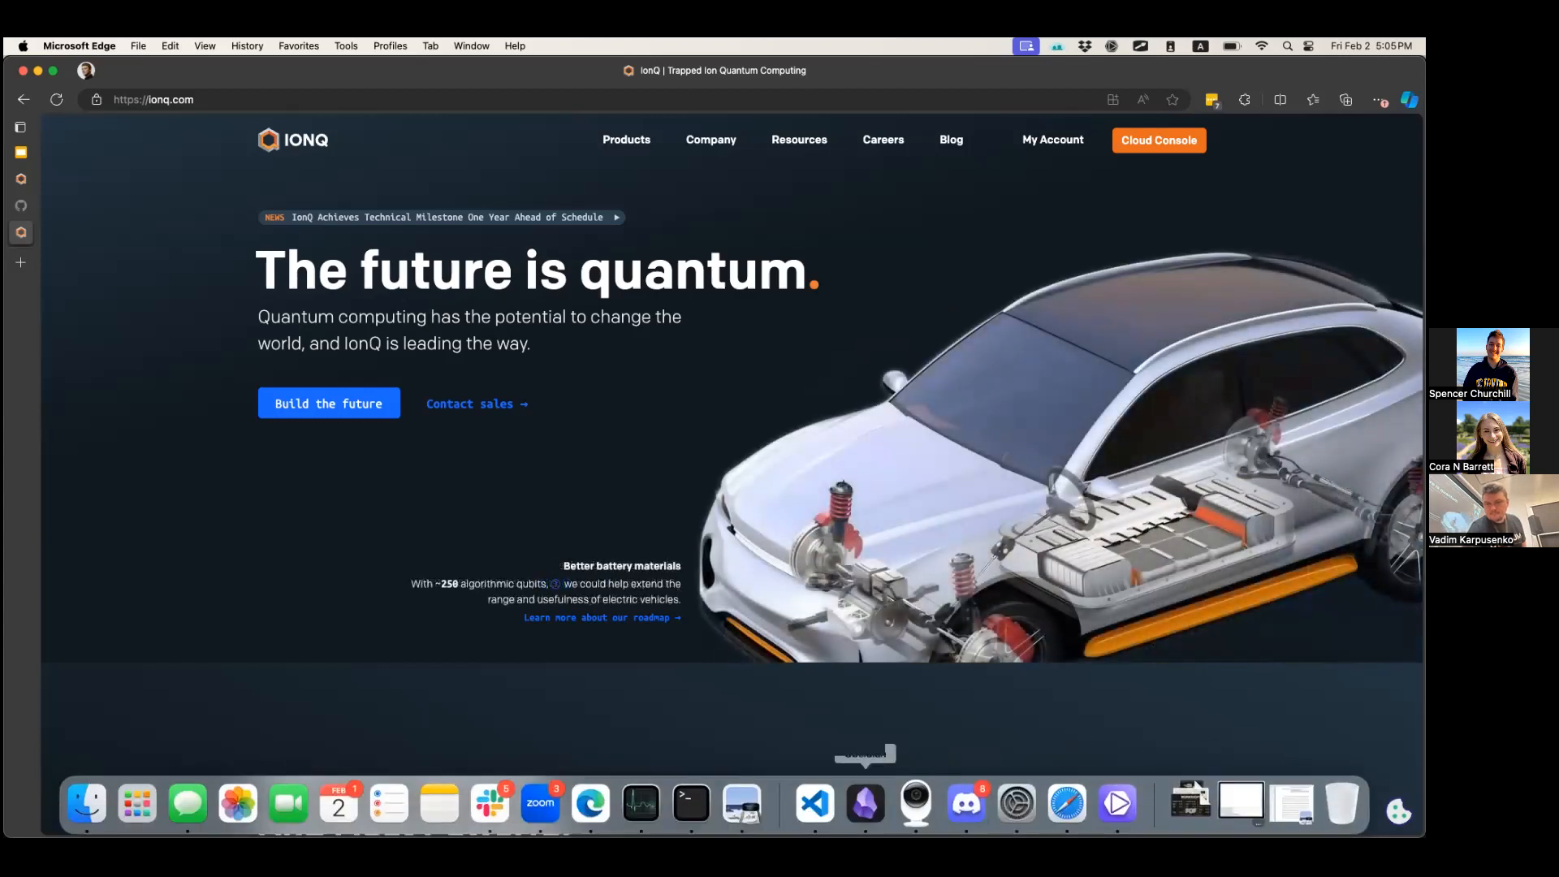
Scroll the IonQ homepage in Edge down to the "Meet Our Newest And Most Powerful" section
scroll(down, 3)
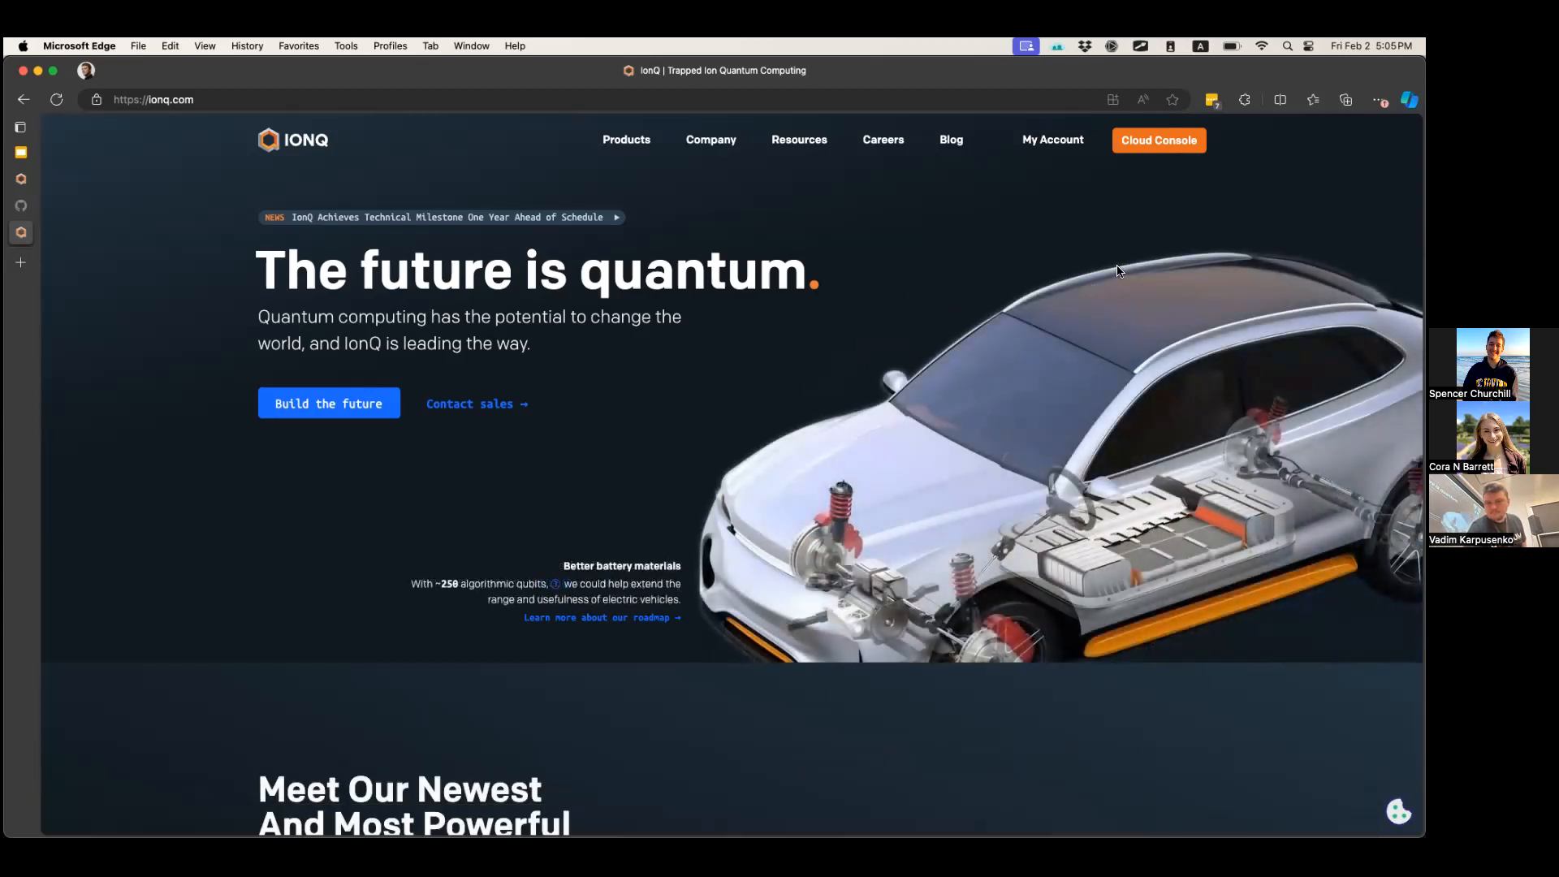
mouse_move(788, 801)
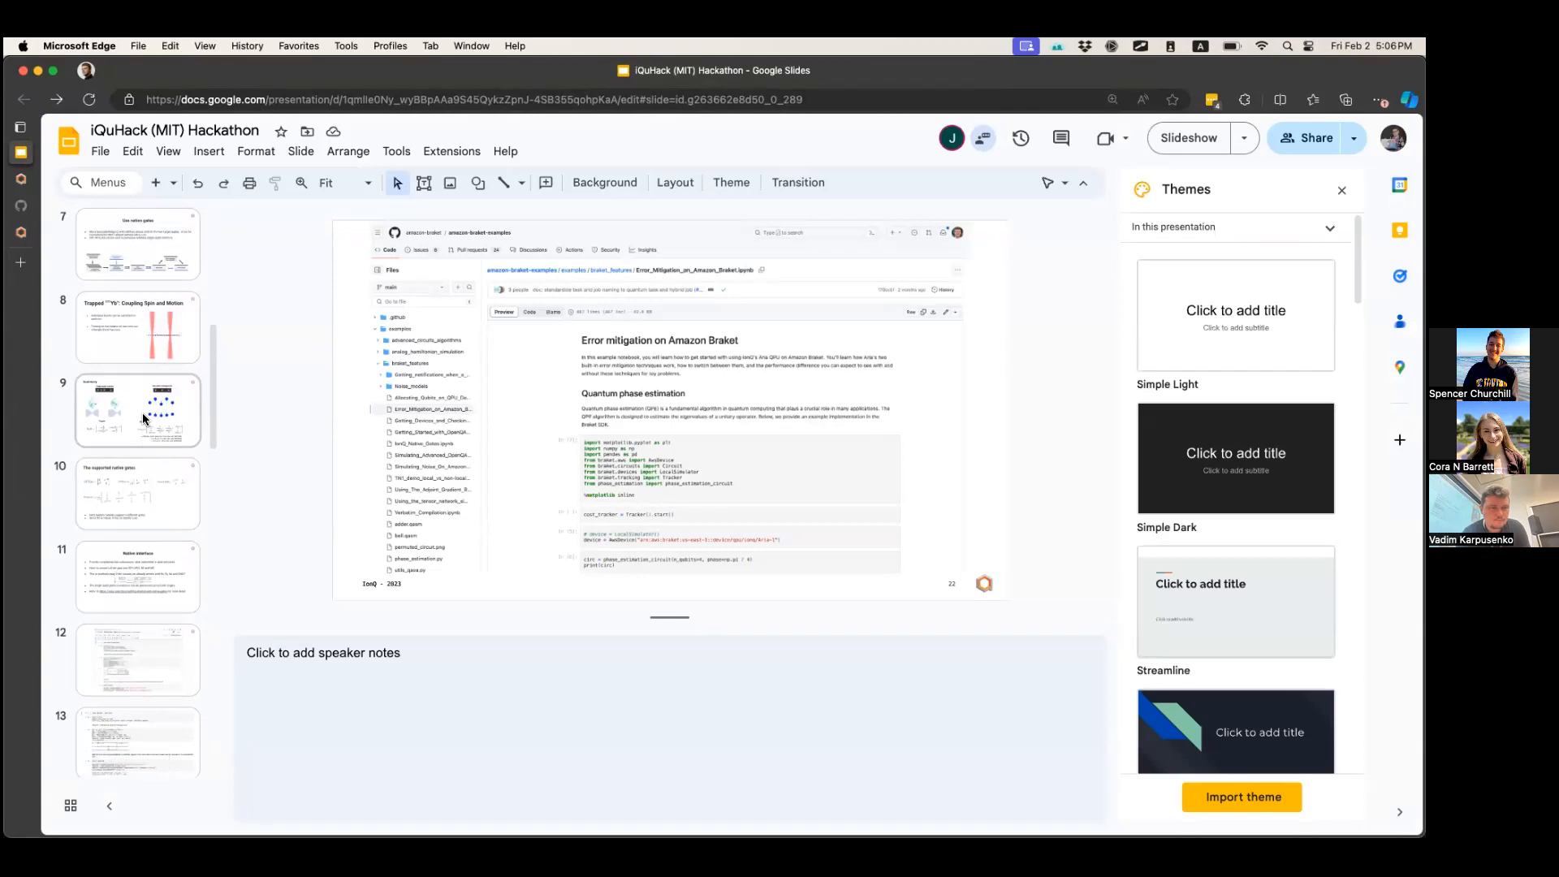
Go to the iQuHack deck's Summary slide on single-qubit rotation and two-qubit entanglement
click(136, 411)
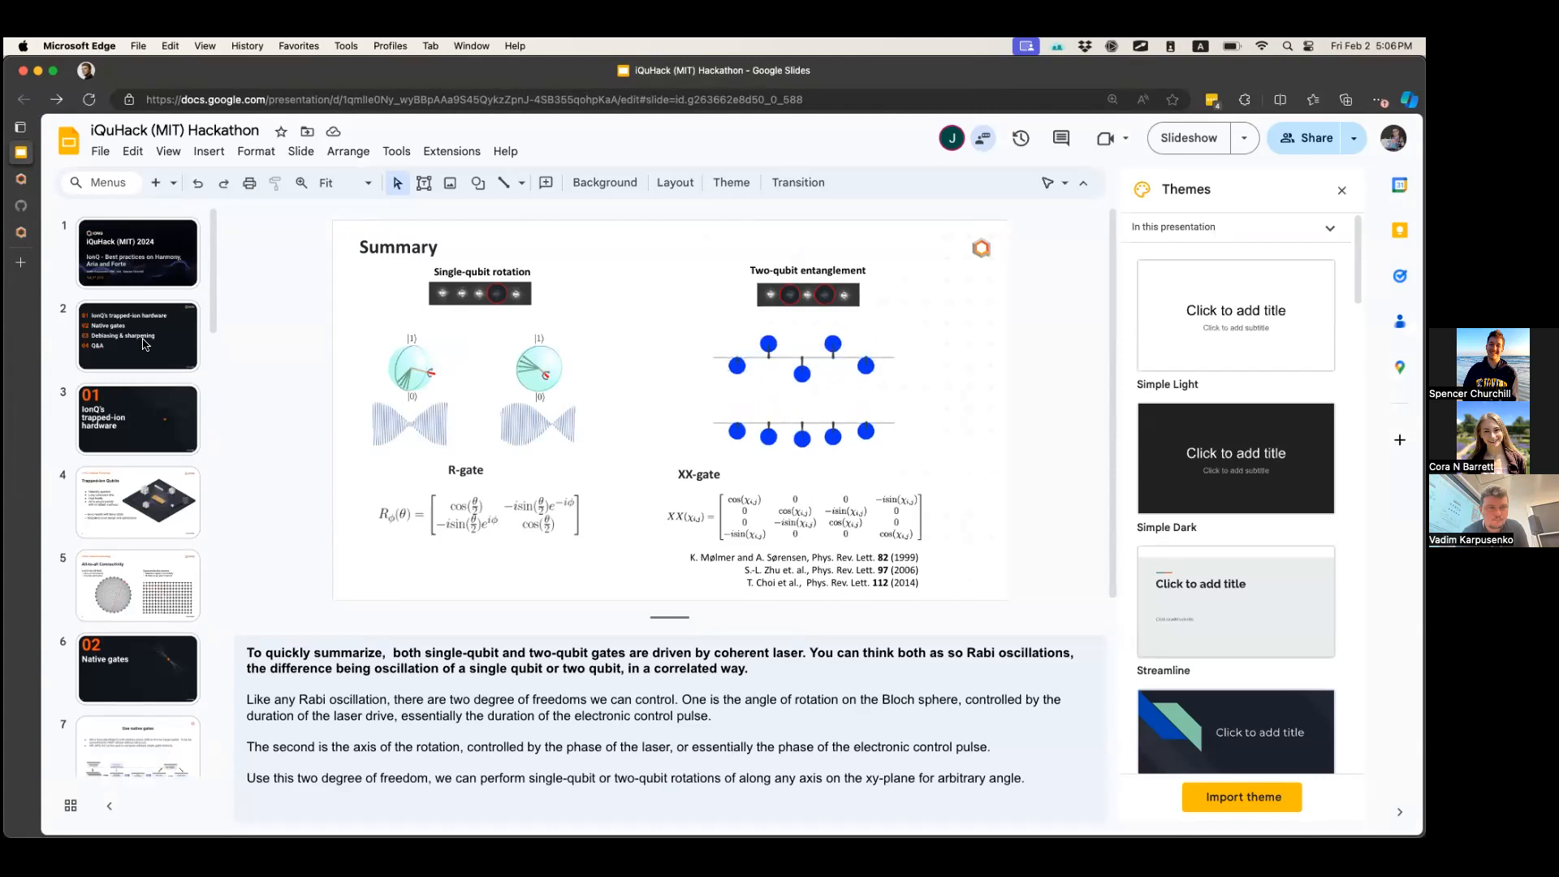
click(136, 251)
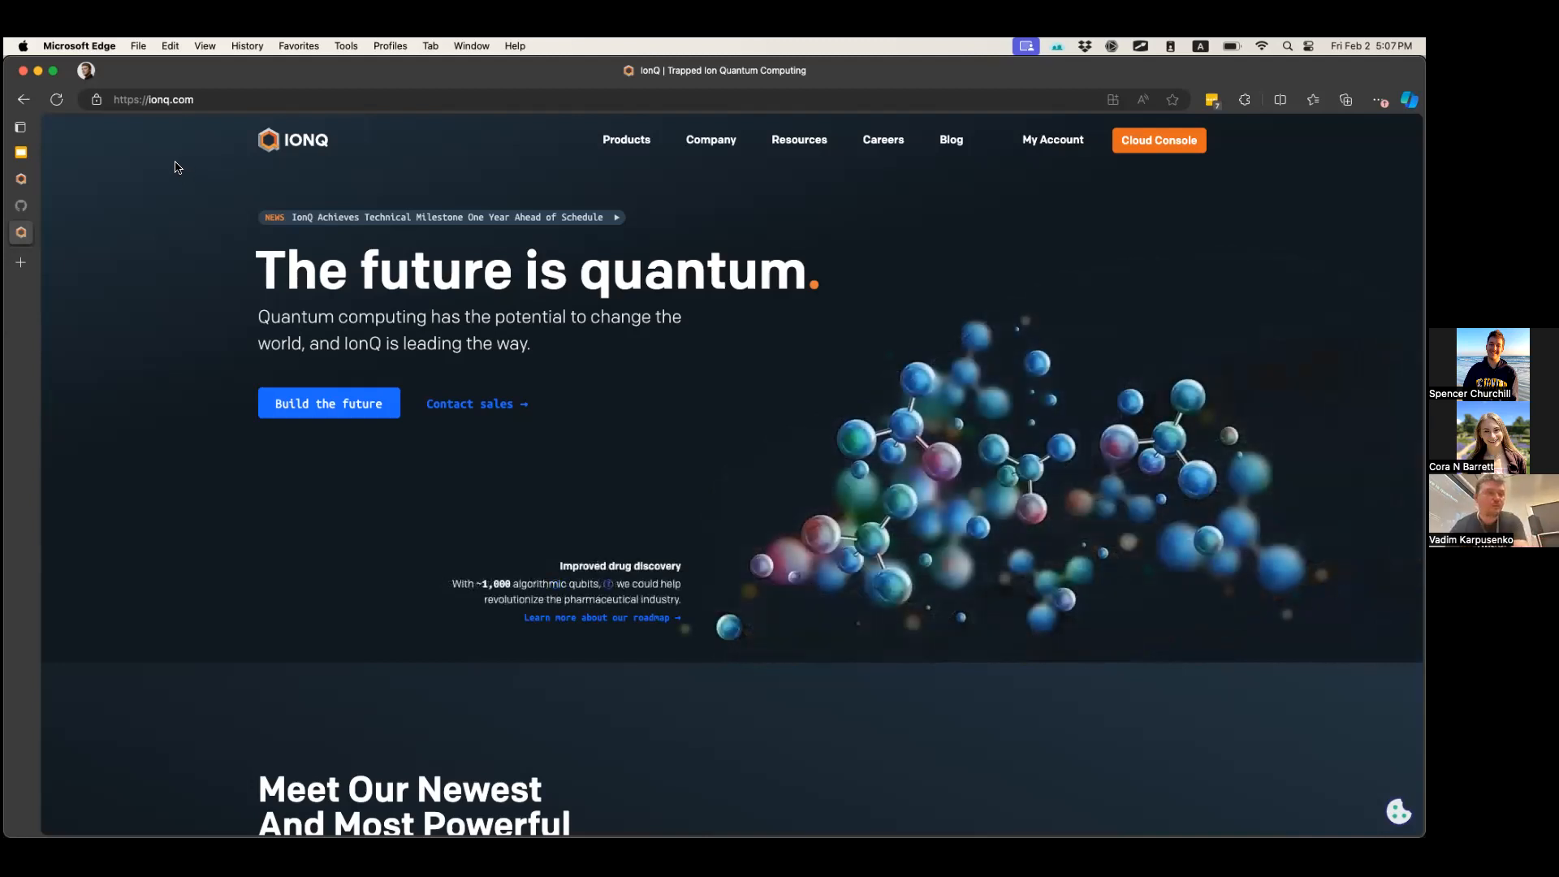
mouse_move(156, 108)
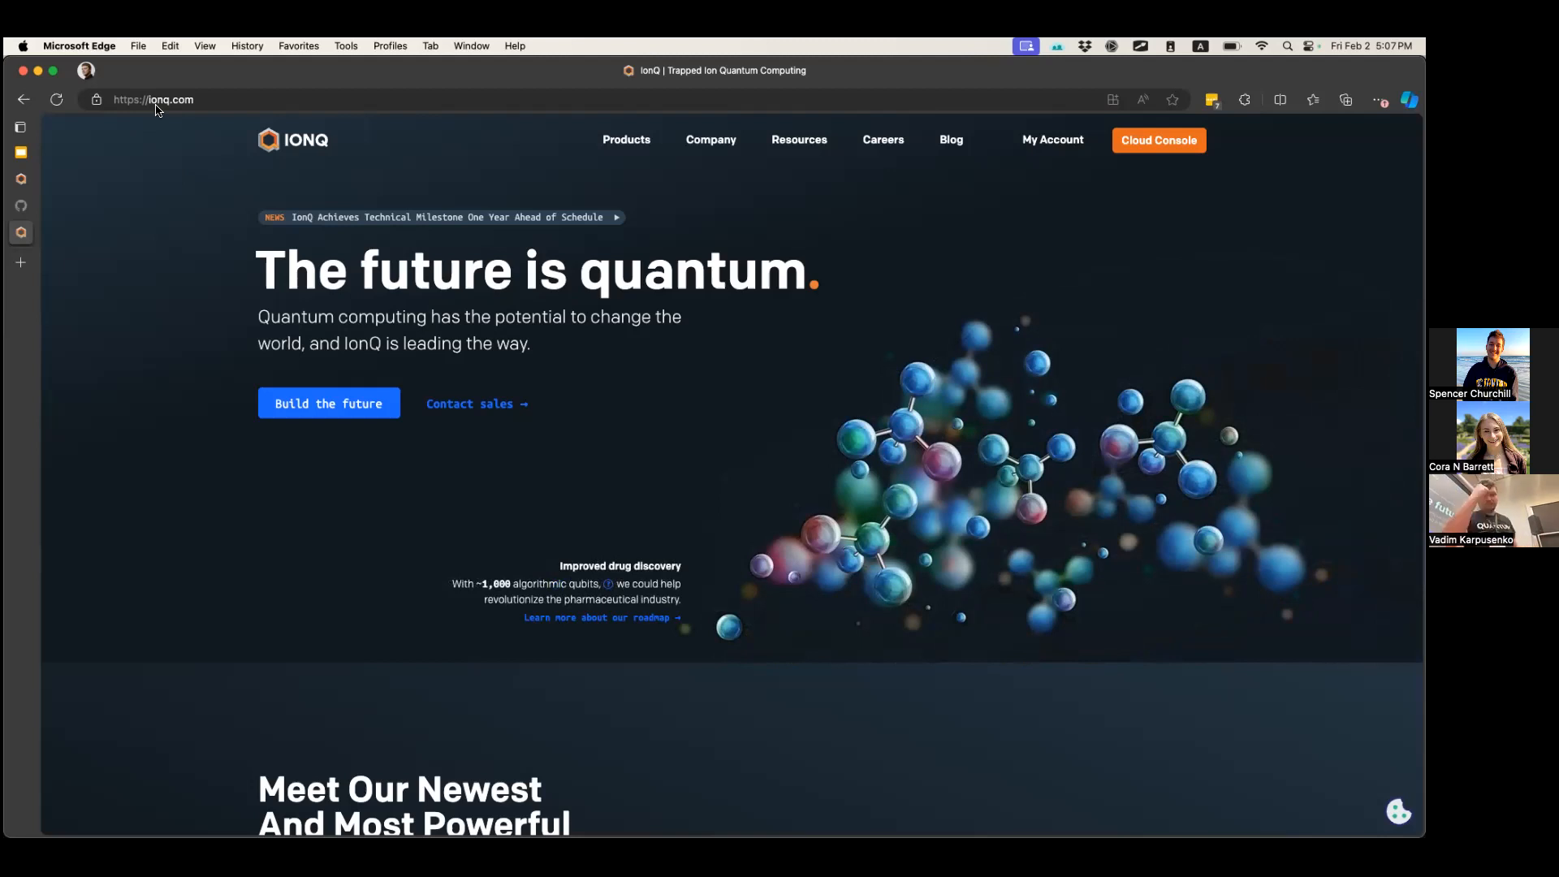
mouse_move(882, 139)
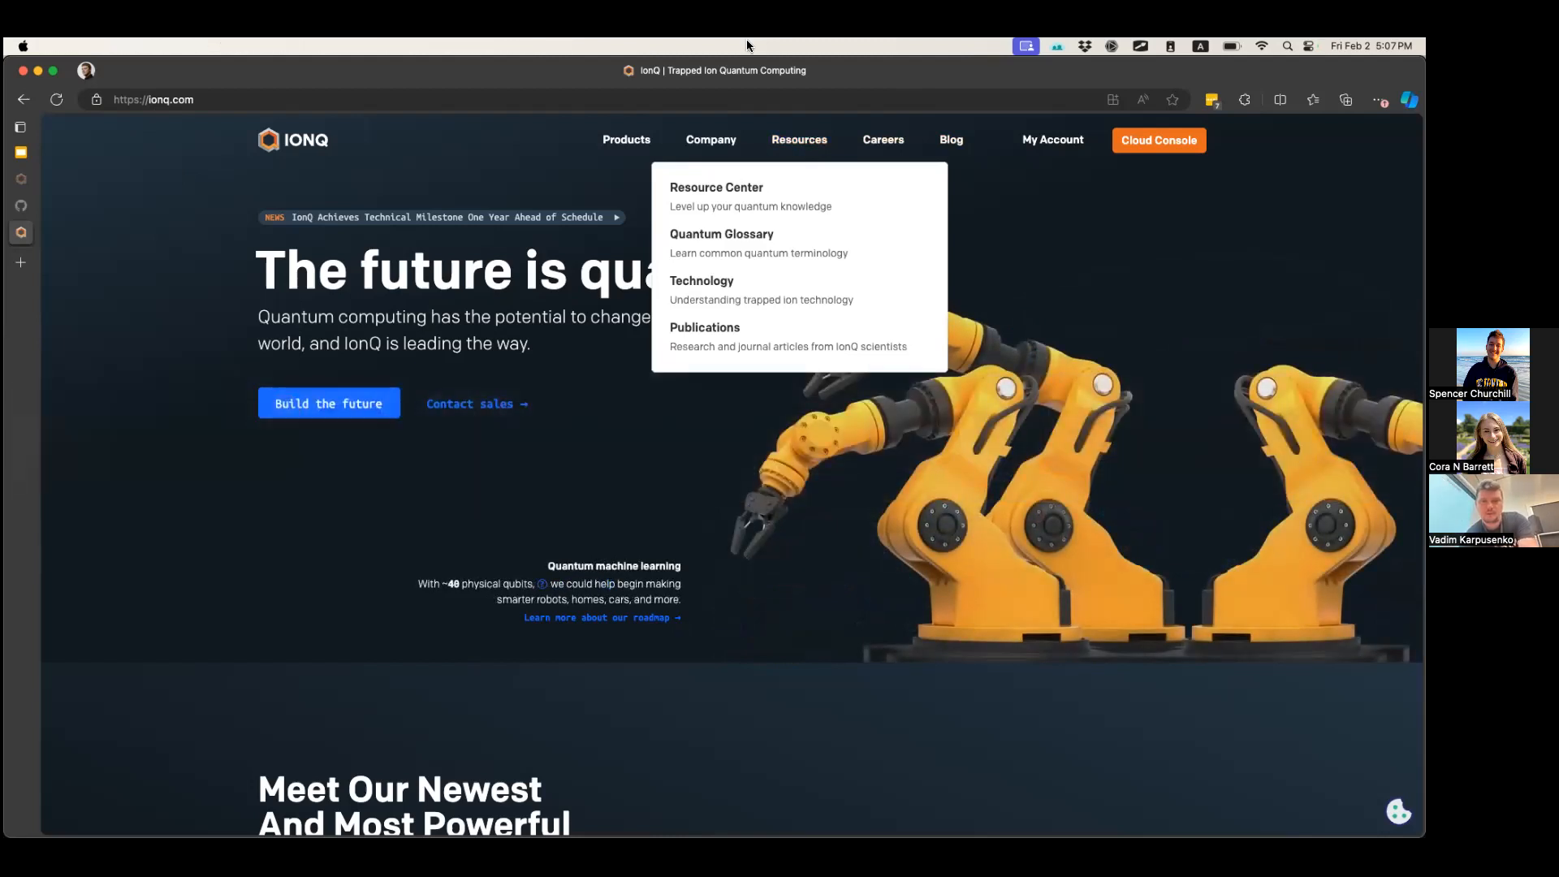
mouse_move(810, 160)
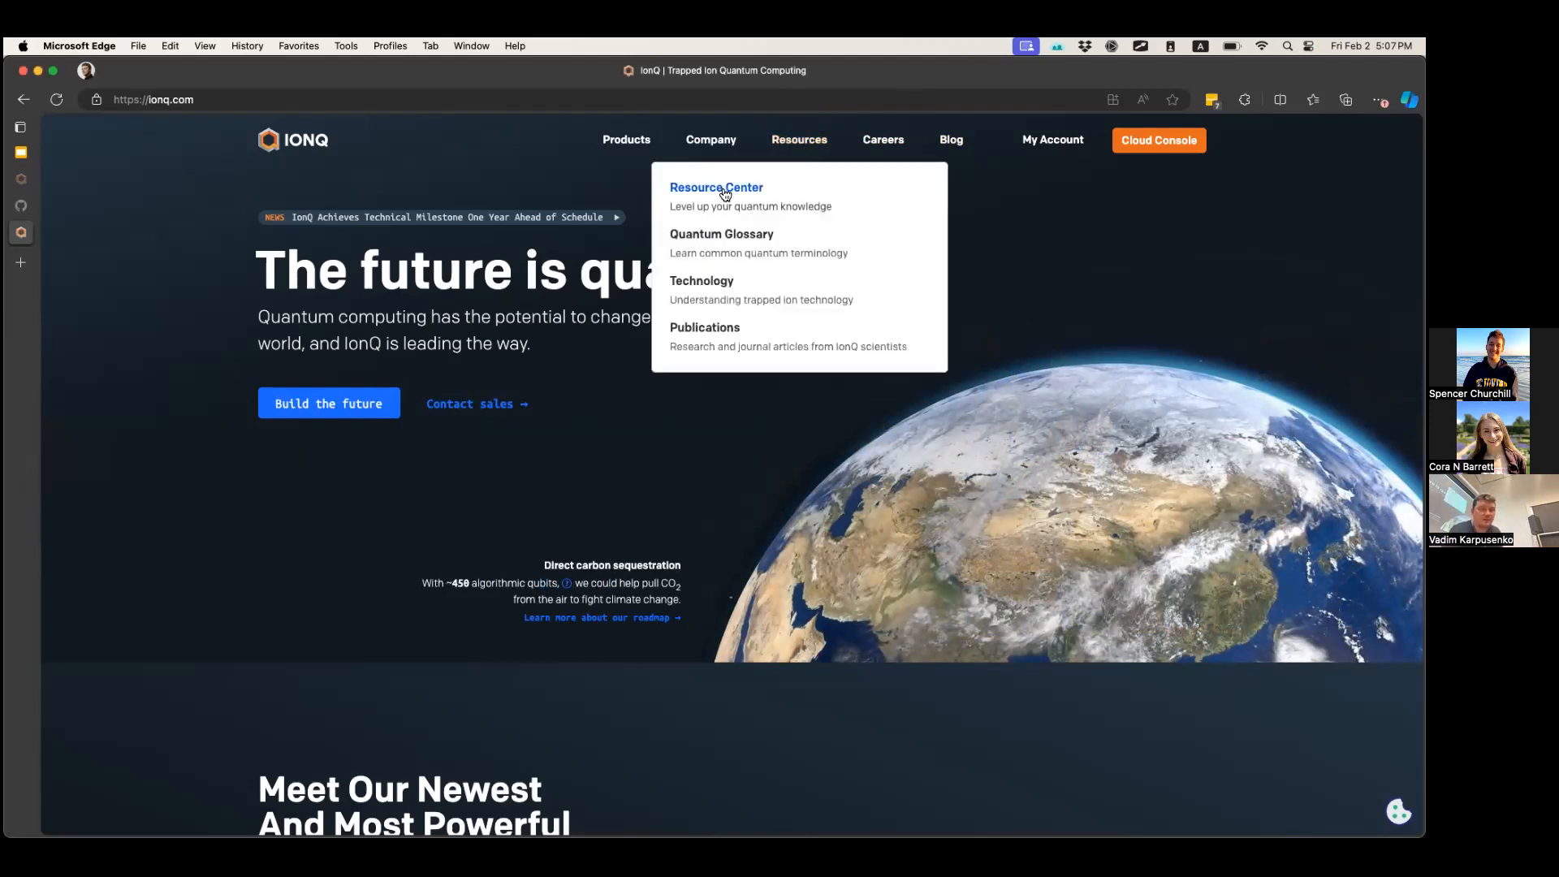
From the IonQ Resource Center, open the "Get started with Qiskit on IonQ Hardware" guide
click(716, 186)
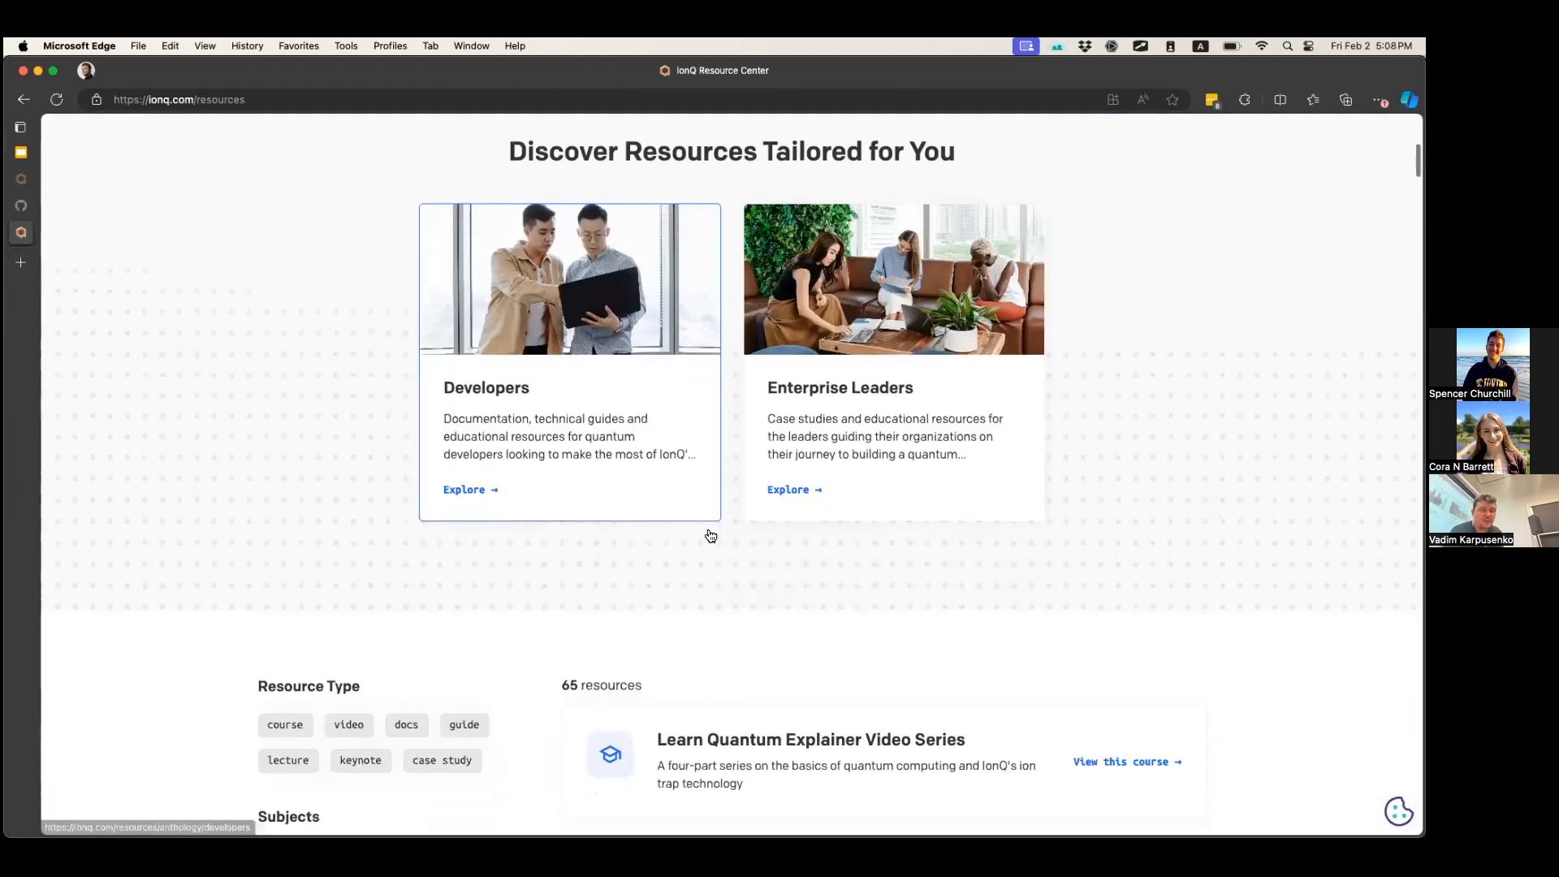
scroll(down, 3)
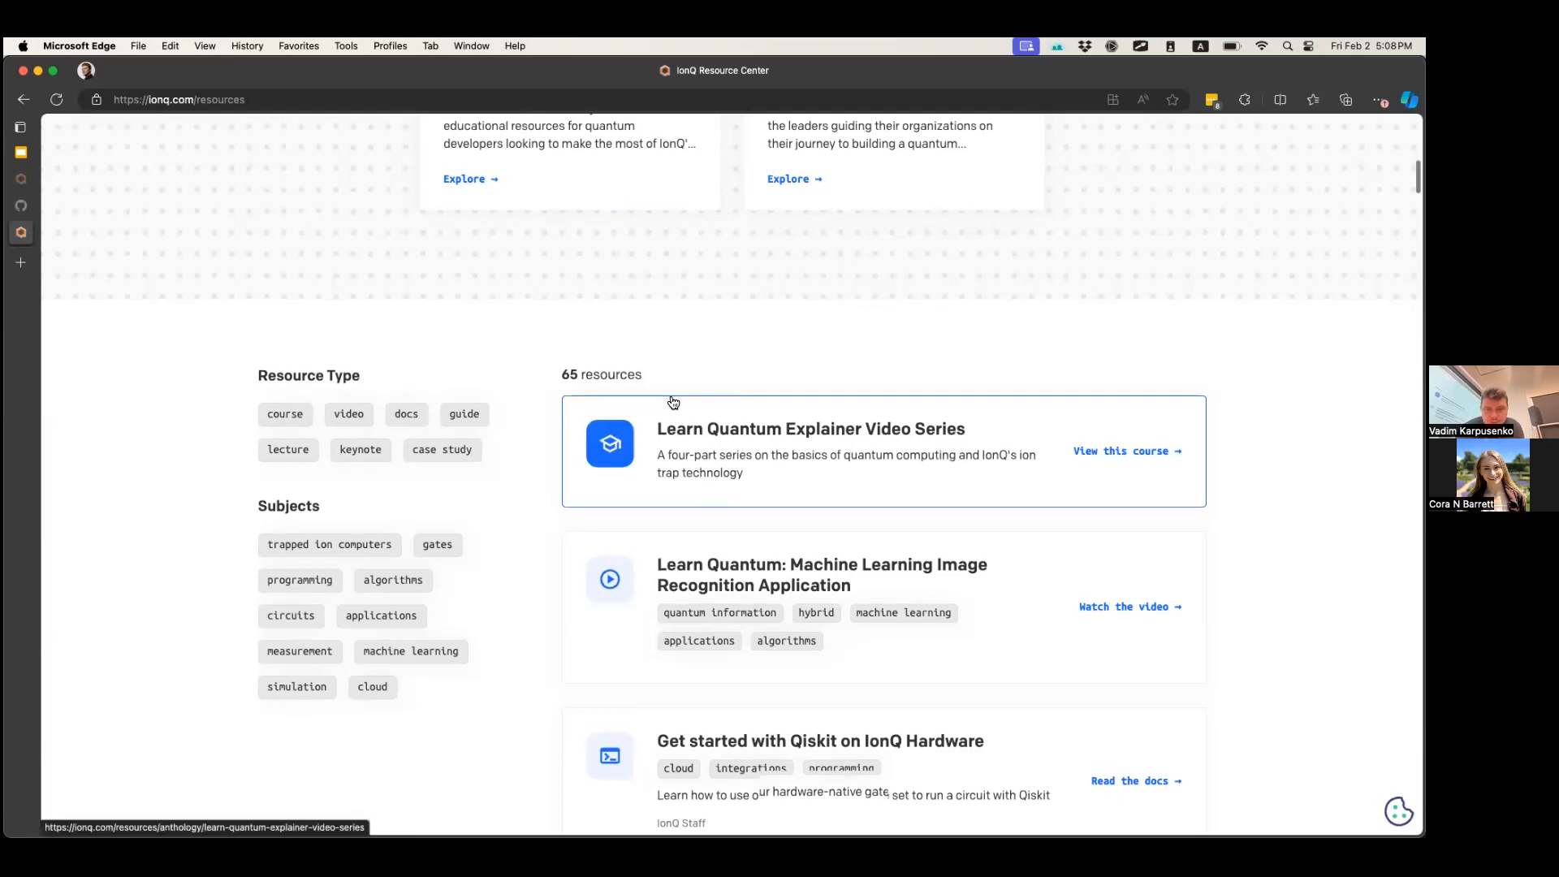
scroll(down, 3)
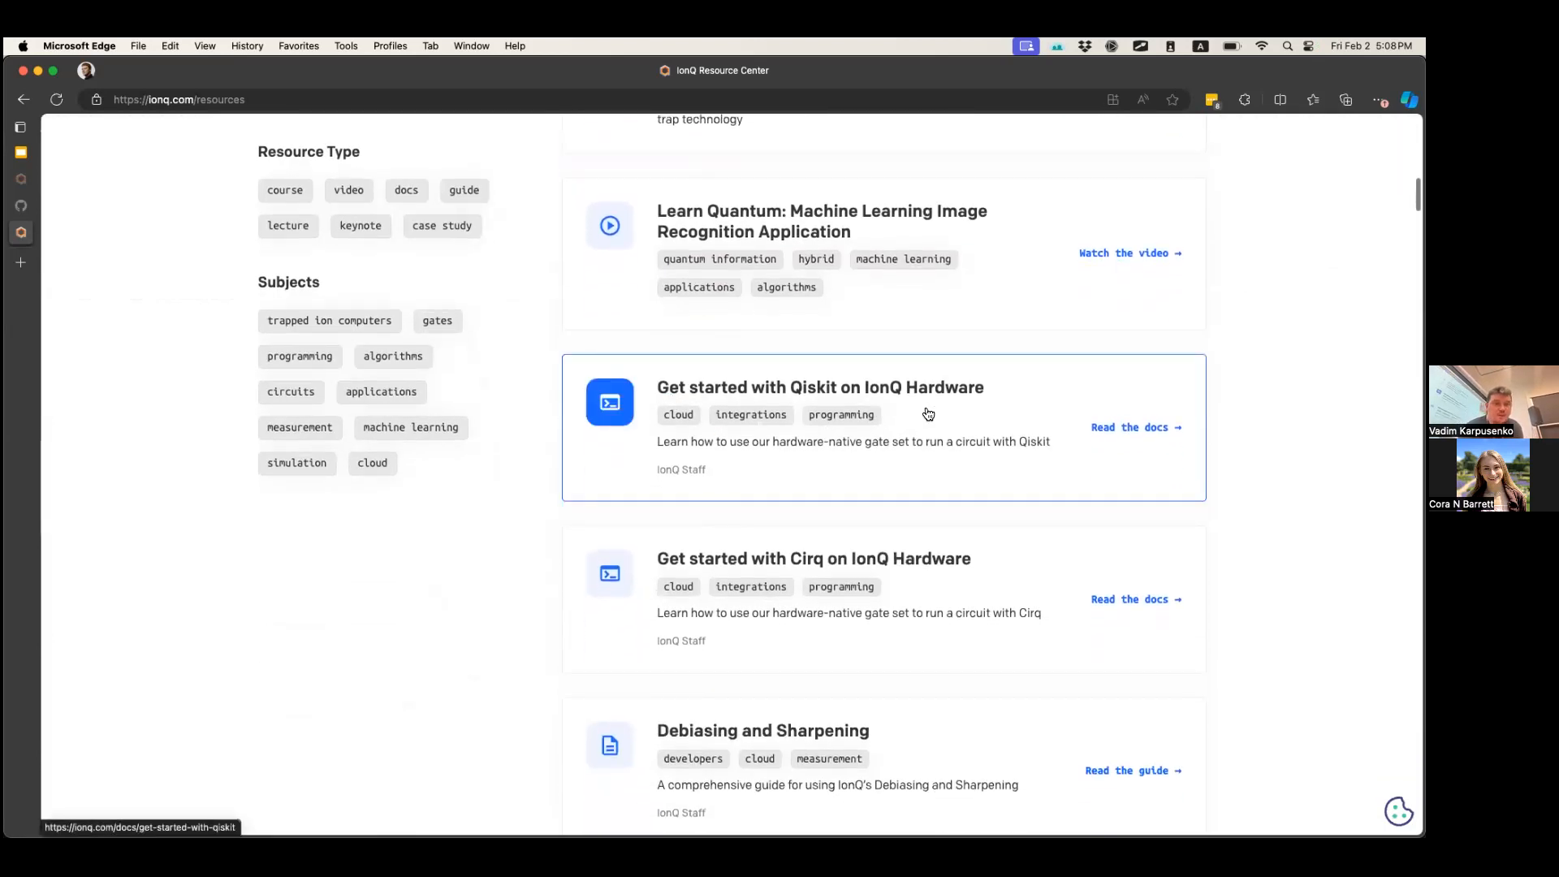
click(809, 386)
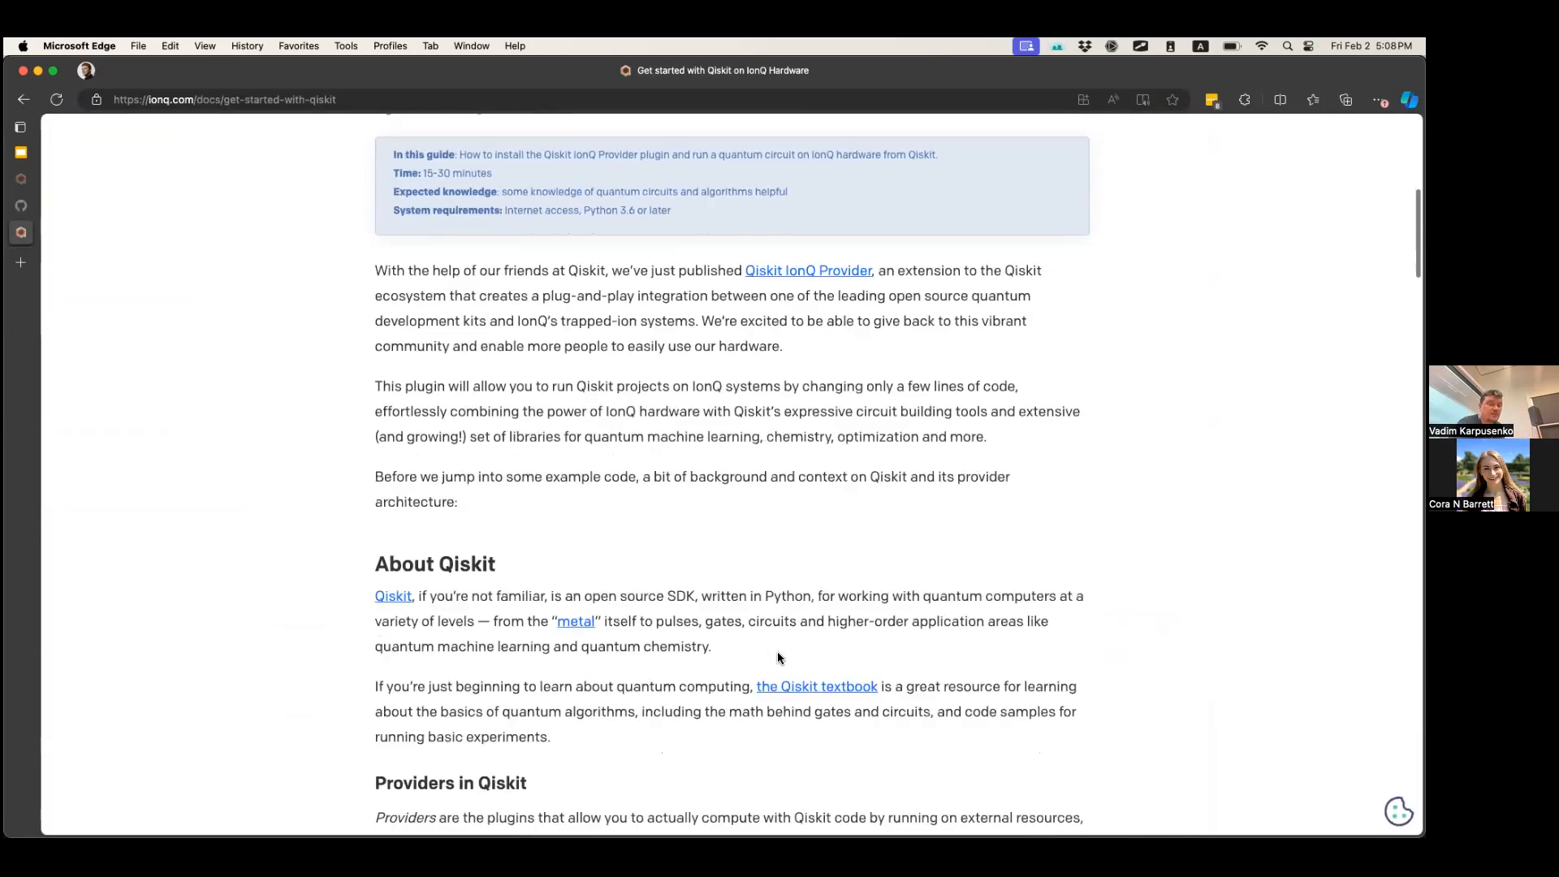
scroll(down, 3)
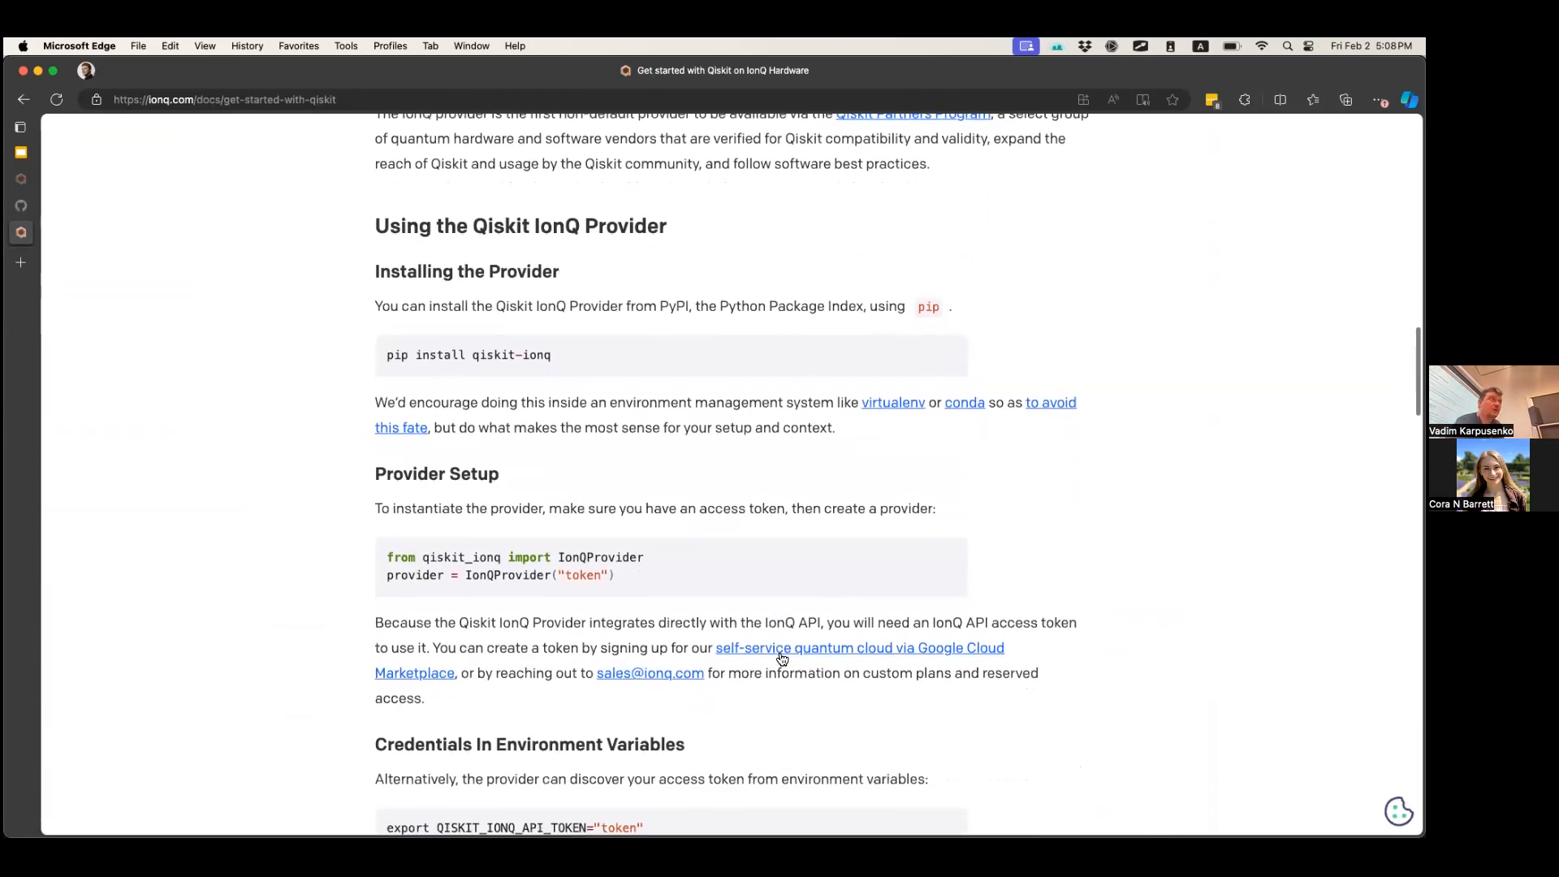
mouse_move(781, 660)
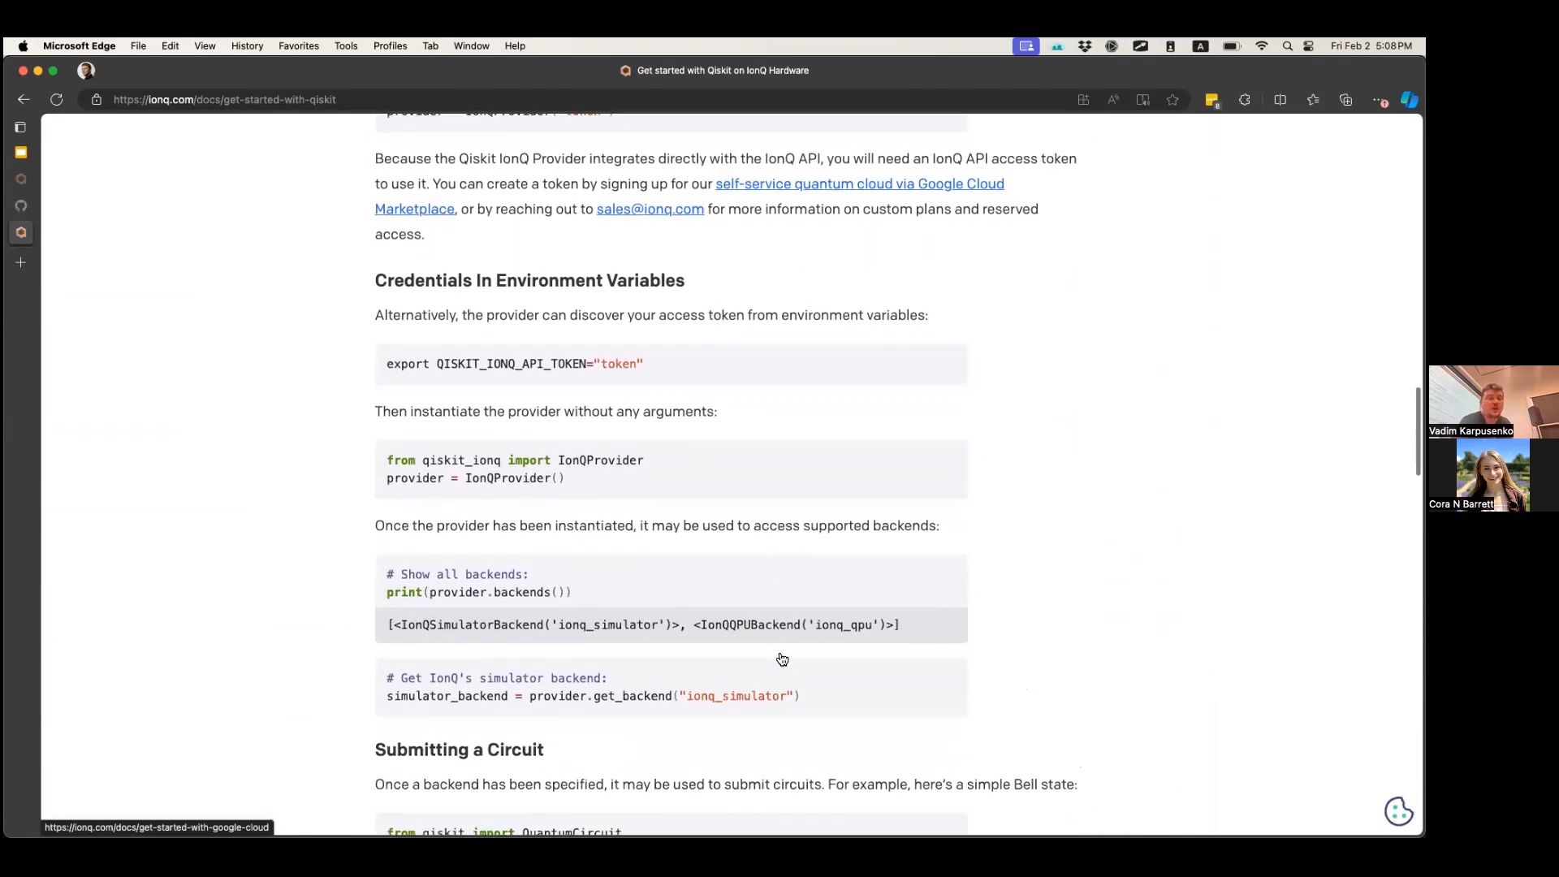
scroll(down, 3)
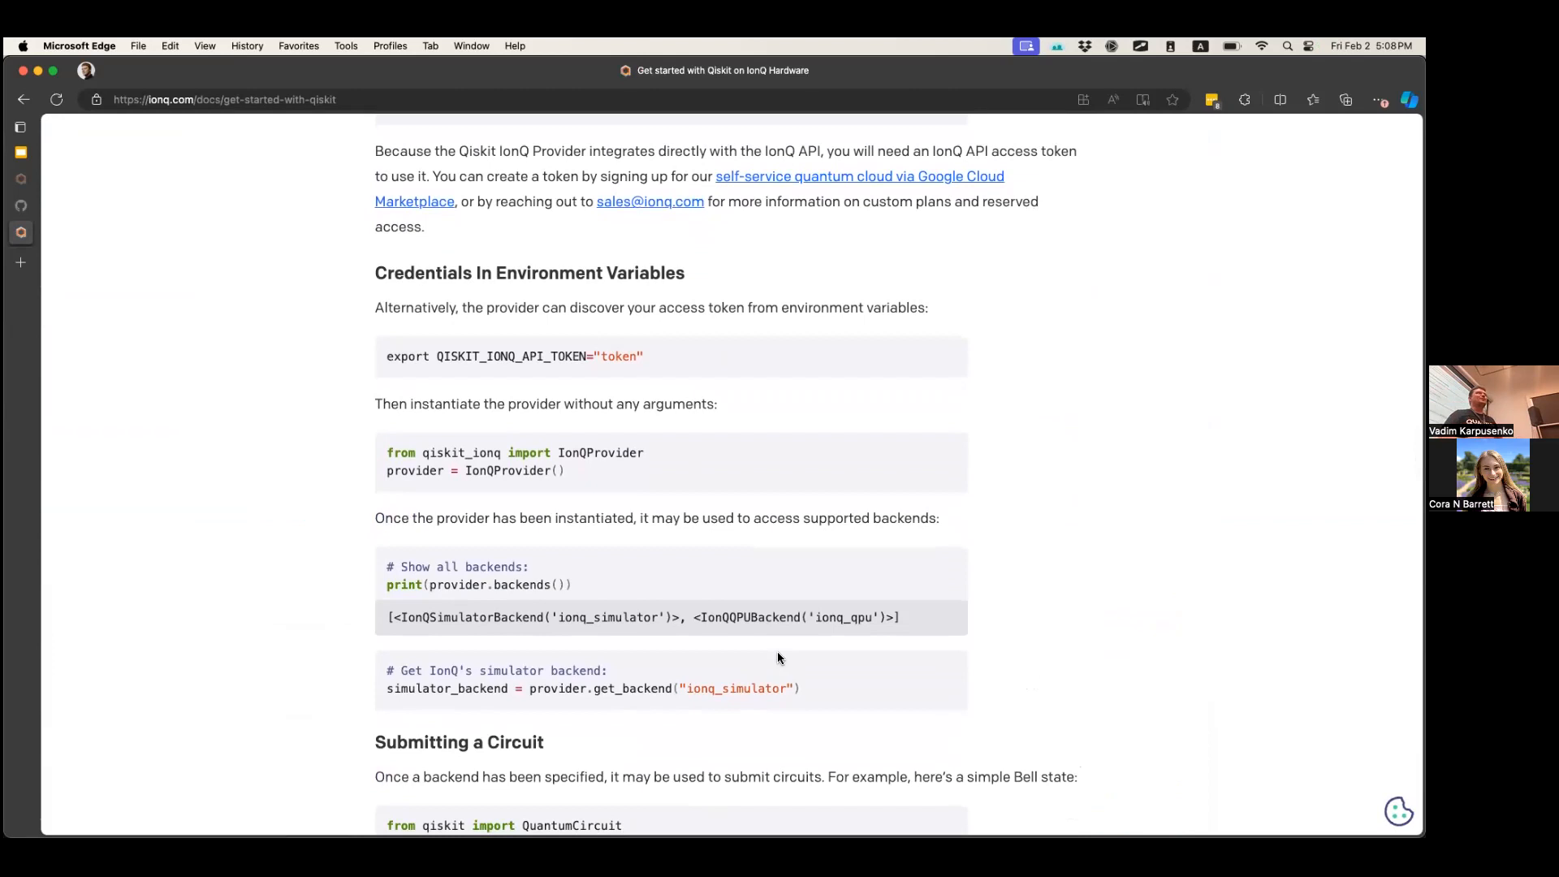
scroll(down, 3)
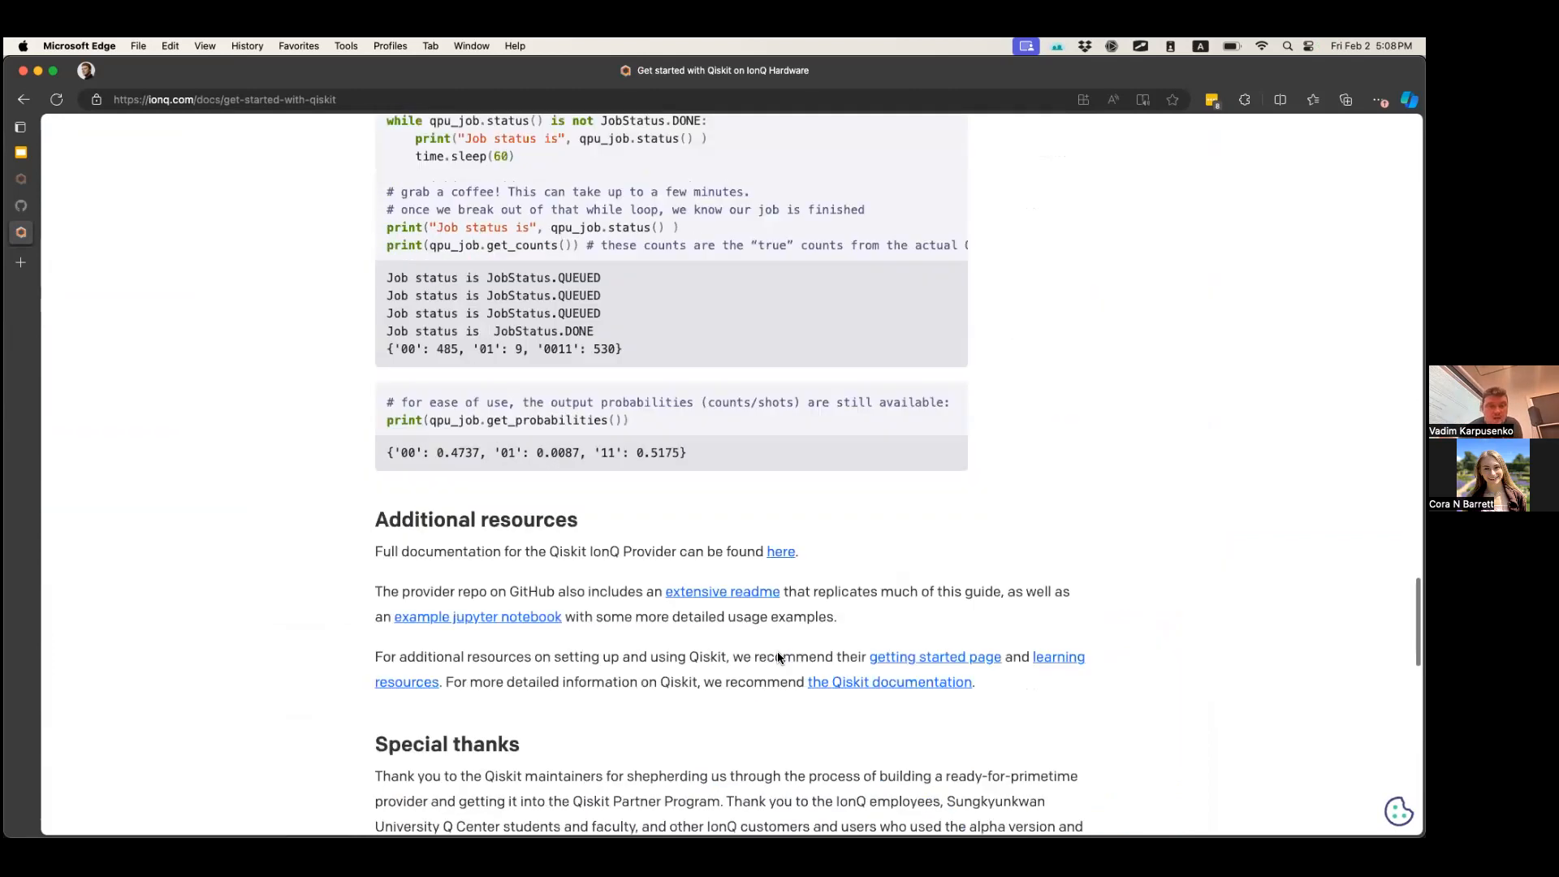
scroll(up, 3)
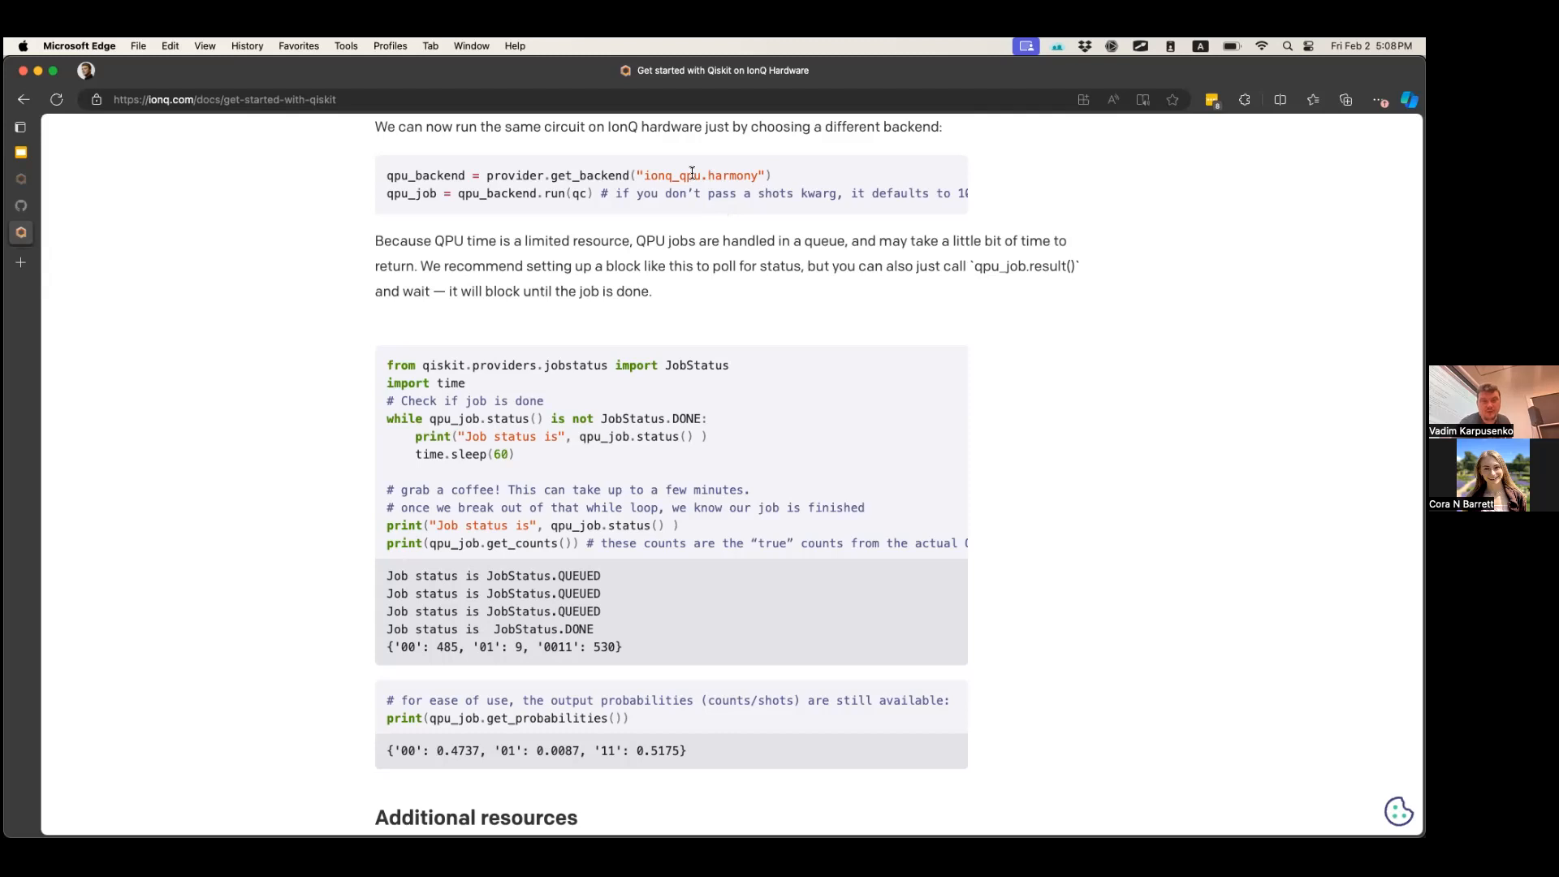
double_click(698, 175)
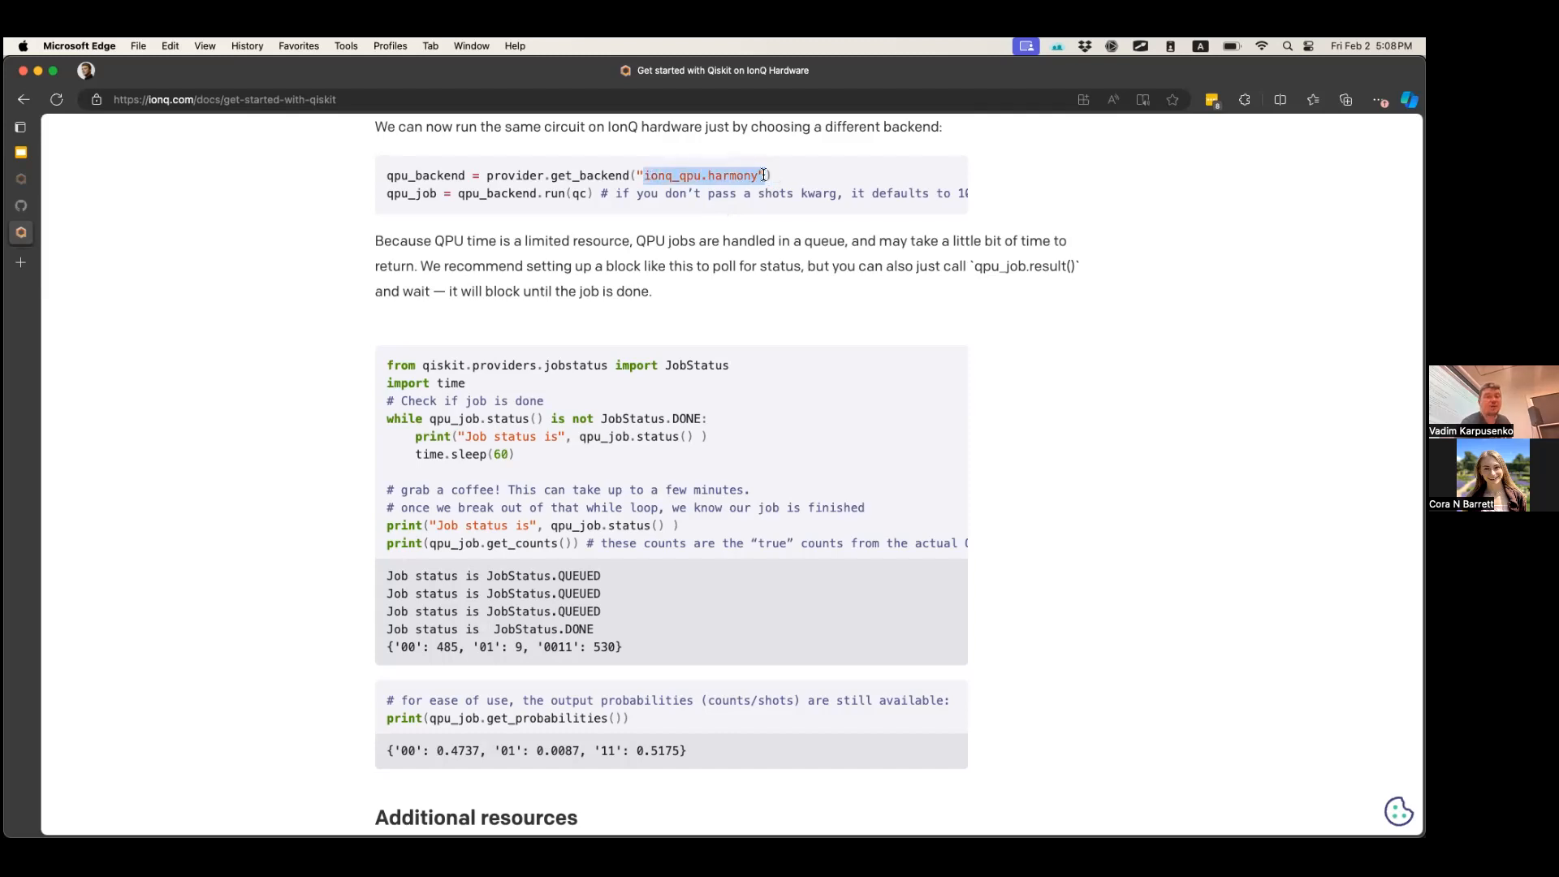
scroll(down, 3)
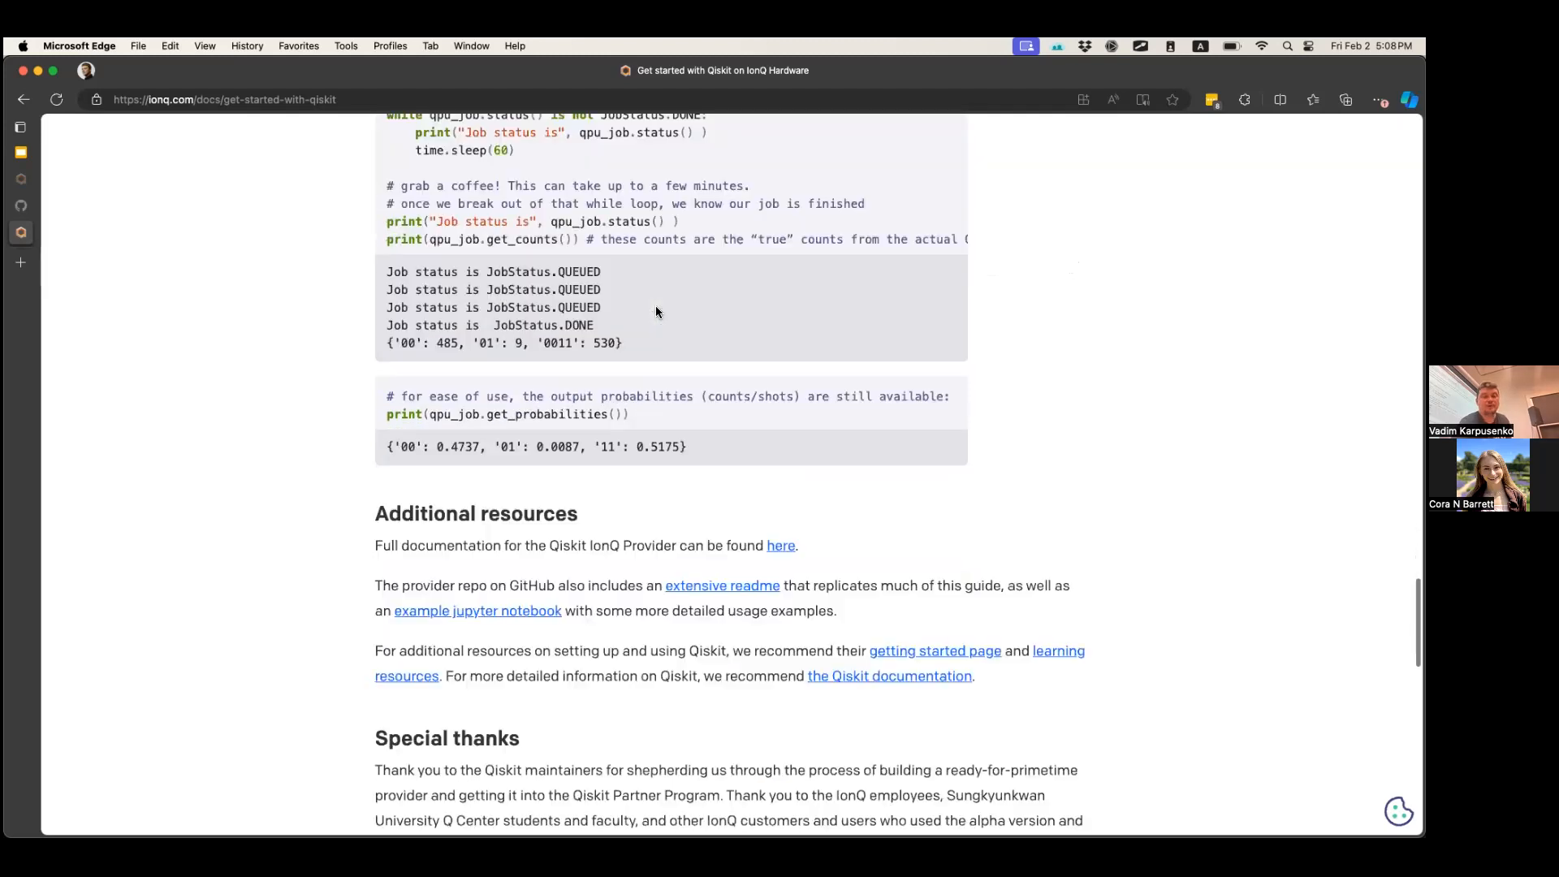
scroll(up, 3)
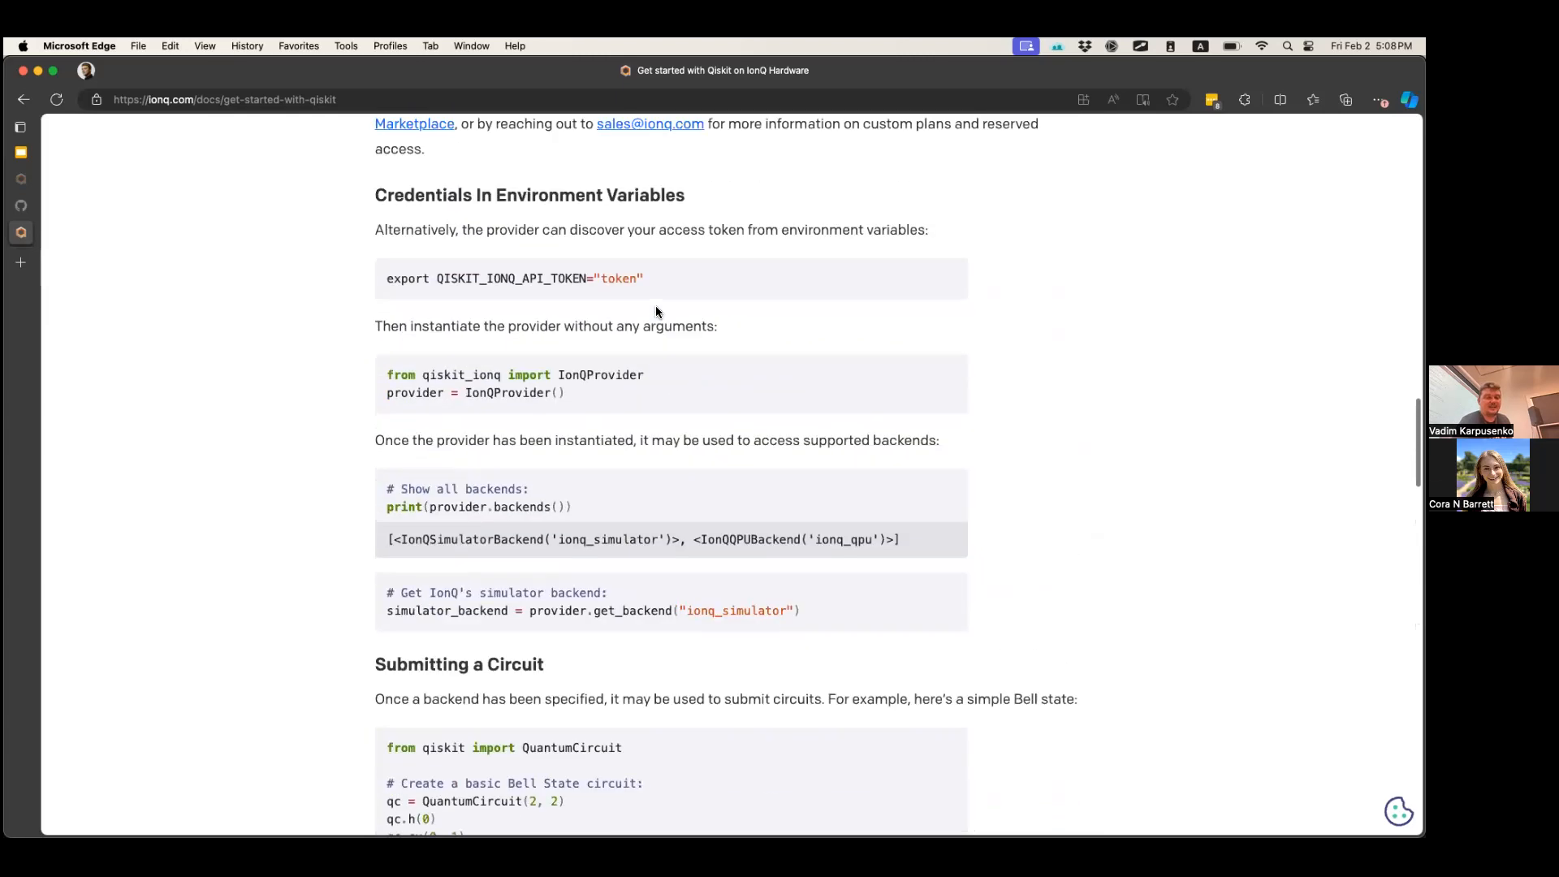
click(24, 100)
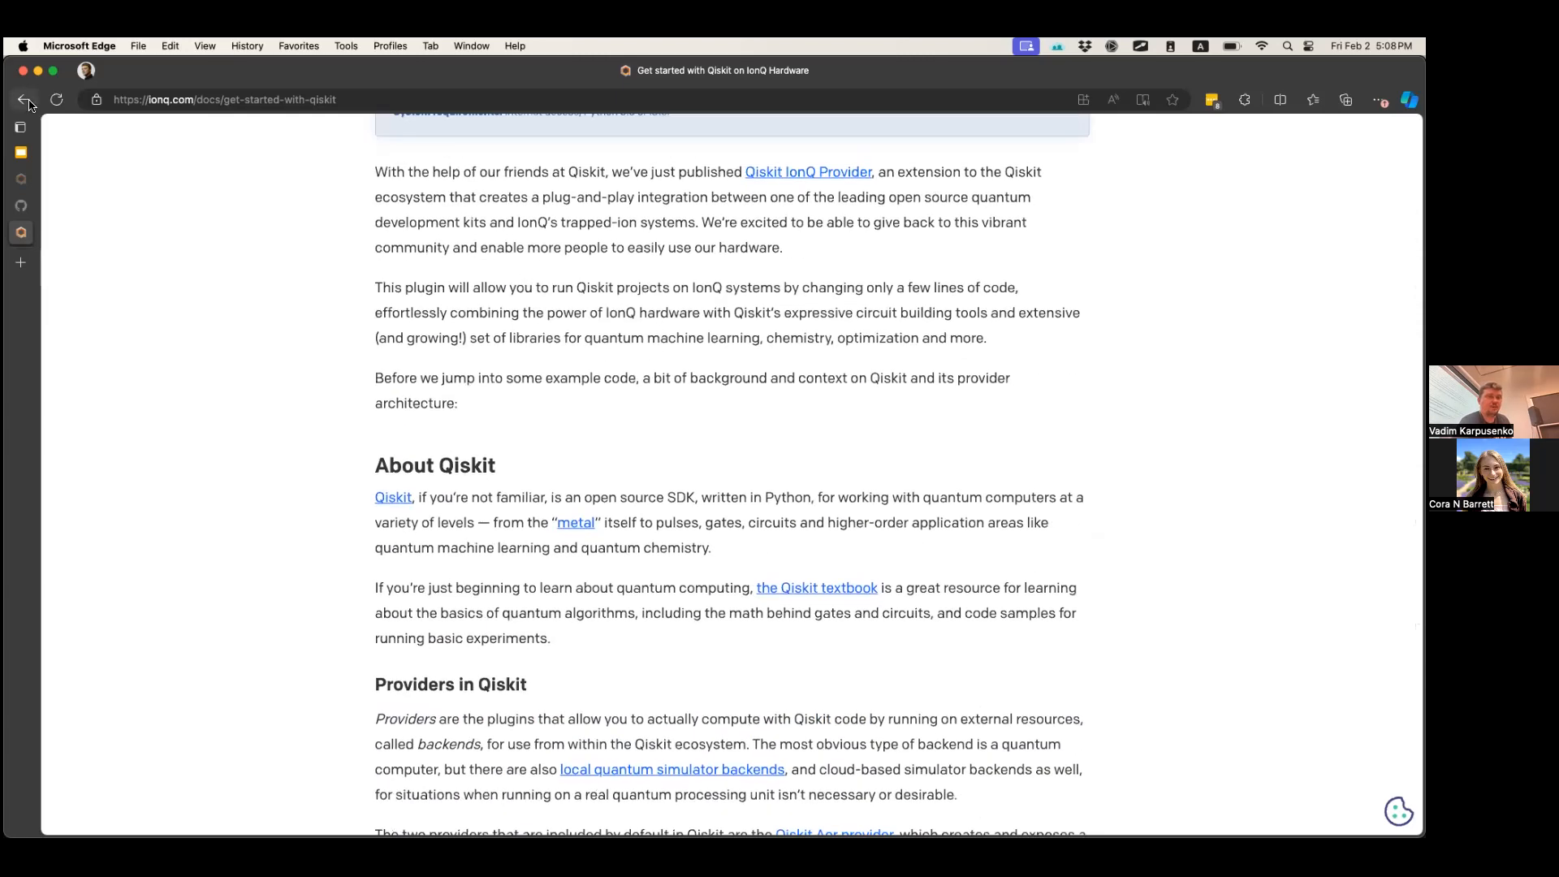
Return to the IonQ Resource Center page and show the list of open browser tabs
click(26, 99)
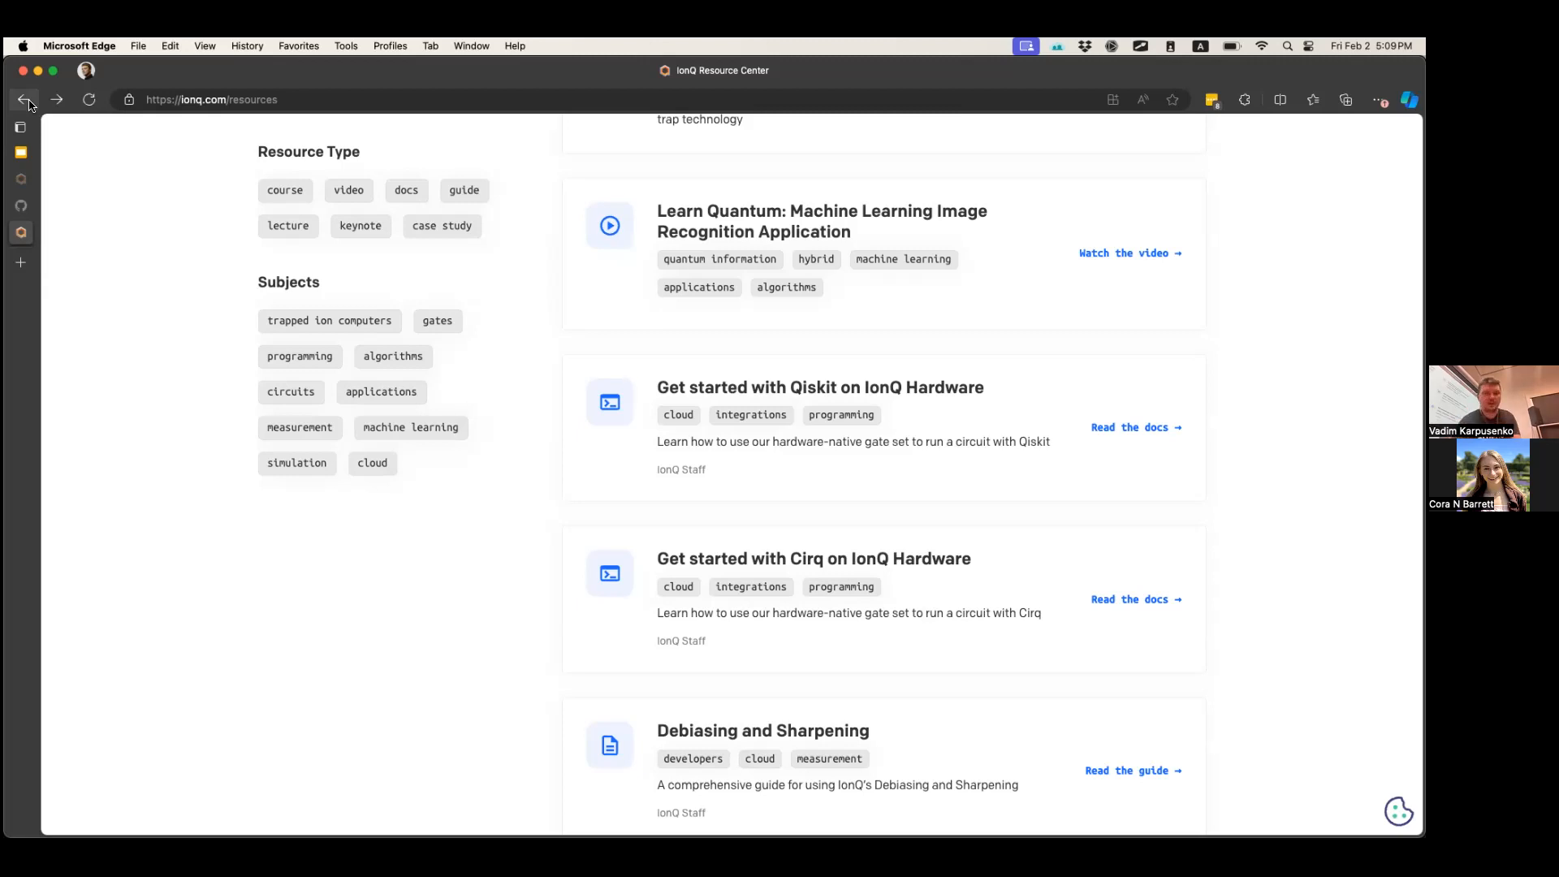
mouse_move(393, 356)
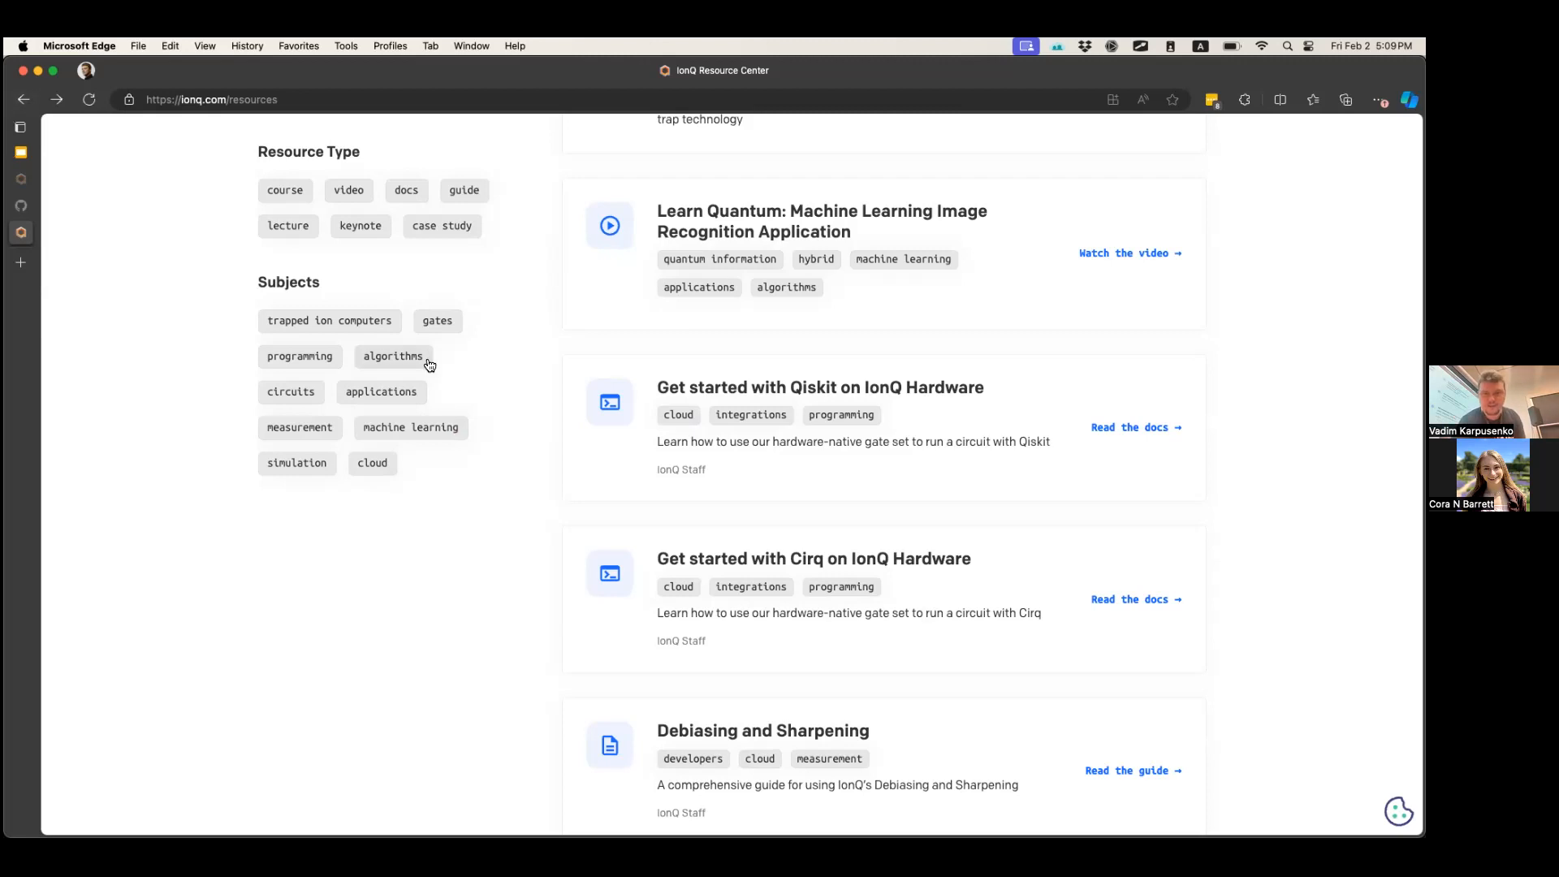
mouse_move(503, 468)
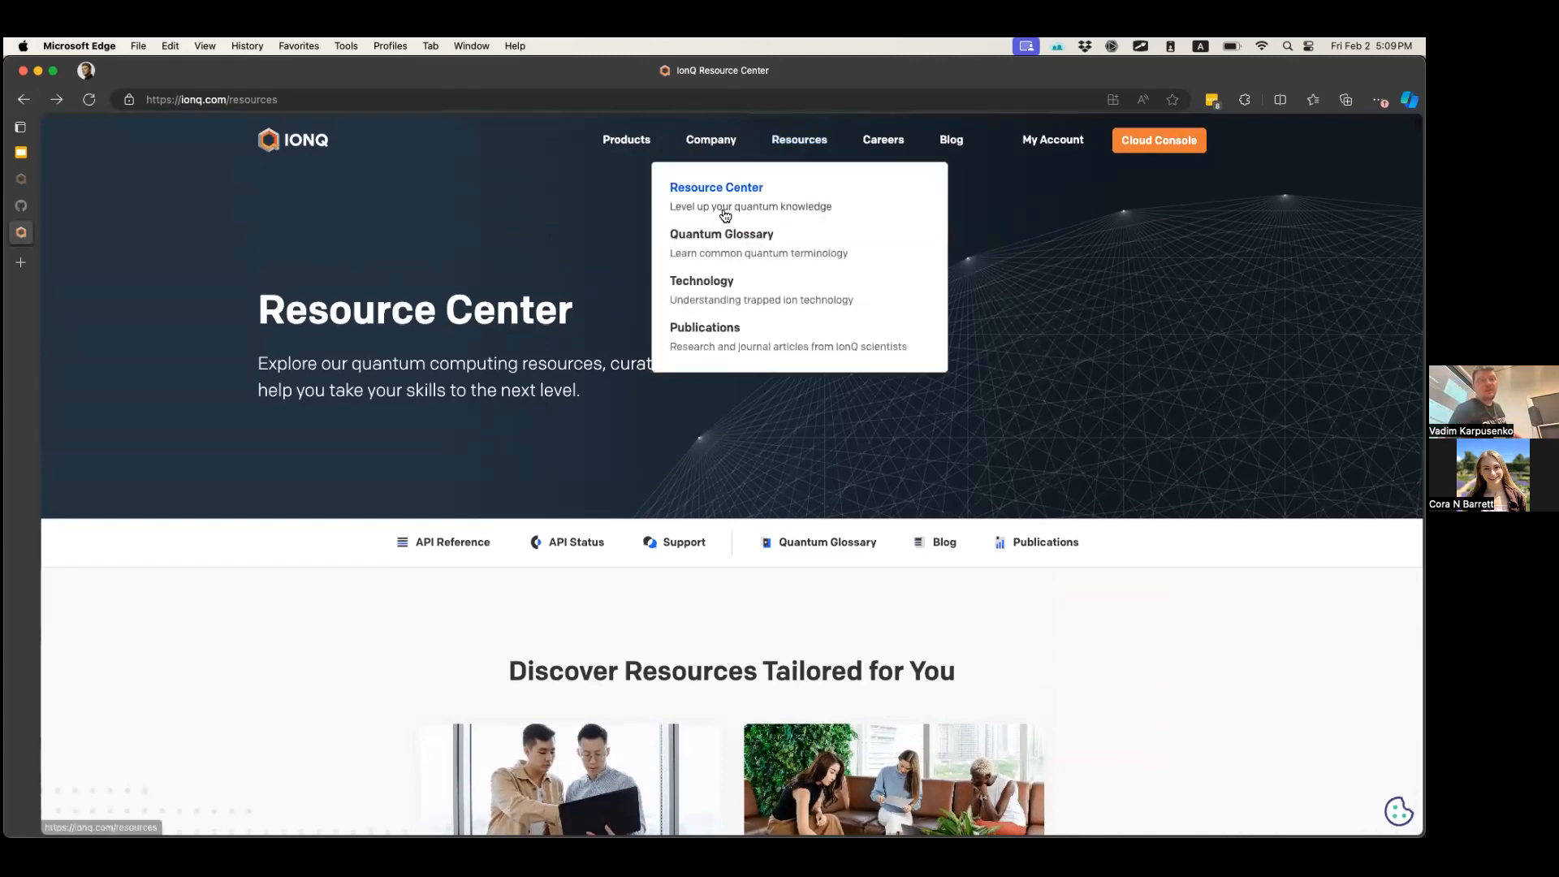
mouse_move(721, 214)
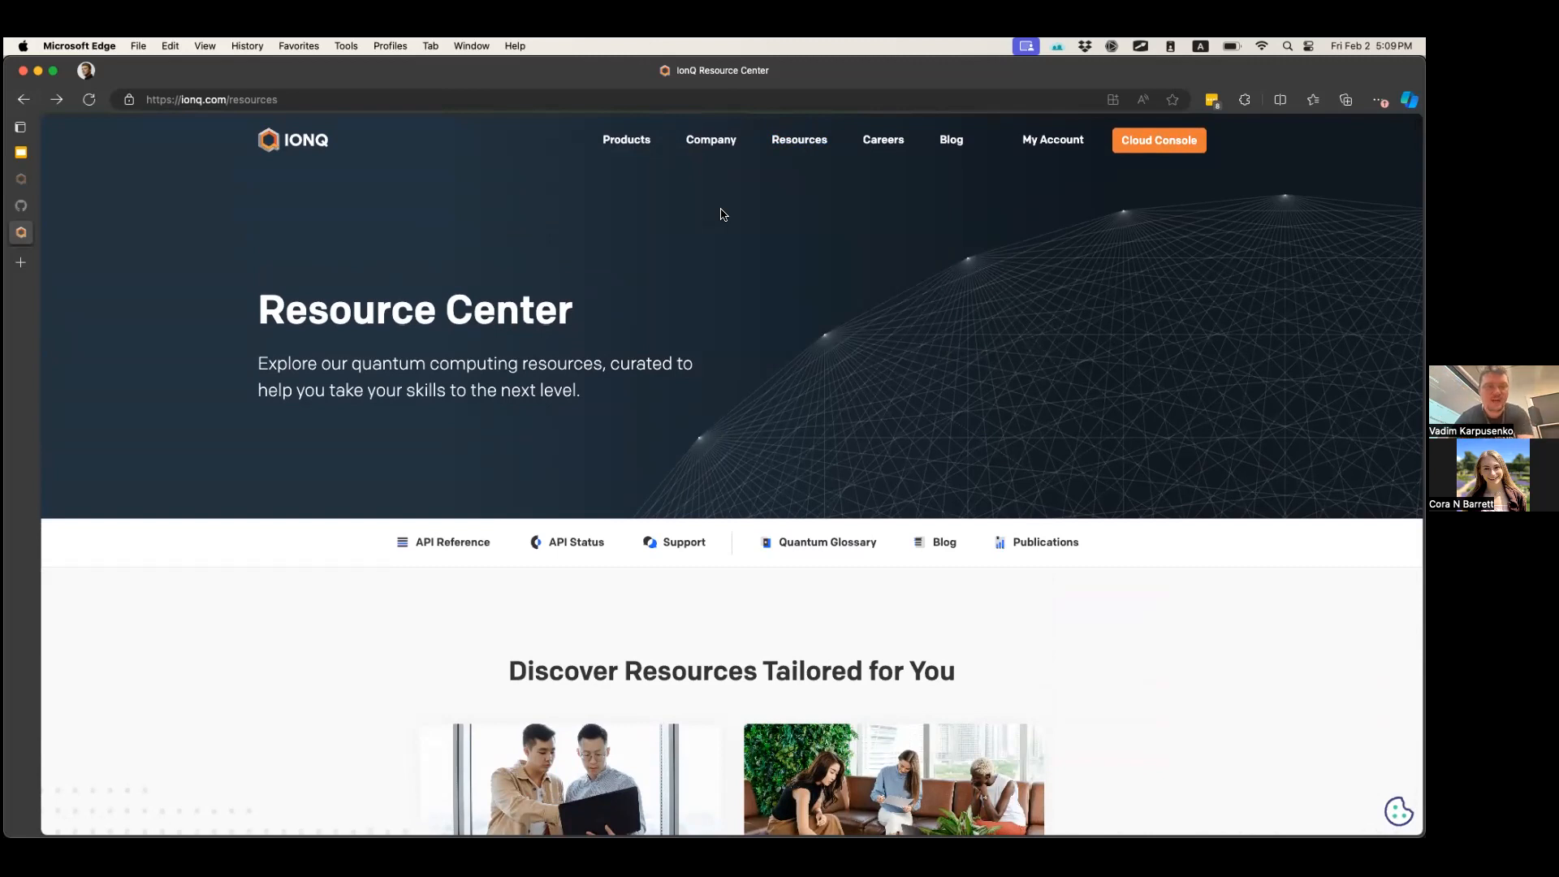
click(20, 126)
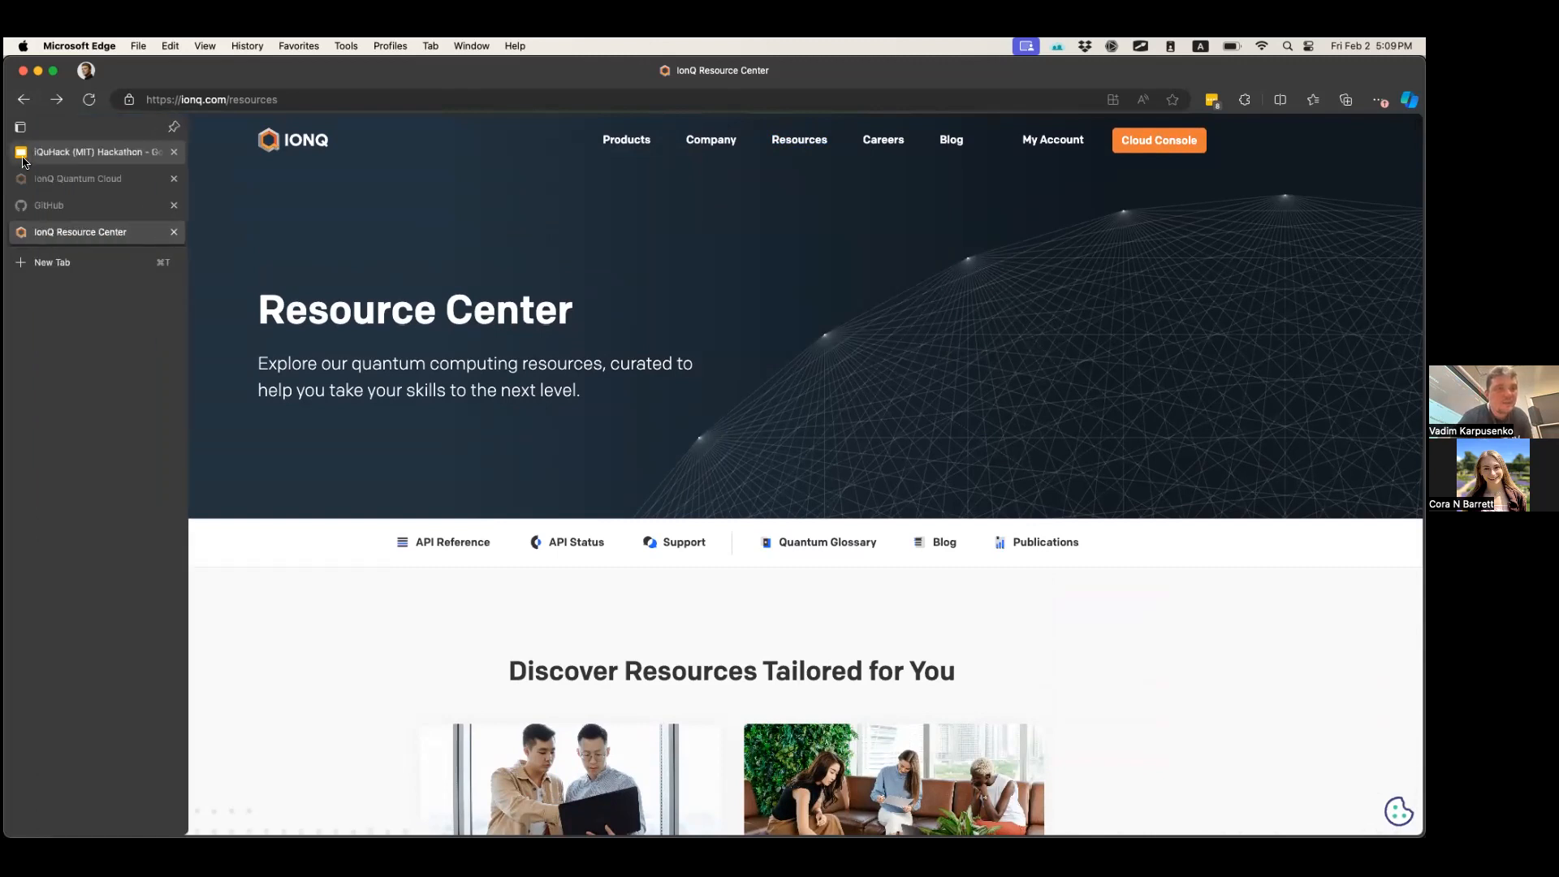
Switch to the iQuHack (MIT) Hackathon Google Slides deck
click(94, 151)
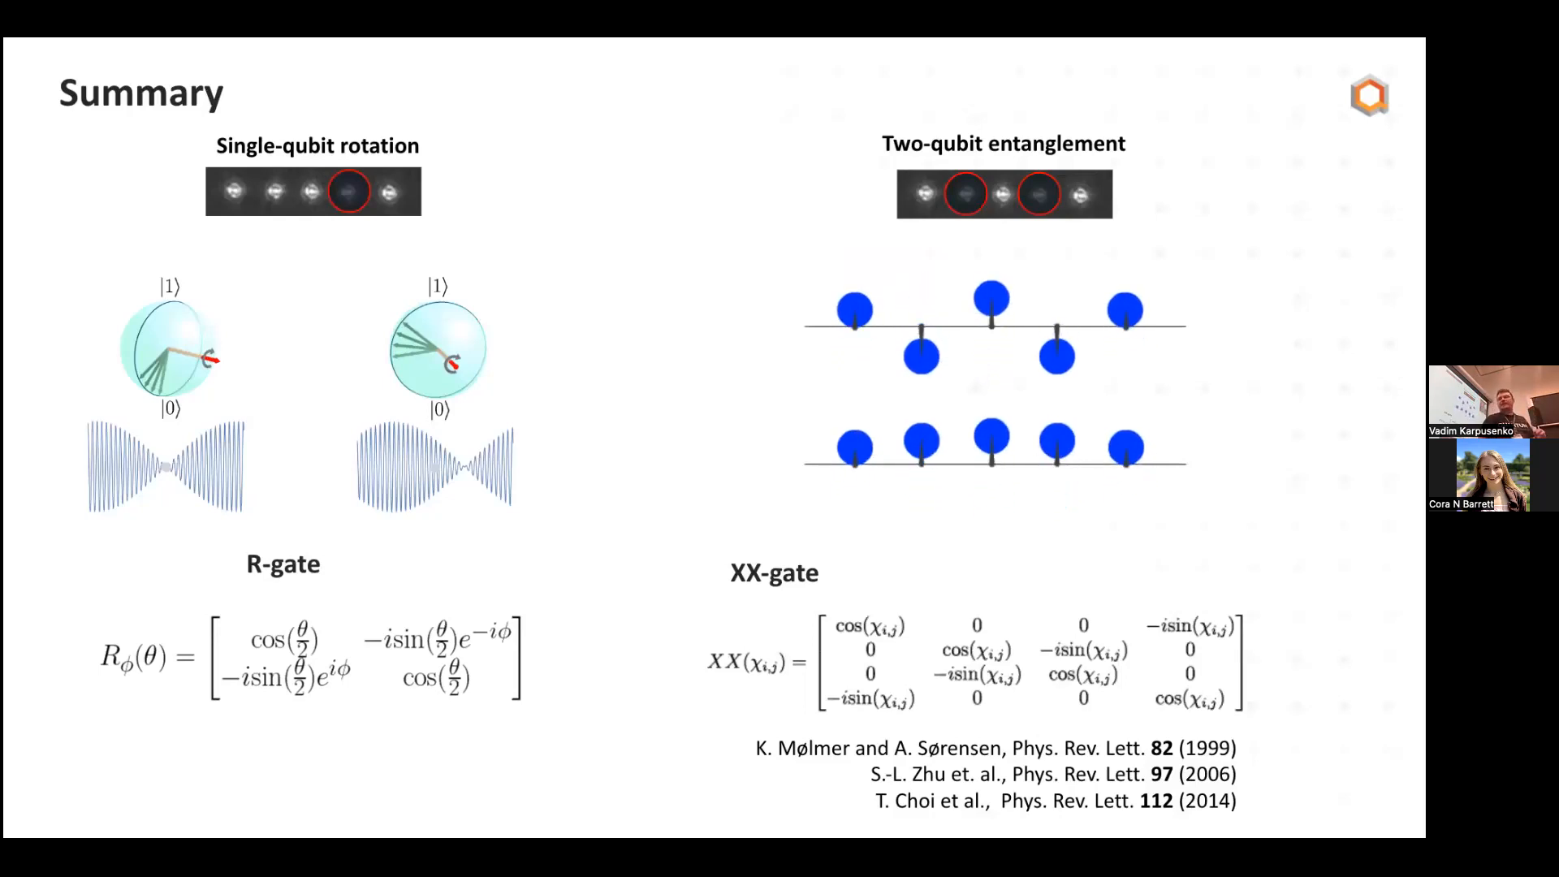
Advance from the Summary slide on R-gates and XX-gates to the Native Gates notebook slide
key(right)
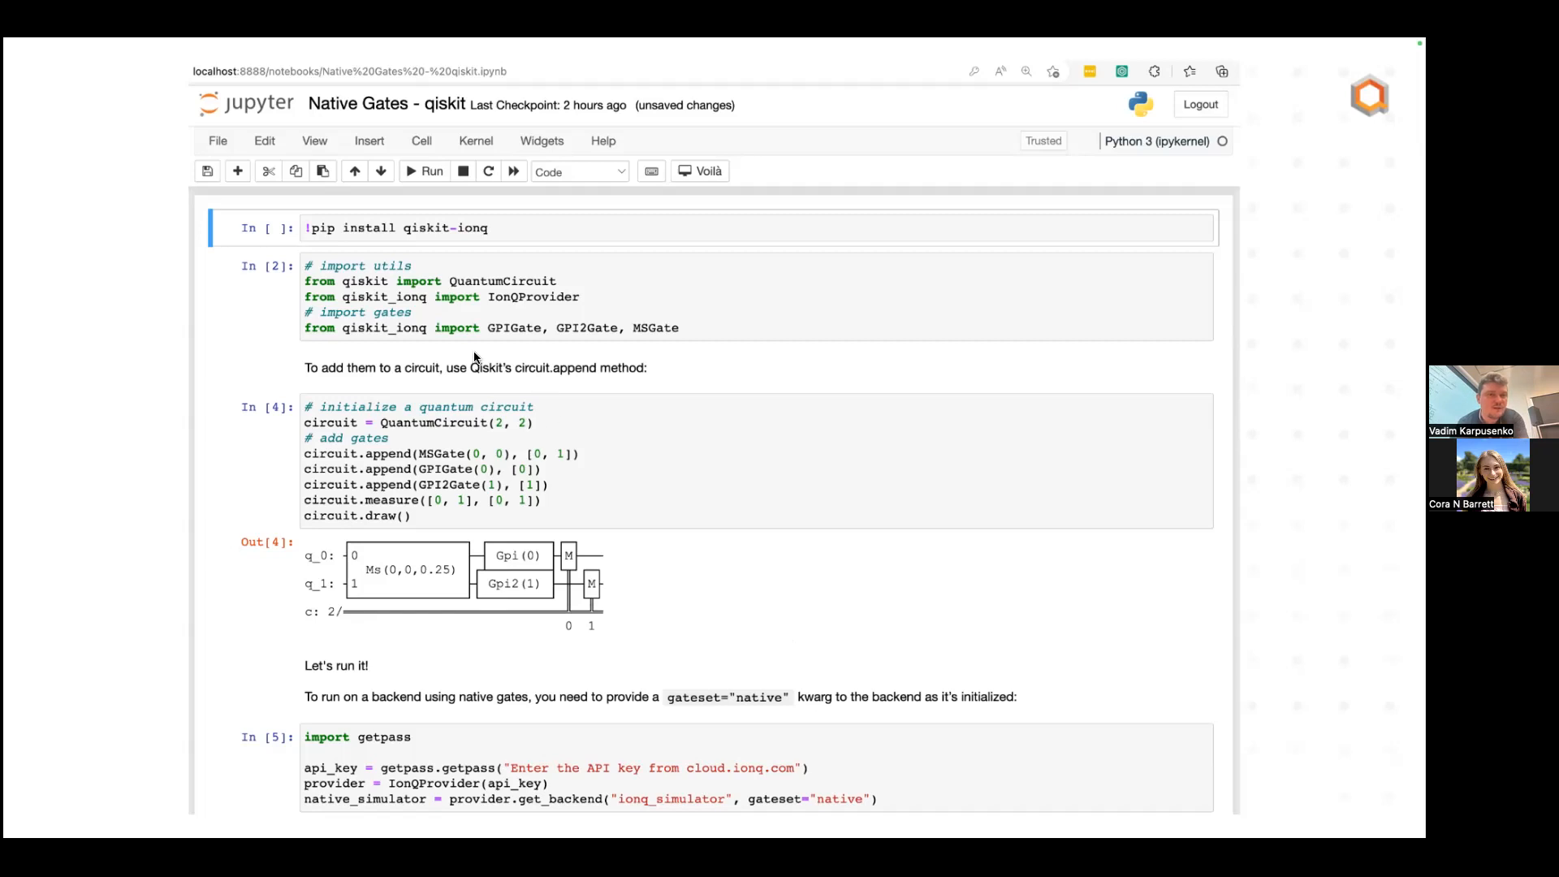
mouse_move(399, 305)
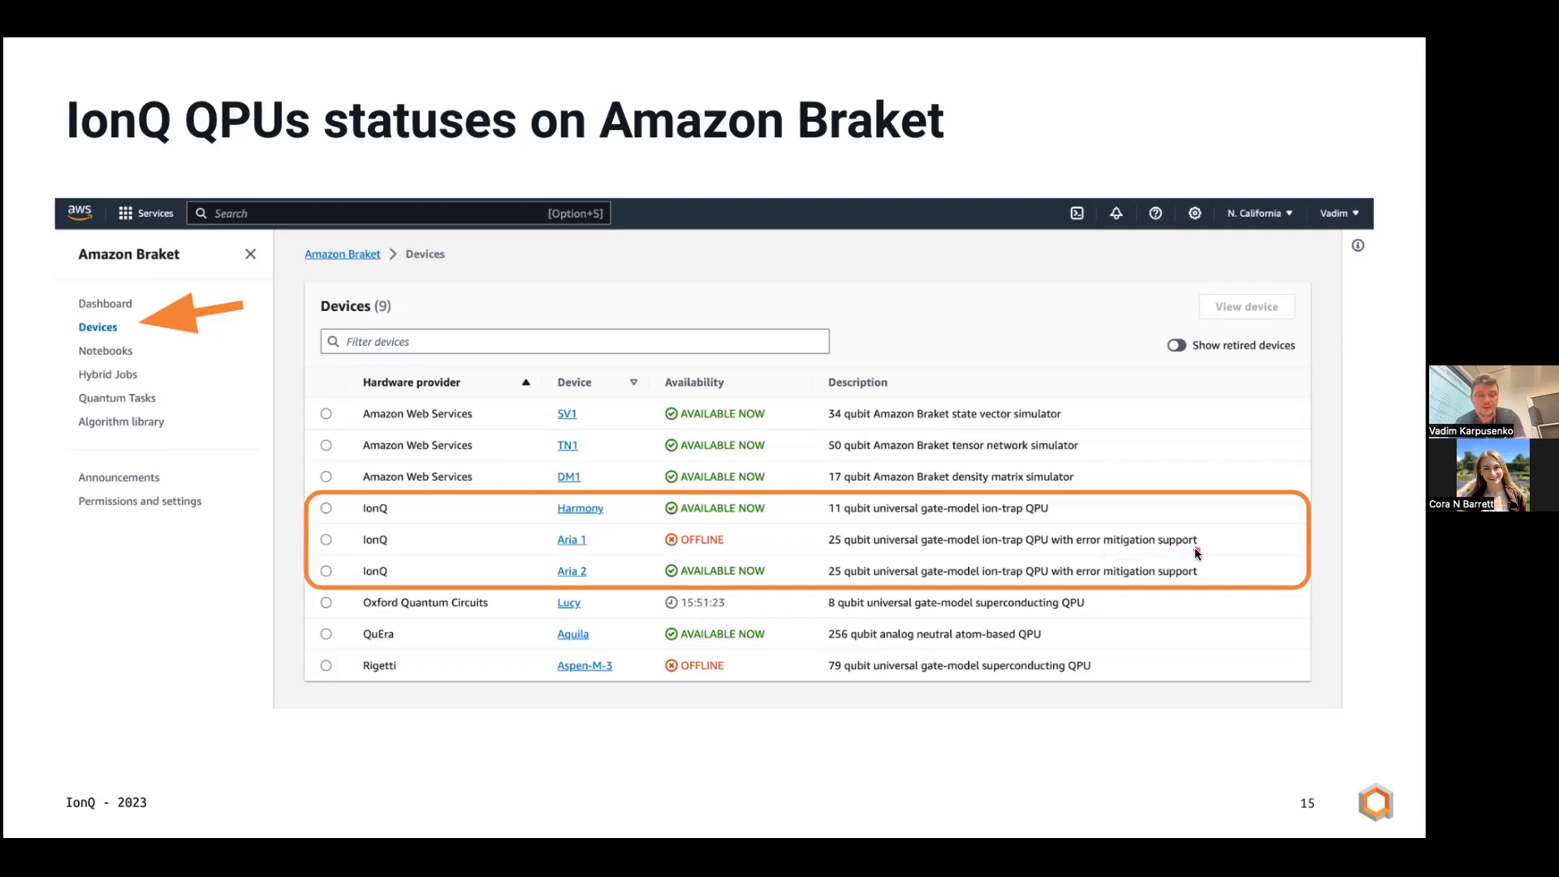
Advance past the Amazon Braket QPU status slide to the error mitigation slides
key(Right)
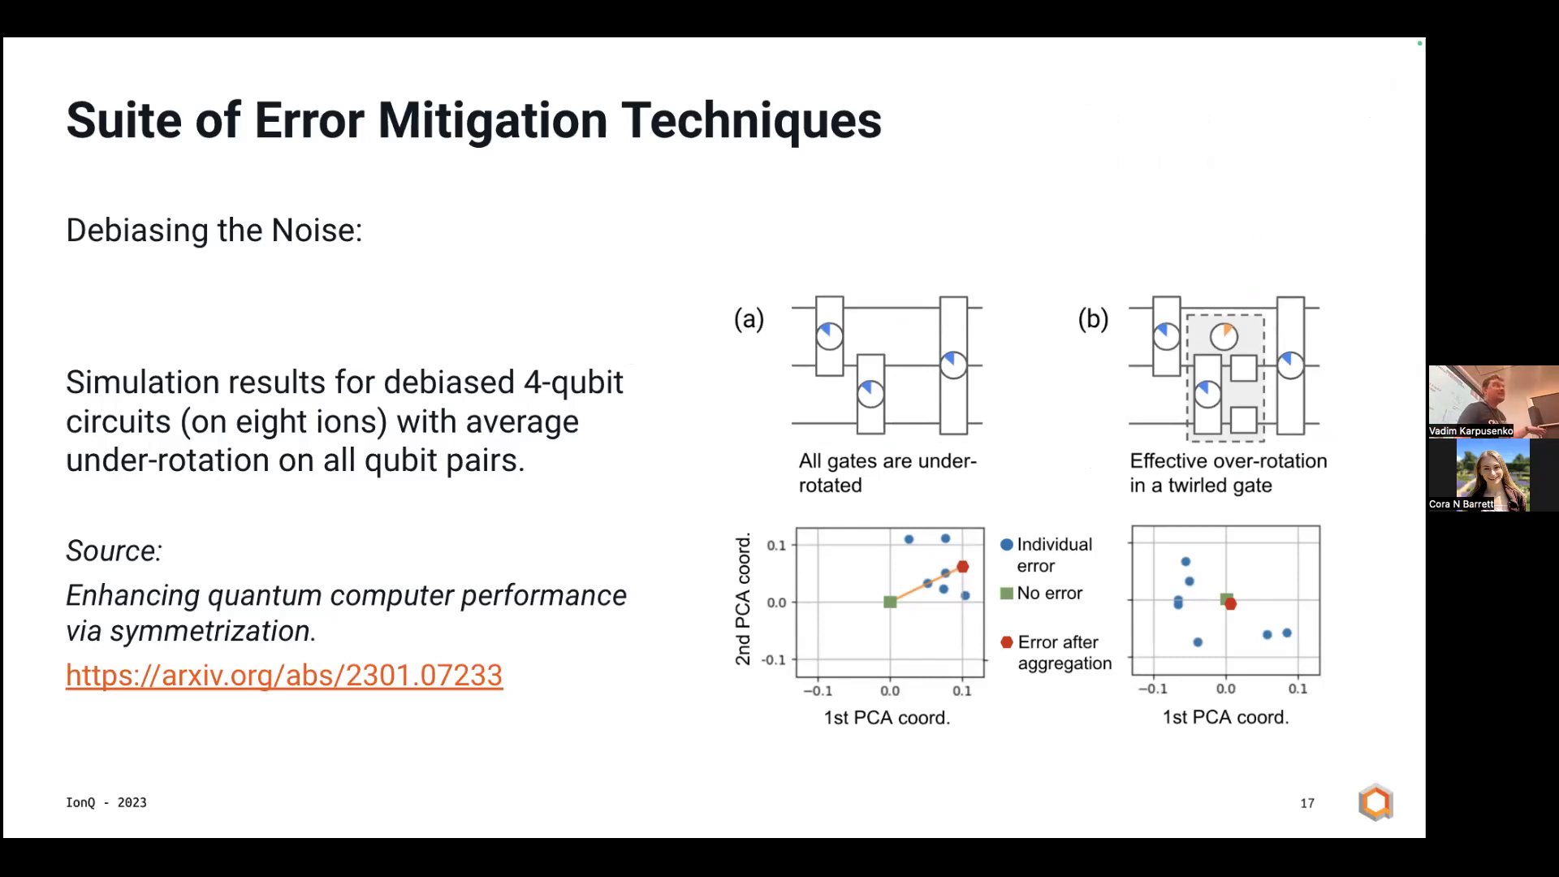
Advance to slide 18, Different types of debiasing
key(Right)
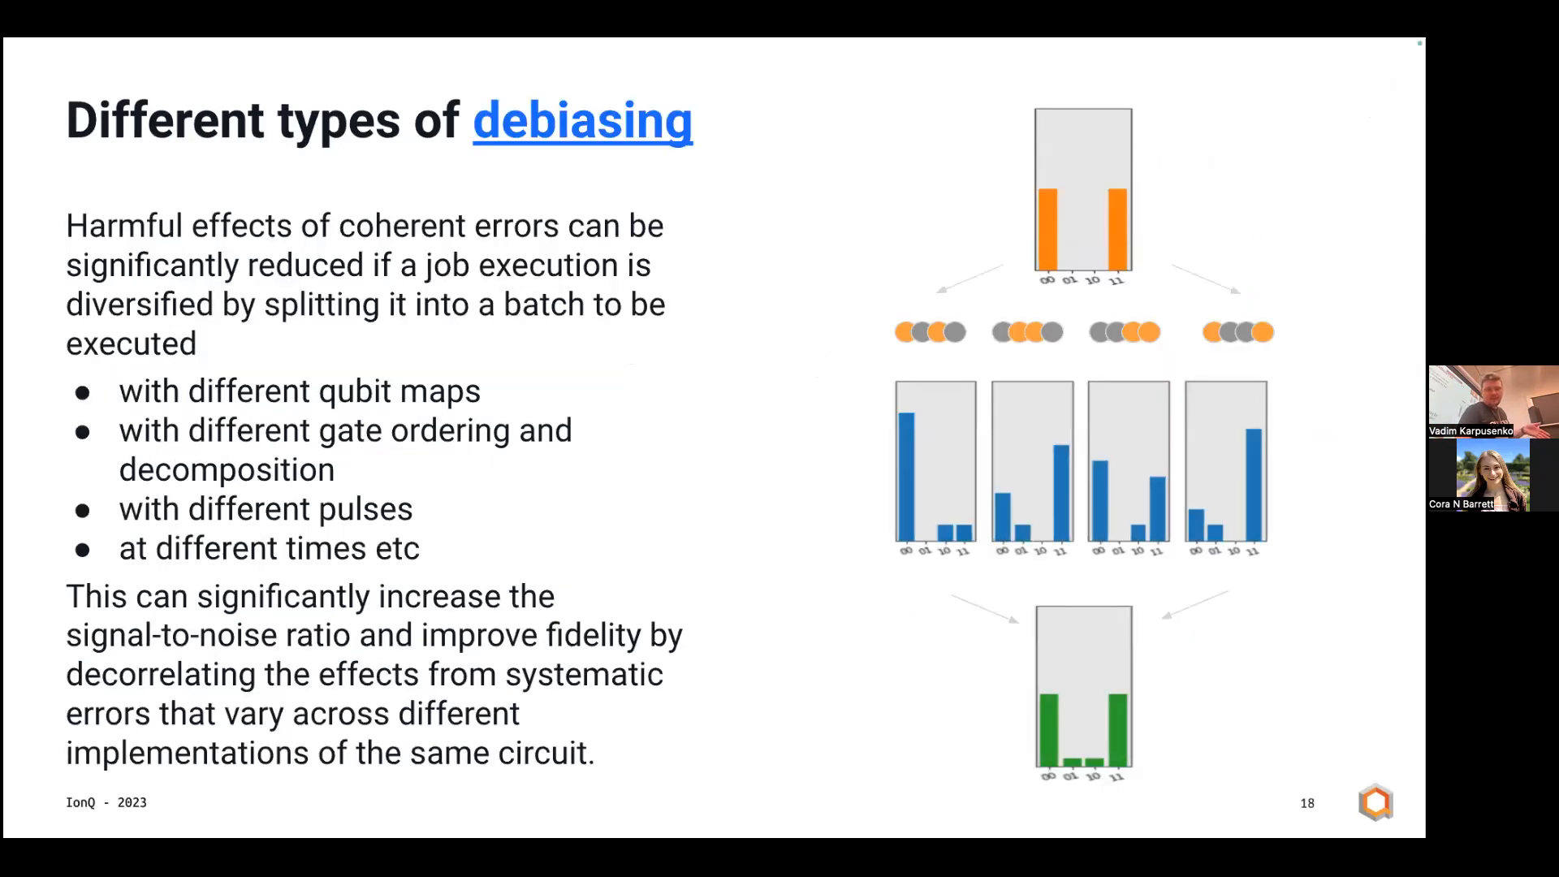
Advance to slide 23's debiasing off/on/sharpening comparison chart and beyond
key(right)
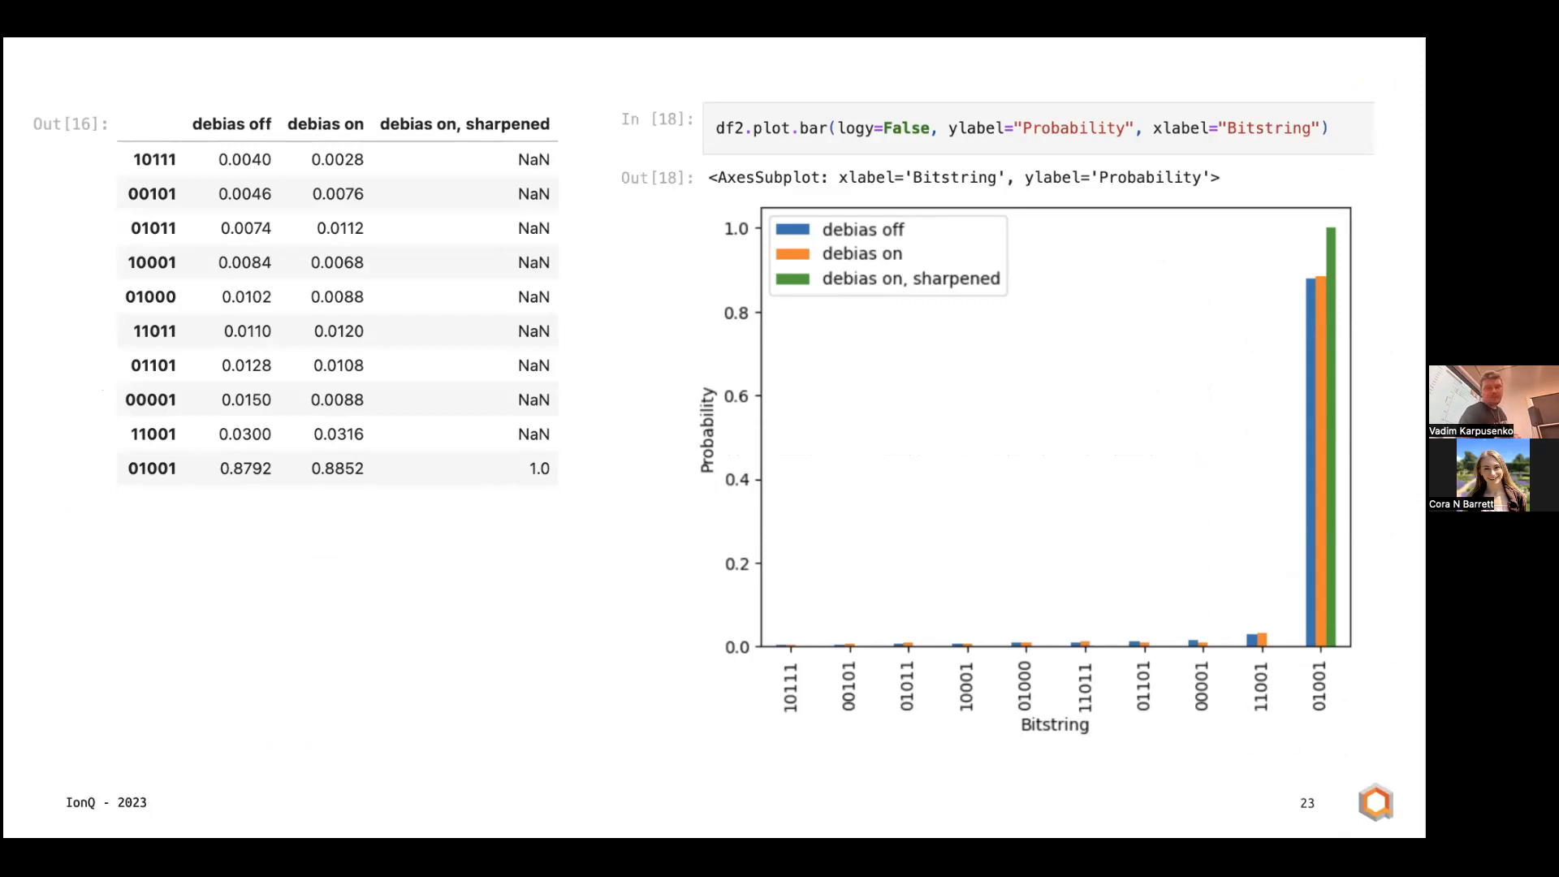
key(Right)
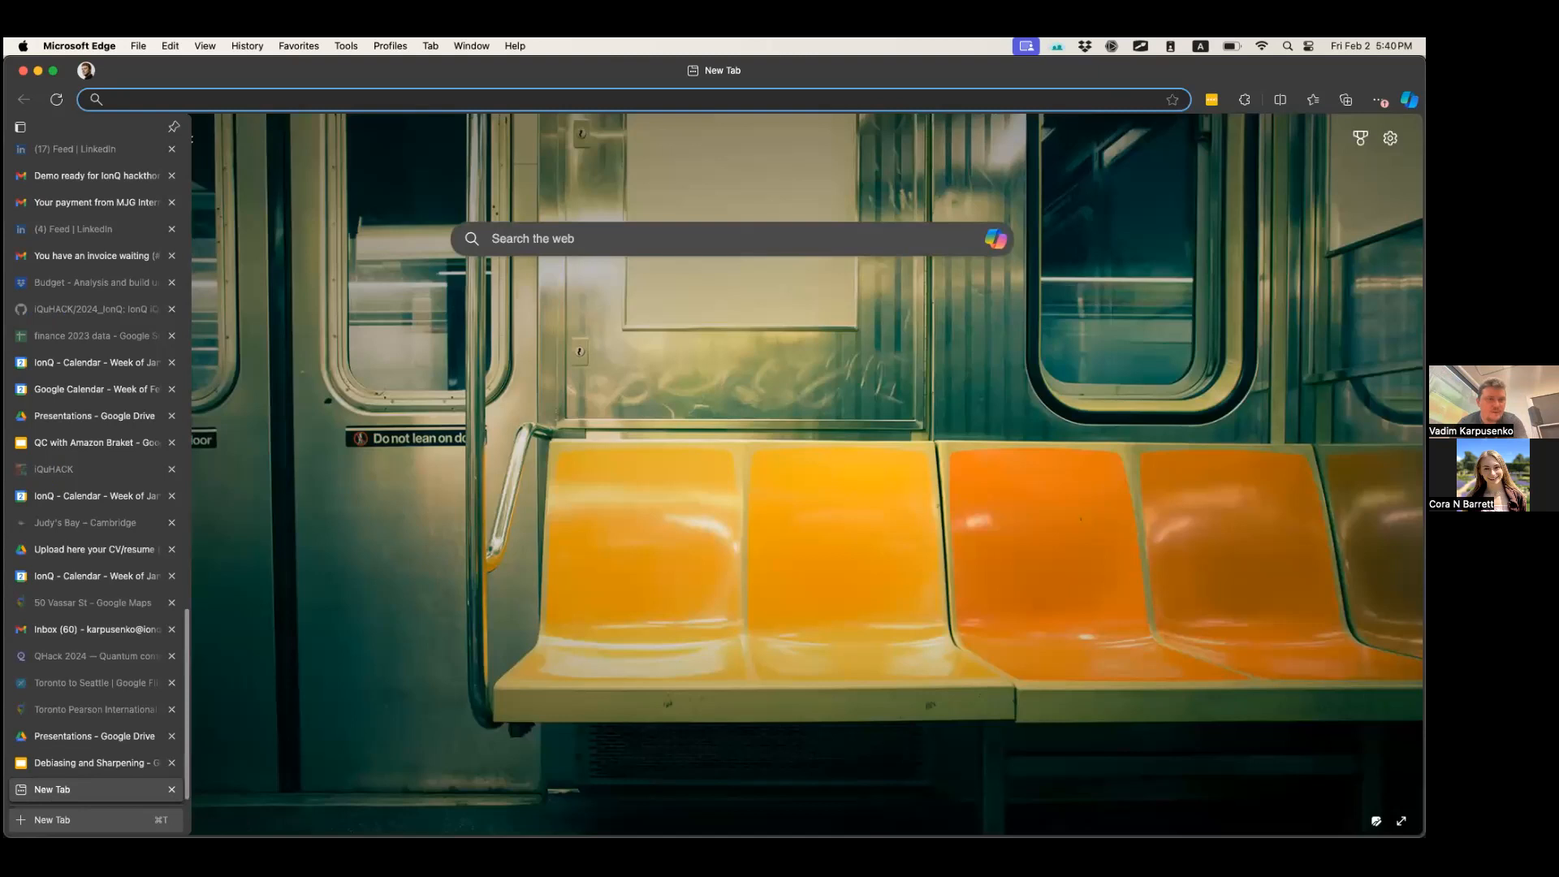
Load cloud.ionq.com/jobs from the Edge address bar
text(ionq.com/jobs)
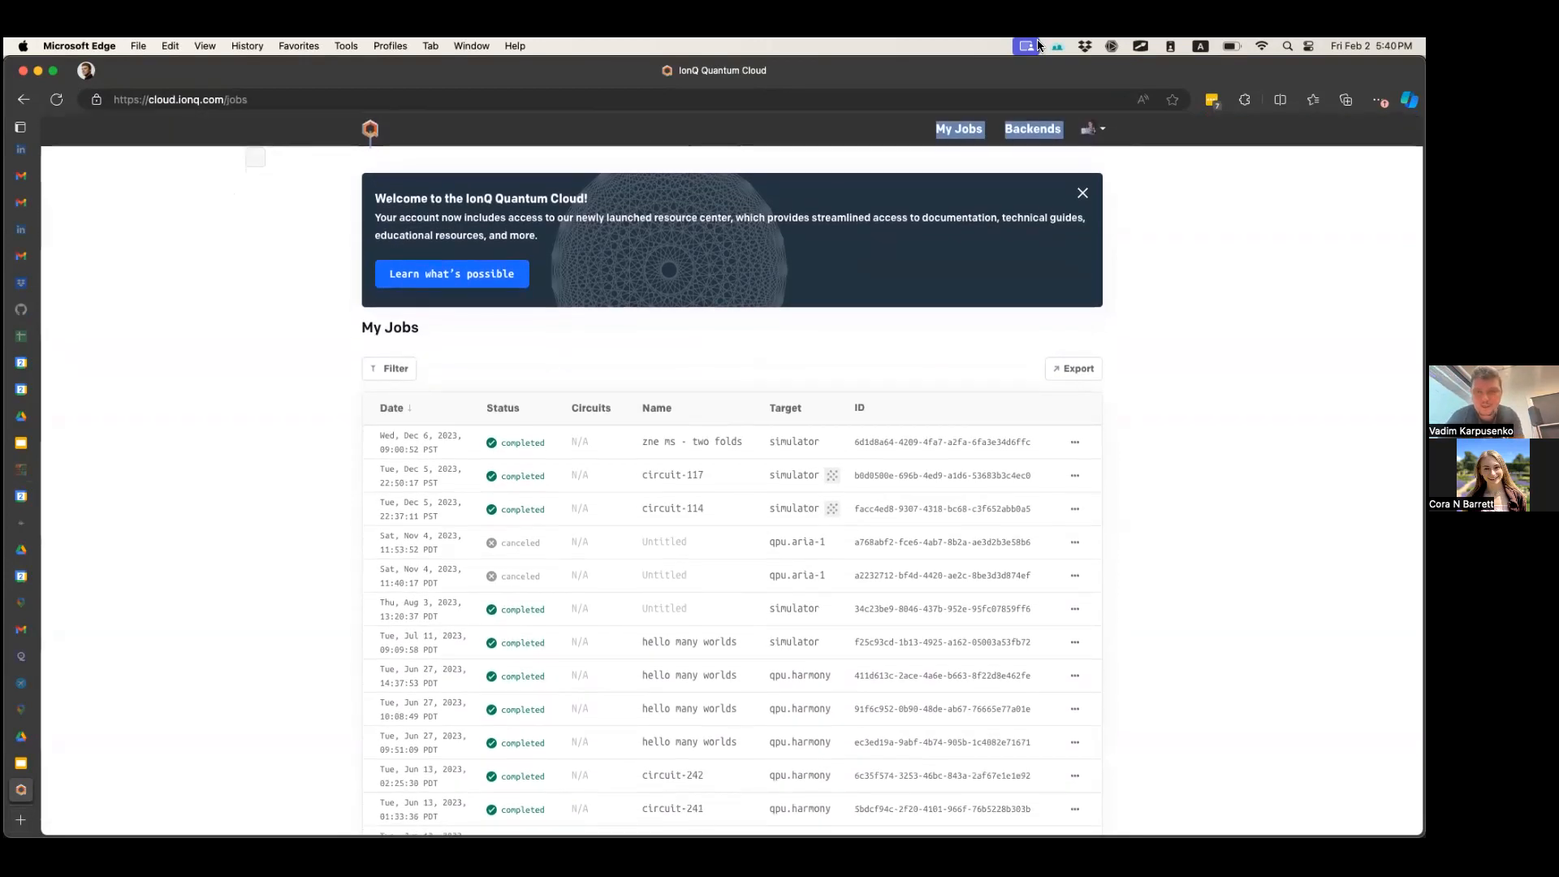
mouse_move(1237, 289)
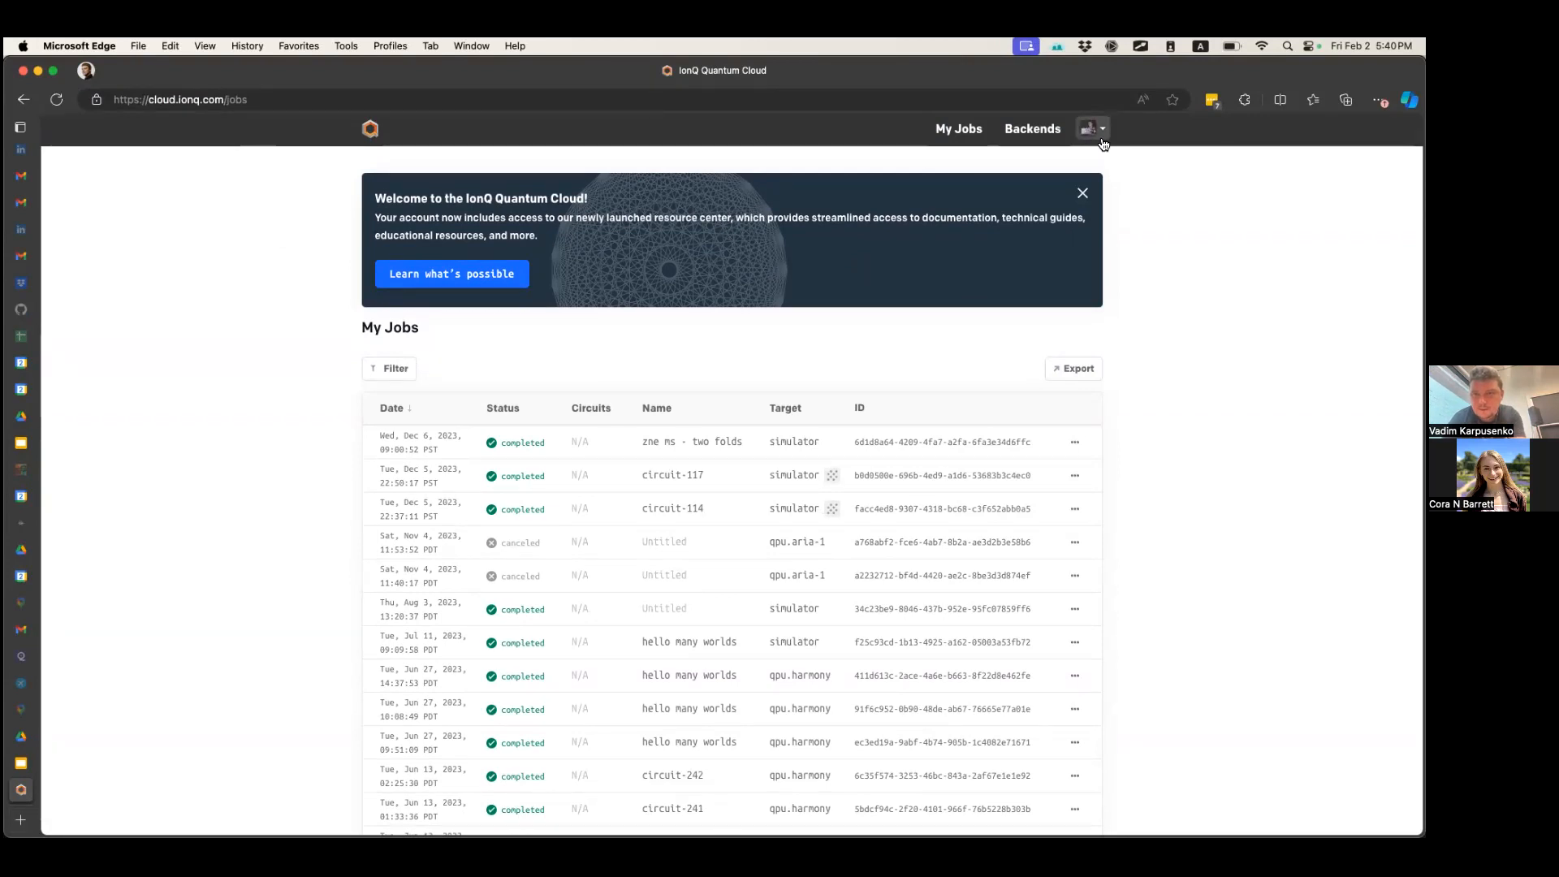
Create an API key named MITkey from the account menu's API Keys page
click(1091, 126)
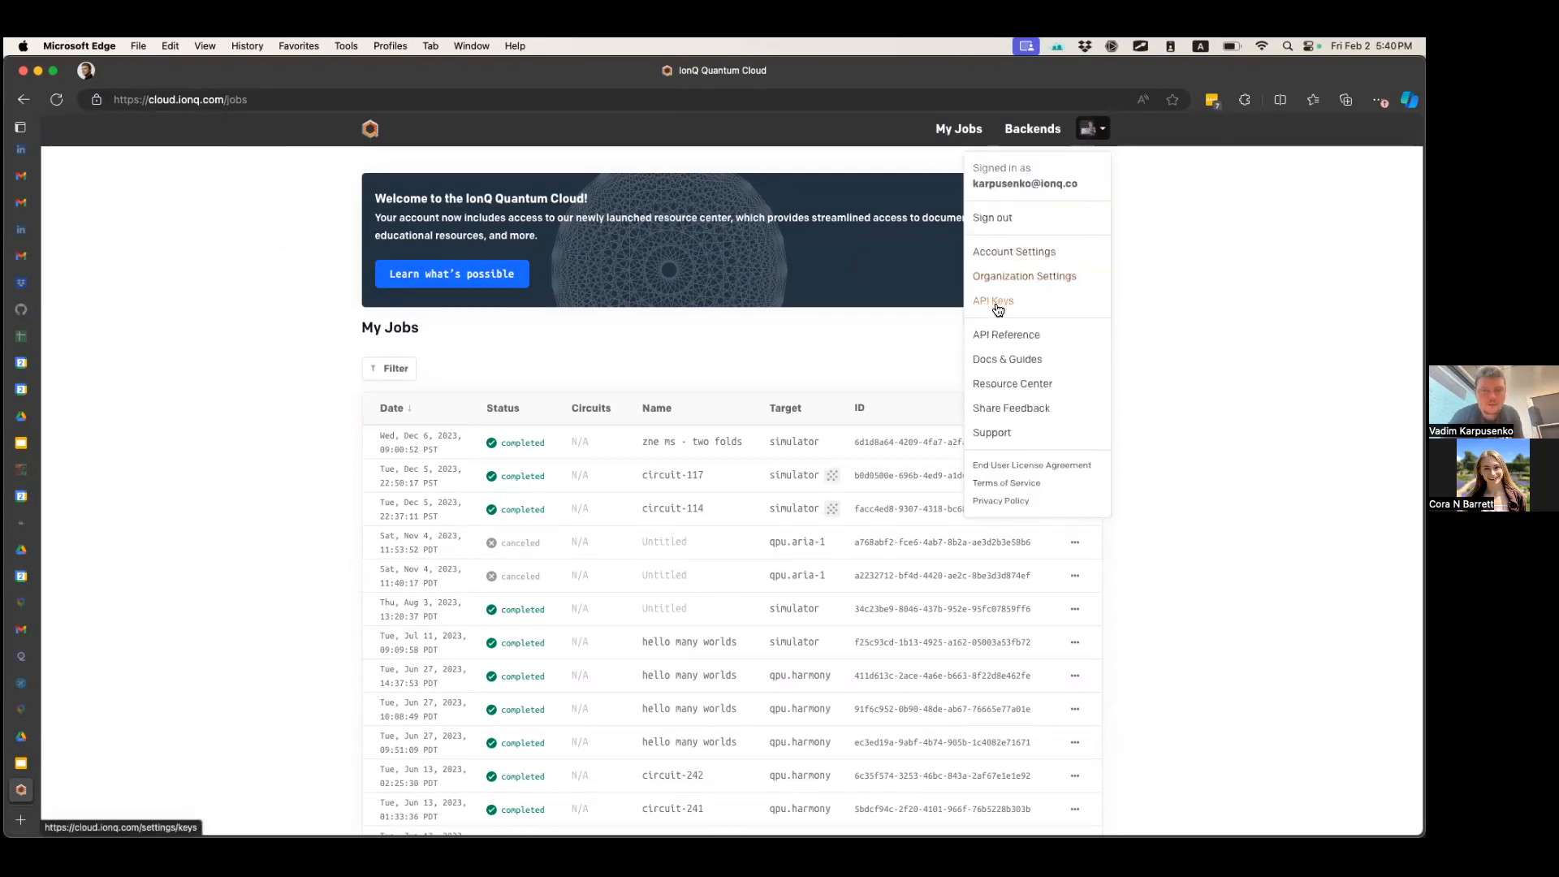
click(992, 300)
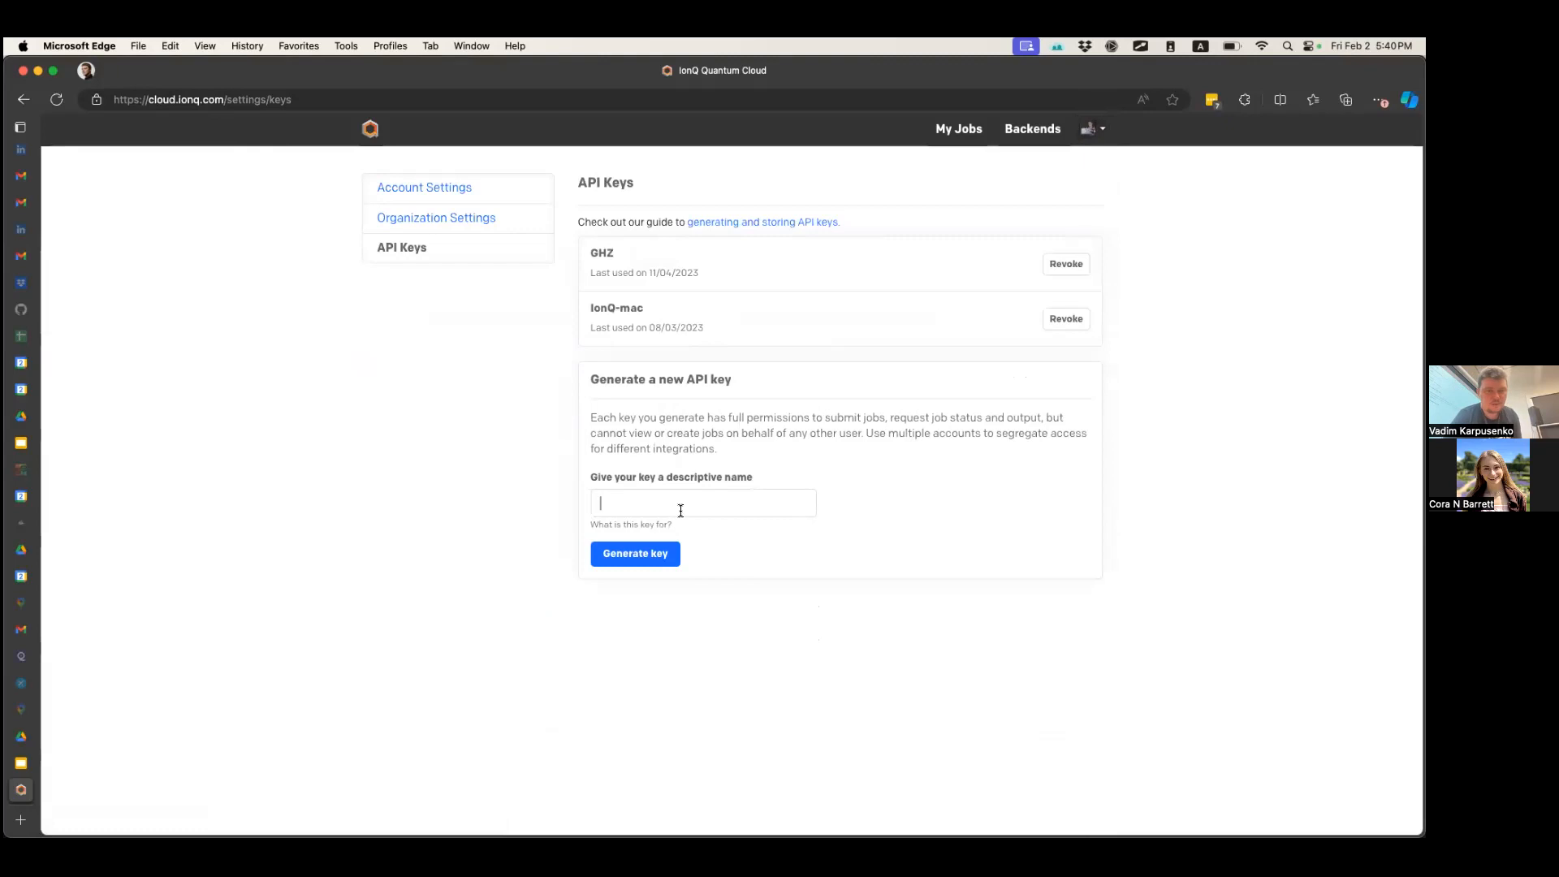
text(MIT)
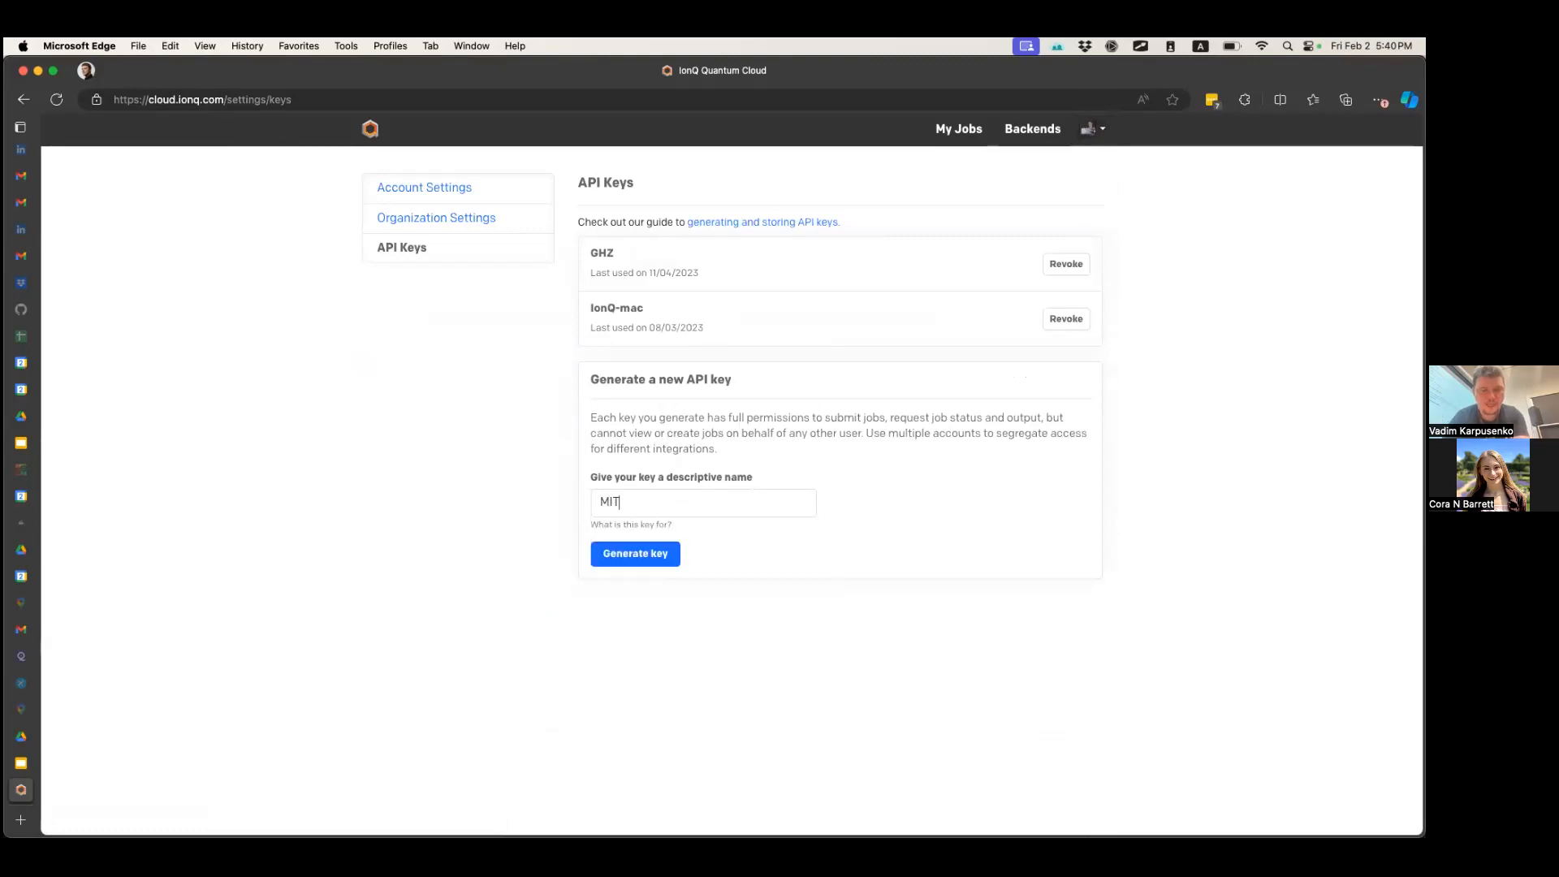
click(635, 552)
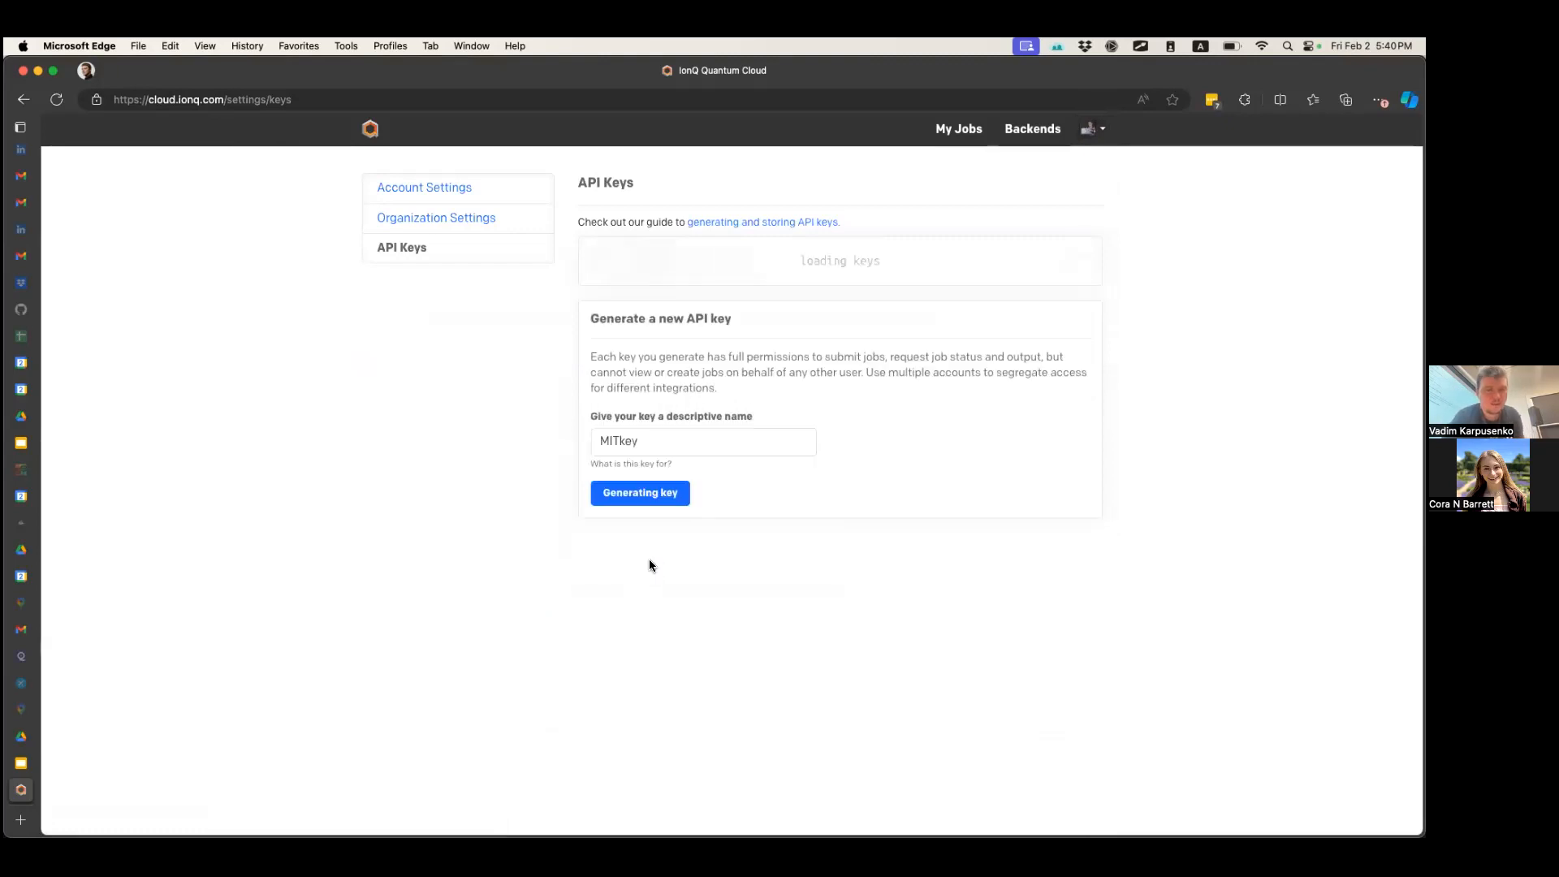
Revoke the MITkey key, leaving only the GHZ and IonQ-mac keys
click(640, 492)
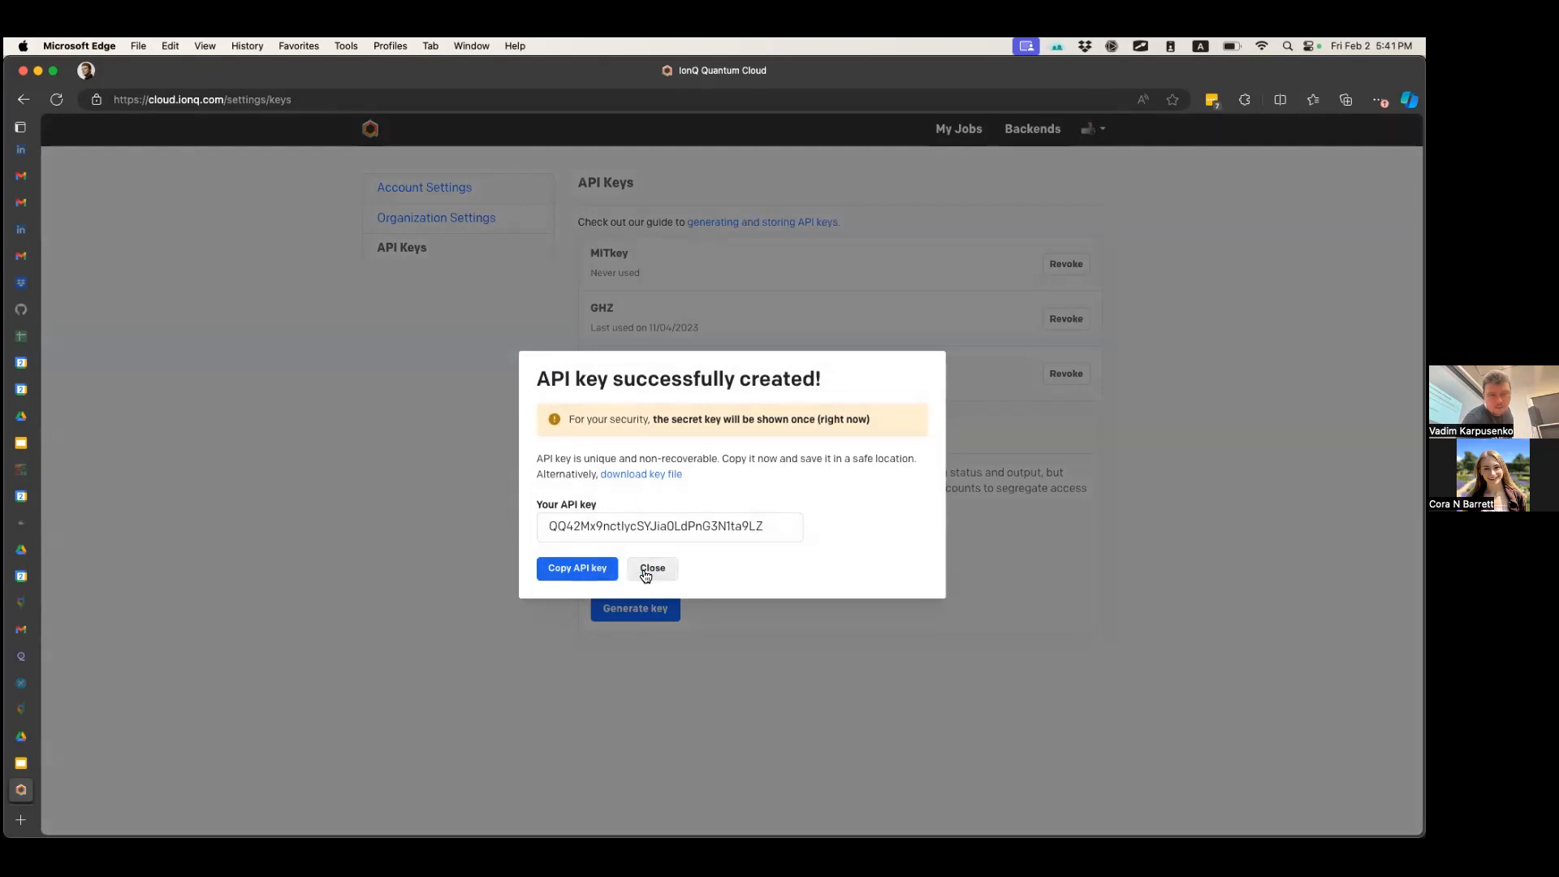
click(652, 568)
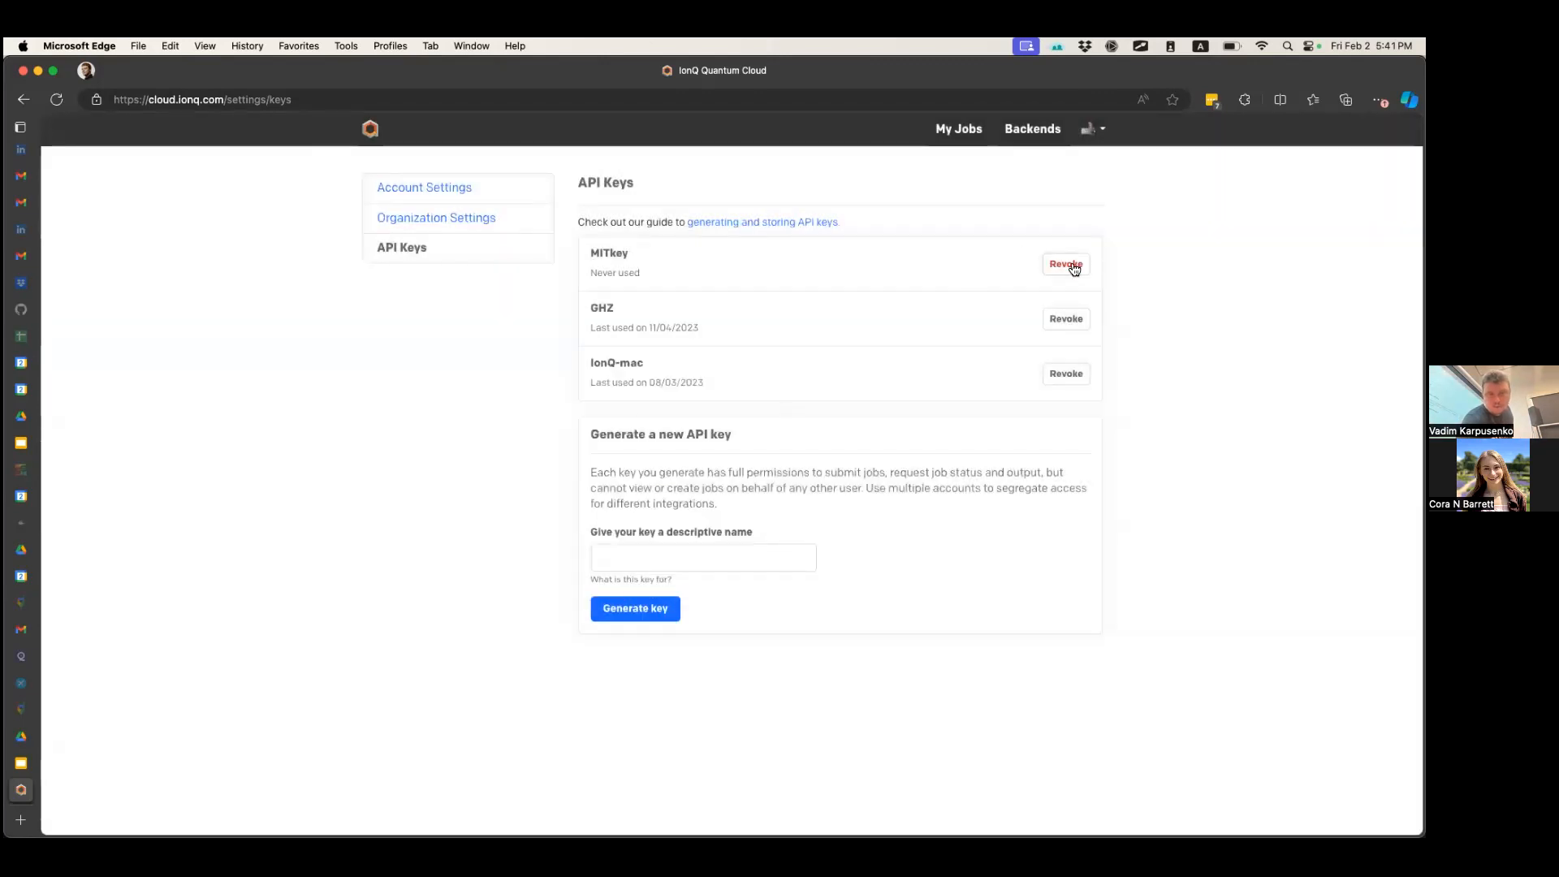
click(1066, 263)
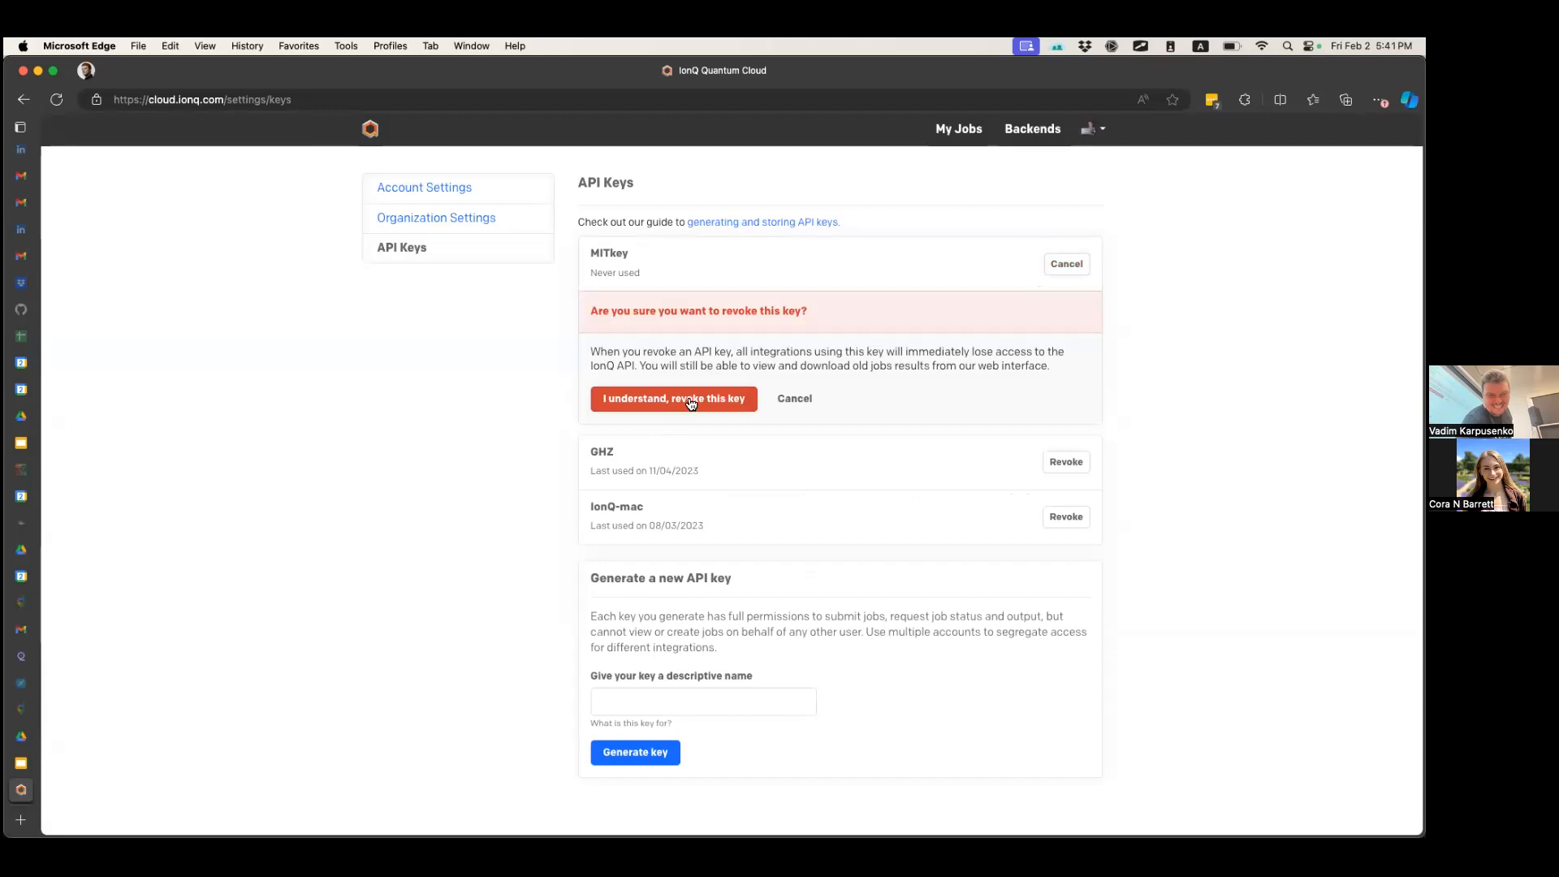
click(672, 398)
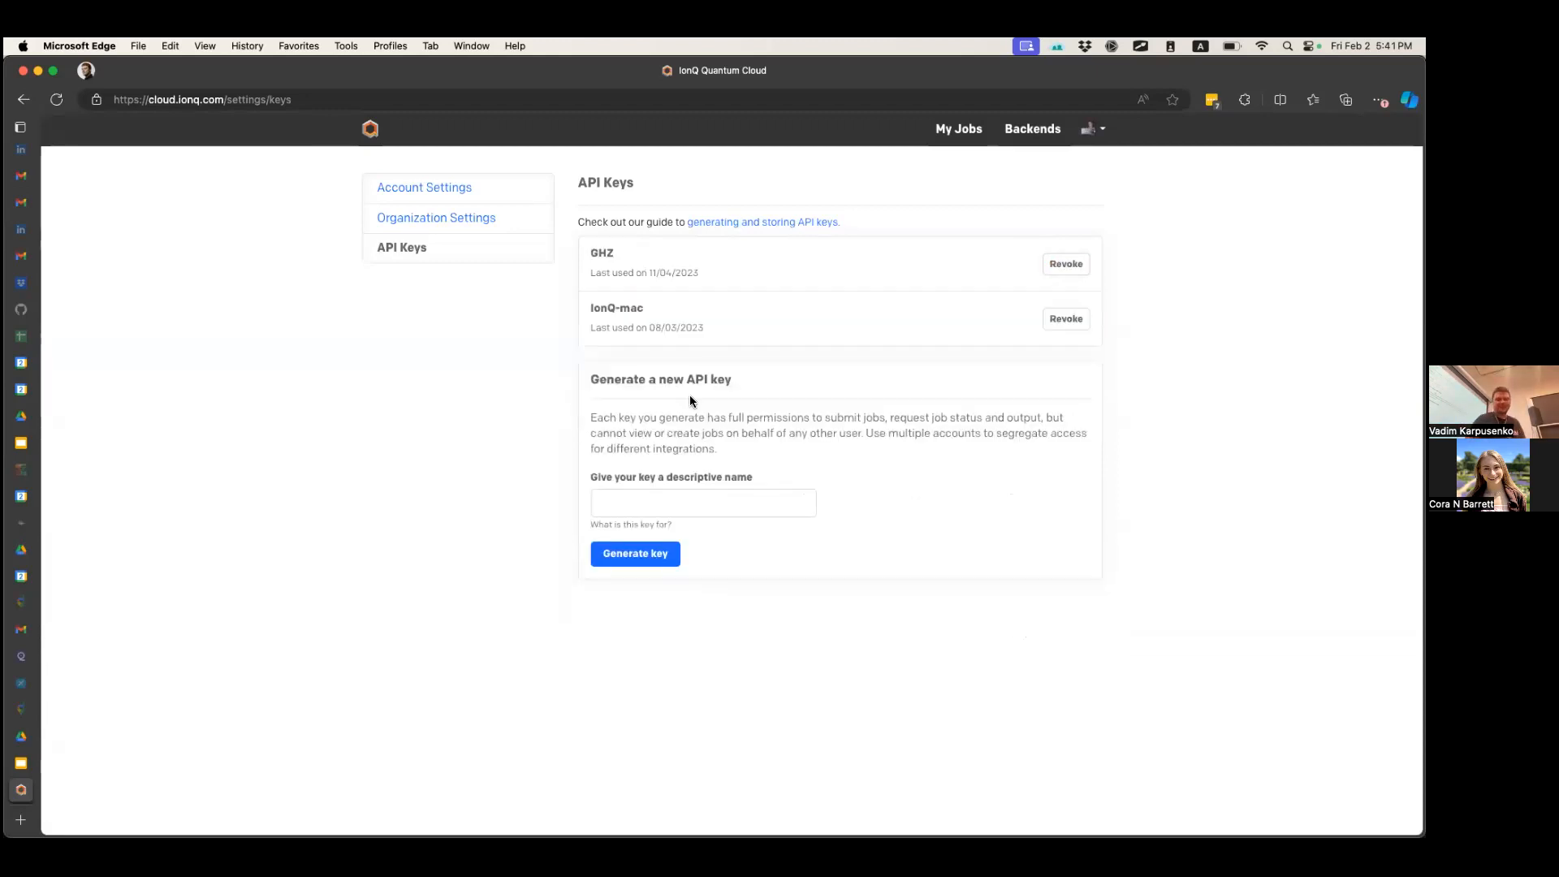